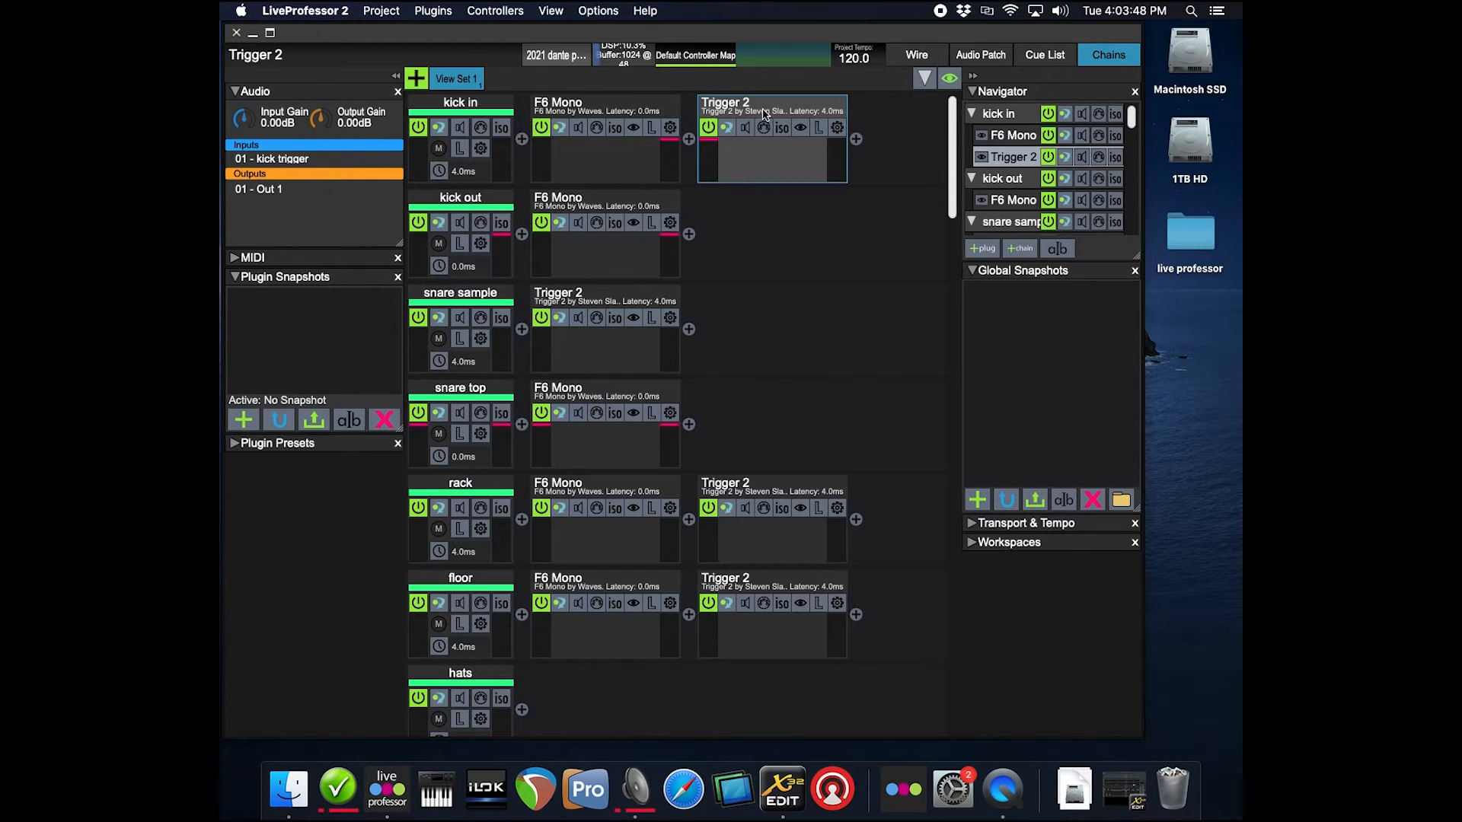
pyautogui.moveTo(789, 288)
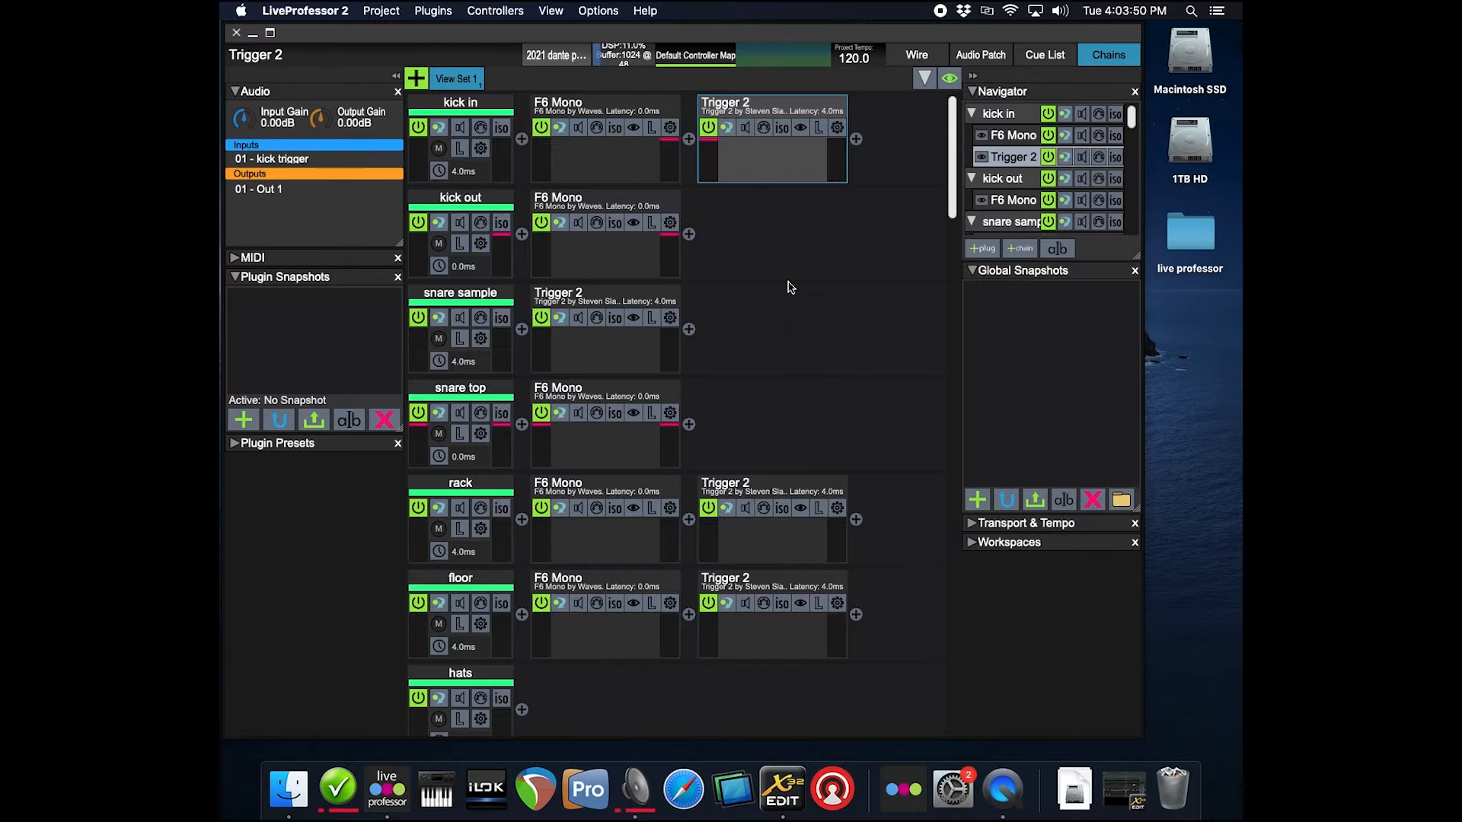
pyautogui.moveTo(1141, 405)
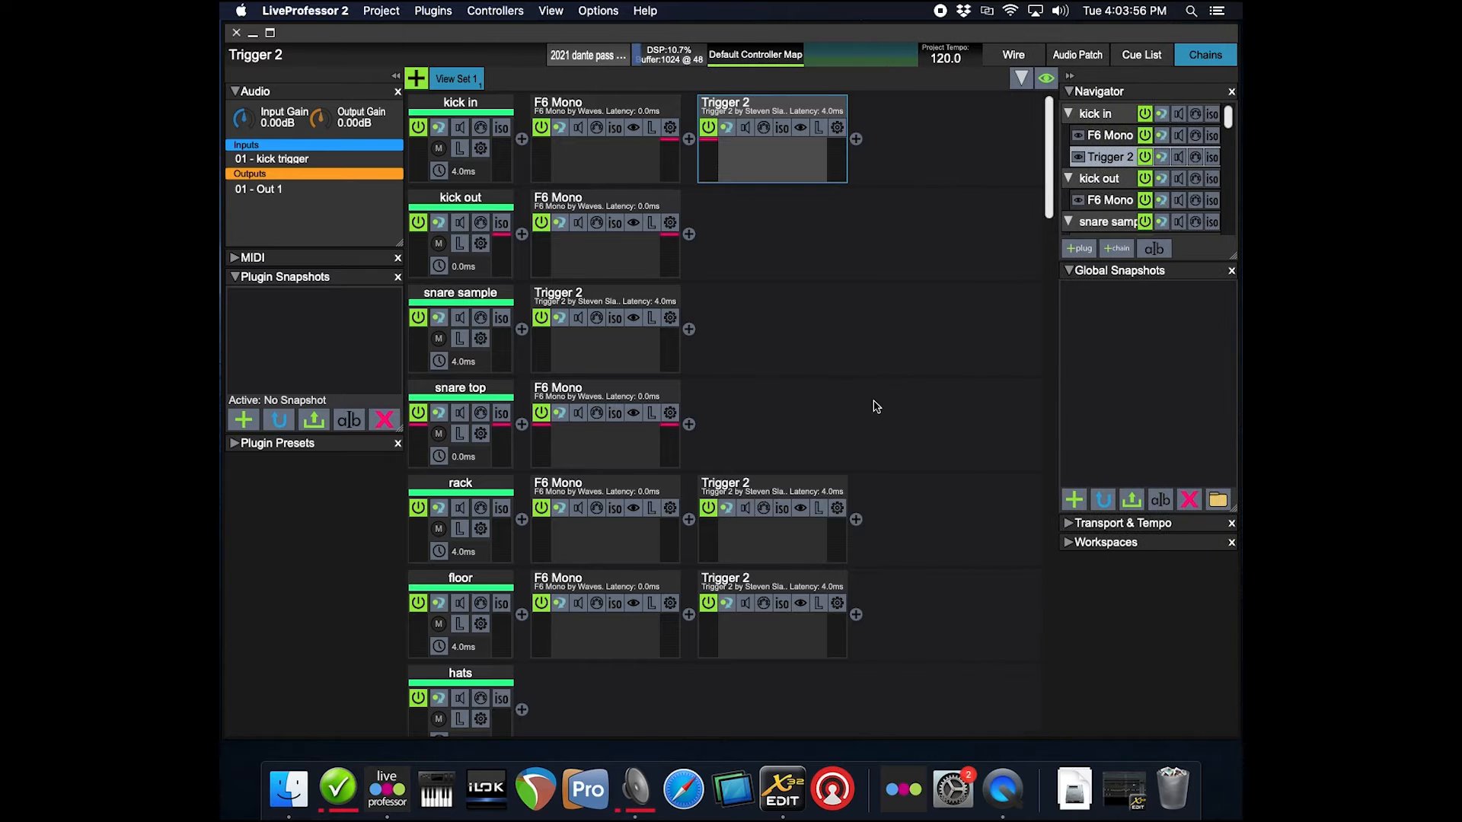
pyautogui.moveTo(865, 376)
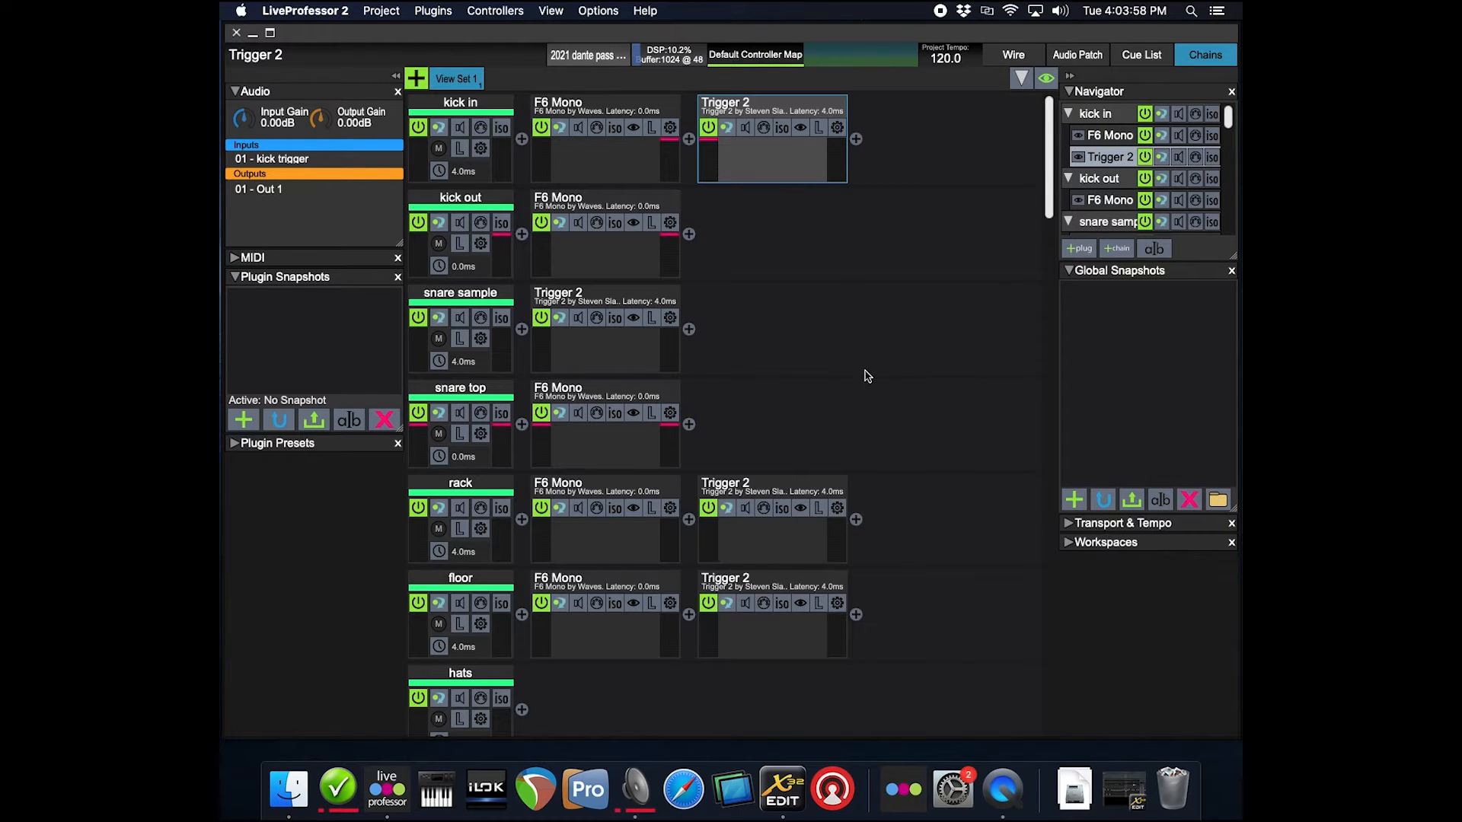
pyautogui.moveTo(1033, 238)
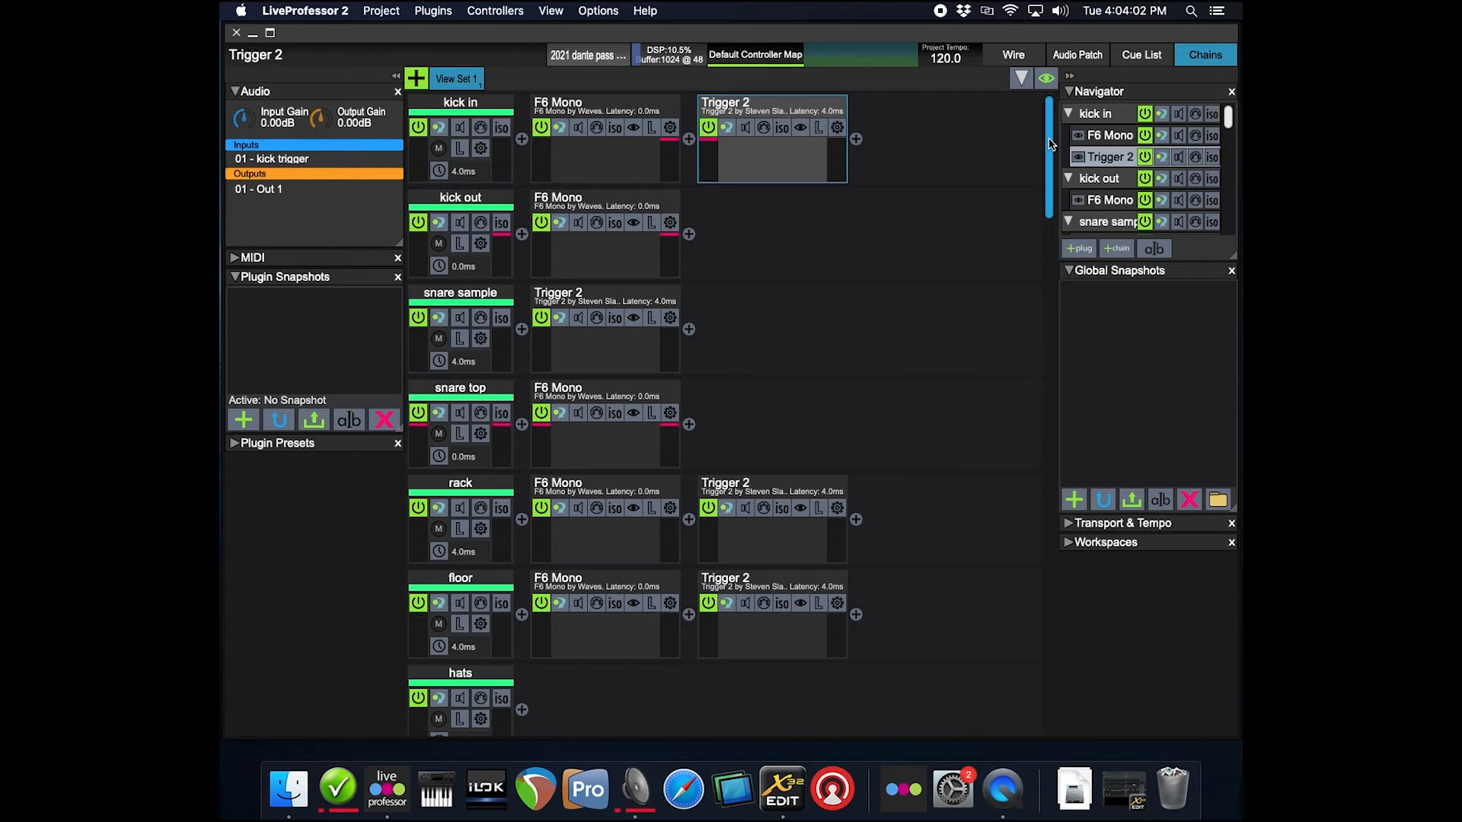
# Step: Review the kick in channel's Trigger 2 settings and close its window again
pyautogui.scroll(-3)
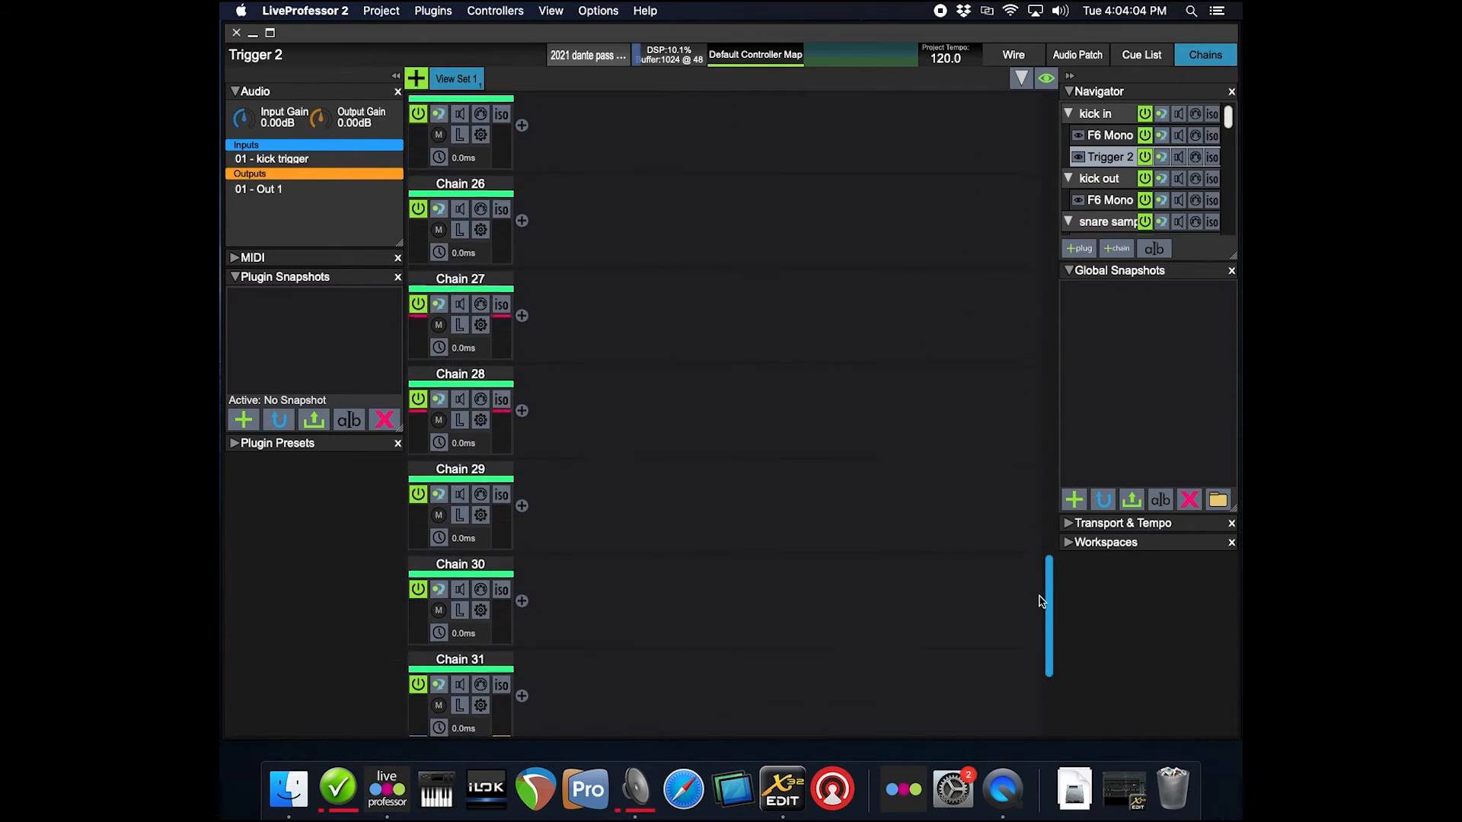
pyautogui.scroll(-3)
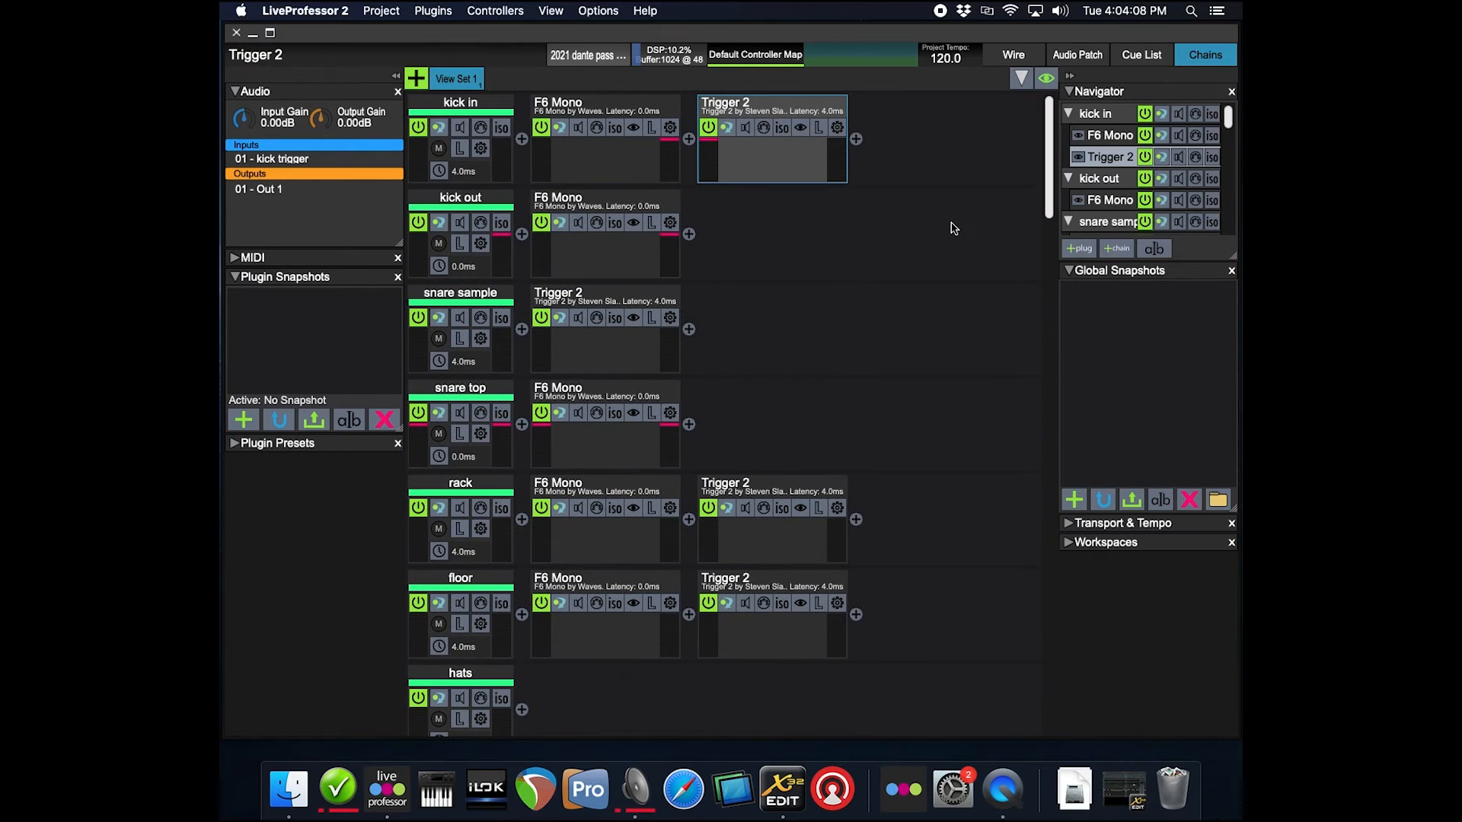
pyautogui.moveTo(965, 262)
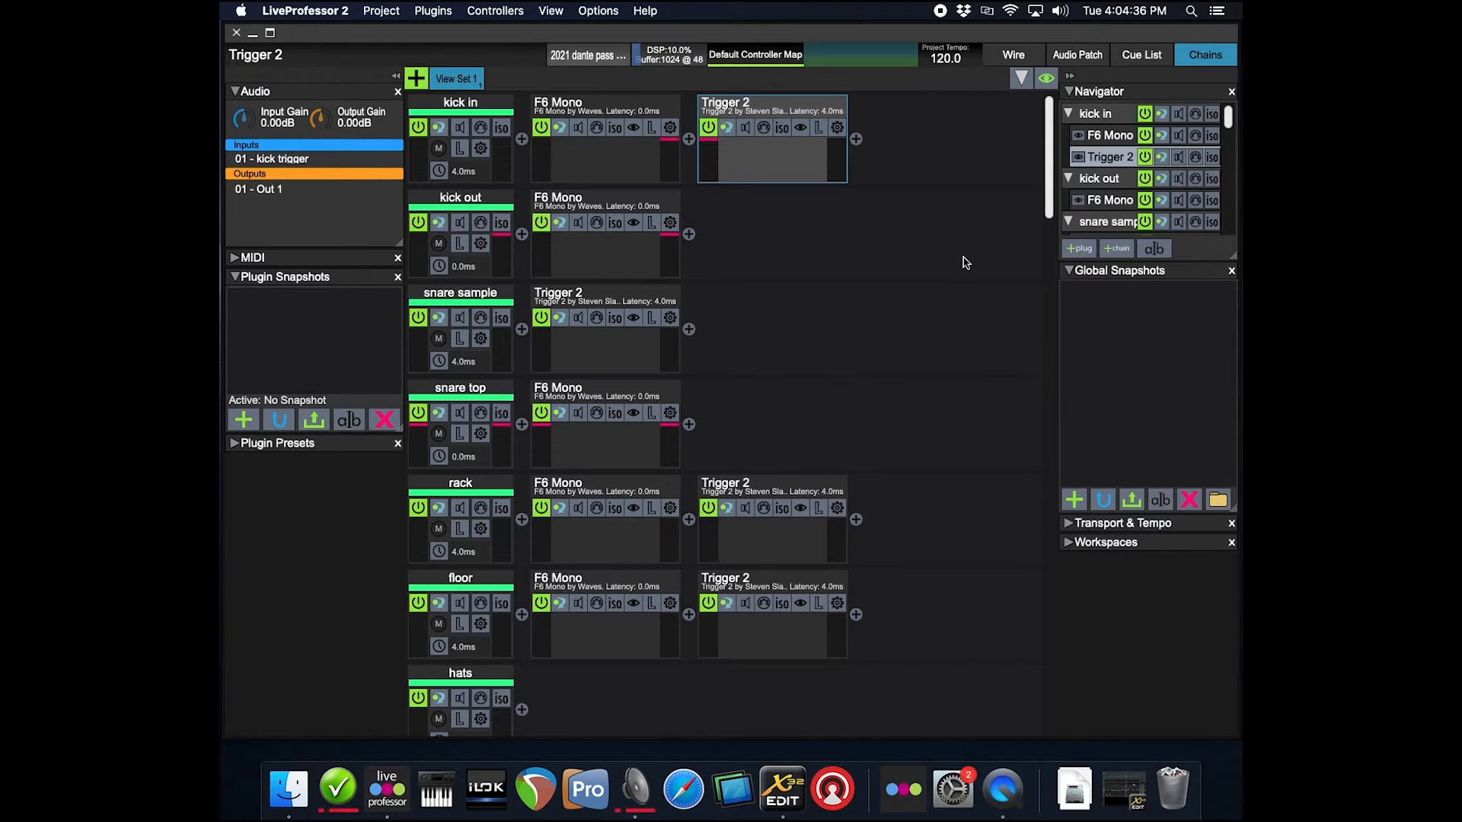
pyautogui.moveTo(1031, 375)
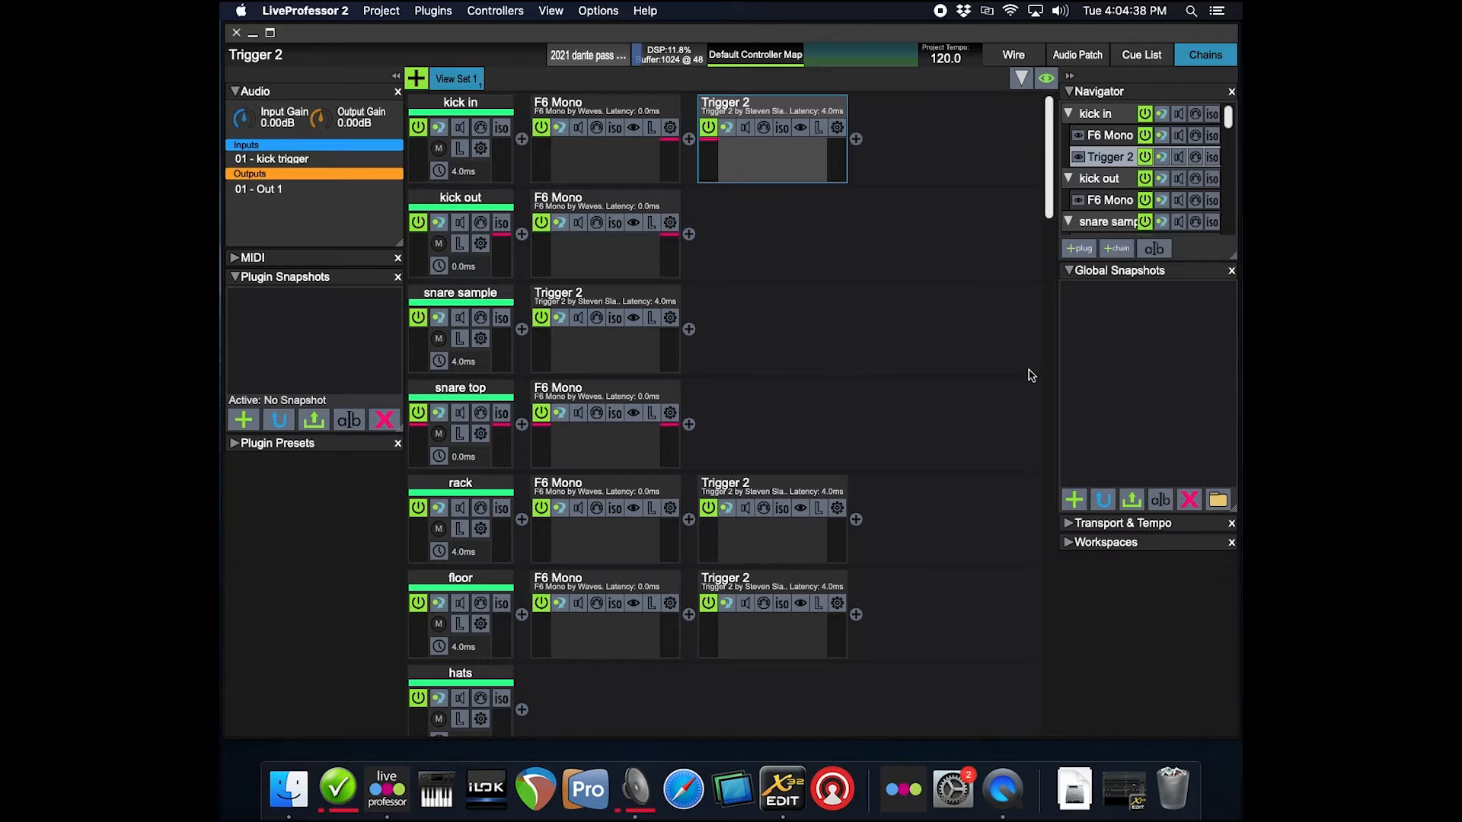
pyautogui.moveTo(900, 271)
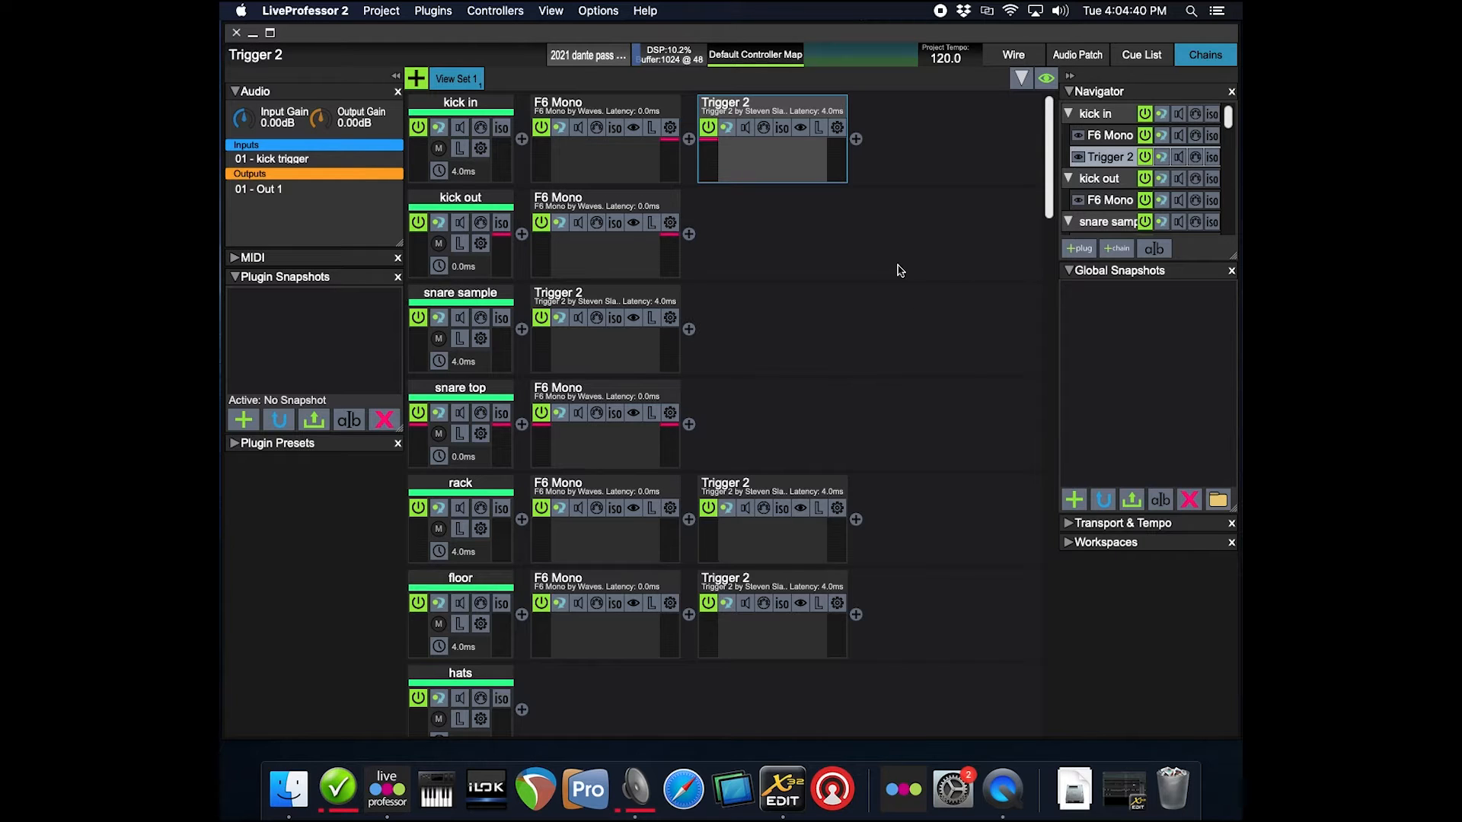
pyautogui.moveTo(849, 300)
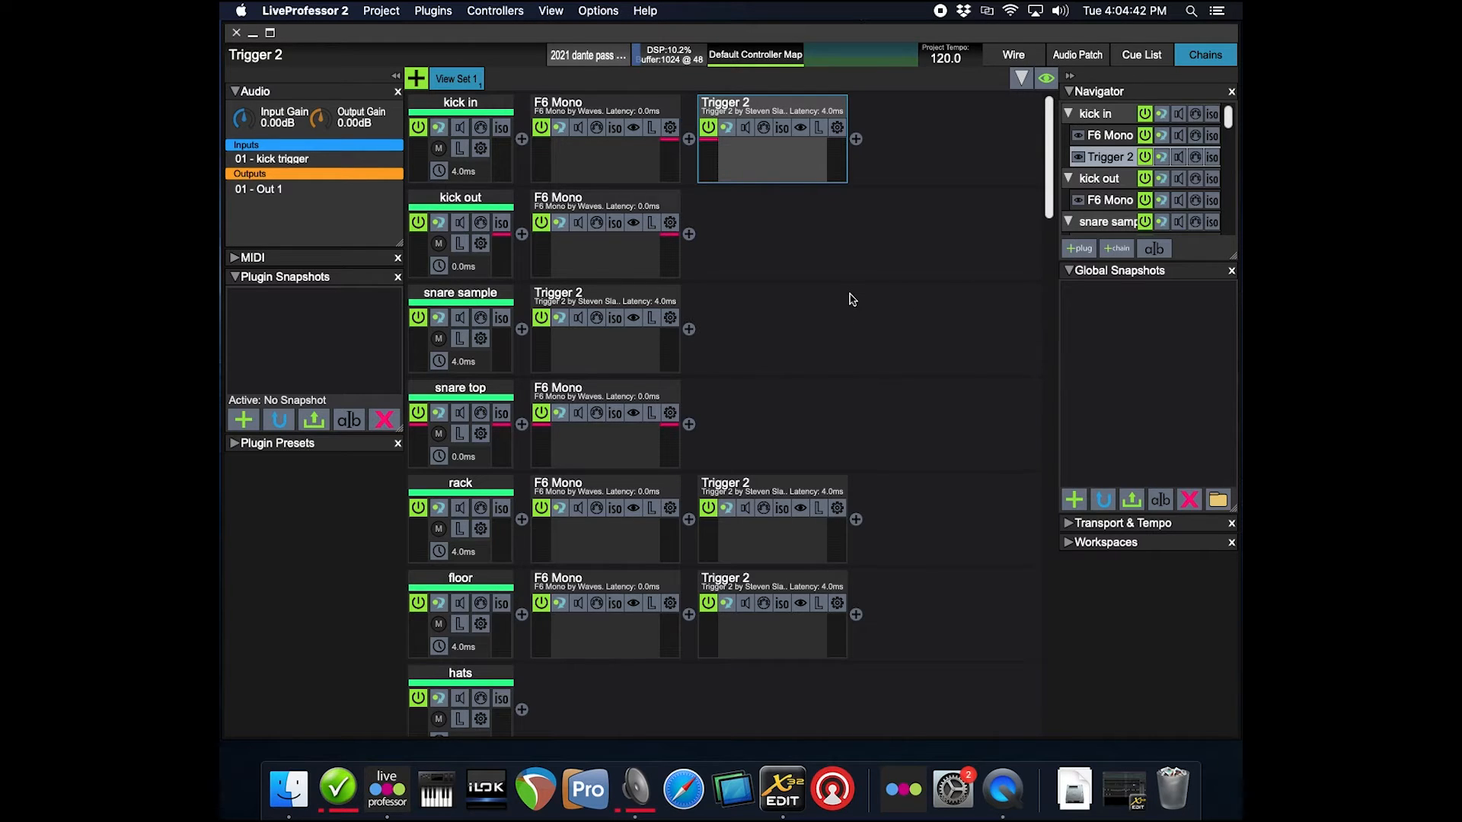
pyautogui.moveTo(867, 257)
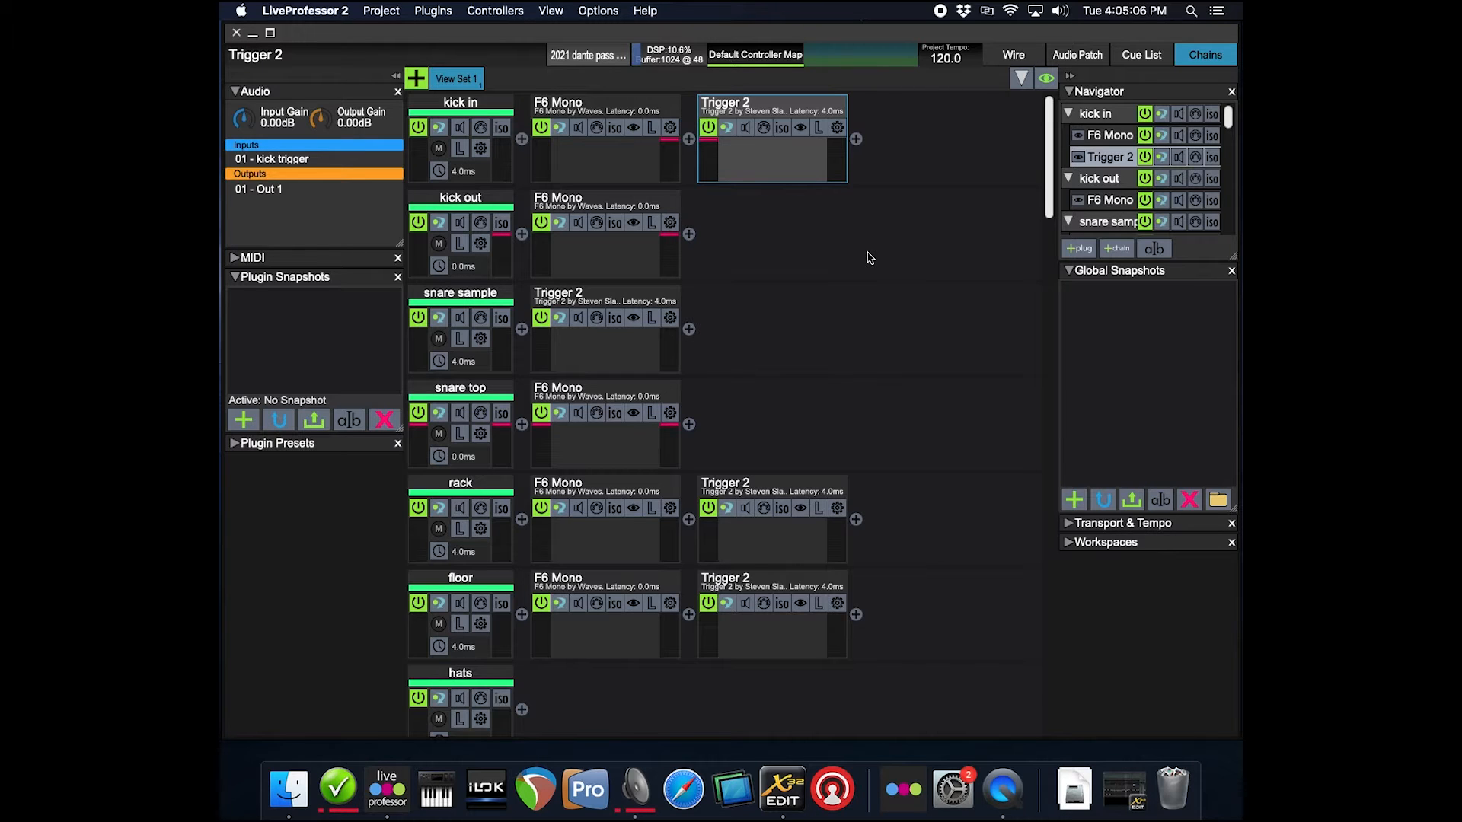
pyautogui.moveTo(898, 349)
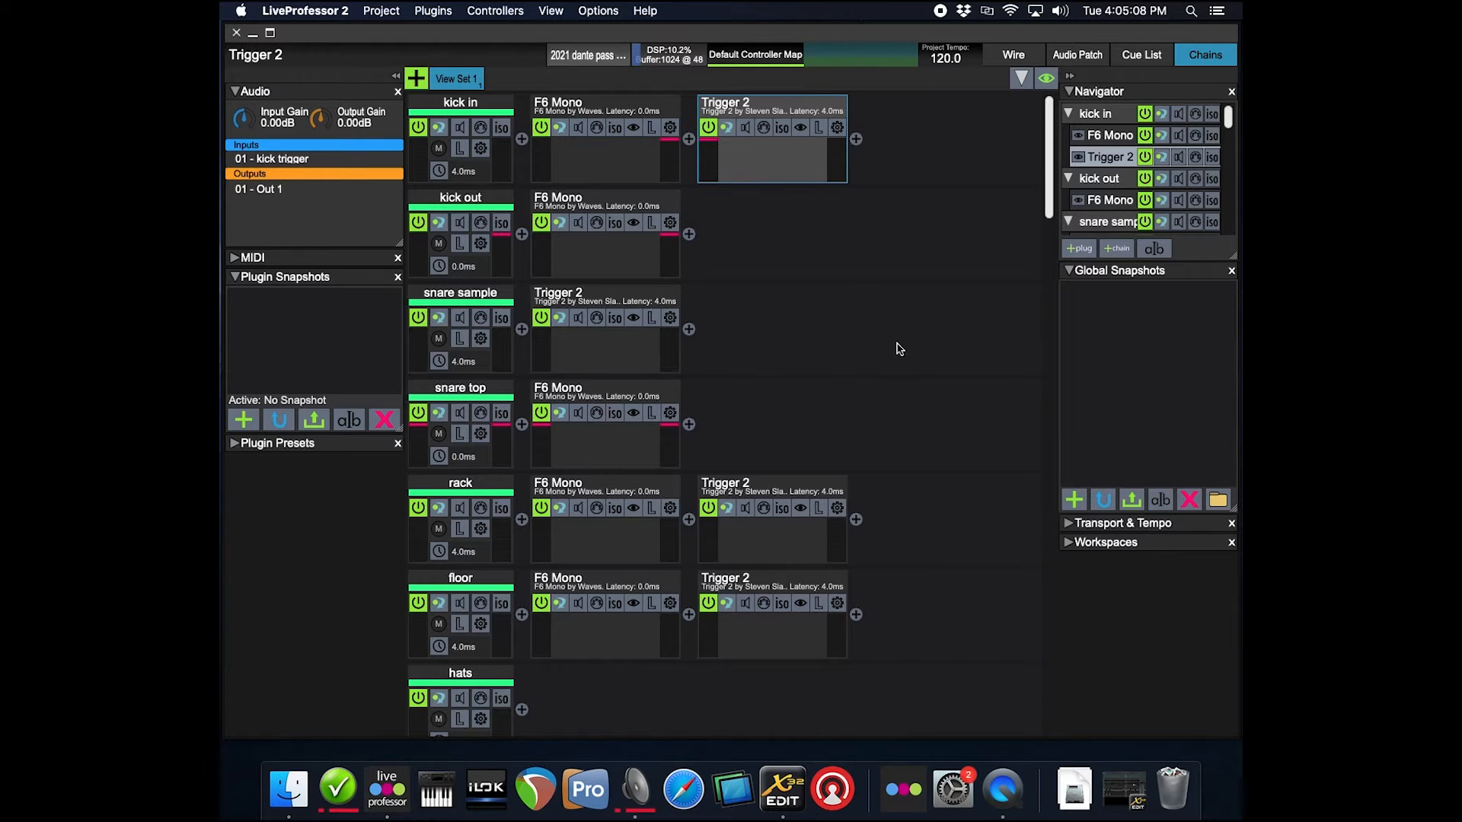
pyautogui.moveTo(937, 256)
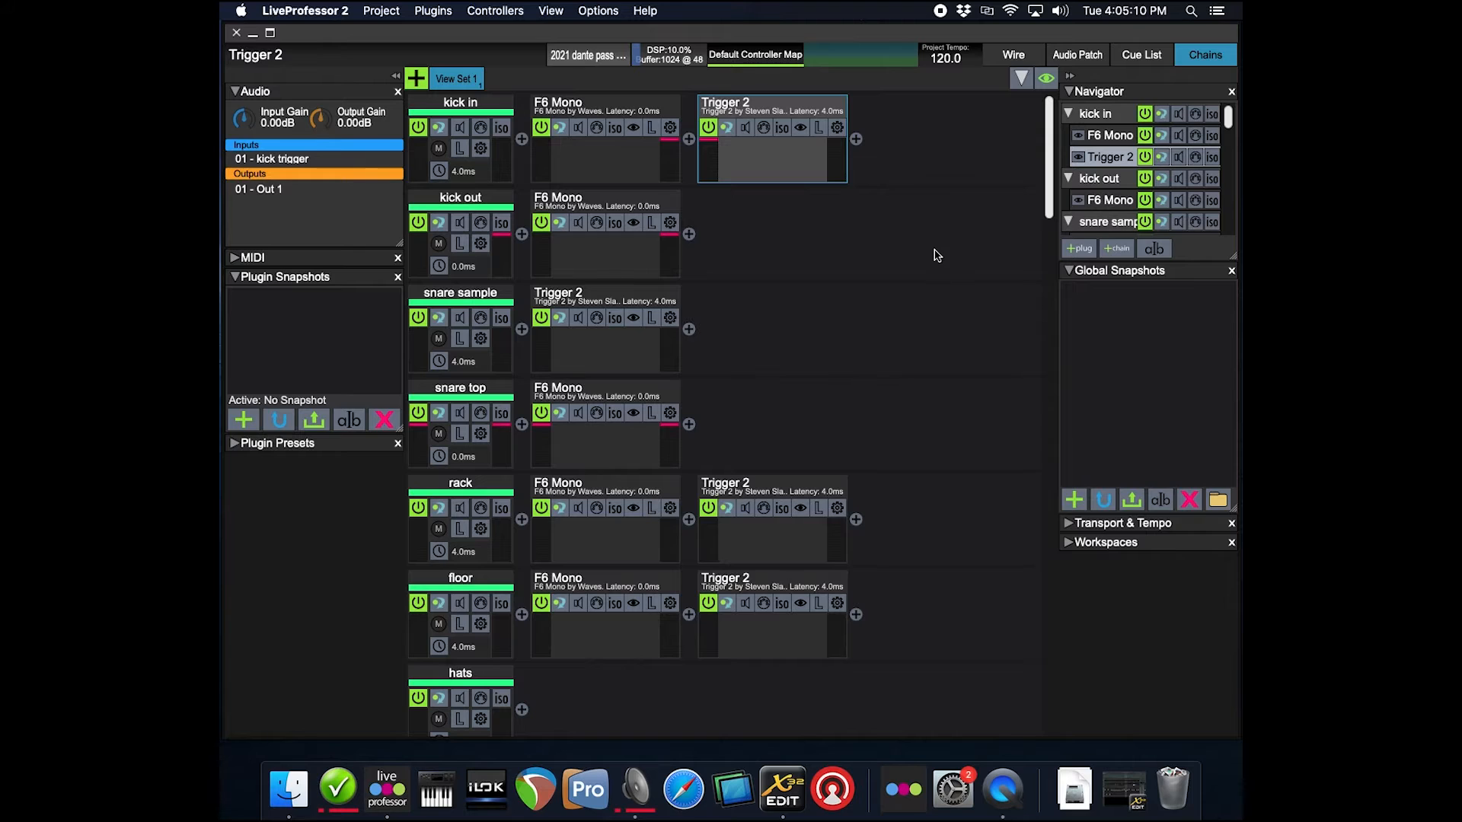
pyautogui.moveTo(920, 270)
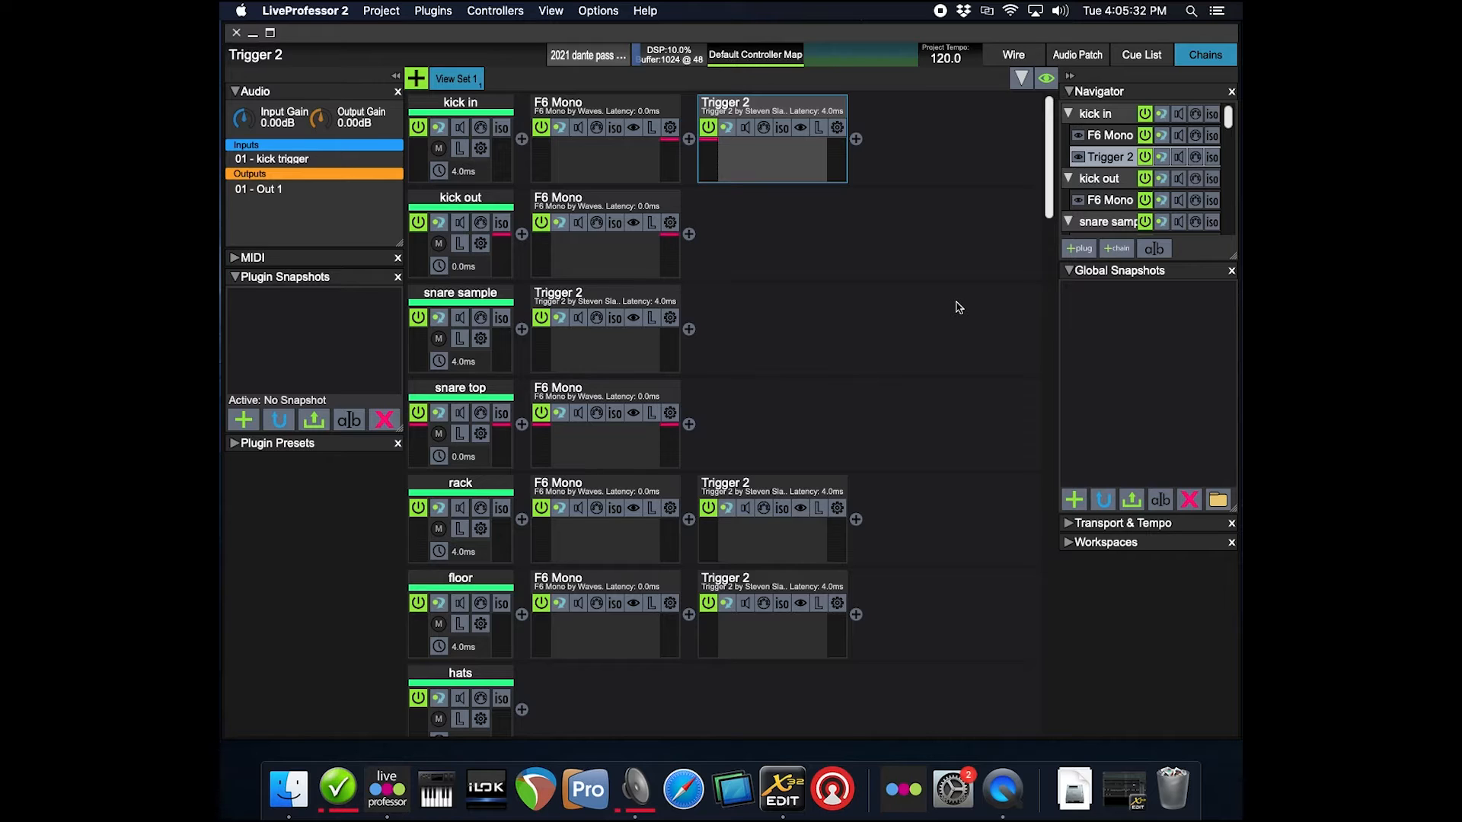
pyautogui.moveTo(967, 306)
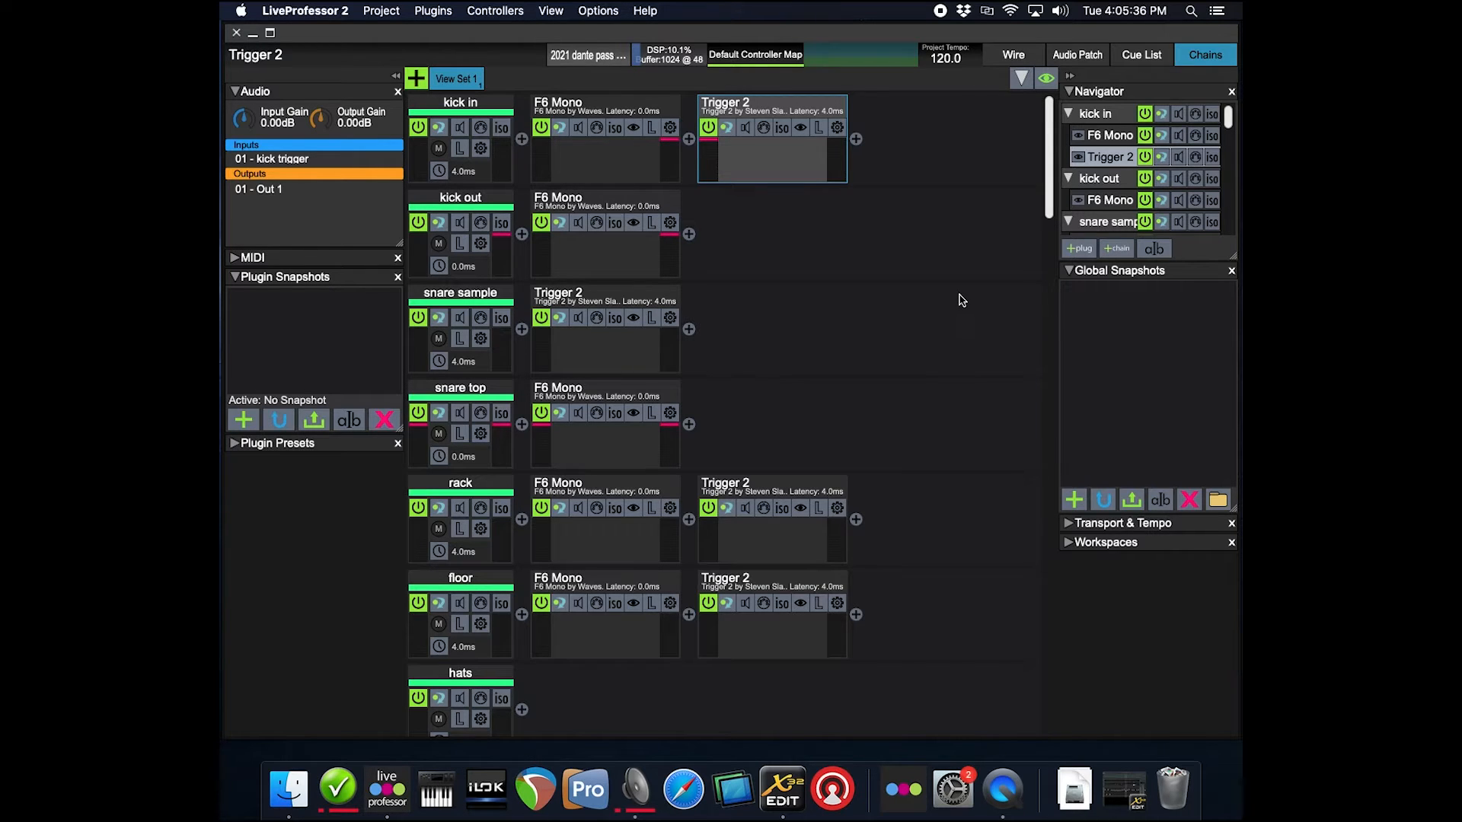
pyautogui.moveTo(929, 304)
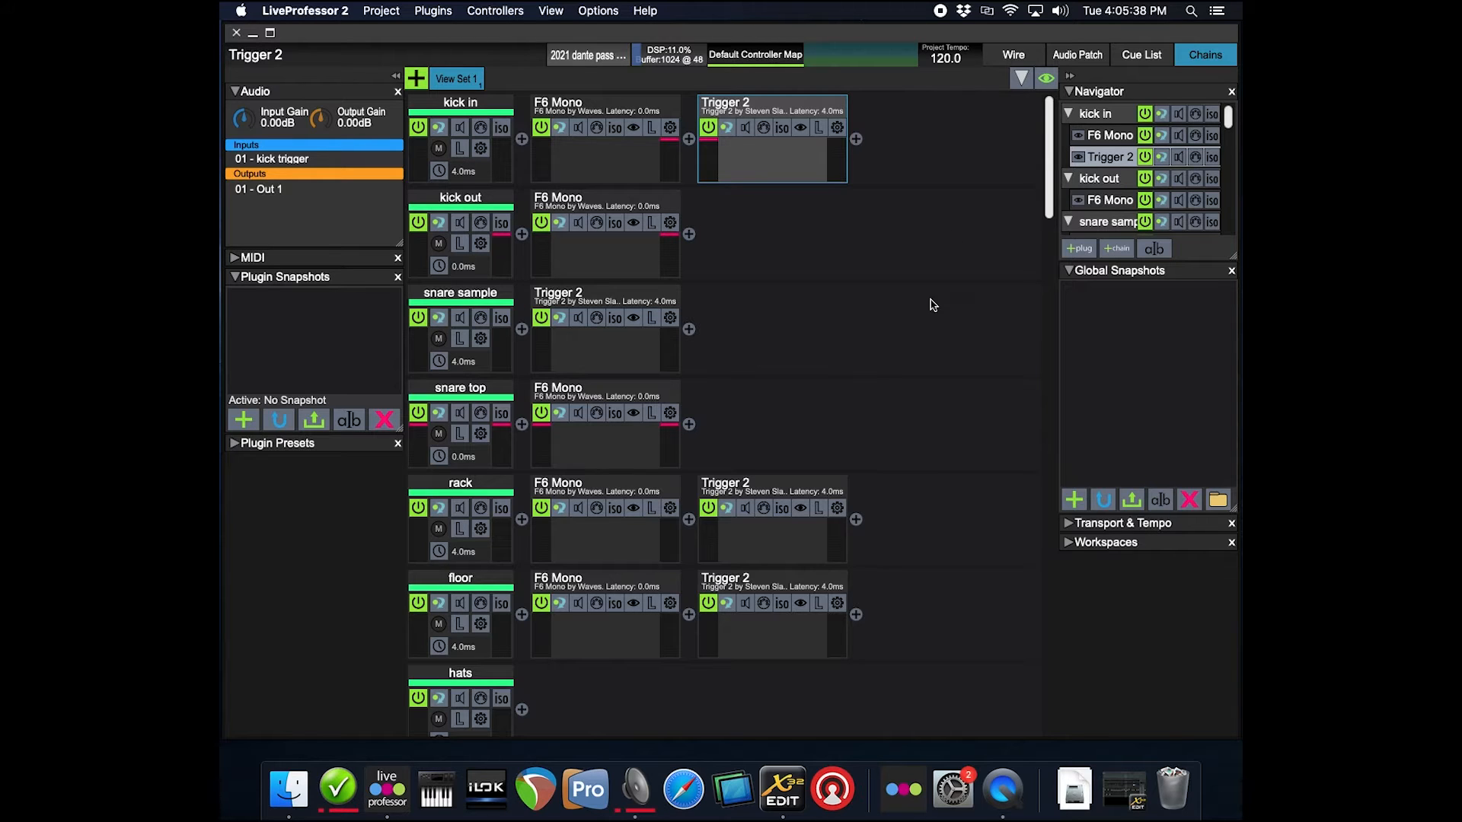
pyautogui.moveTo(595, 256)
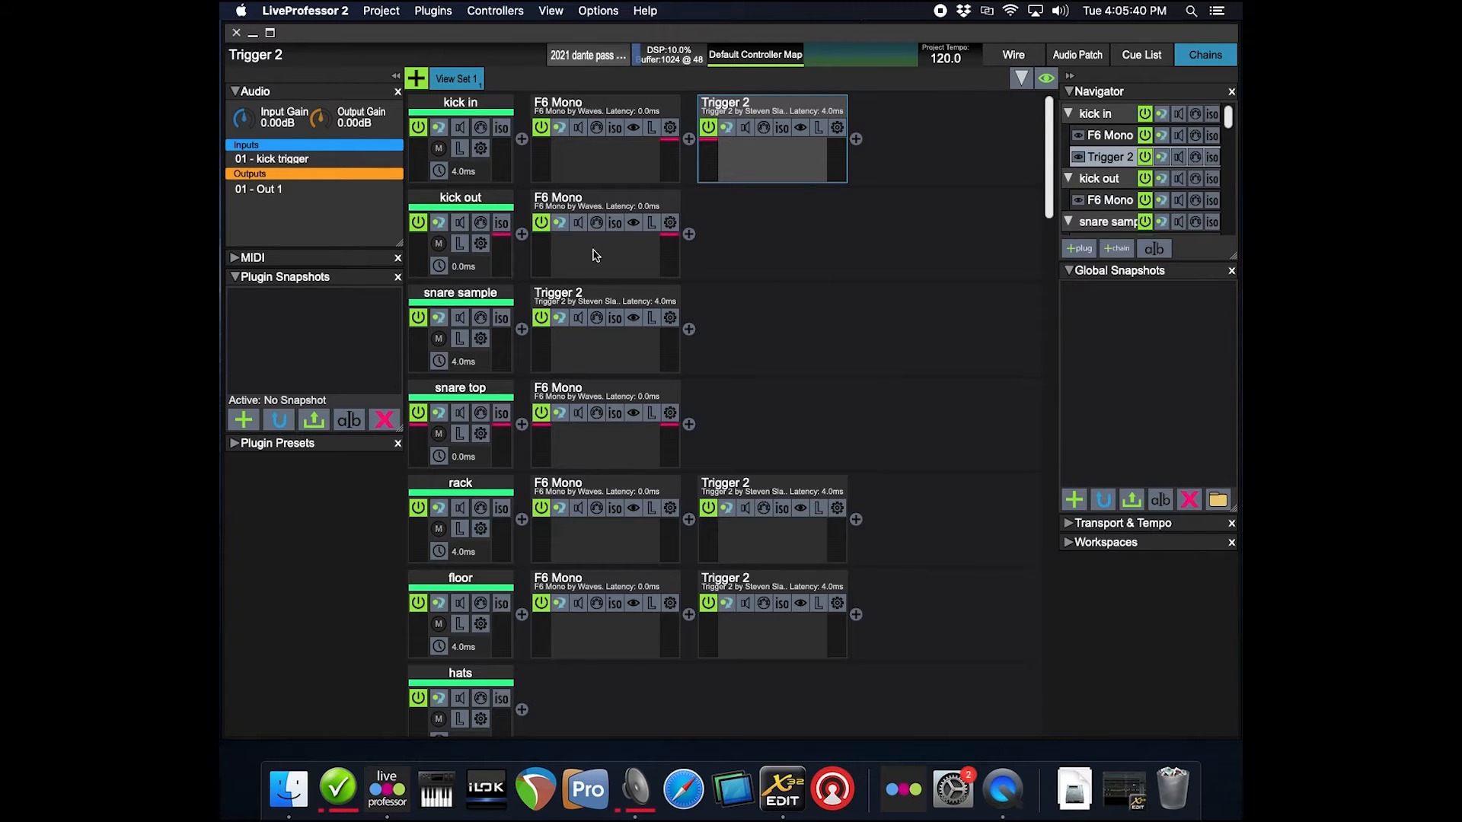
pyautogui.moveTo(688, 532)
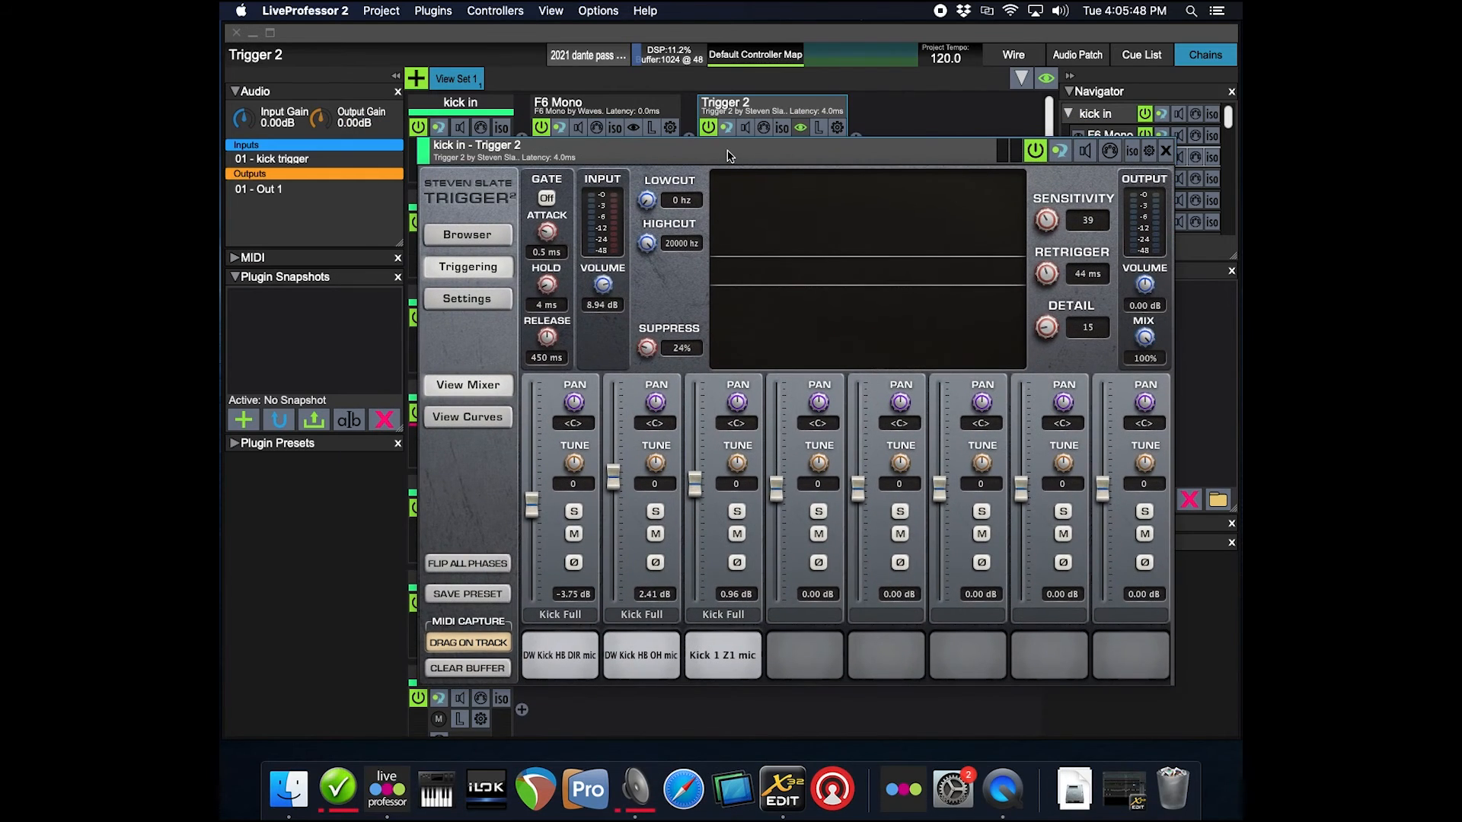
pyautogui.moveTo(844, 184)
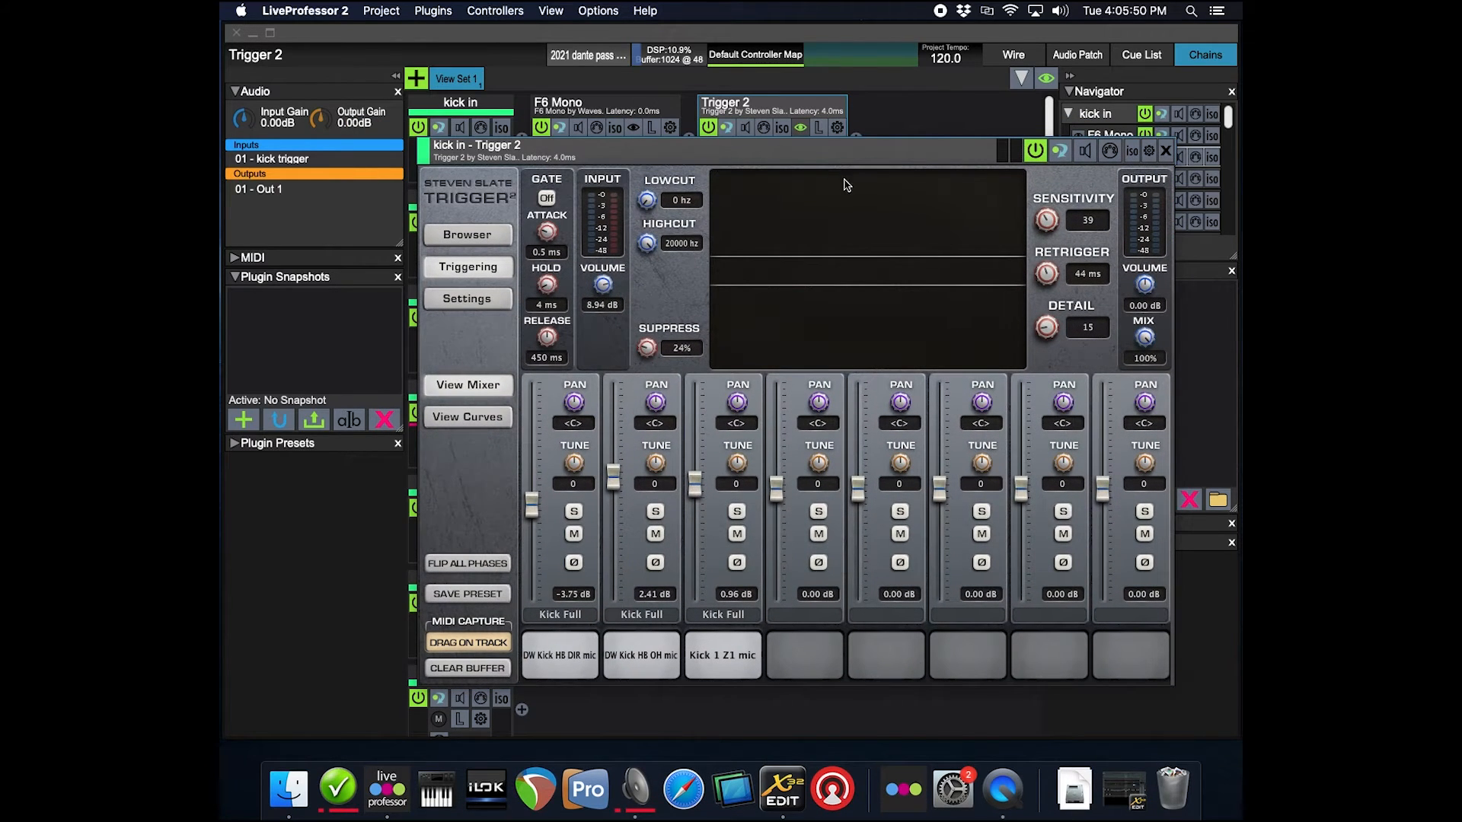
pyautogui.moveTo(1166, 150)
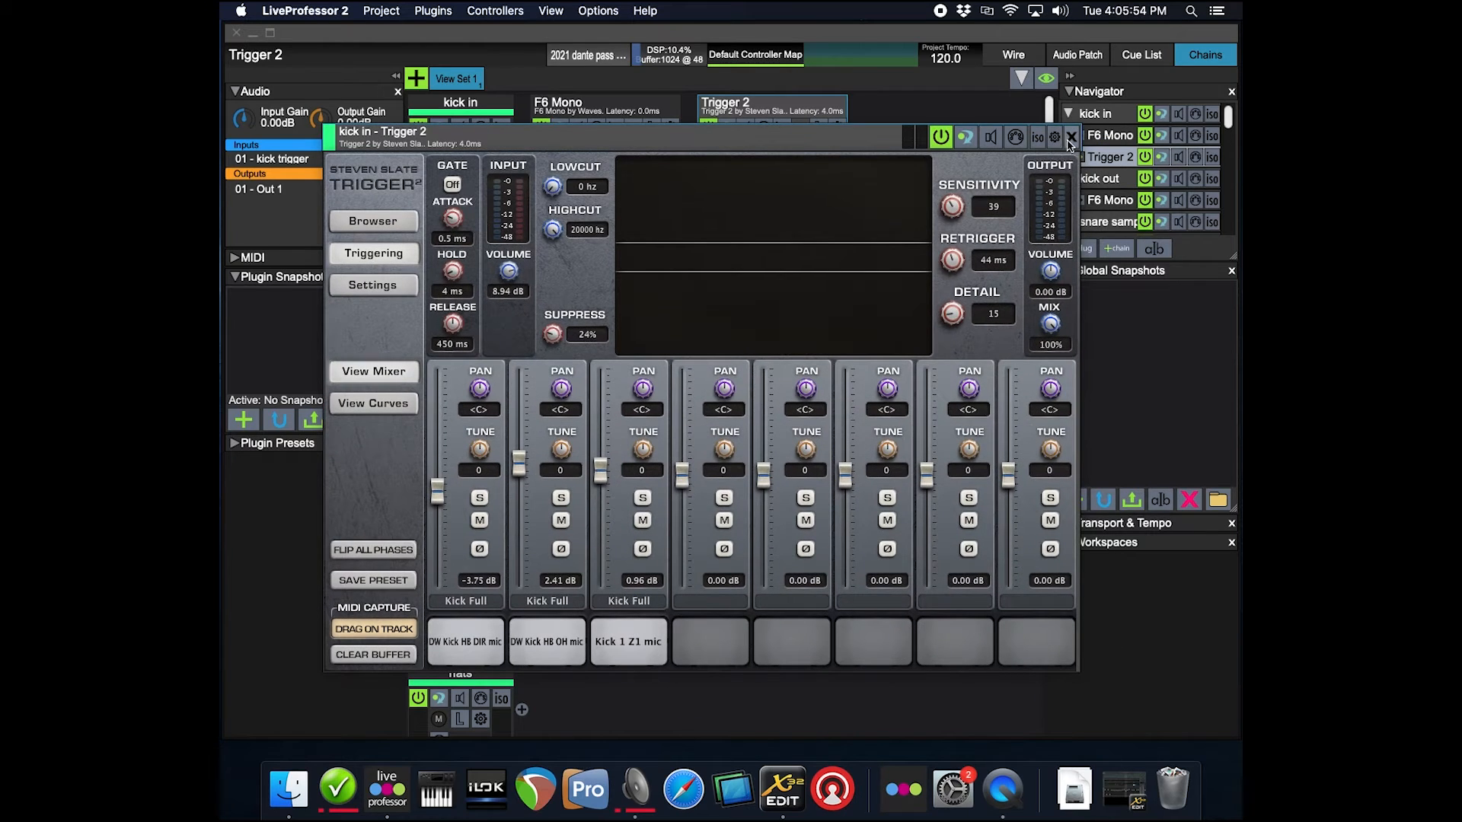
pyautogui.click(1070, 135)
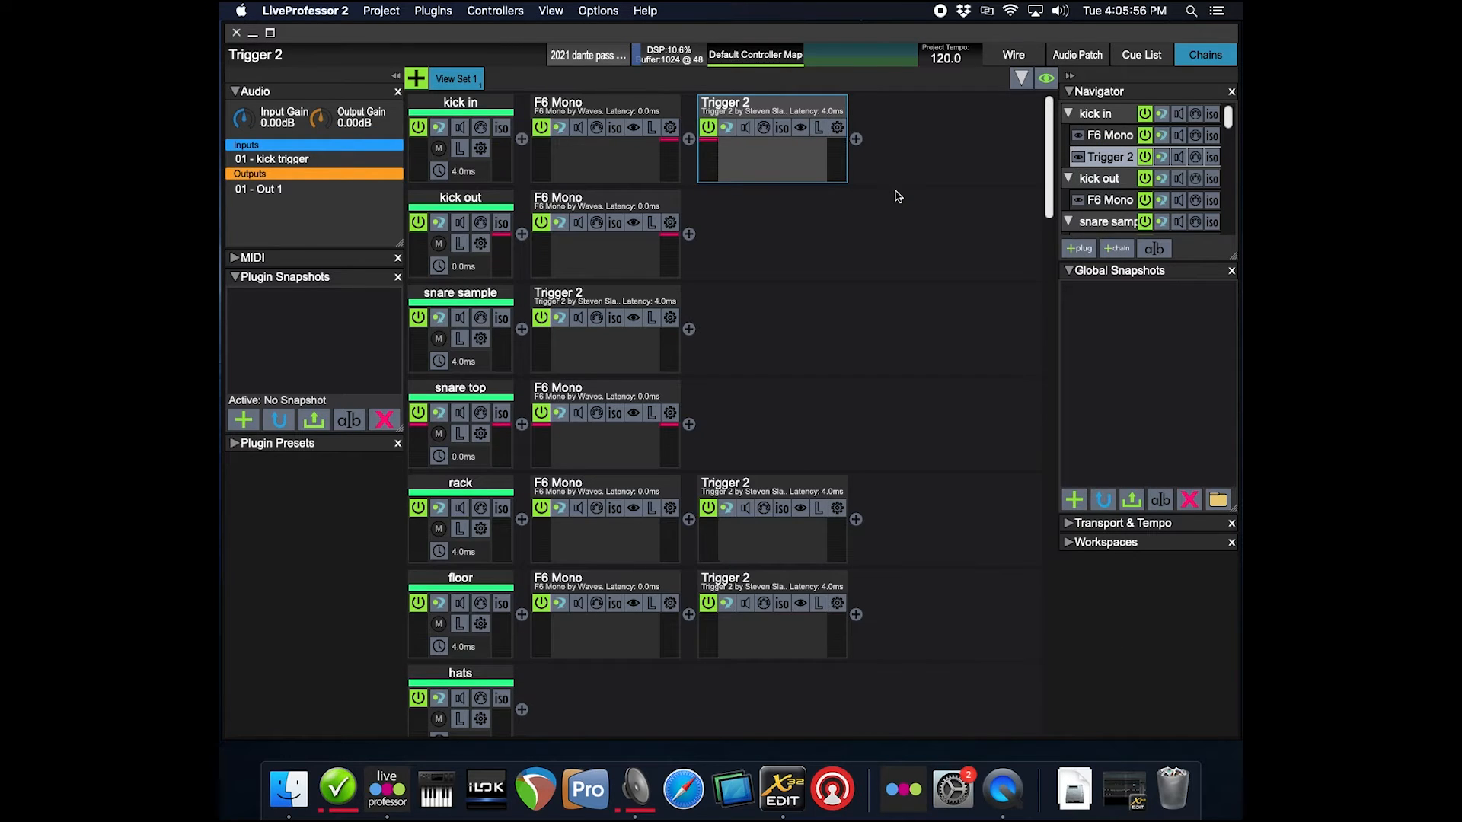
pyautogui.moveTo(949, 172)
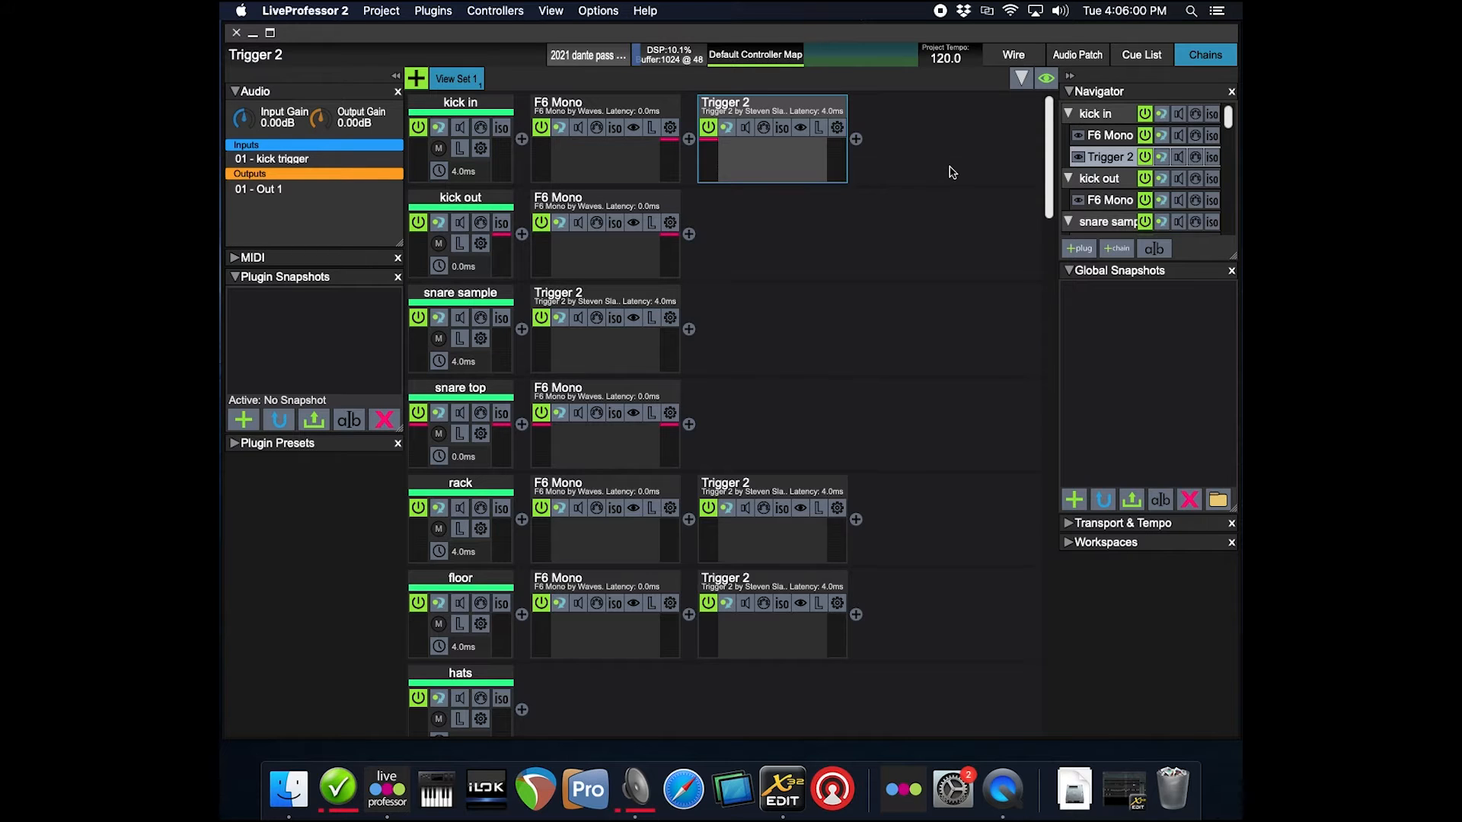
pyautogui.moveTo(901, 173)
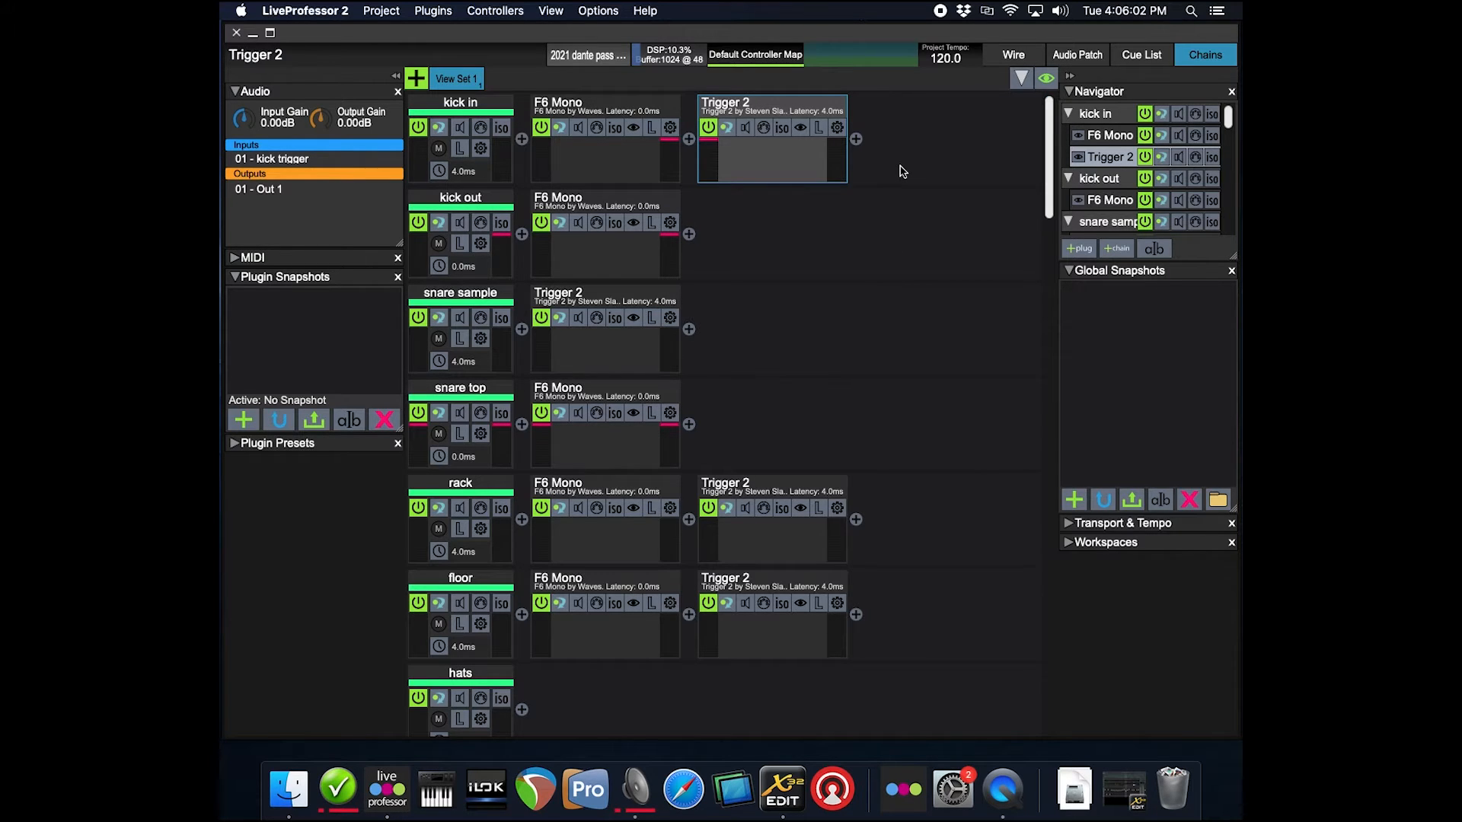
pyautogui.moveTo(811, 167)
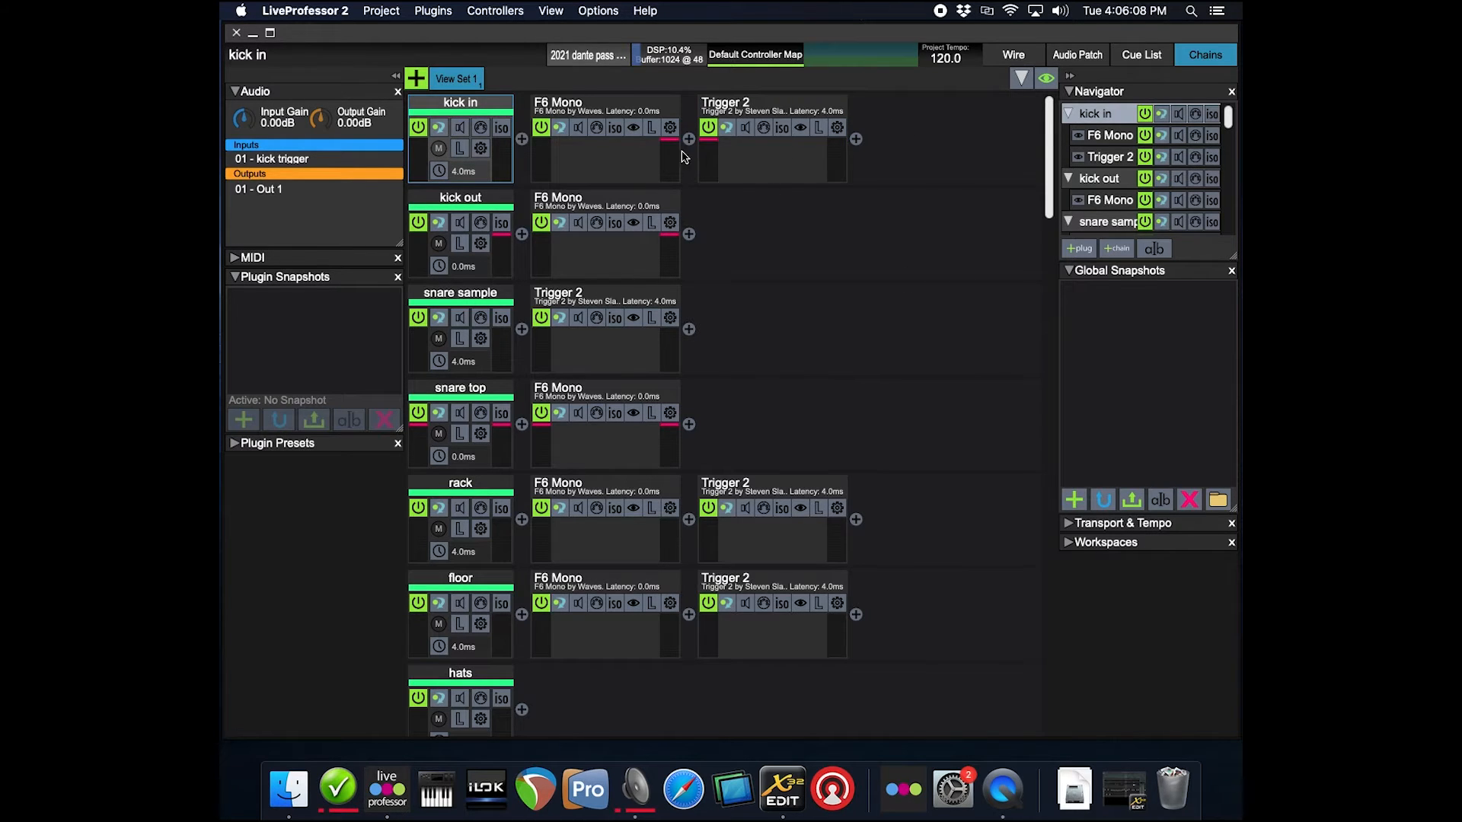
pyautogui.doubleClick(770, 128)
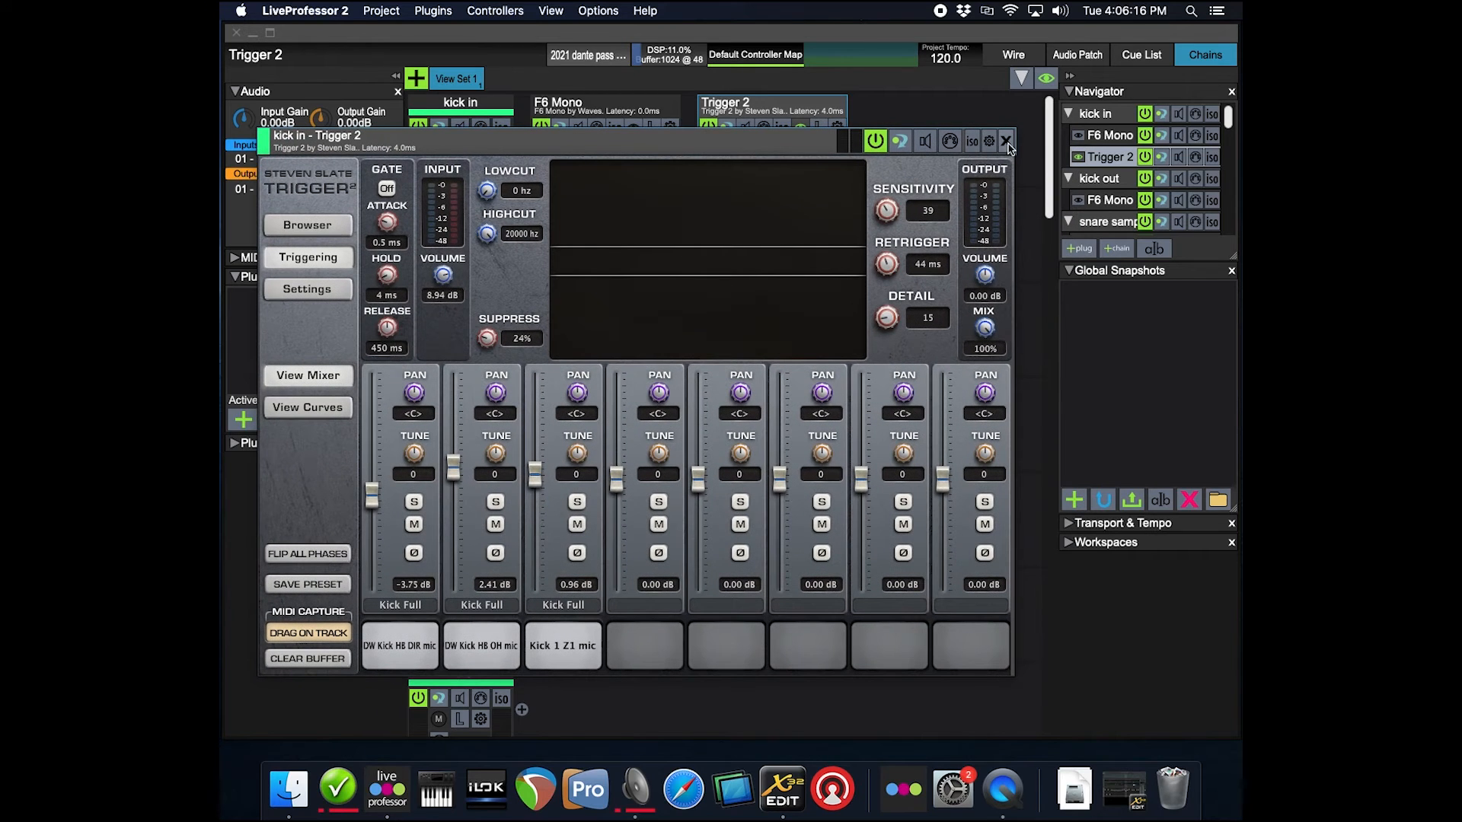
pyautogui.click(1008, 140)
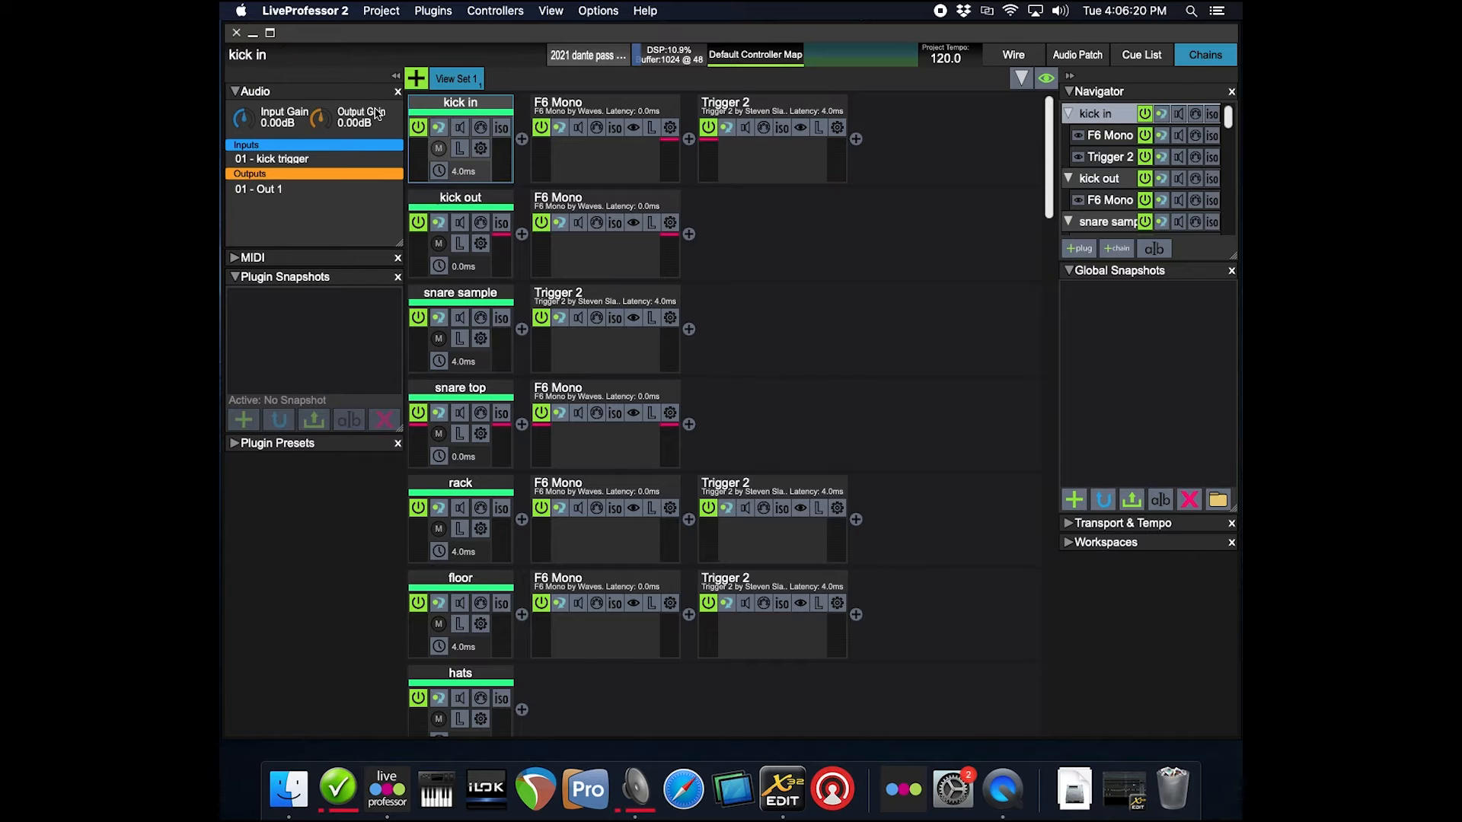
pyautogui.moveTo(929, 167)
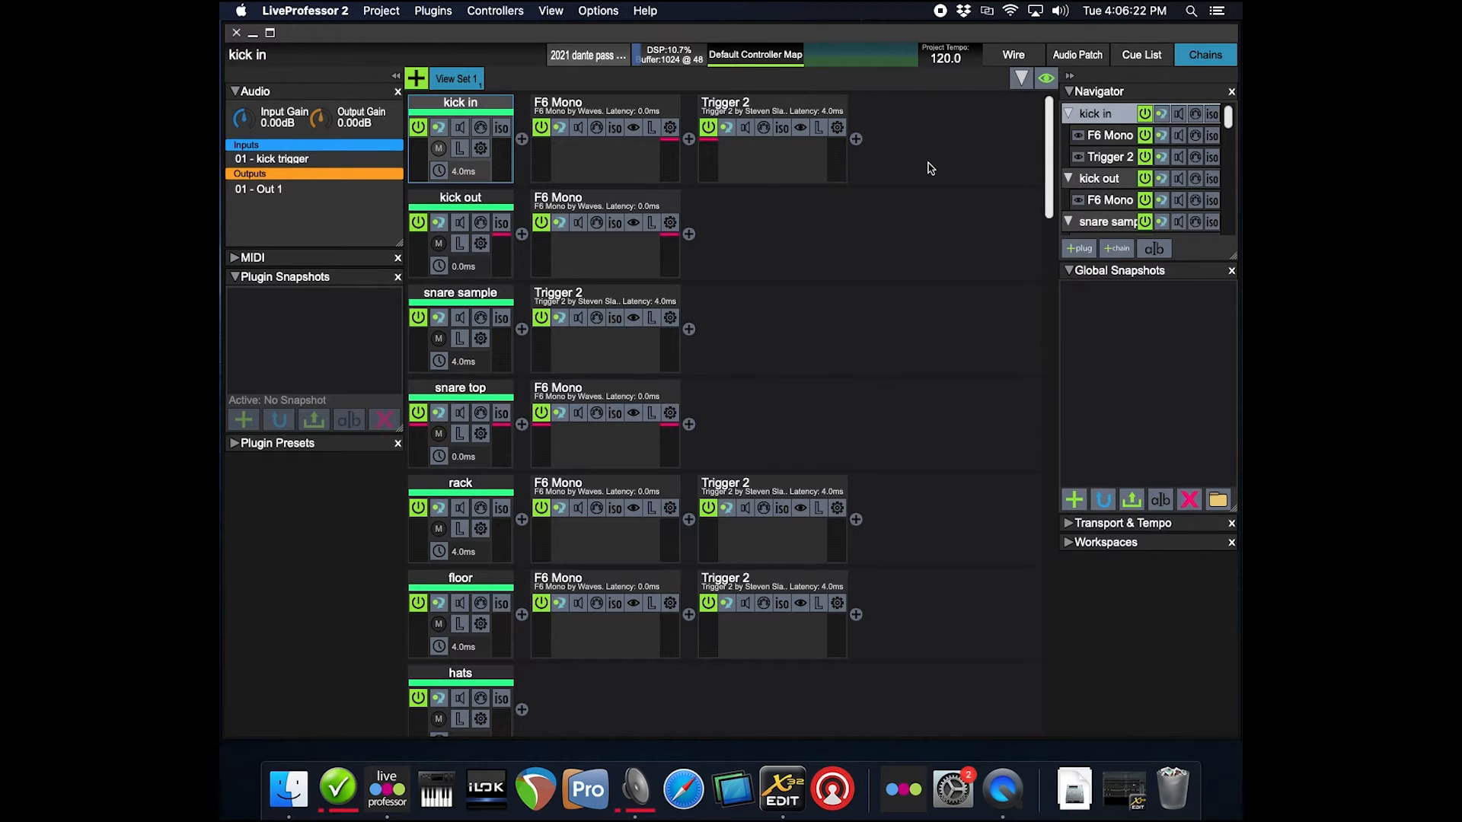
pyautogui.moveTo(933, 209)
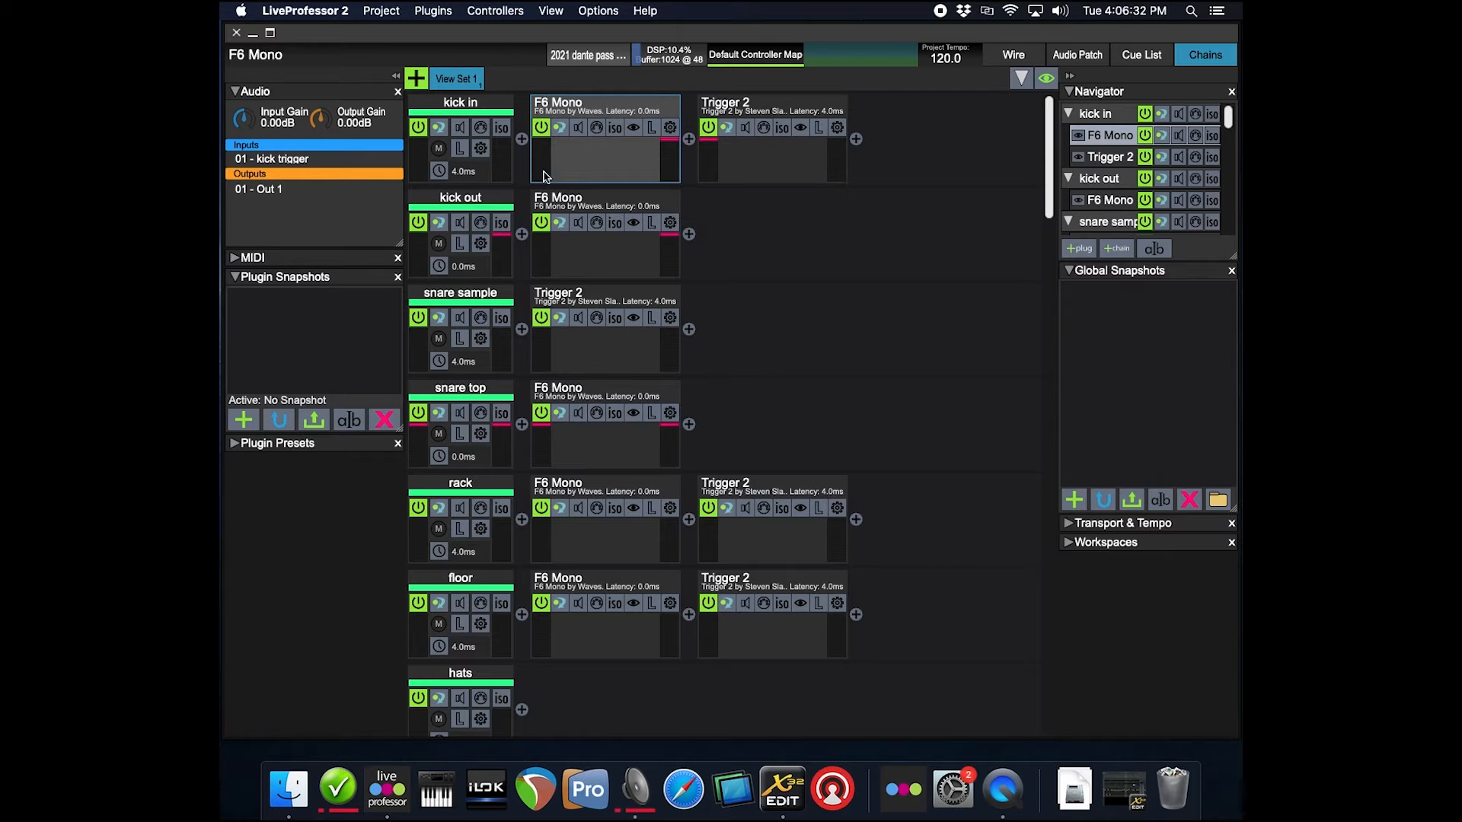
pyautogui.moveTo(559, 102)
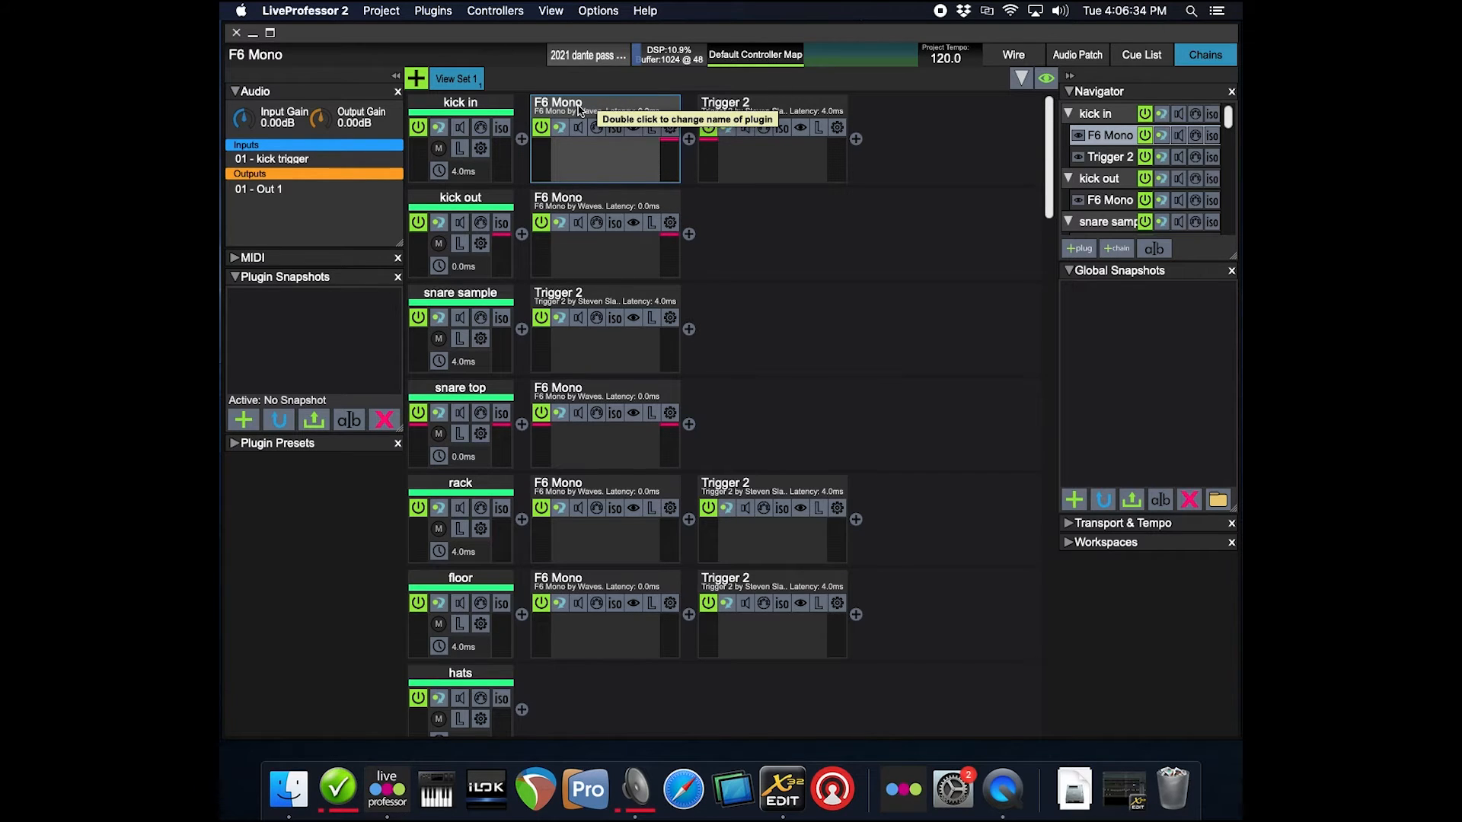
pyautogui.moveTo(952, 167)
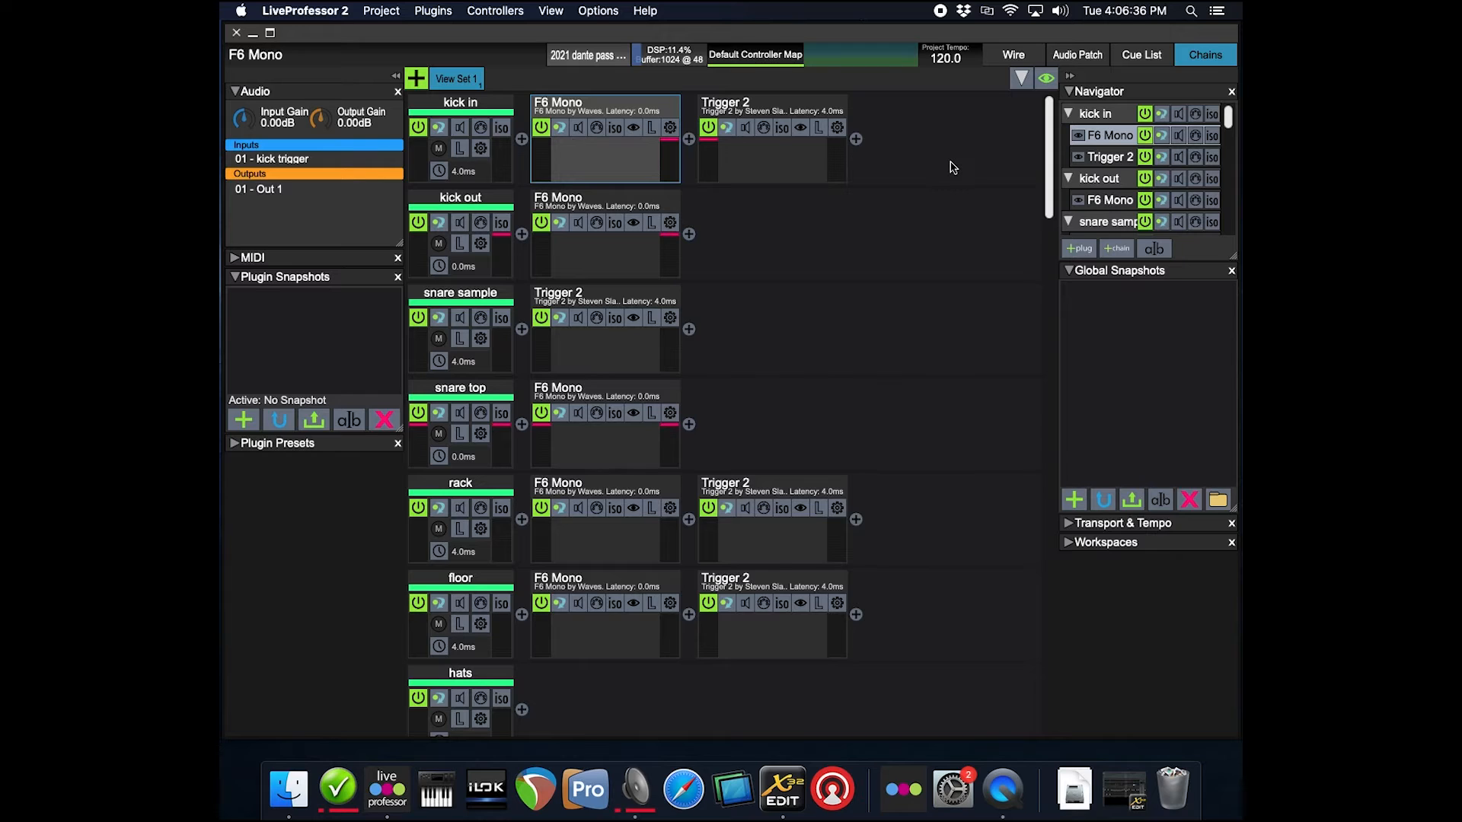
pyautogui.moveTo(935, 204)
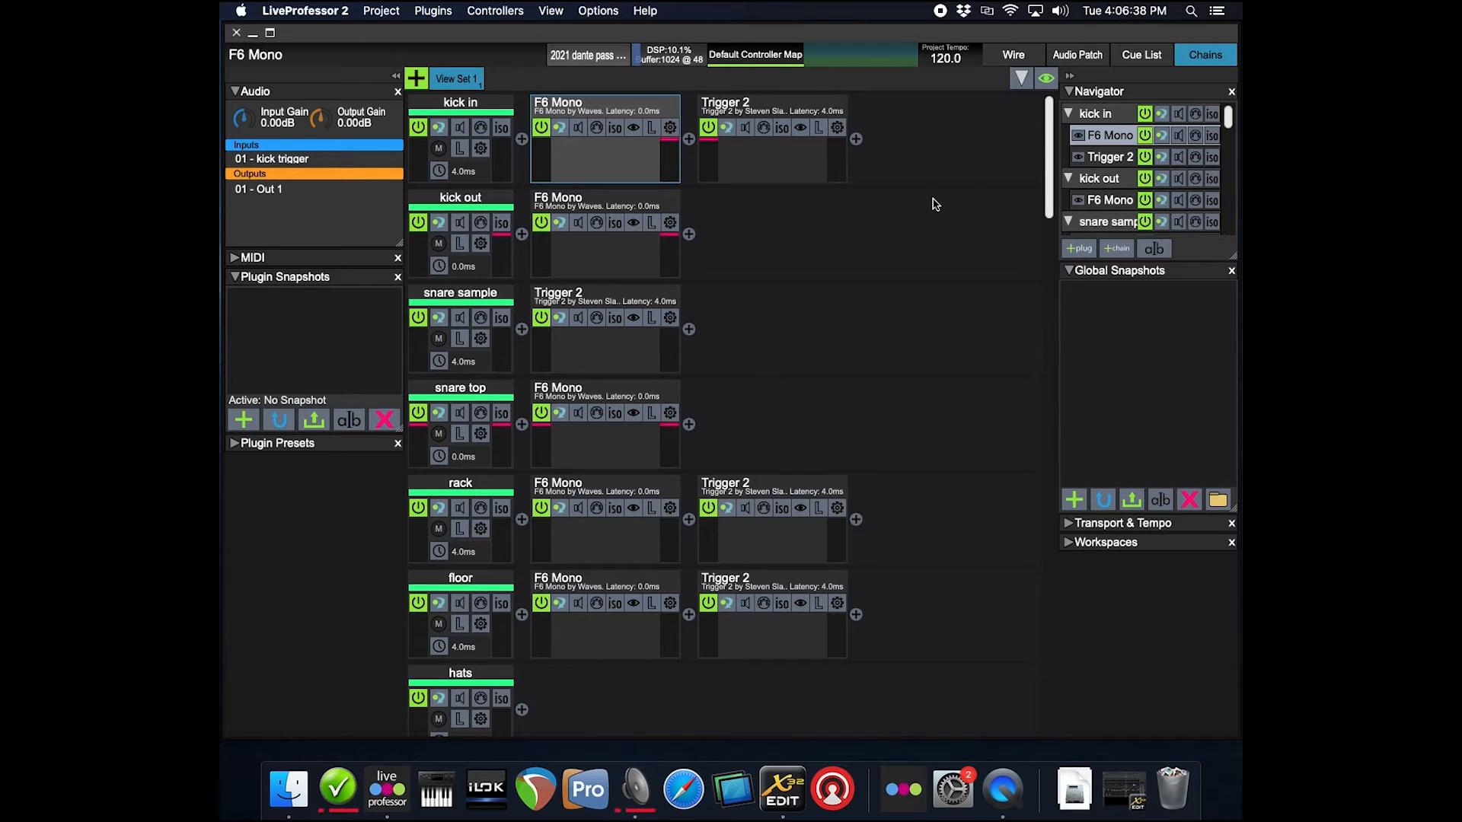
pyautogui.moveTo(763, 105)
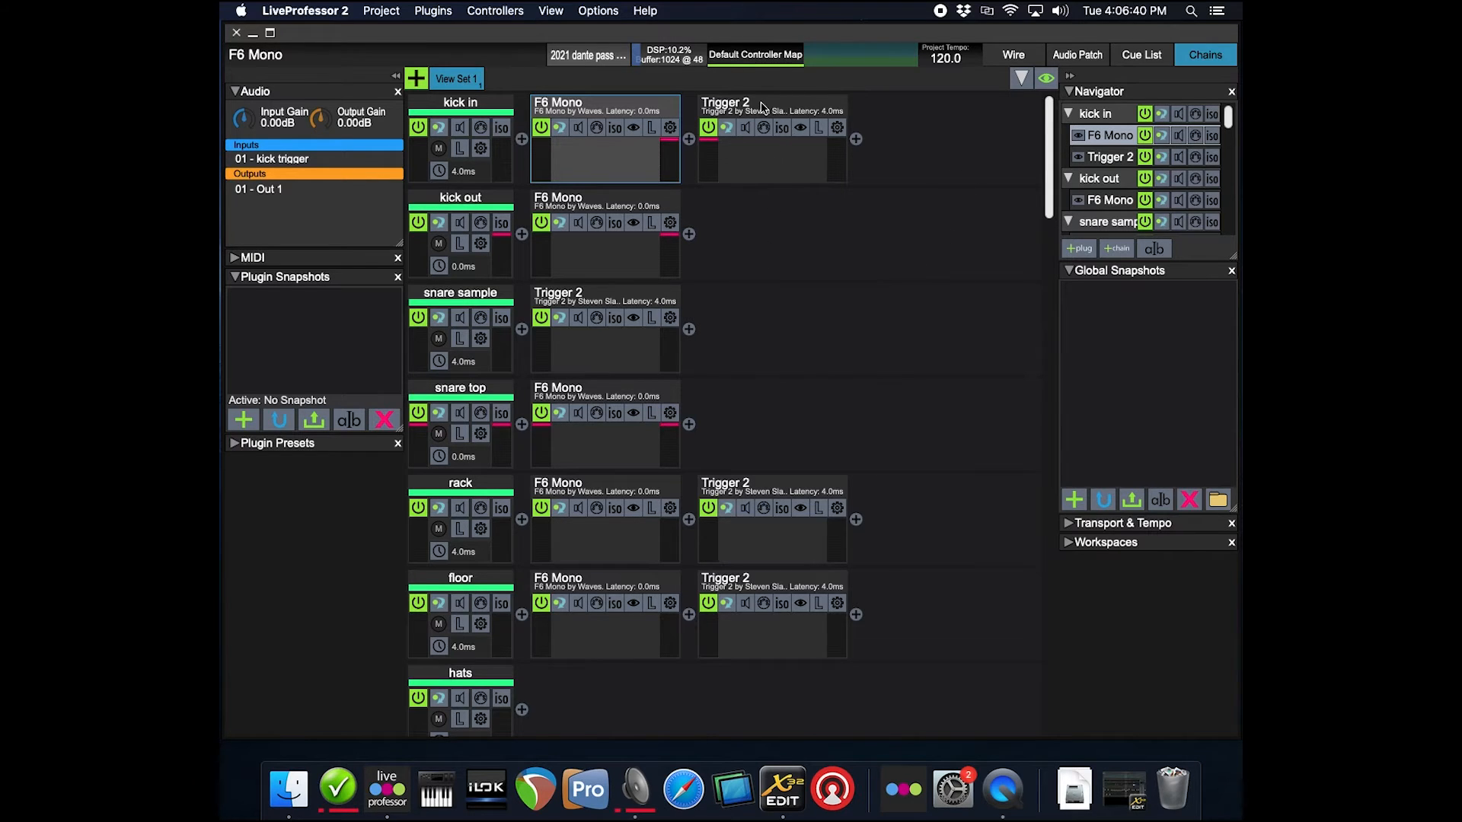
# Step: Look over the kick in channel's F6 Mono and Trigger 2 plugins, then select the channel
pyautogui.click(770, 140)
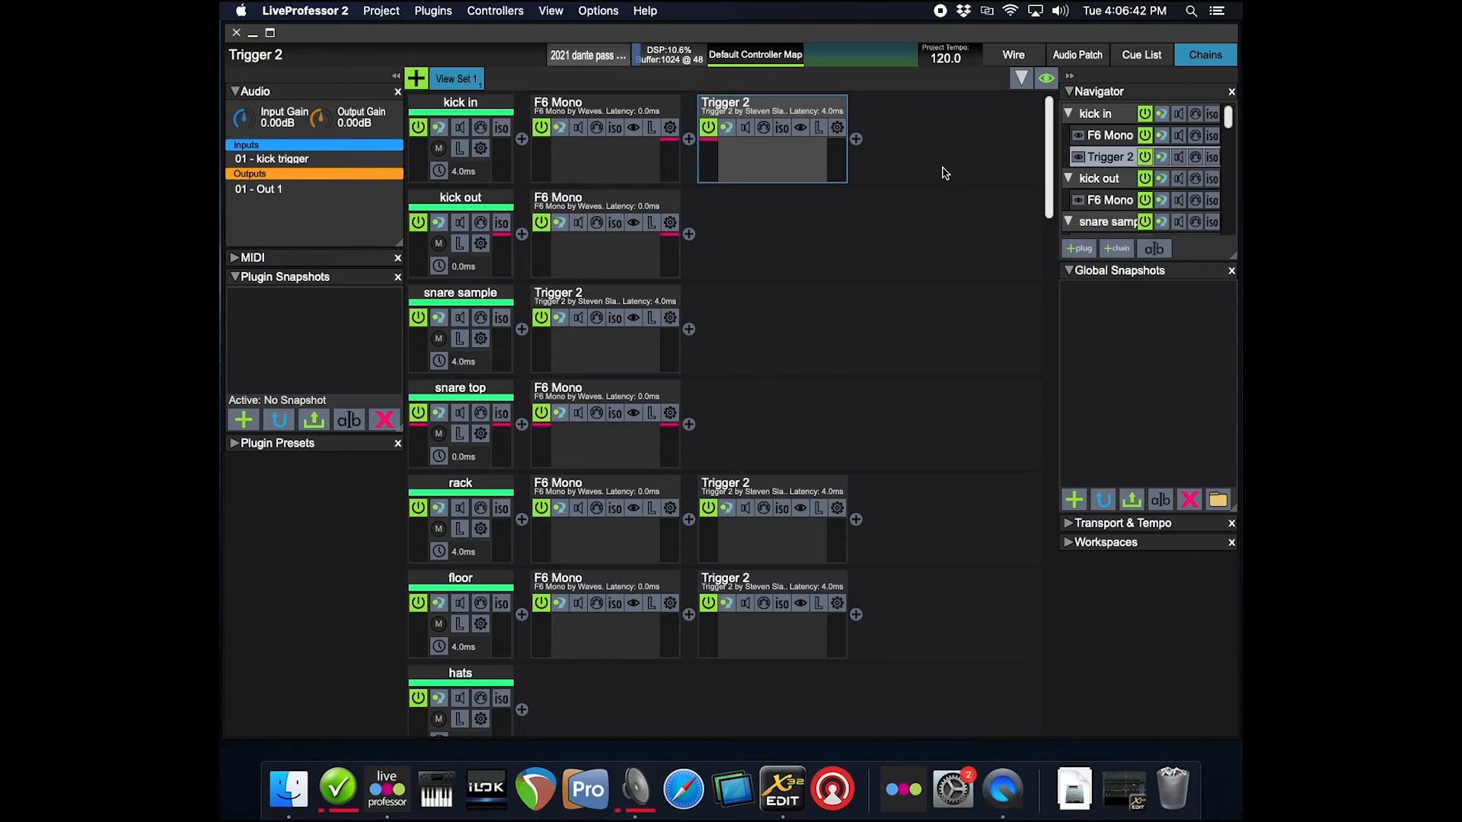
pyautogui.click(604, 141)
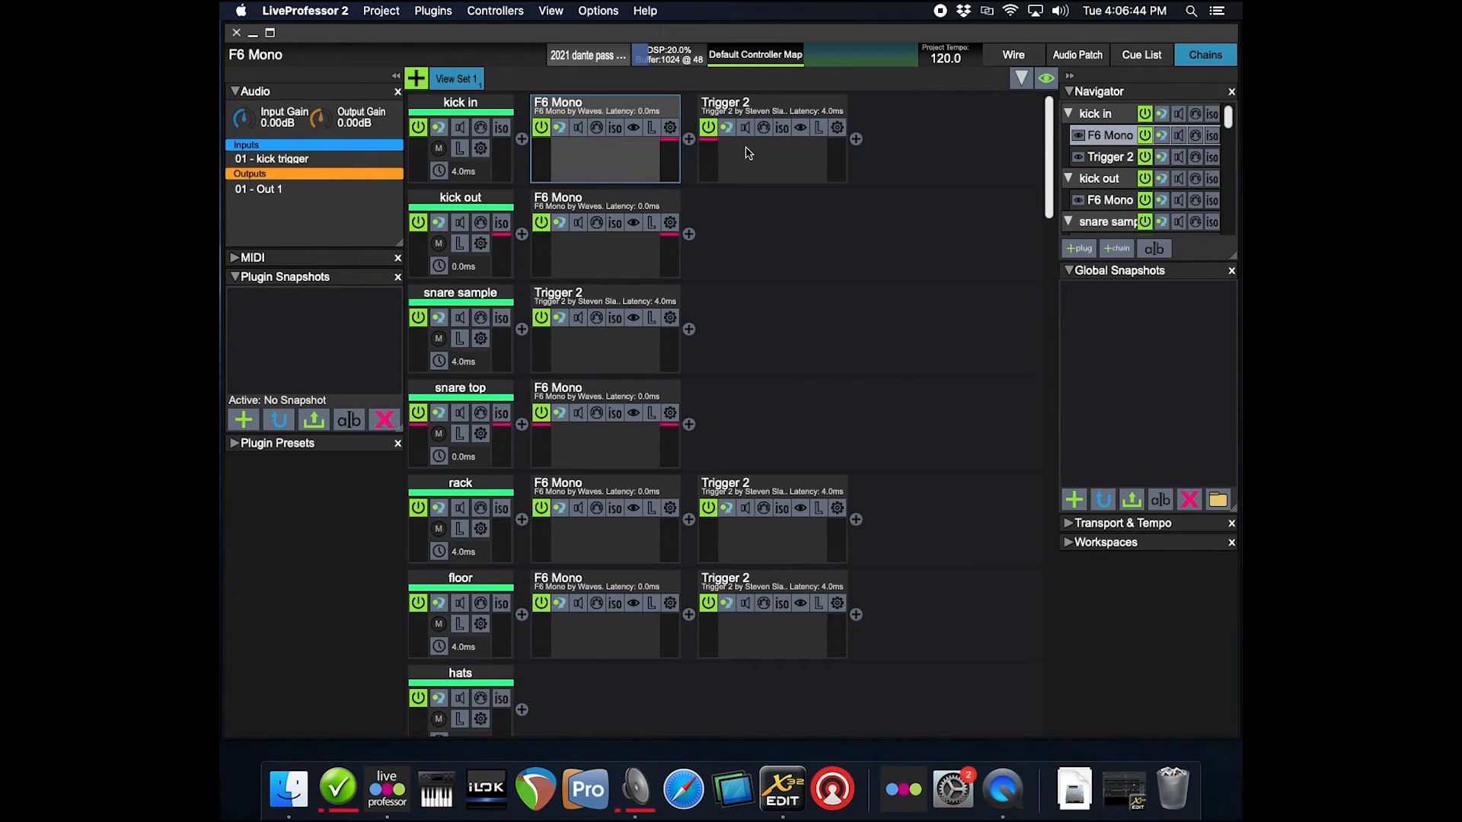
pyautogui.moveTo(977, 199)
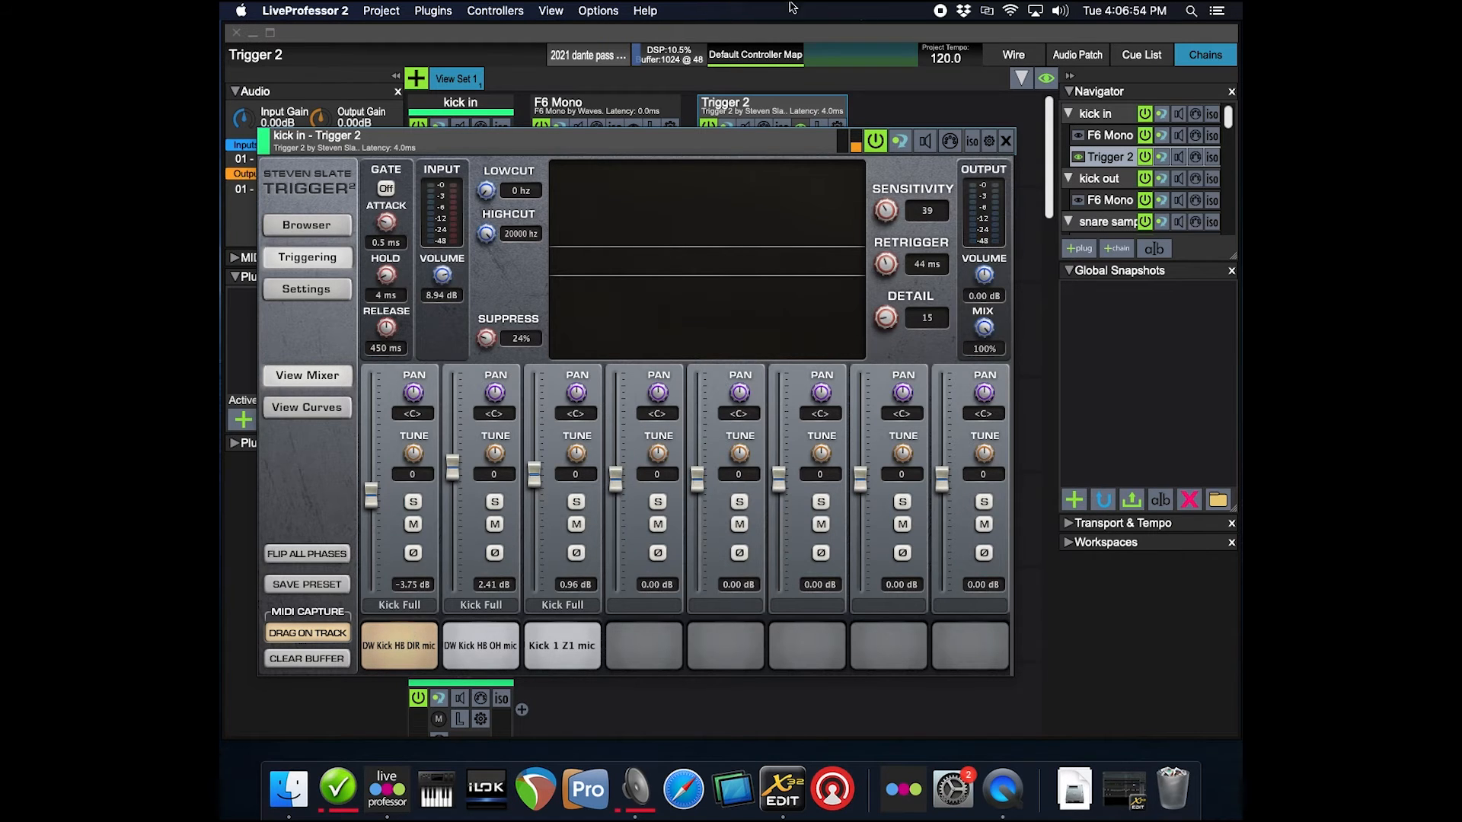
pyautogui.click(1005, 140)
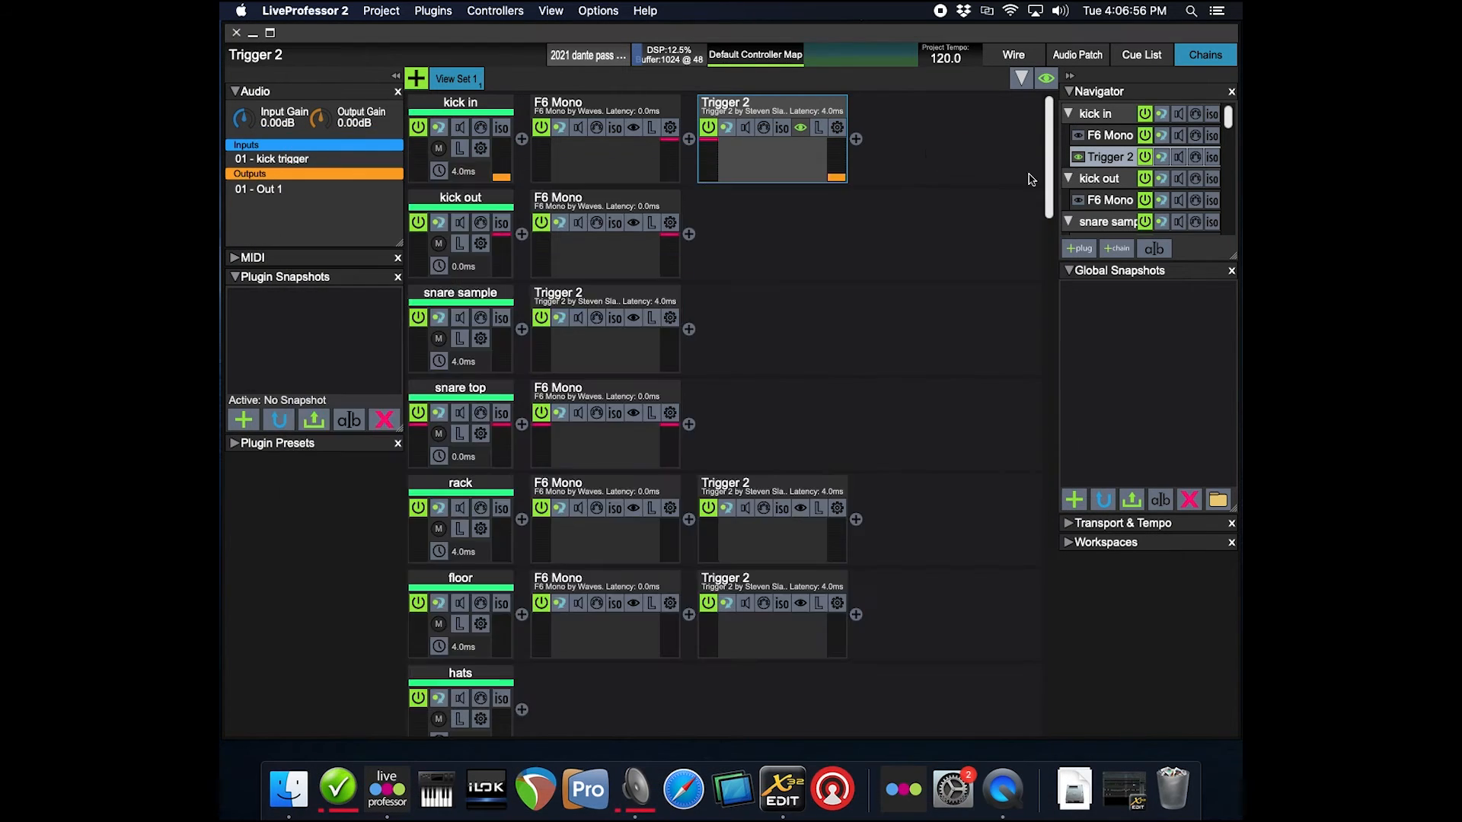
pyautogui.click(604, 138)
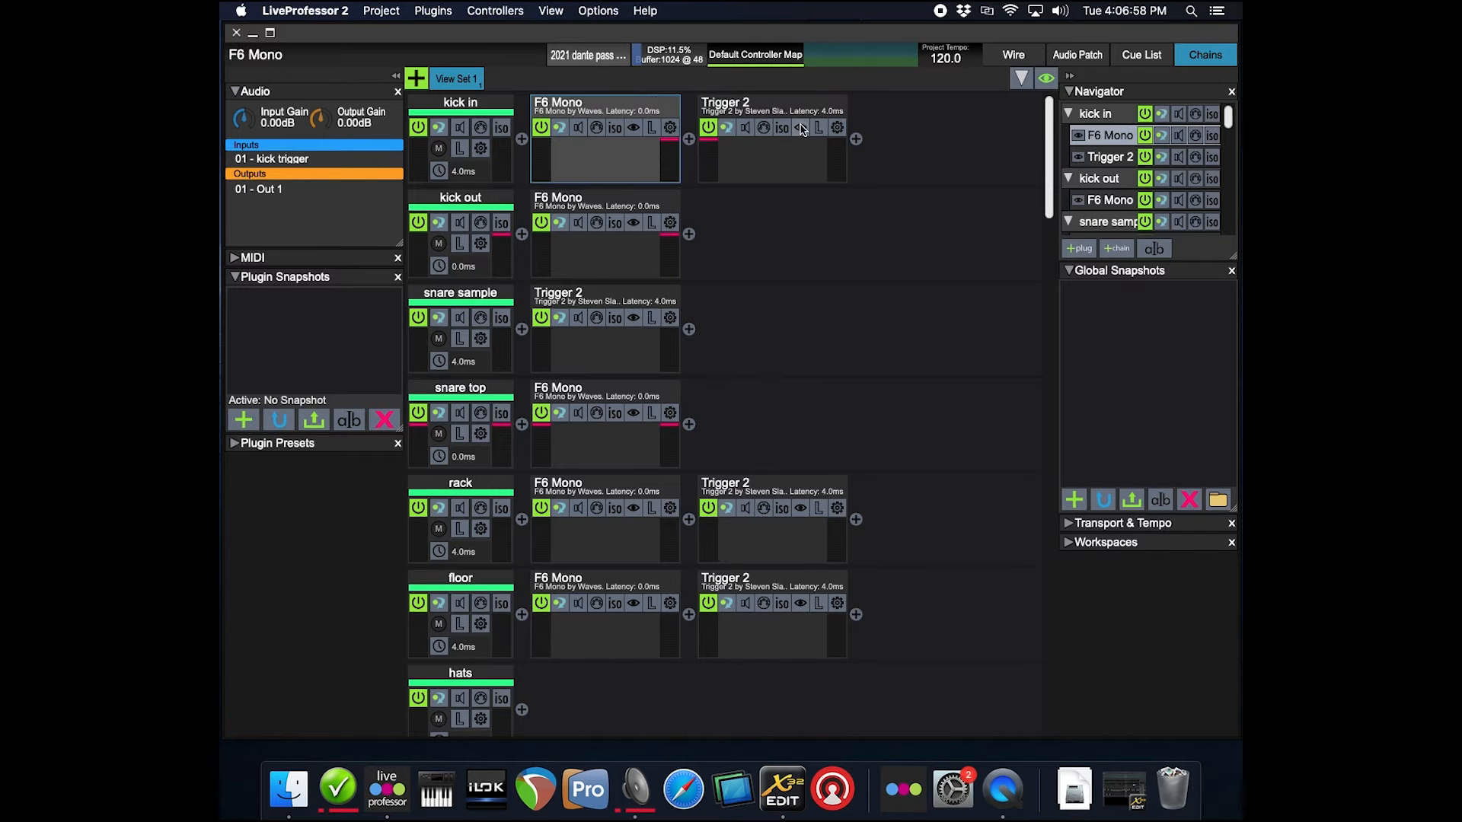
pyautogui.click(460, 102)
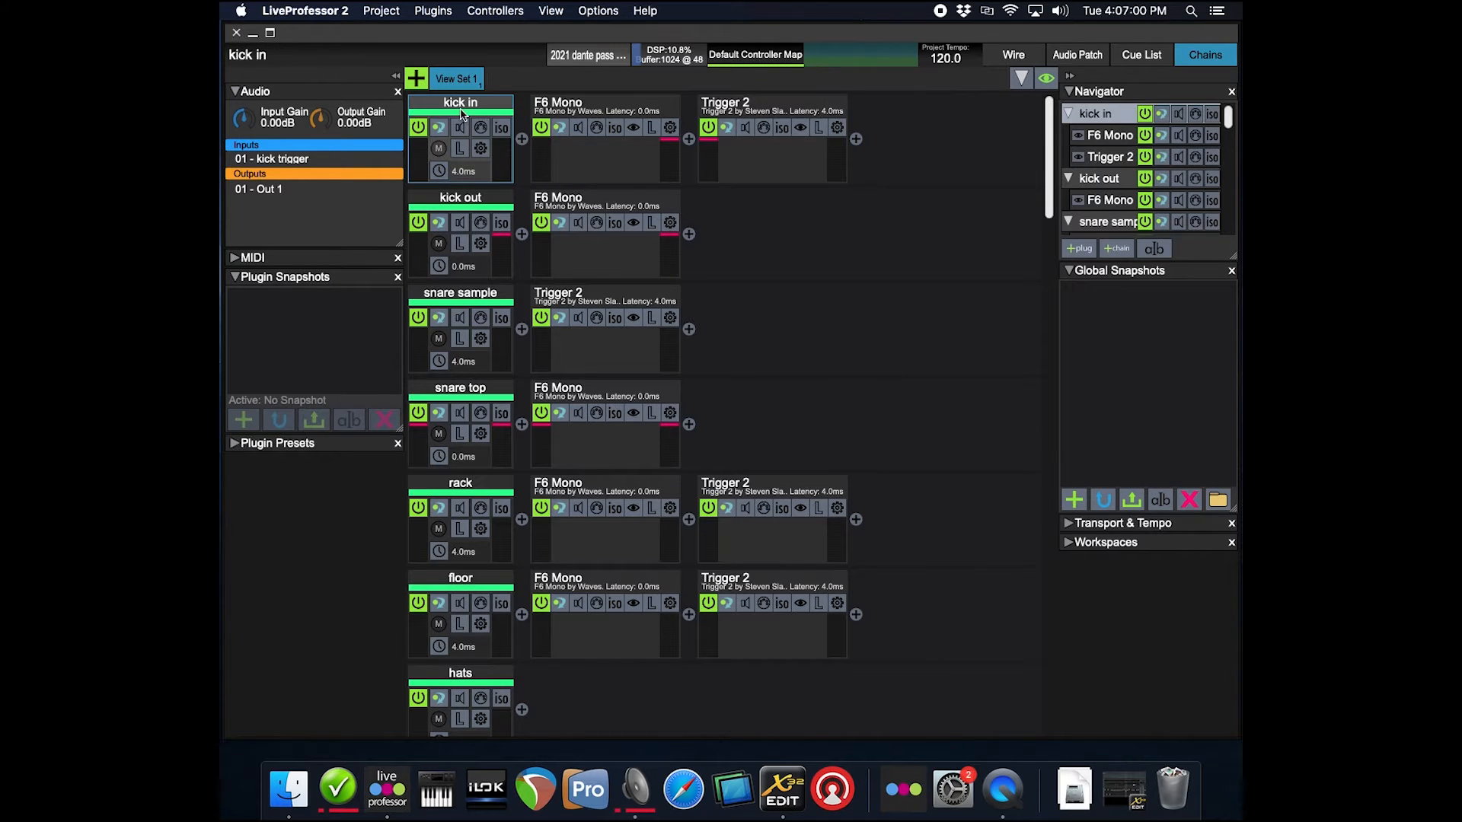
pyautogui.moveTo(949, 143)
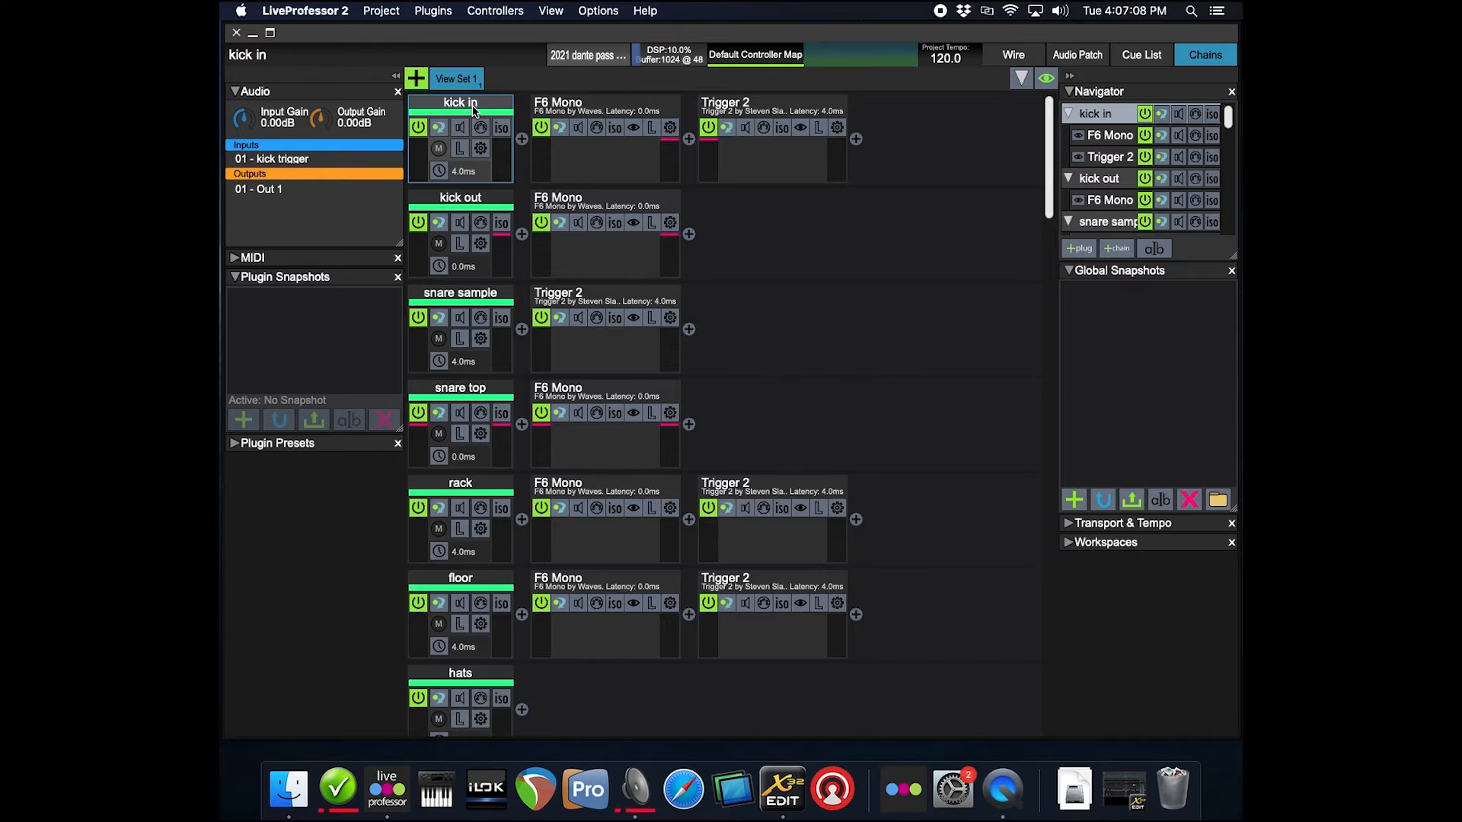
pyautogui.moveTo(923, 155)
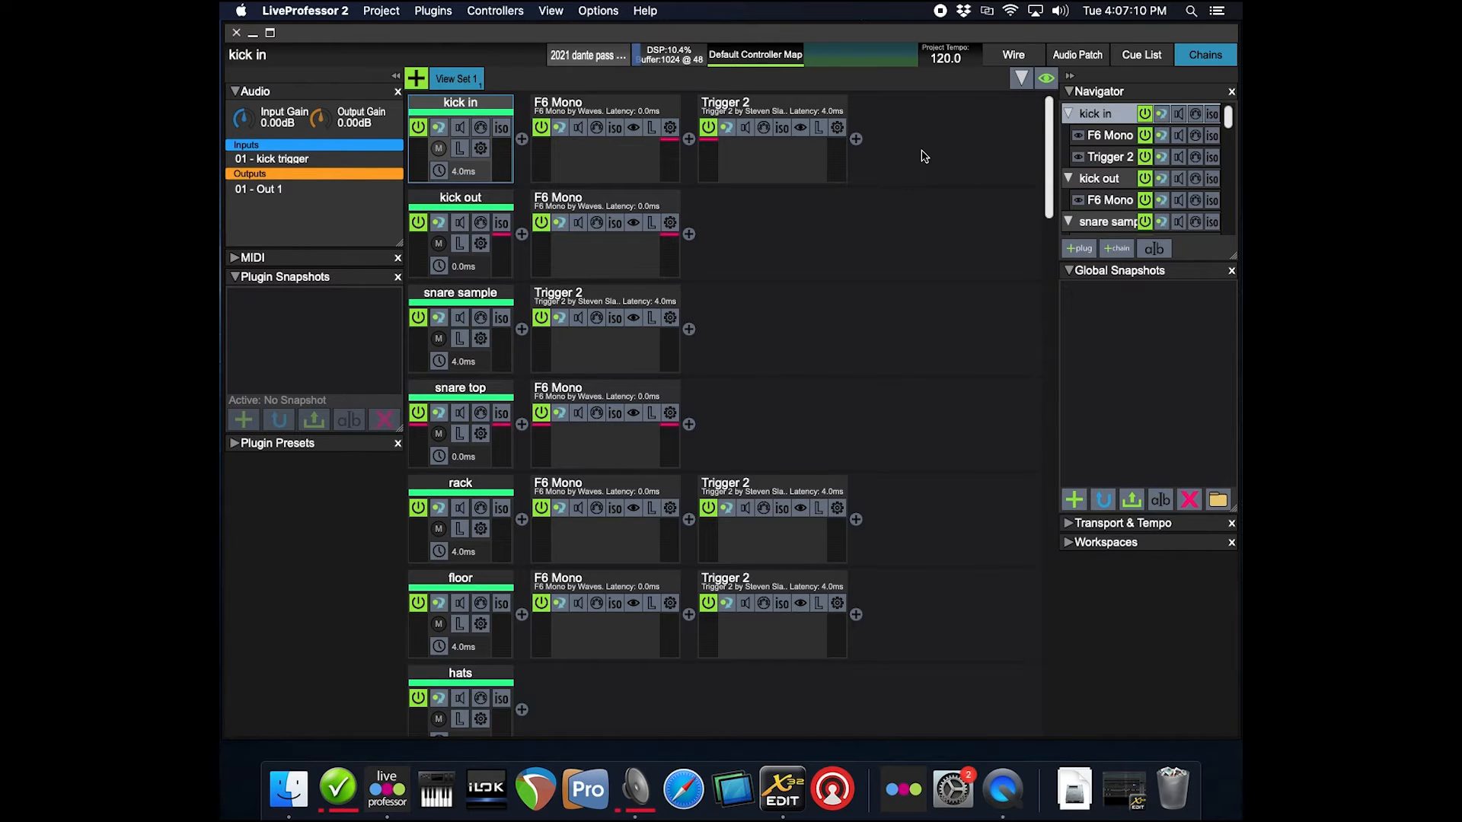
pyautogui.moveTo(888, 127)
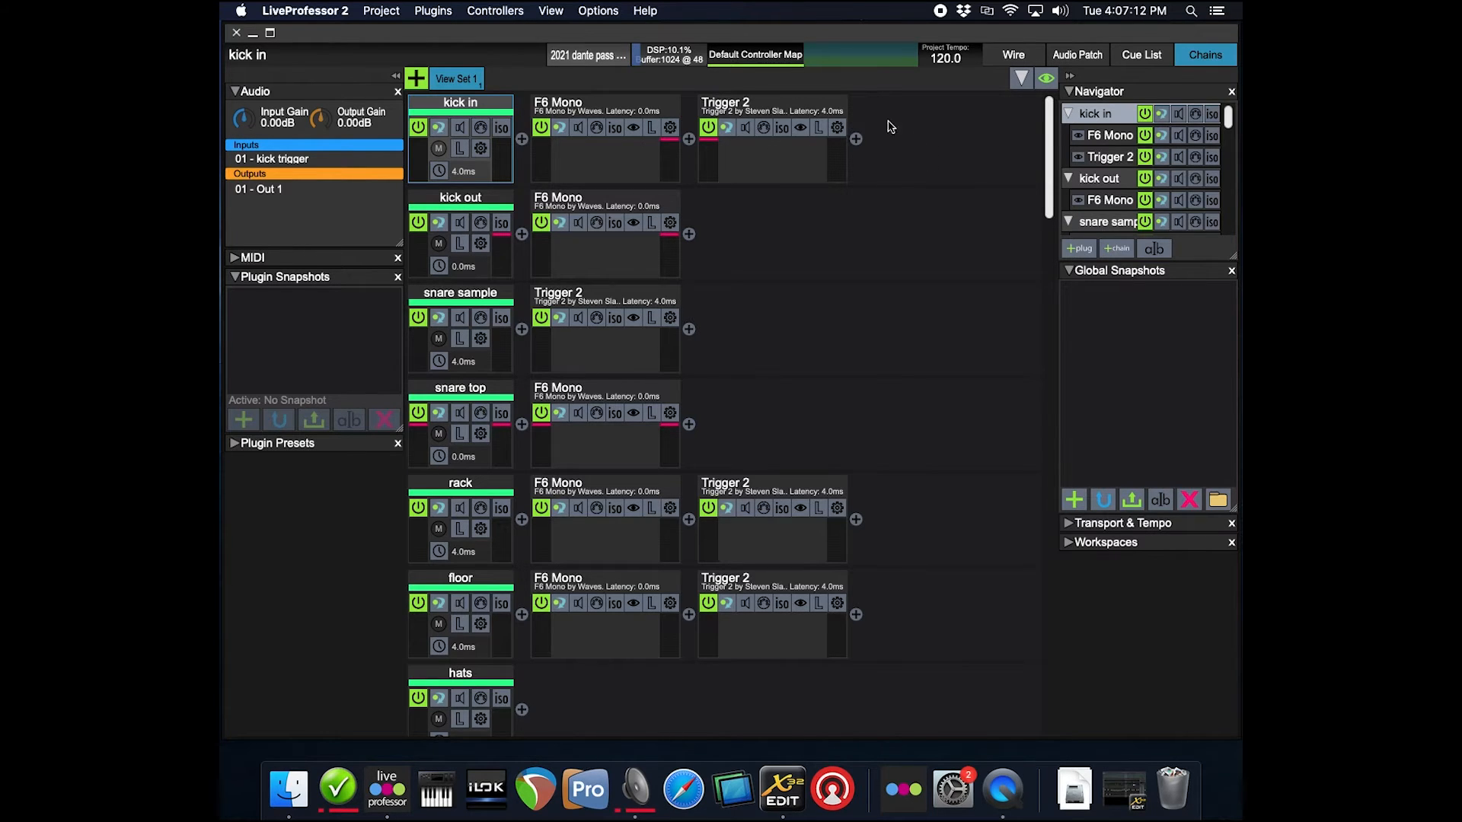
pyautogui.moveTo(945, 140)
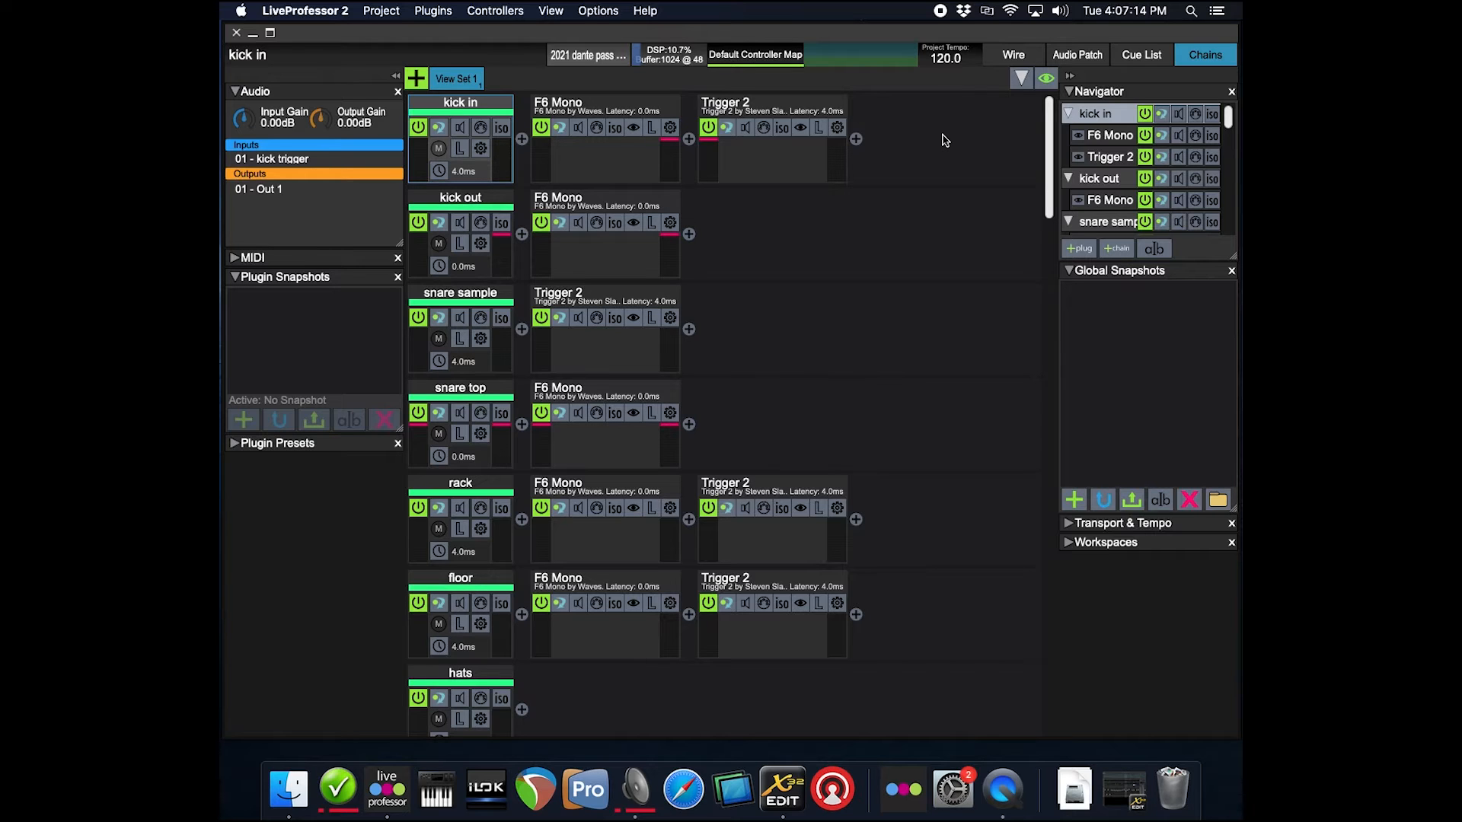
pyautogui.moveTo(996, 147)
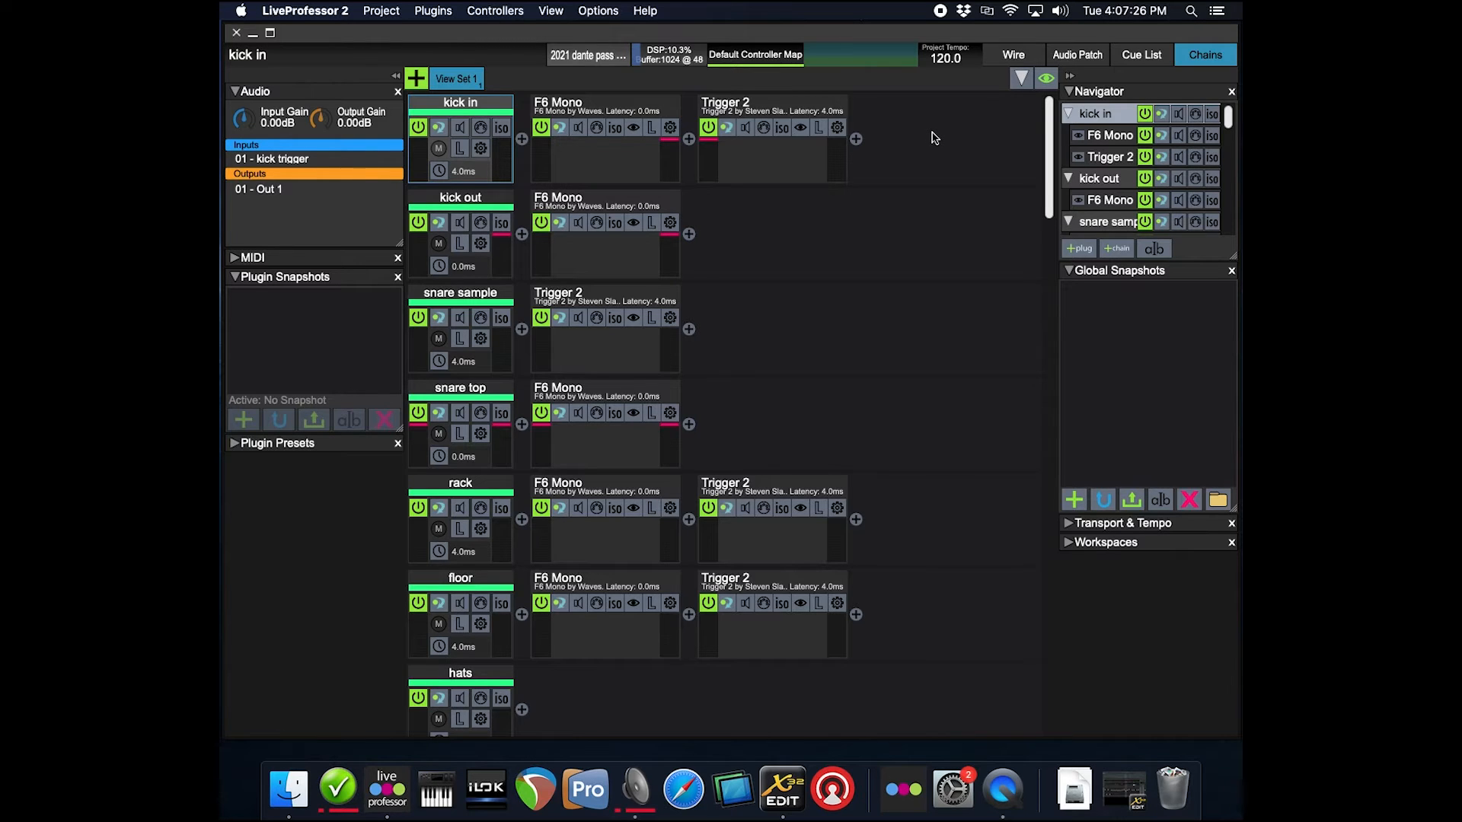
pyautogui.moveTo(916, 158)
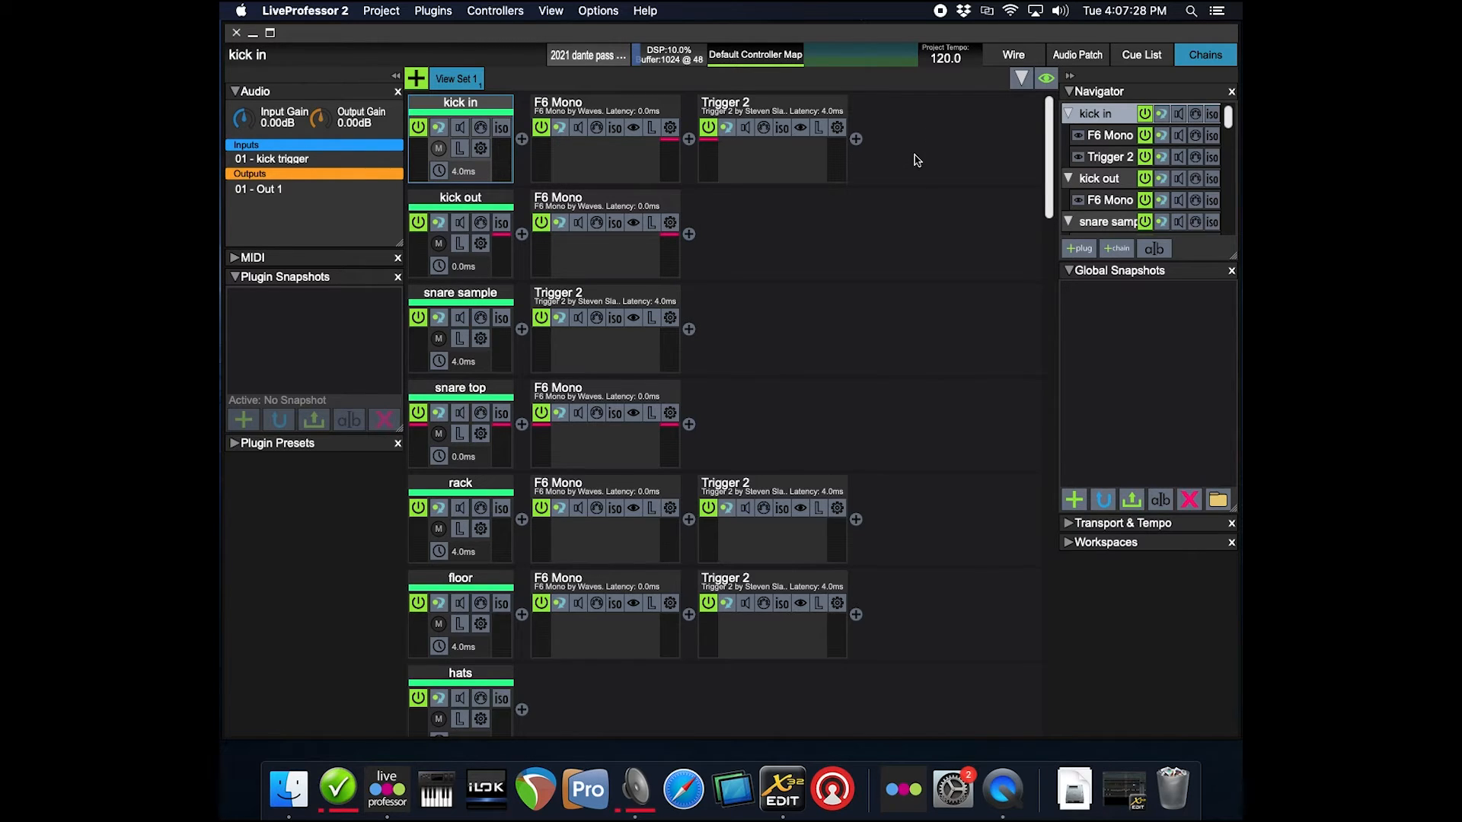
pyautogui.moveTo(939, 139)
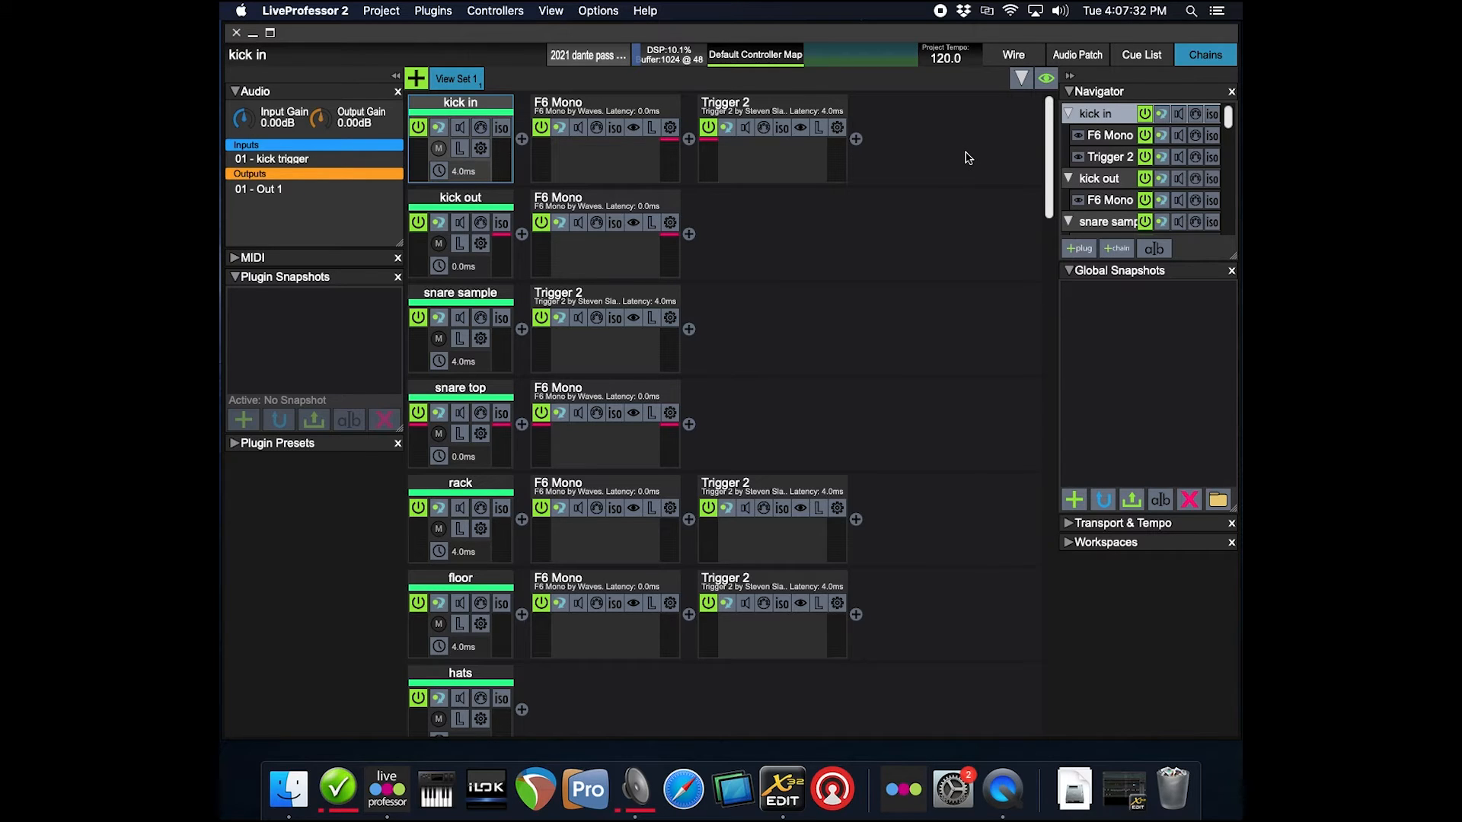
pyautogui.moveTo(1005, 216)
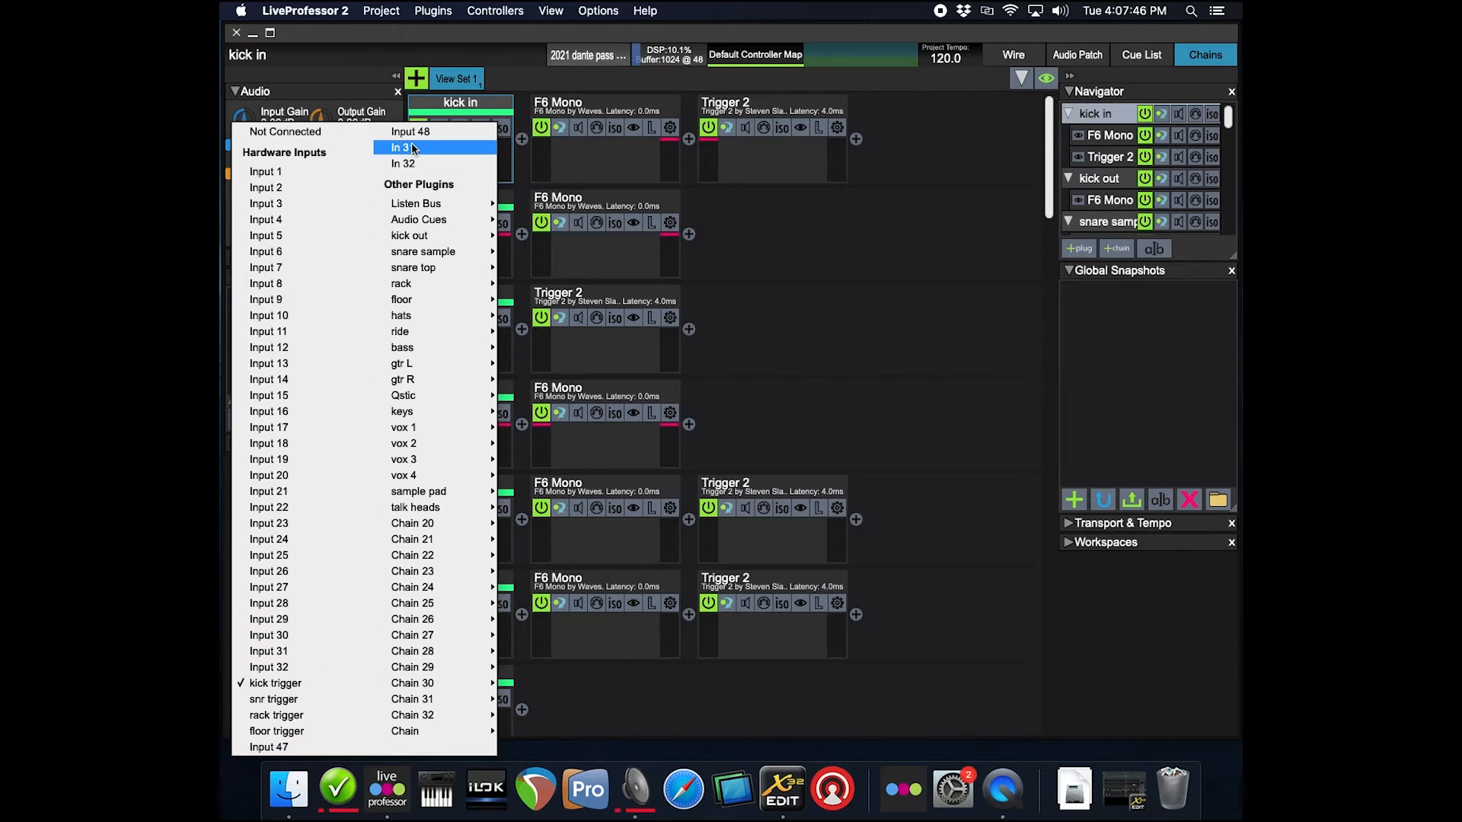
pyautogui.moveTo(274, 684)
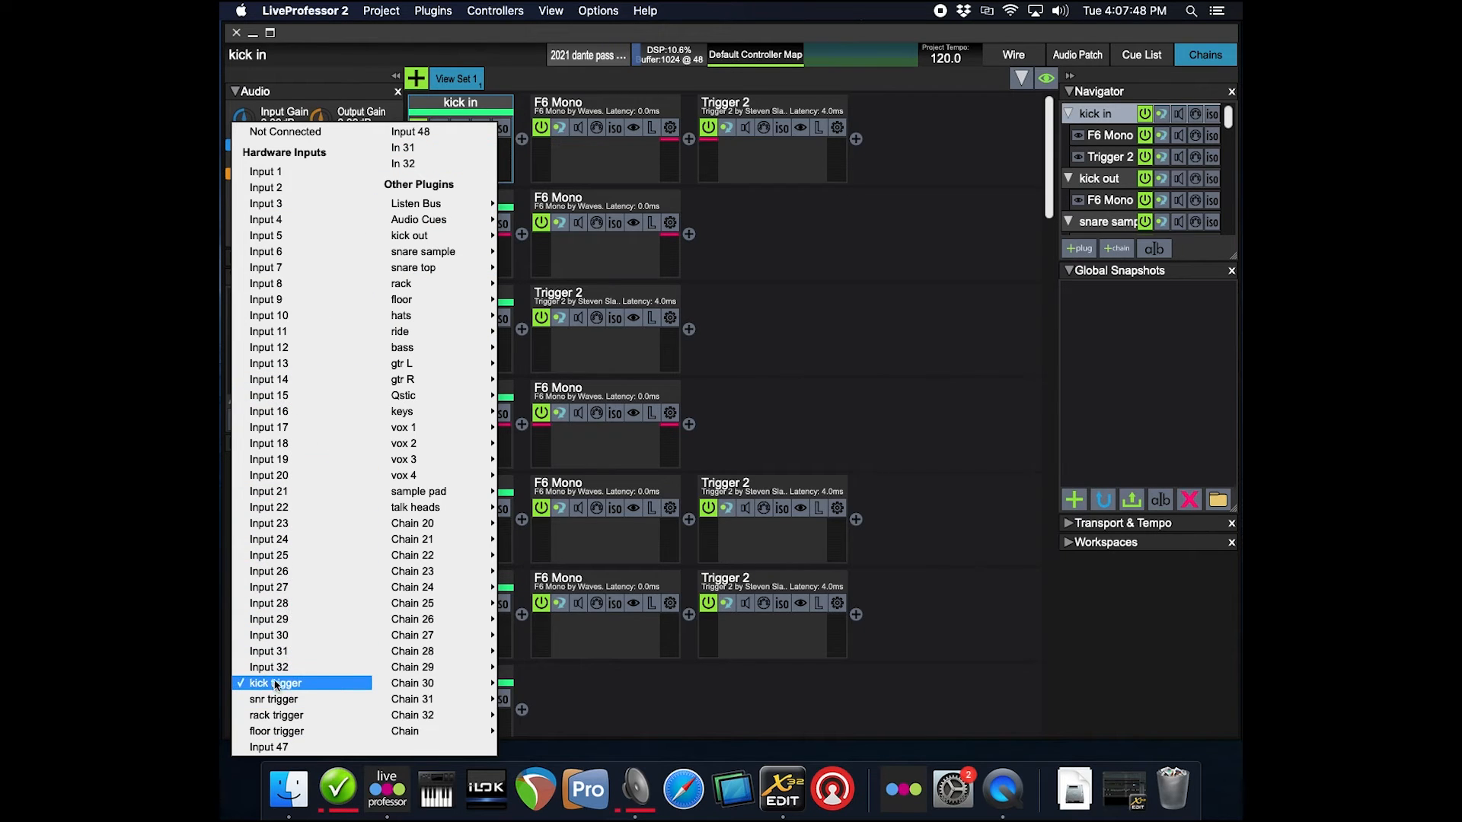
pyautogui.moveTo(265, 173)
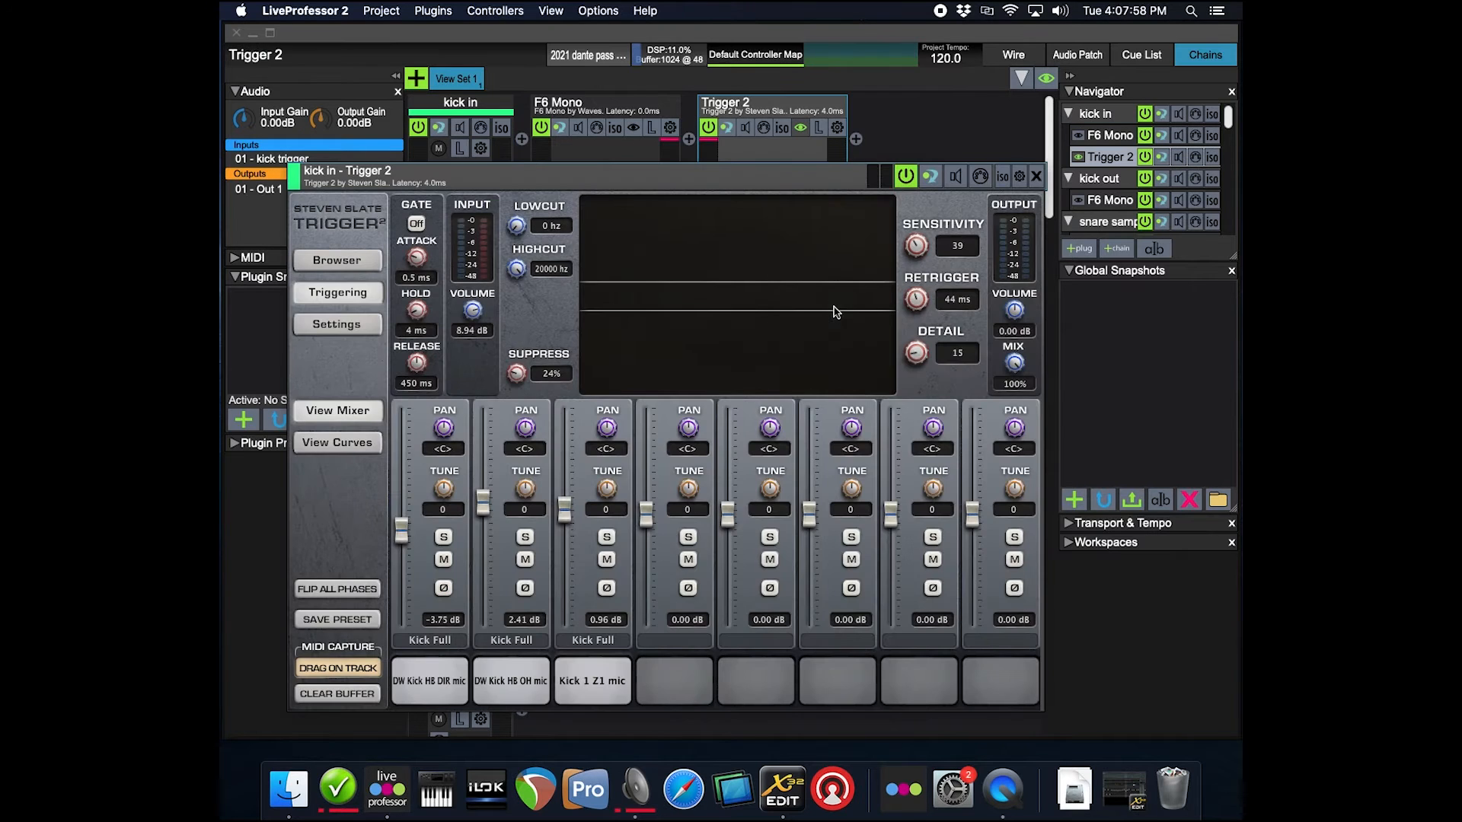
pyautogui.moveTo(913, 241)
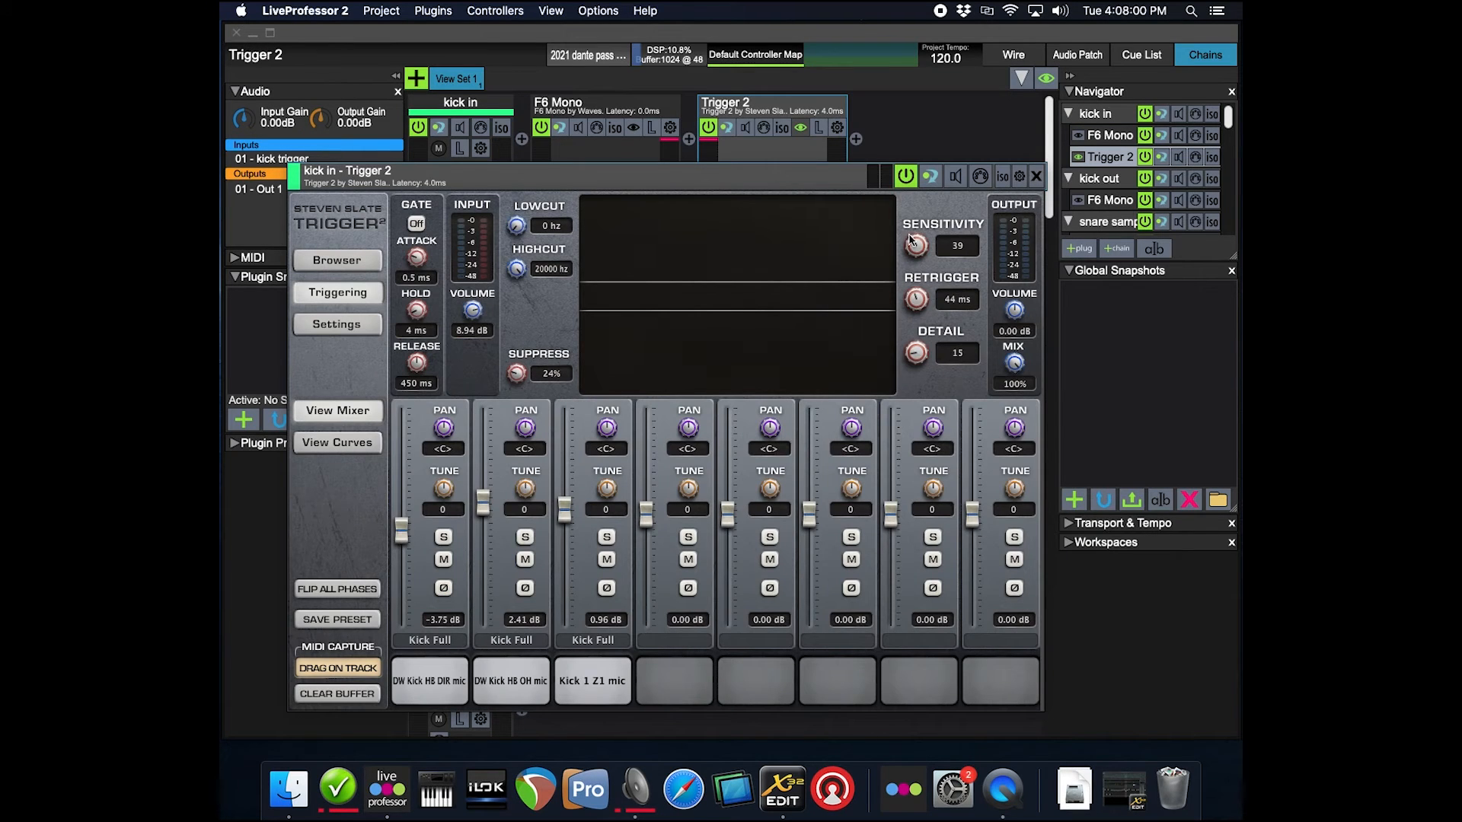
pyautogui.moveTo(556, 332)
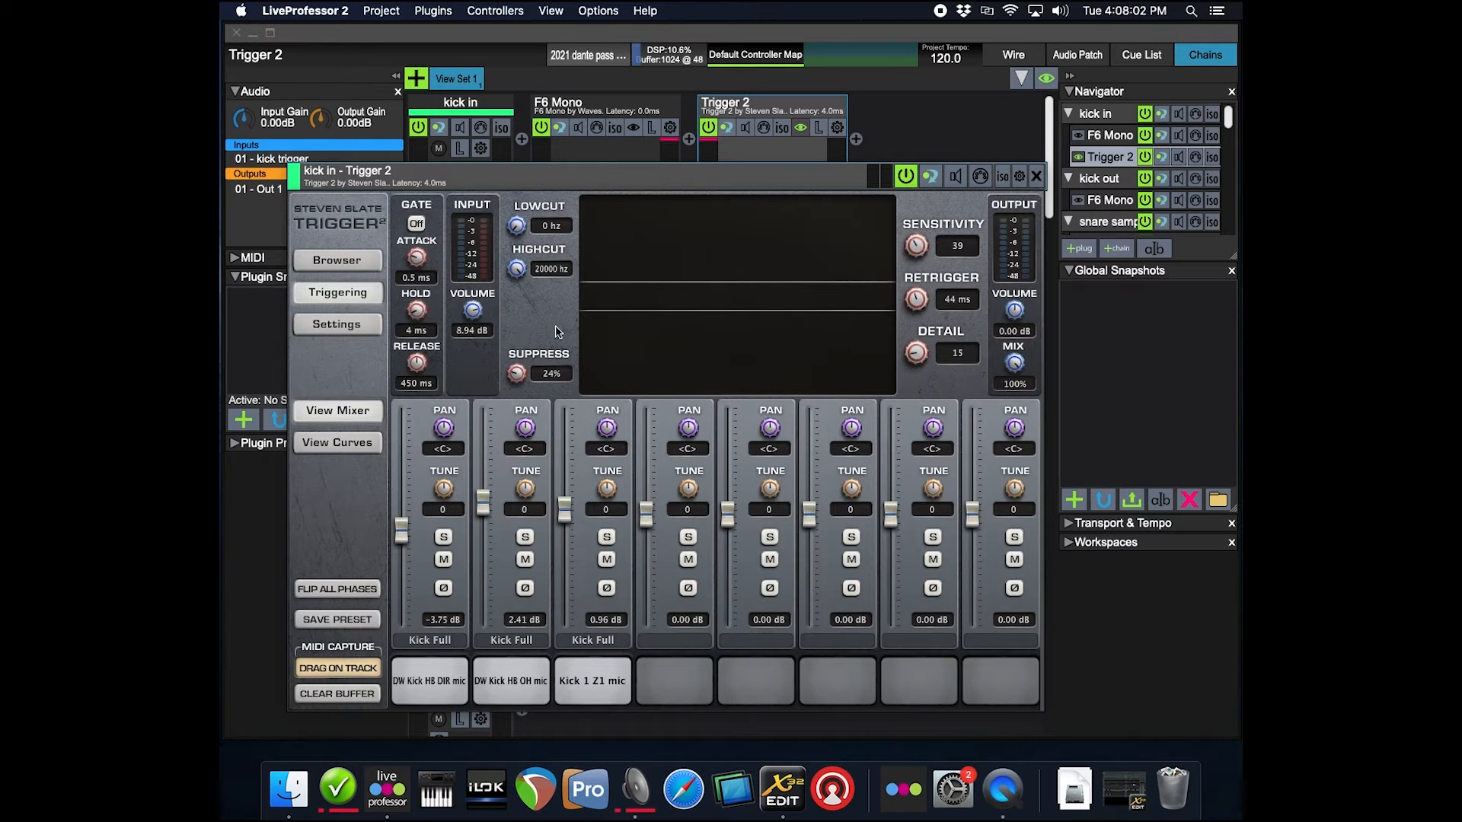
pyautogui.moveTo(522, 317)
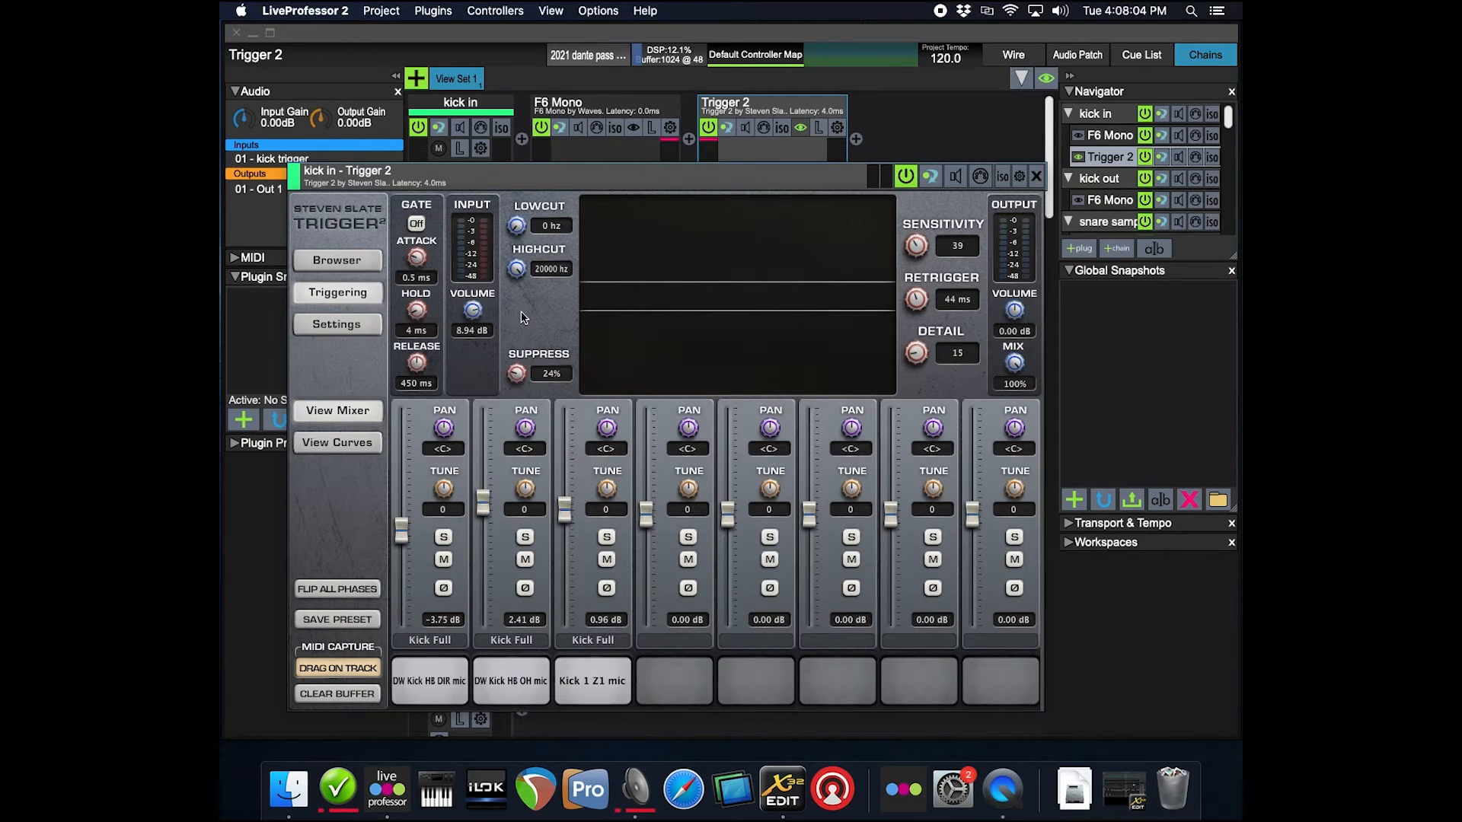
pyautogui.moveTo(530, 324)
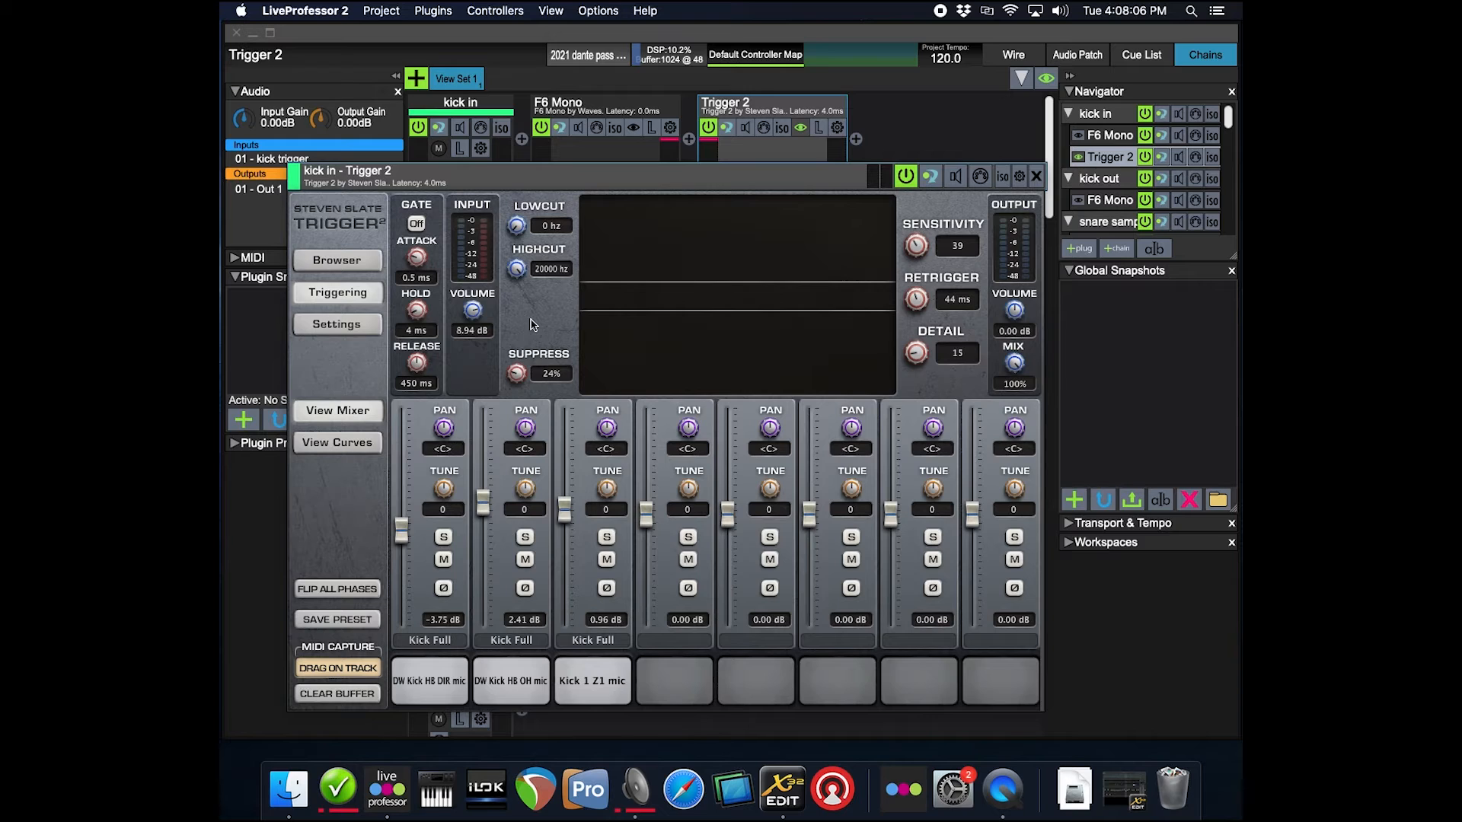
# Step: Check Trigger 2's settings page, close it, and bring up the Audio & Midi Options
pyautogui.click(338, 323)
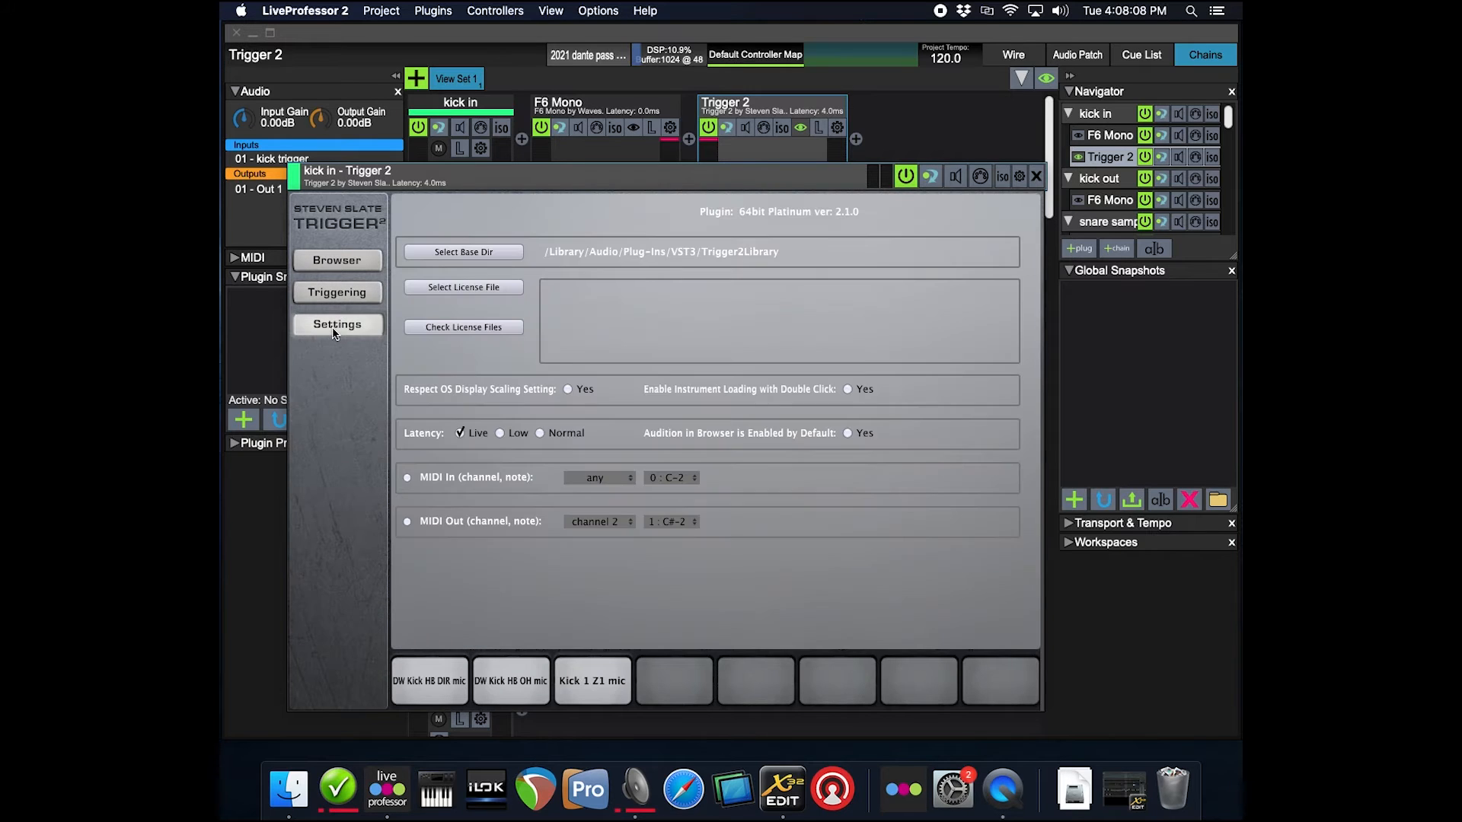
pyautogui.moveTo(417, 440)
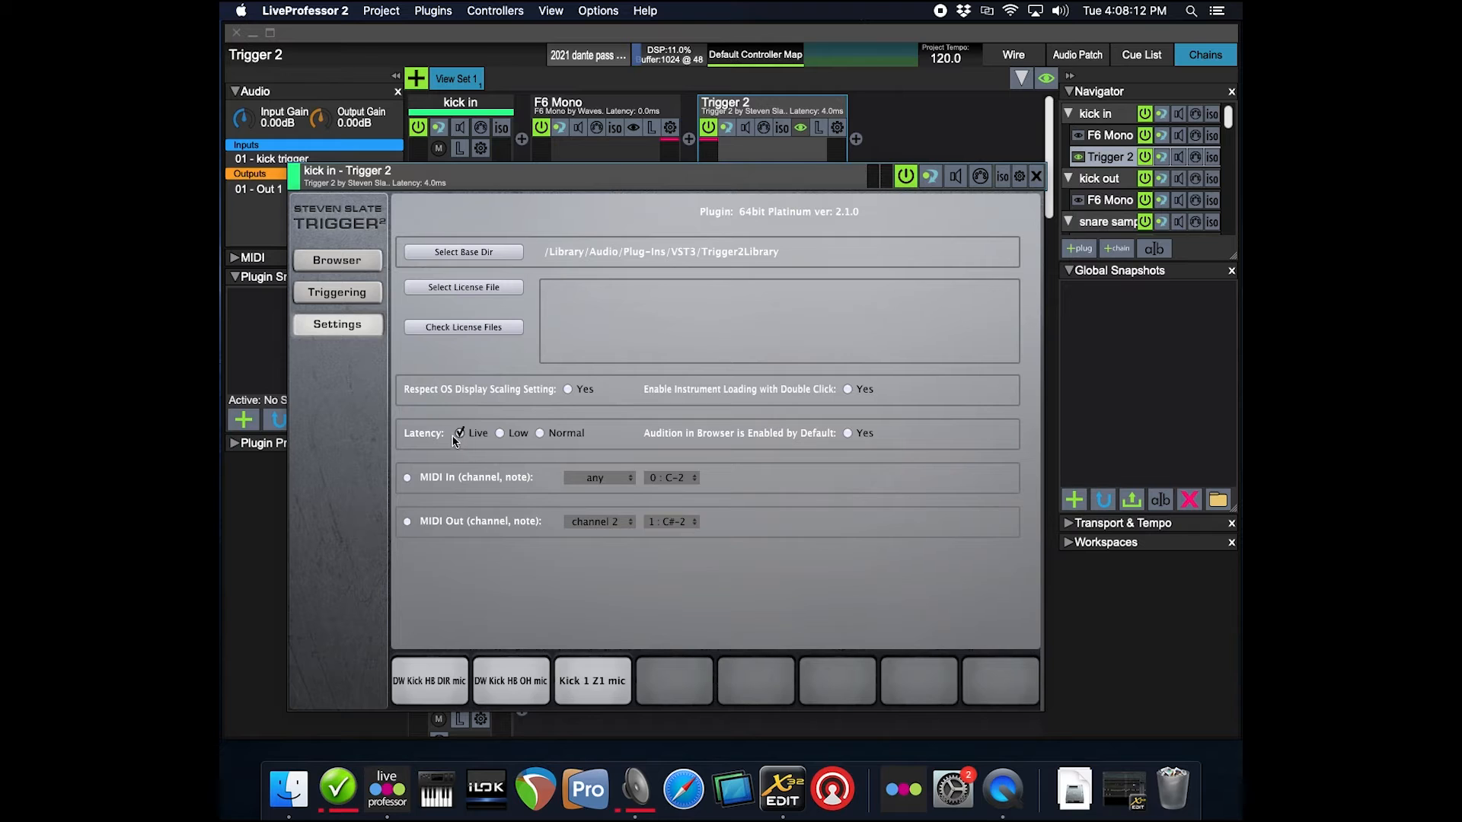
pyautogui.moveTo(966, 588)
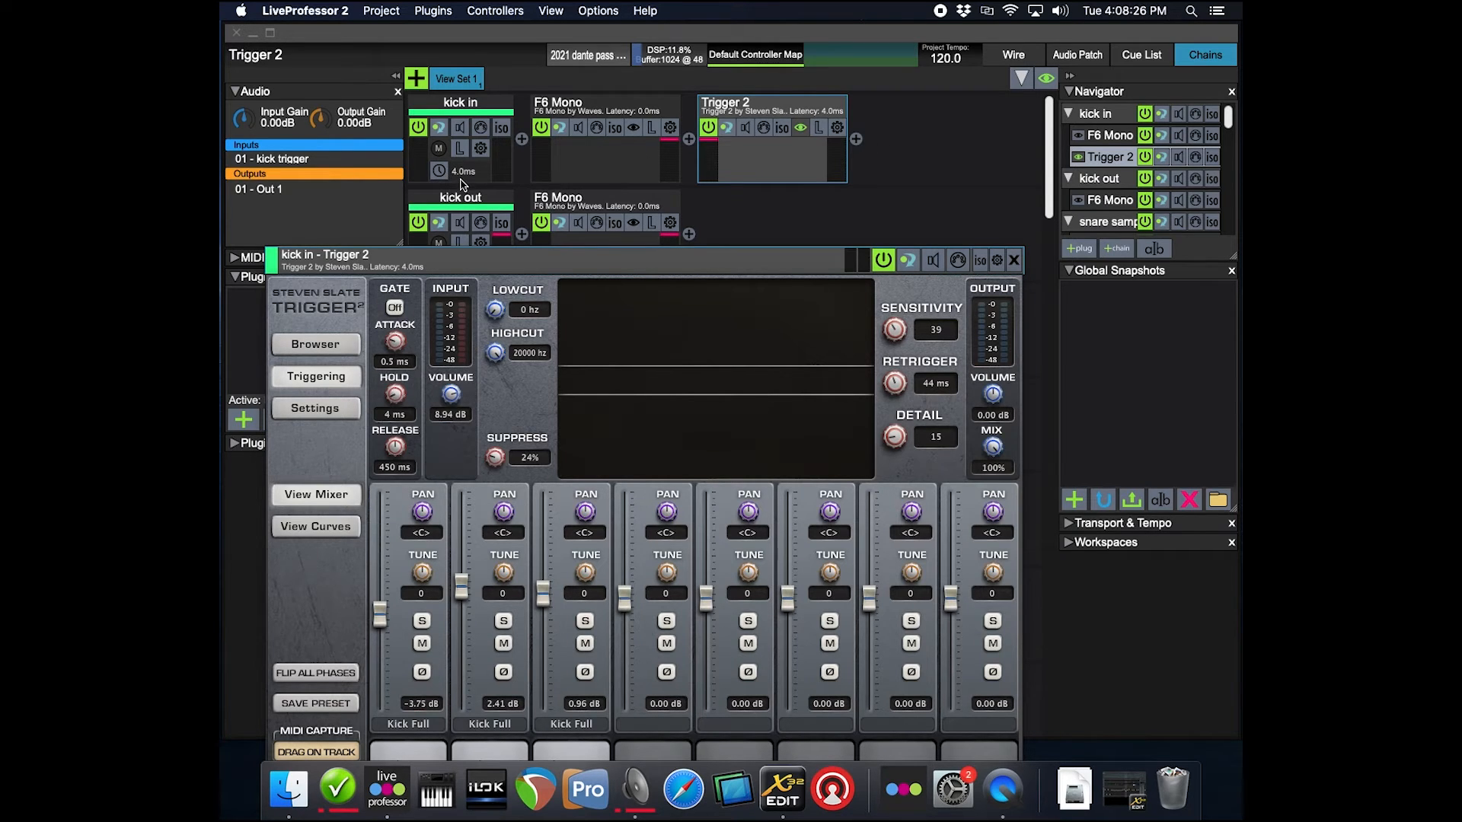
pyautogui.moveTo(424, 191)
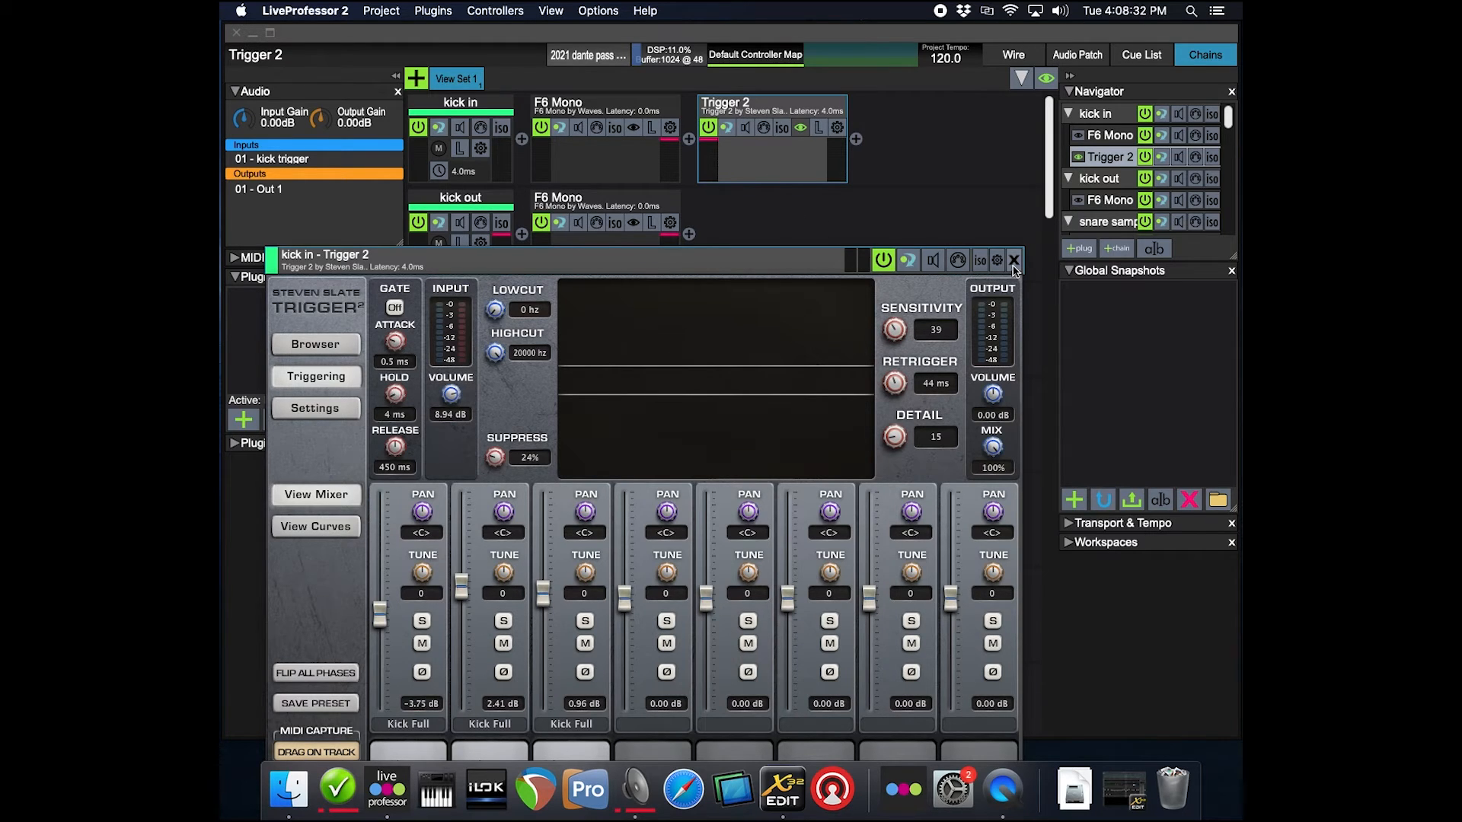
pyautogui.click(1013, 260)
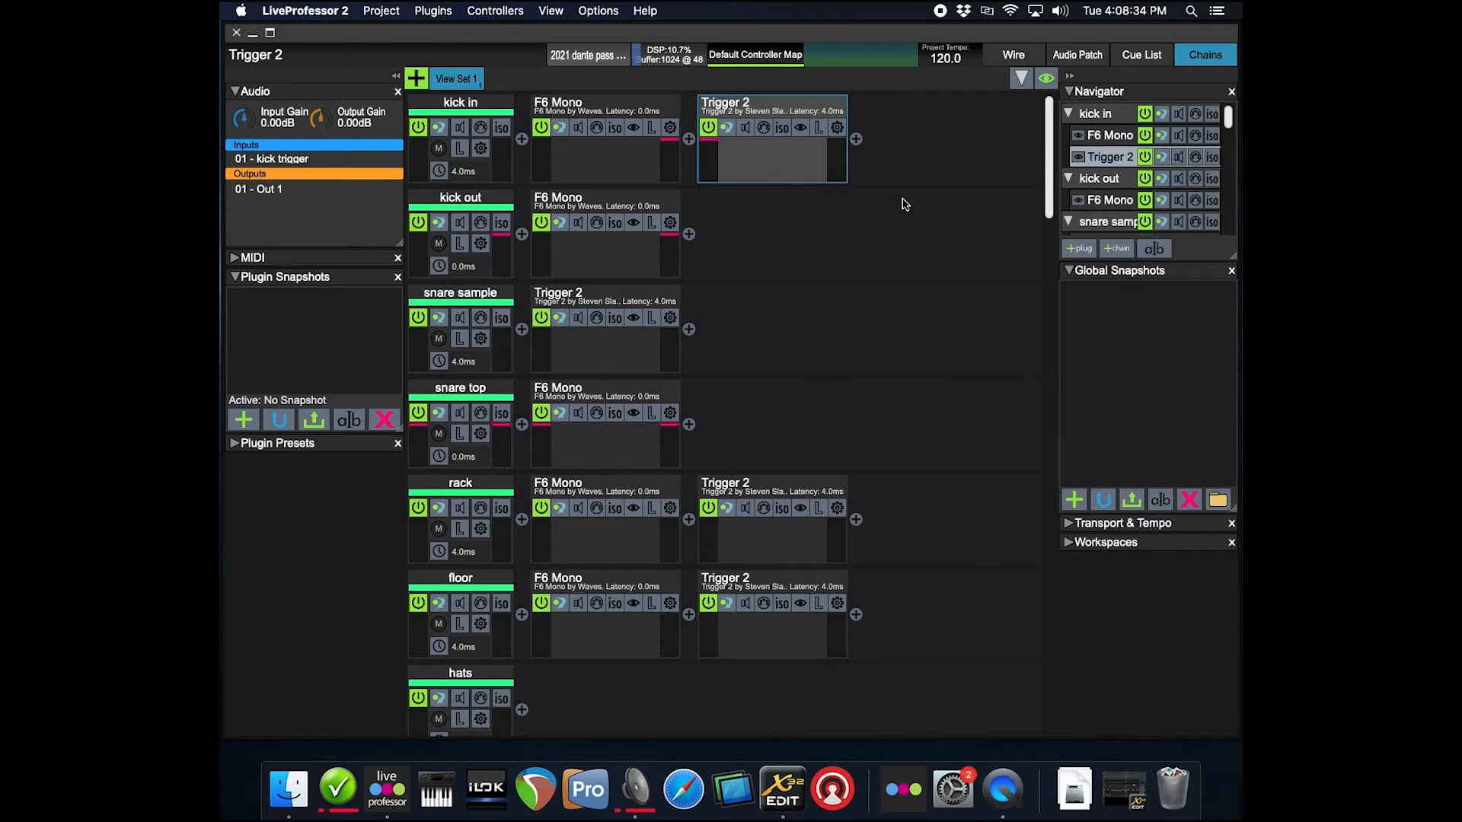
pyautogui.moveTo(966, 159)
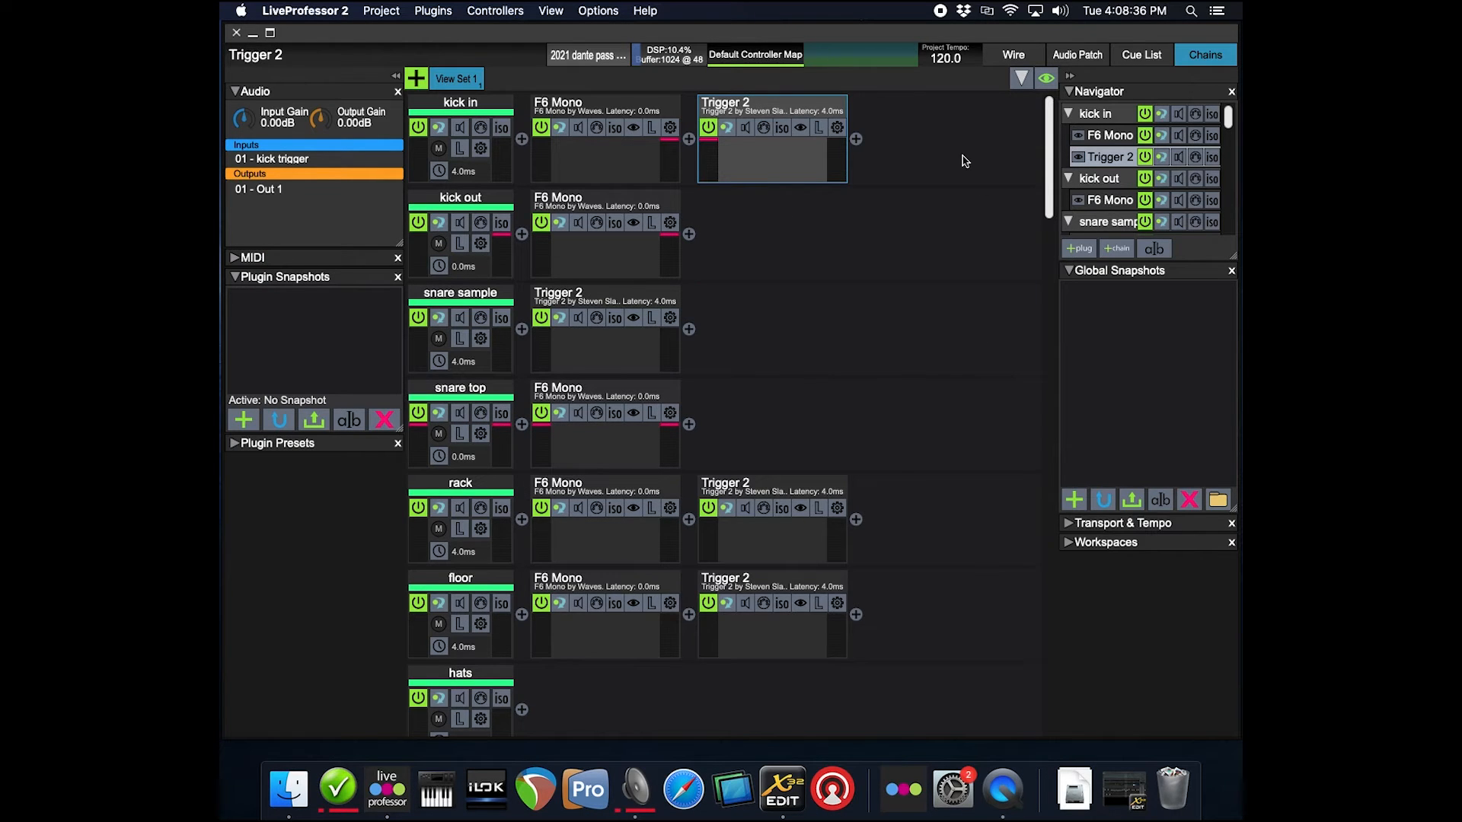
pyautogui.moveTo(929, 282)
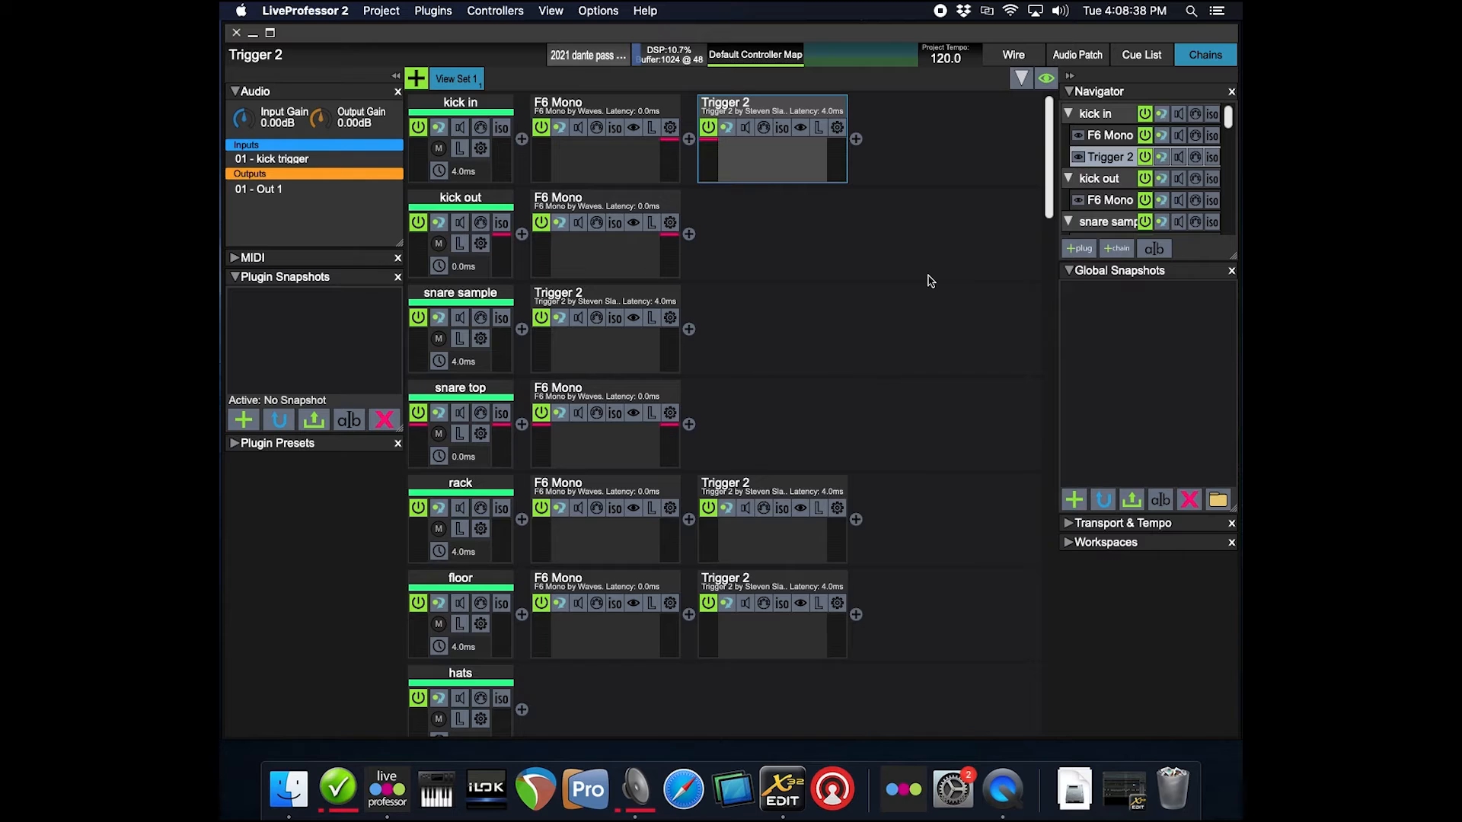
pyautogui.moveTo(900, 244)
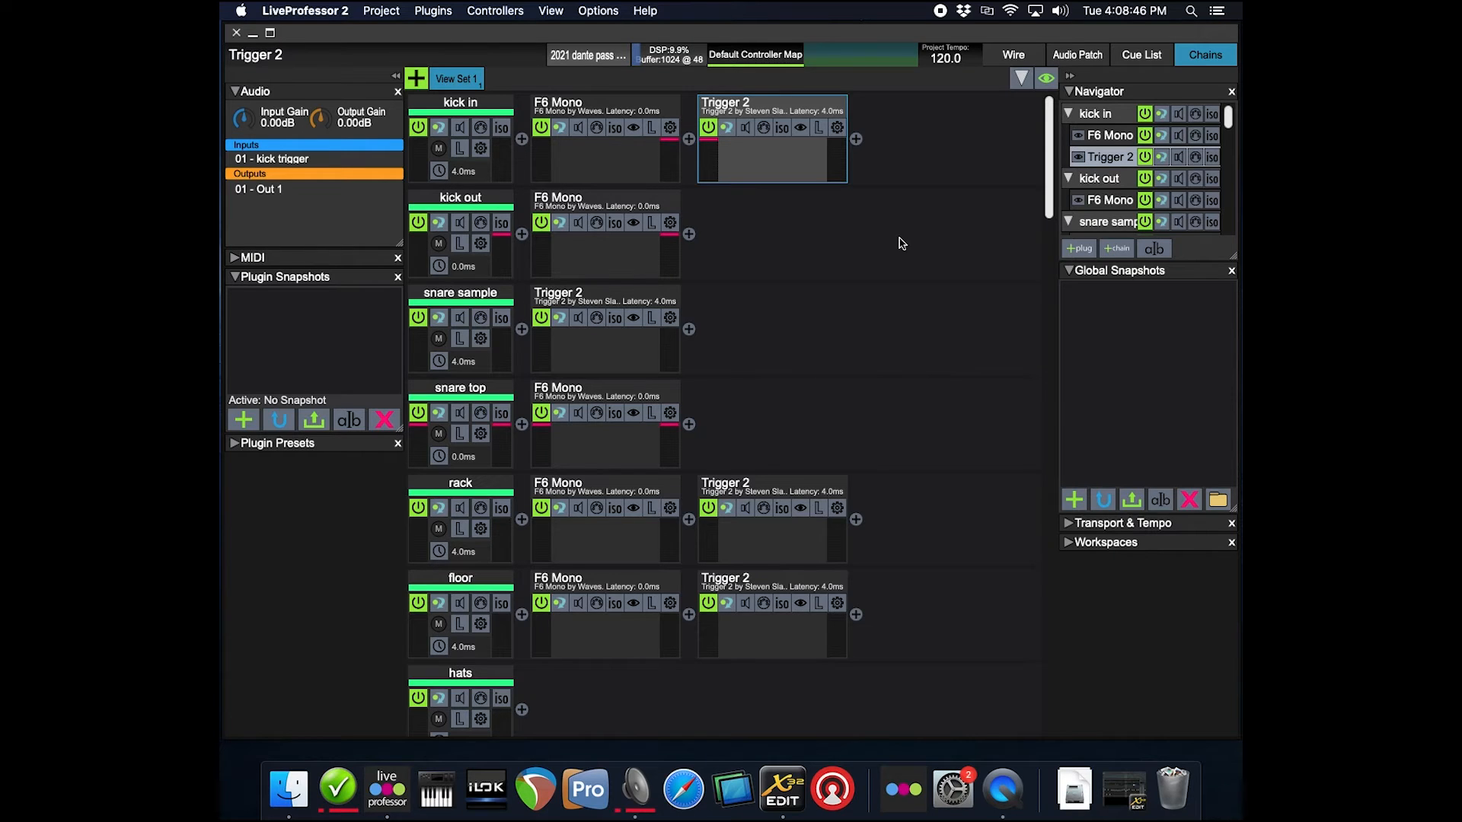
pyautogui.moveTo(881, 261)
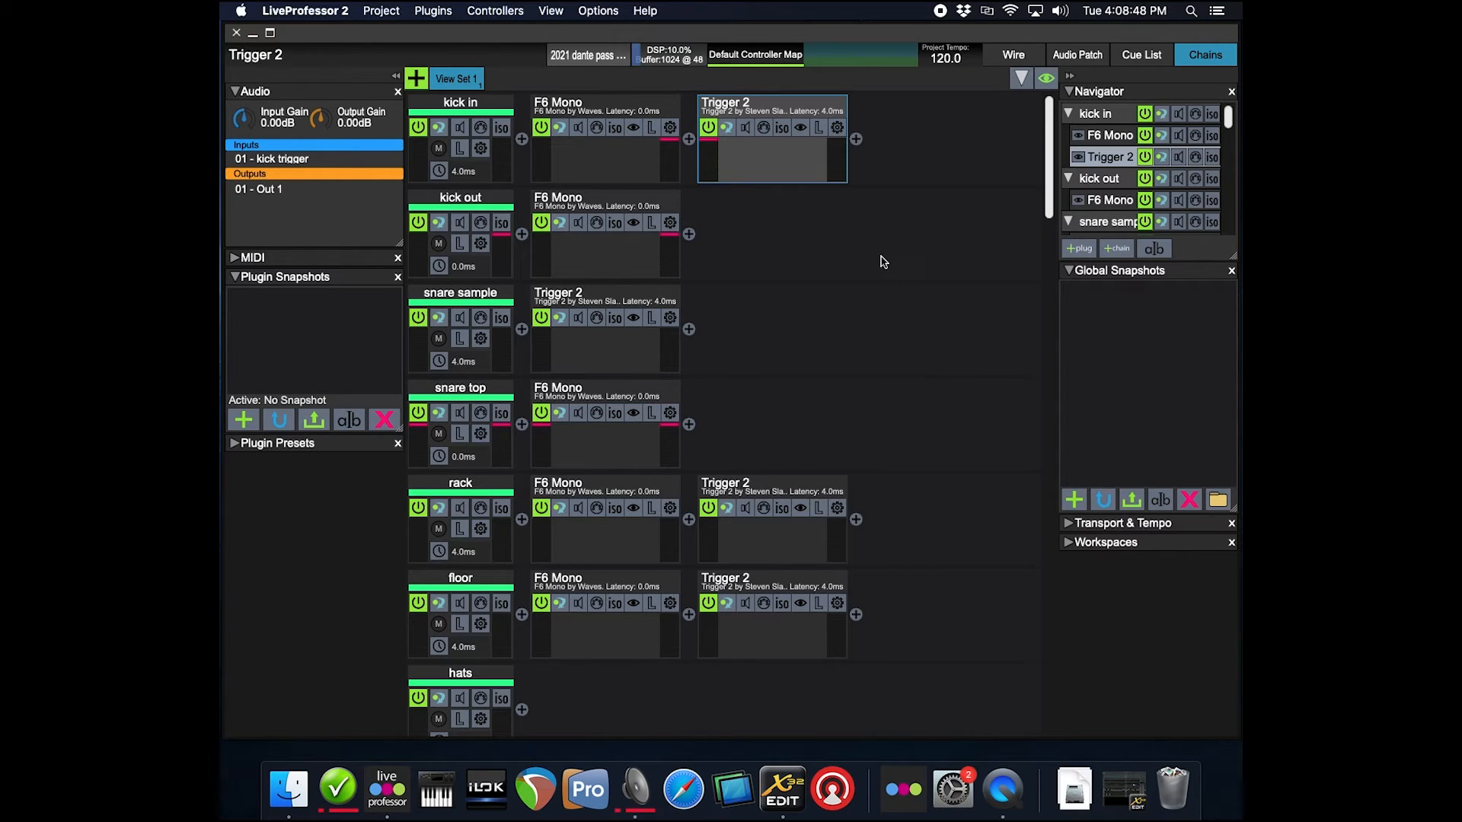
pyautogui.moveTo(905, 264)
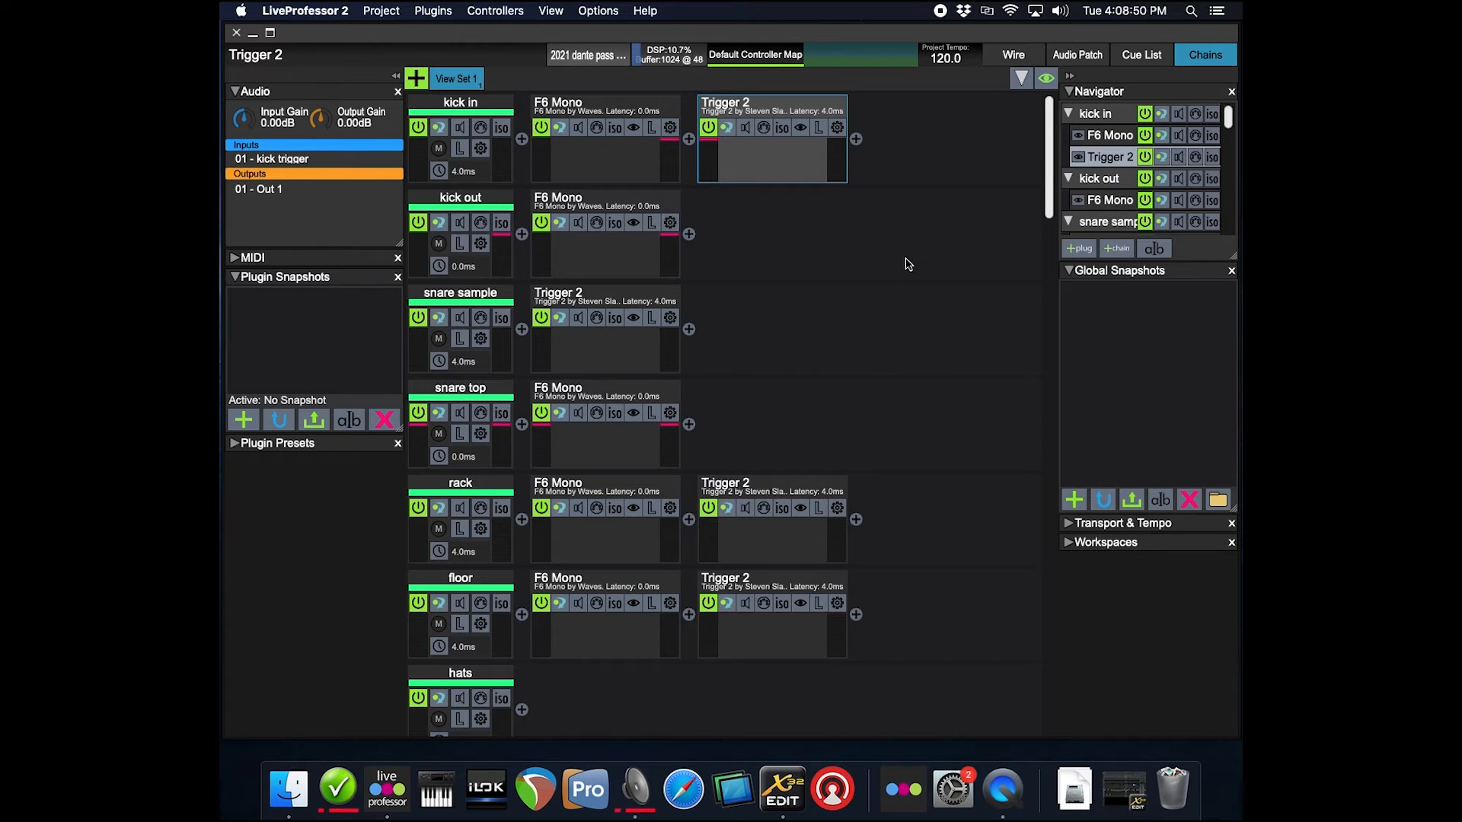
pyautogui.moveTo(953, 243)
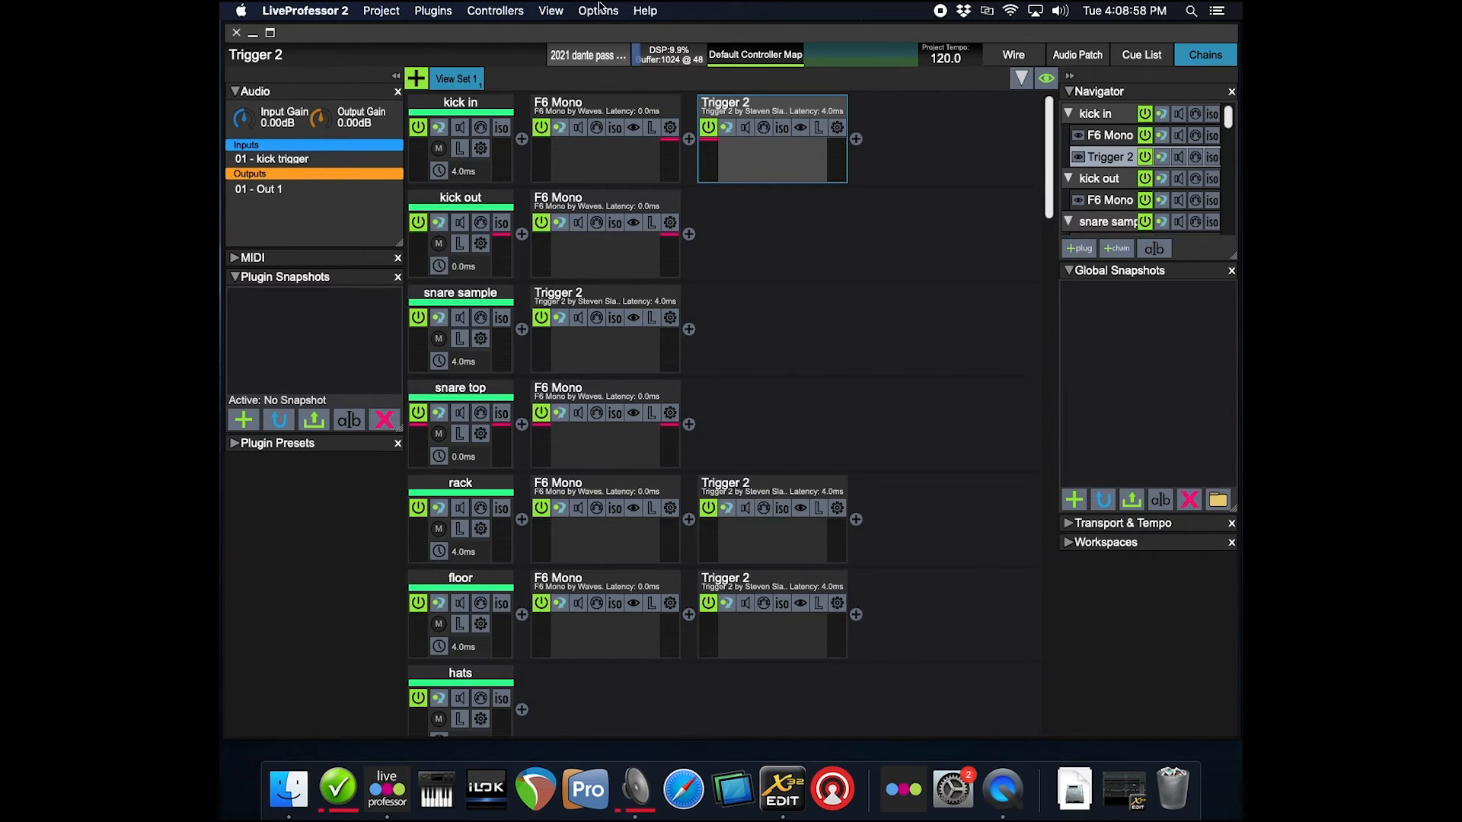
pyautogui.click(597, 11)
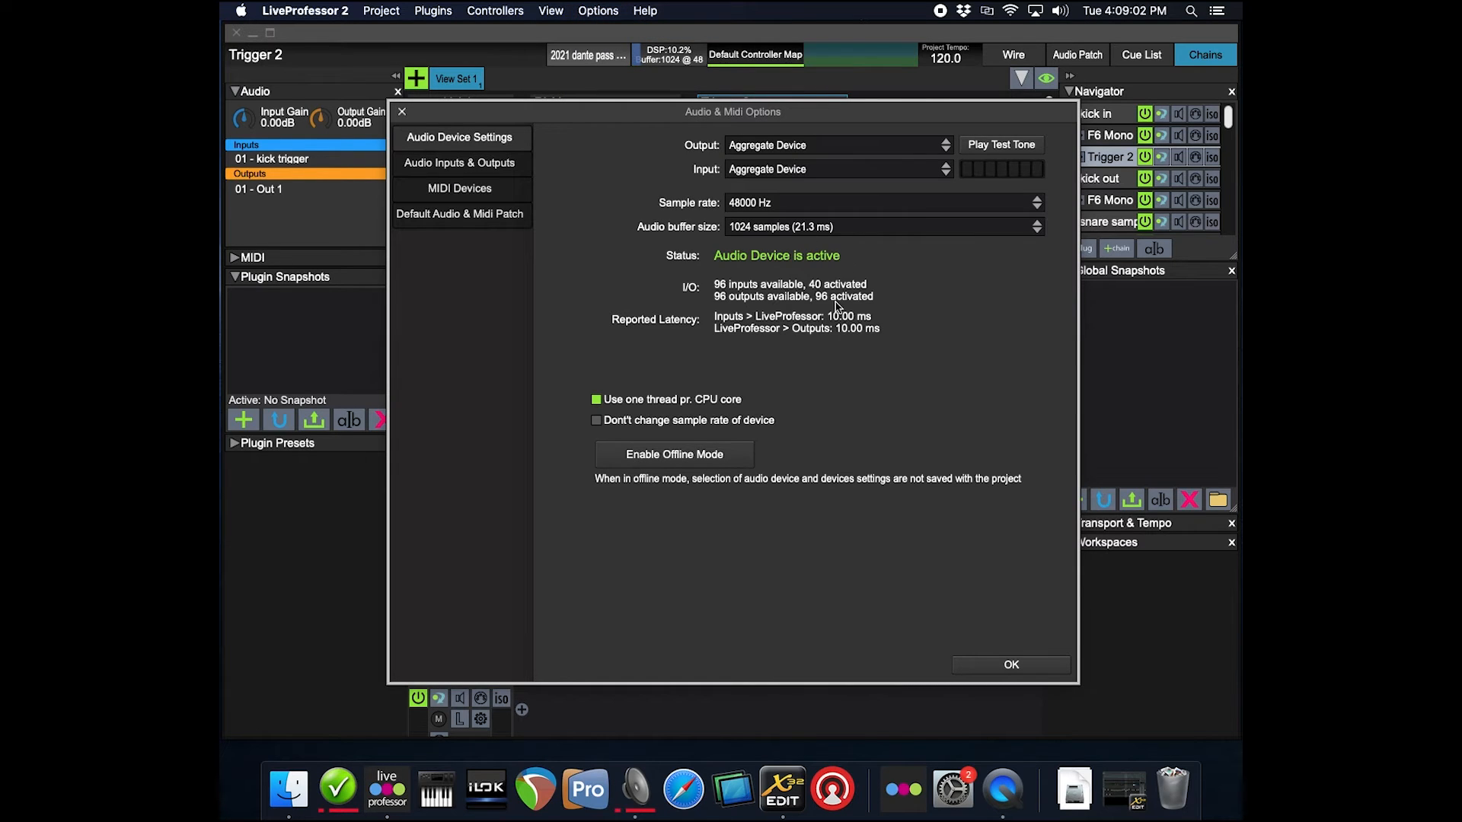
pyautogui.moveTo(818, 420)
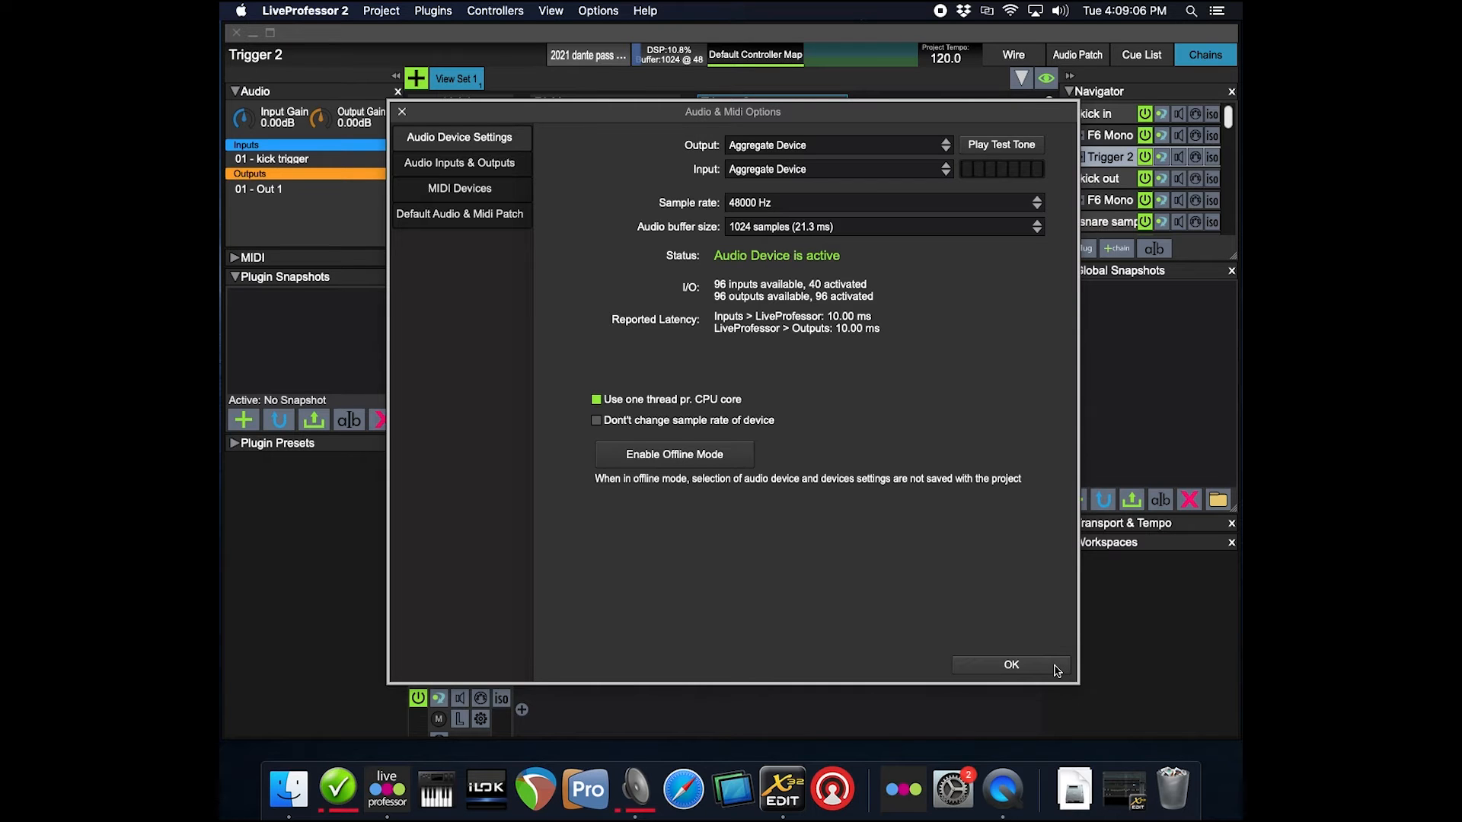
pyautogui.click(1011, 666)
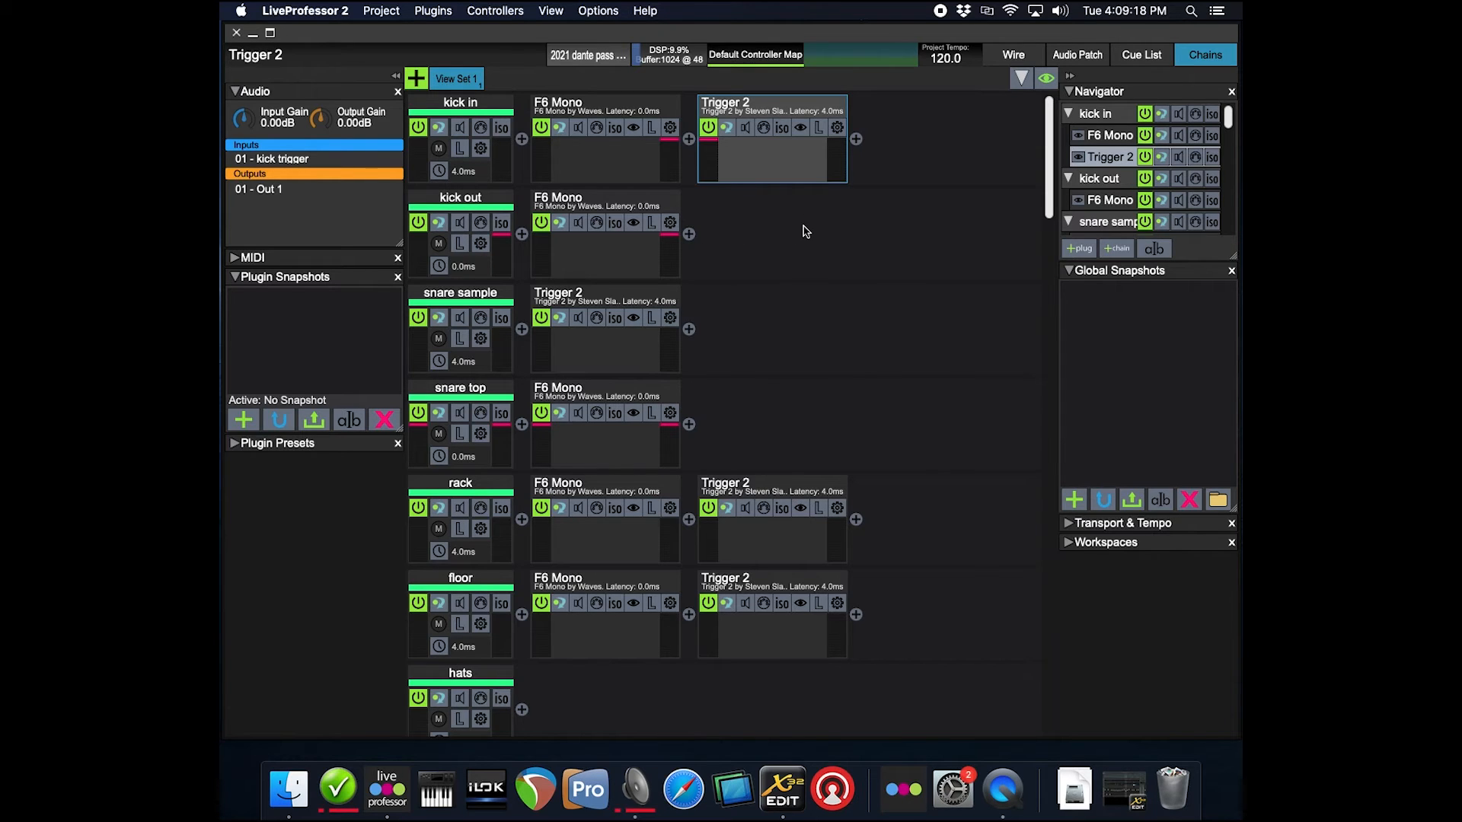
pyautogui.moveTo(845, 230)
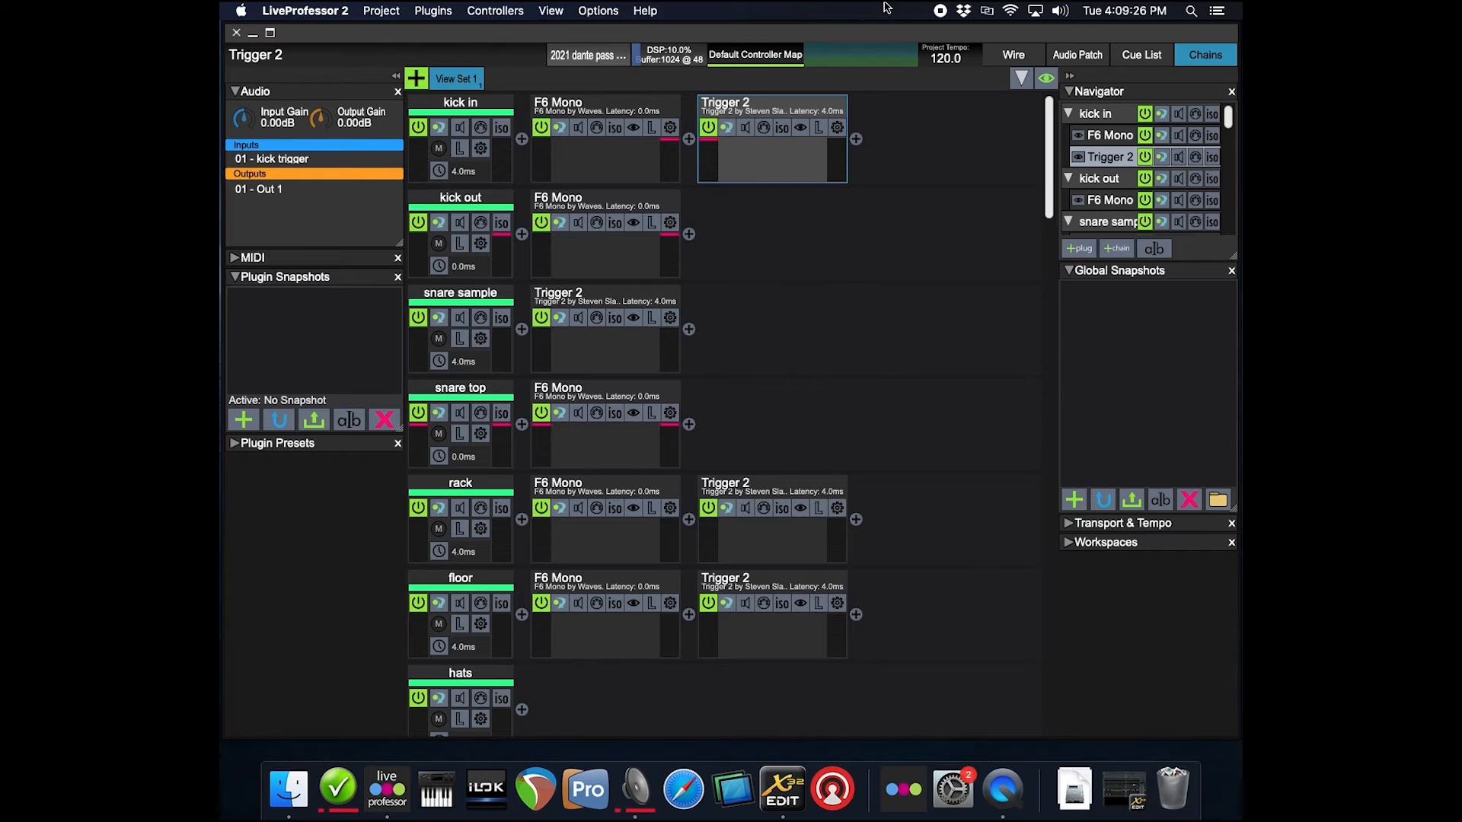
pyautogui.moveTo(848, 202)
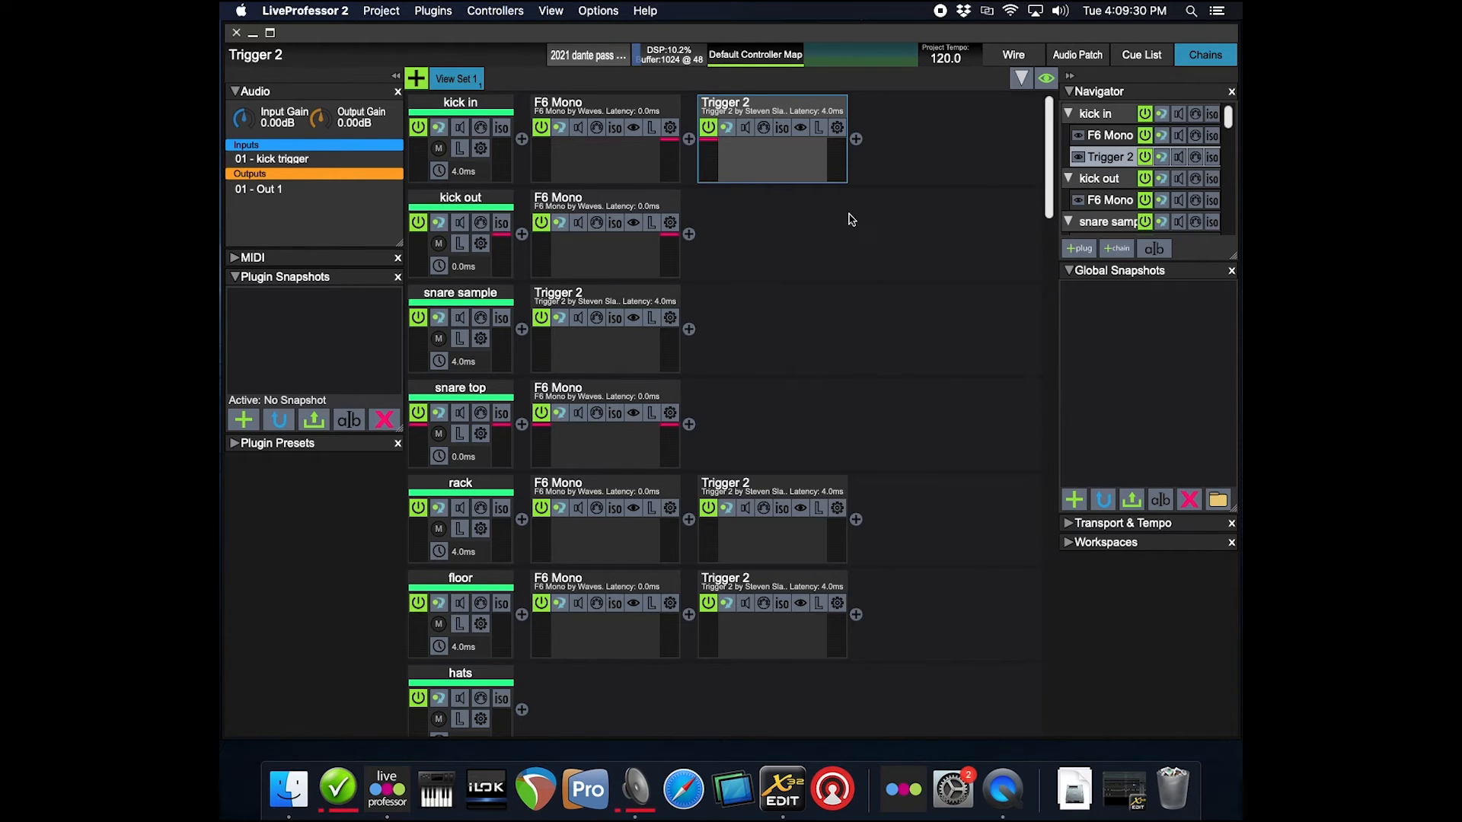
pyautogui.moveTo(833, 297)
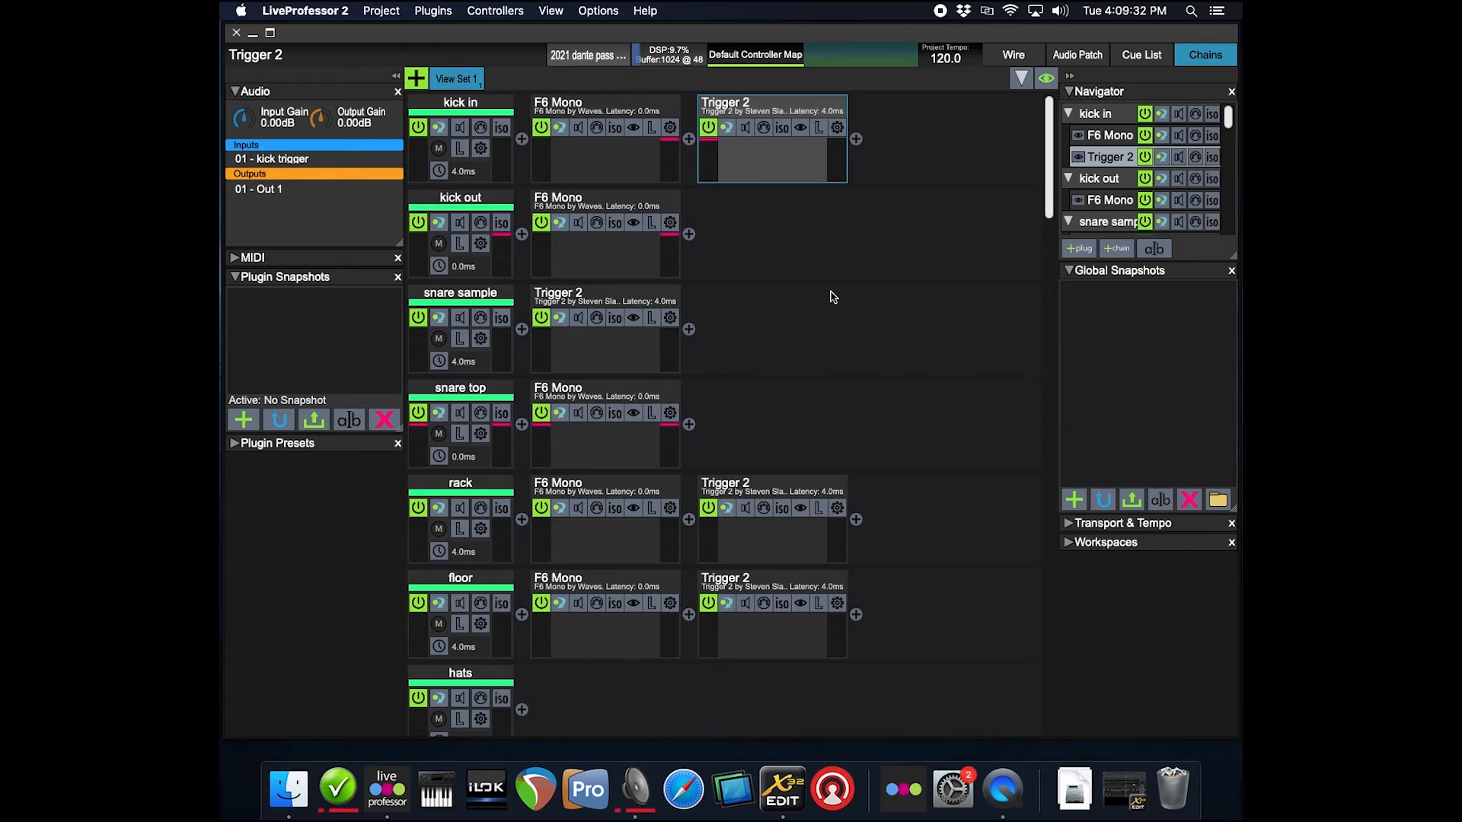
pyautogui.moveTo(872, 148)
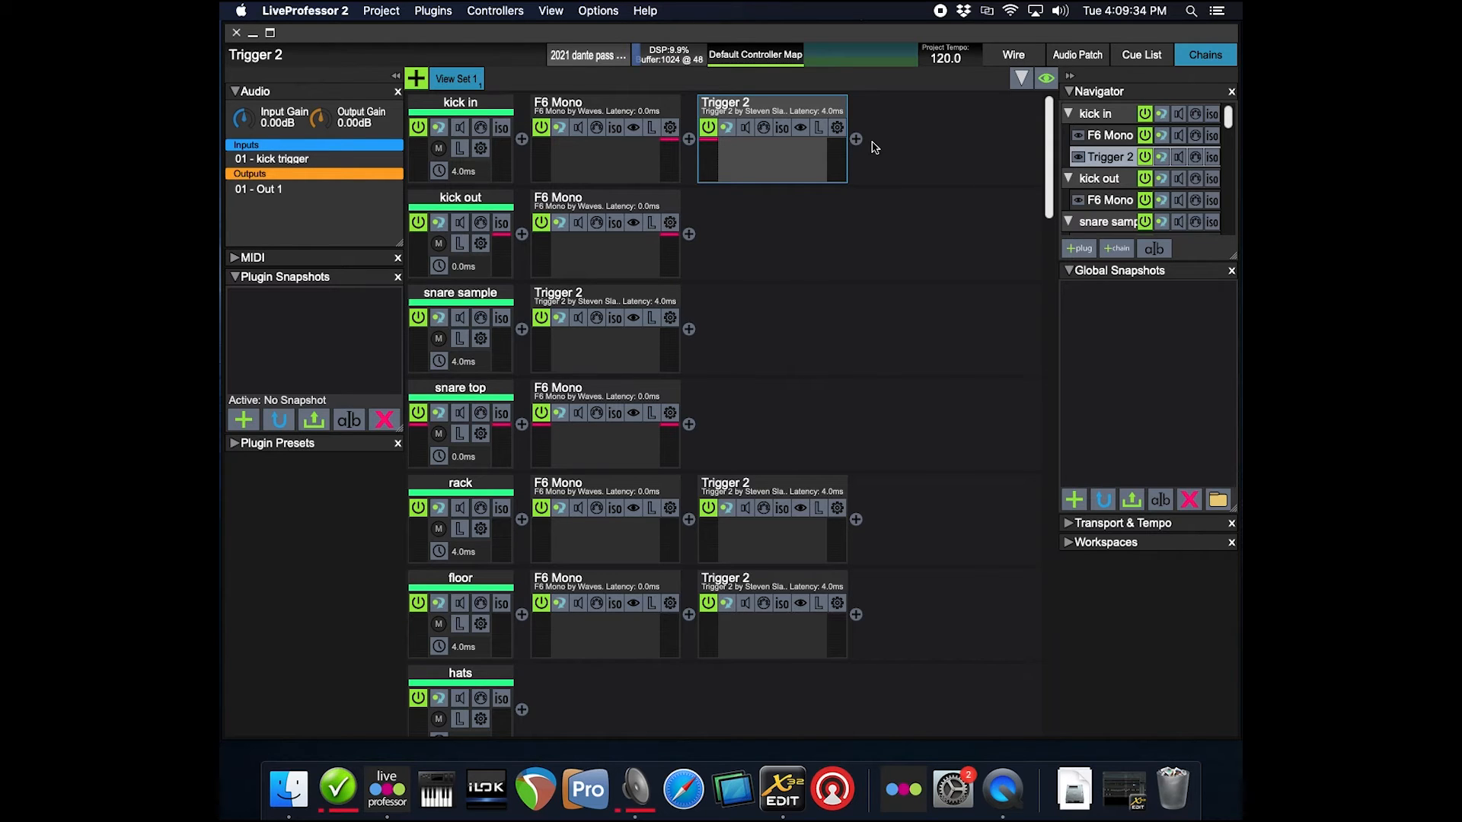
pyautogui.moveTo(694, 246)
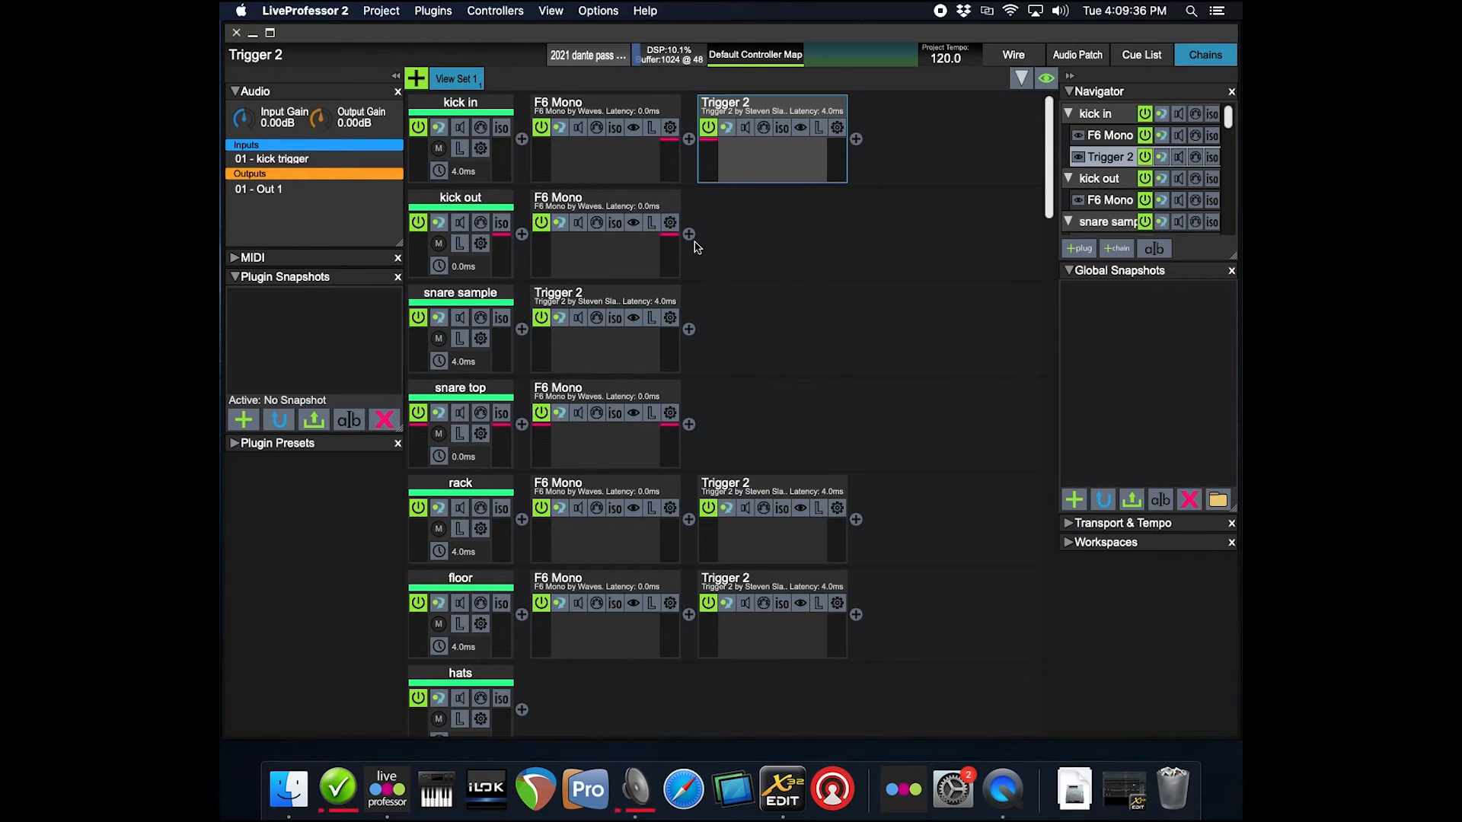
pyautogui.moveTo(480, 298)
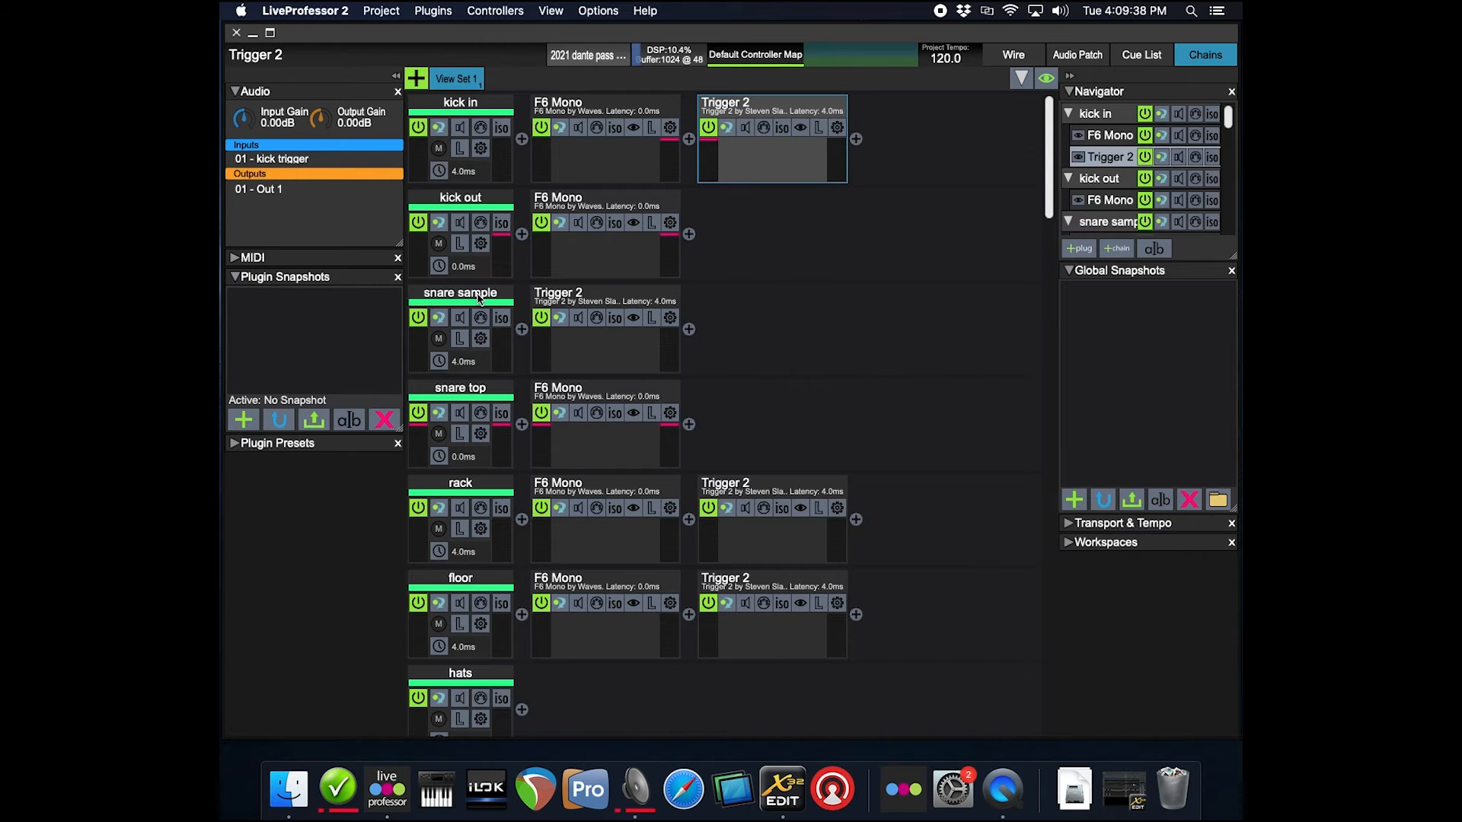
# Step: Show the snare sample channel's routing (snr trigger to Out 3) and its Trigger 2 editor
pyautogui.click(460, 292)
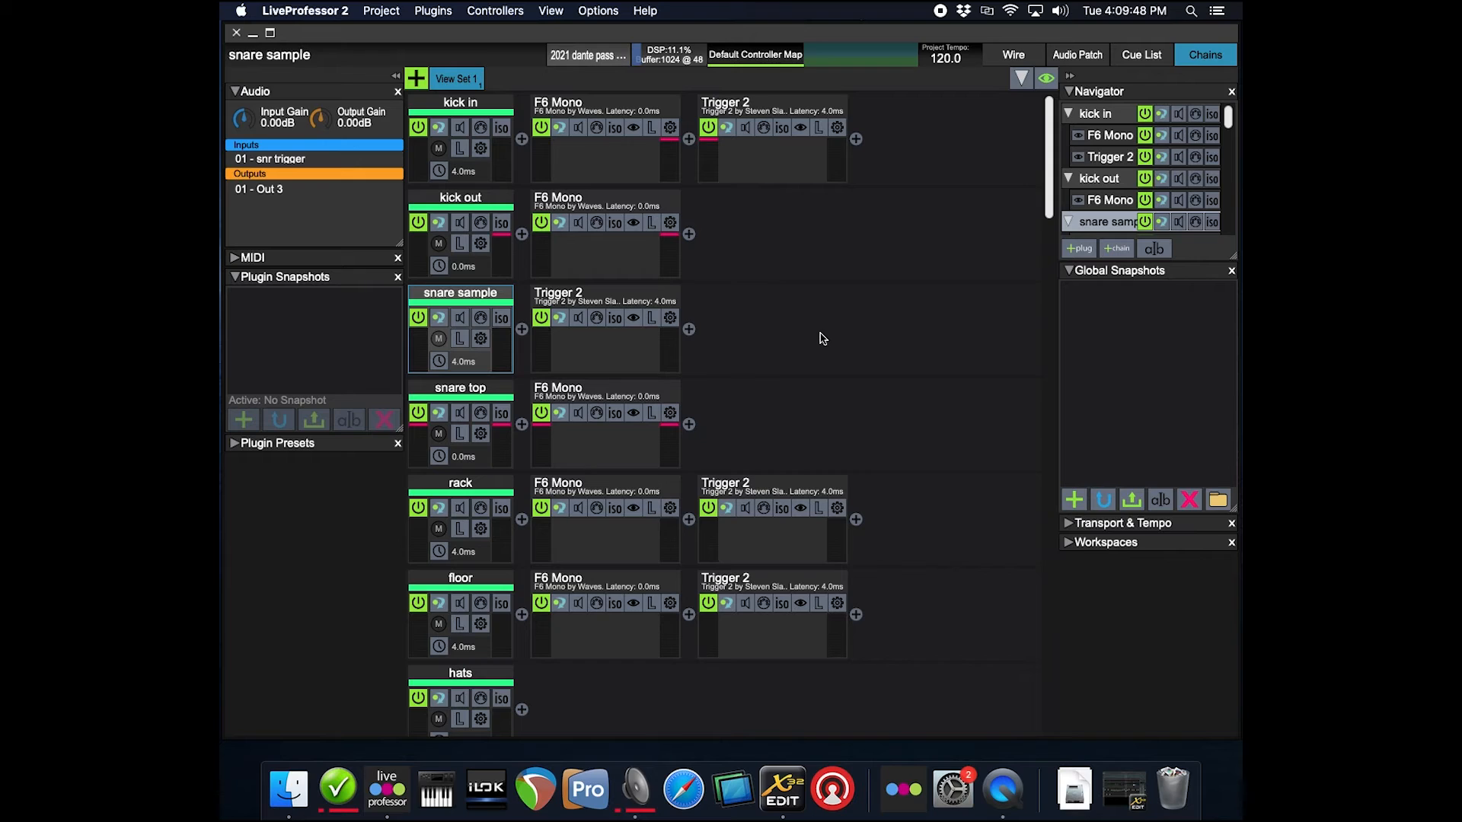
pyautogui.moveTo(790, 349)
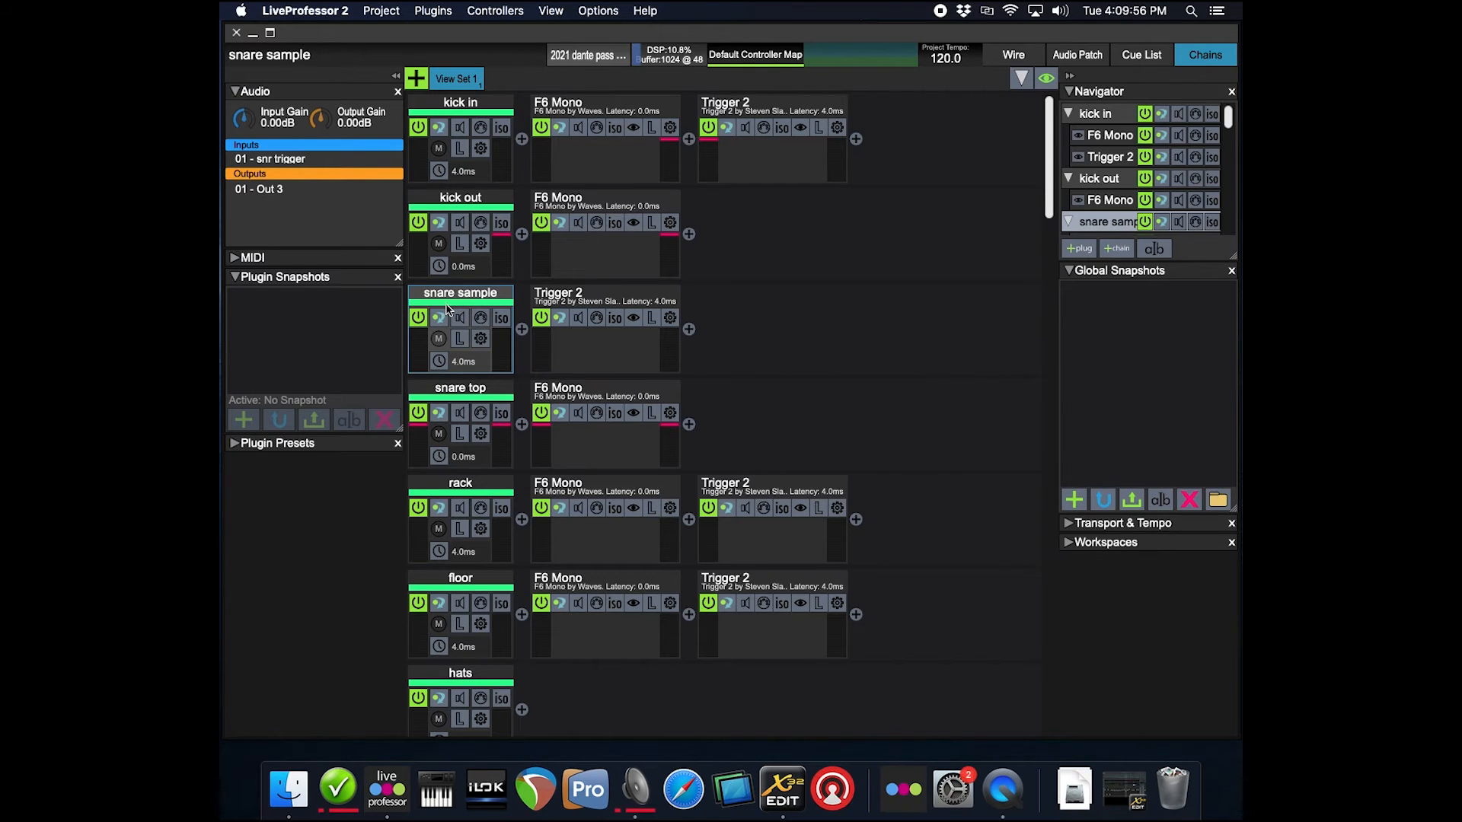
pyautogui.moveTo(611, 323)
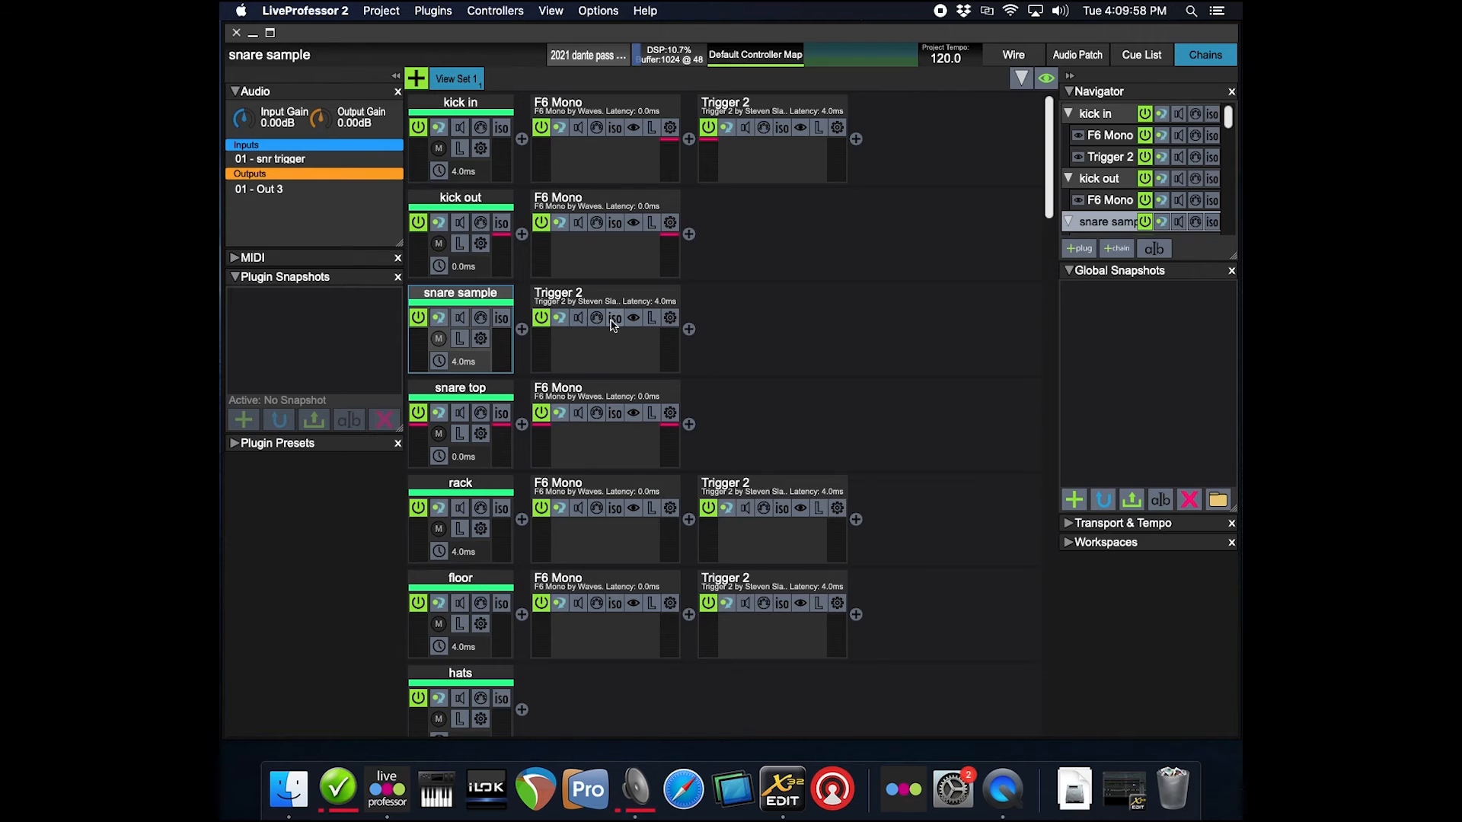
pyautogui.doubleClick(558, 316)
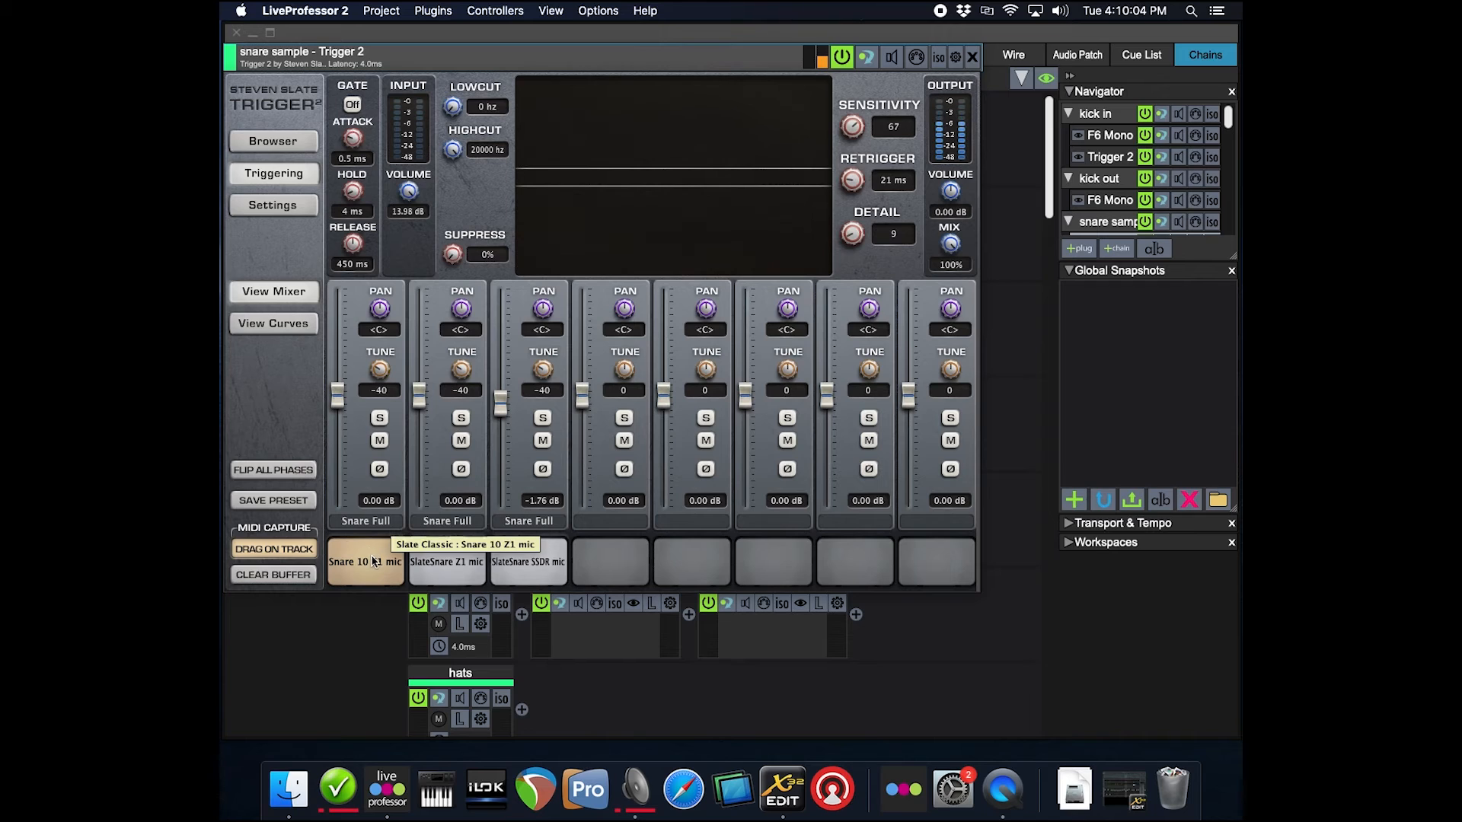
pyautogui.moveTo(528, 562)
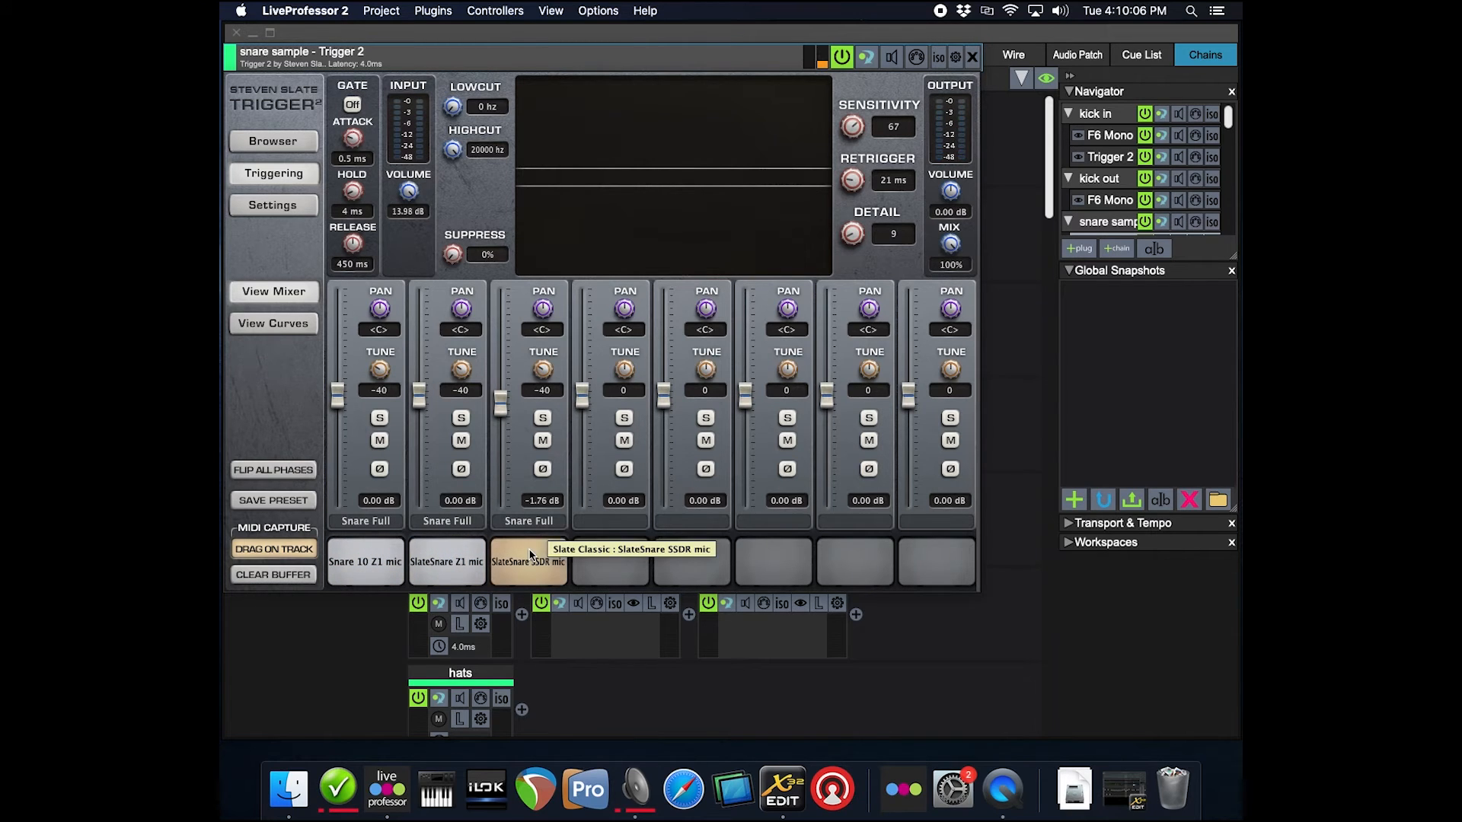
pyautogui.moveTo(377, 548)
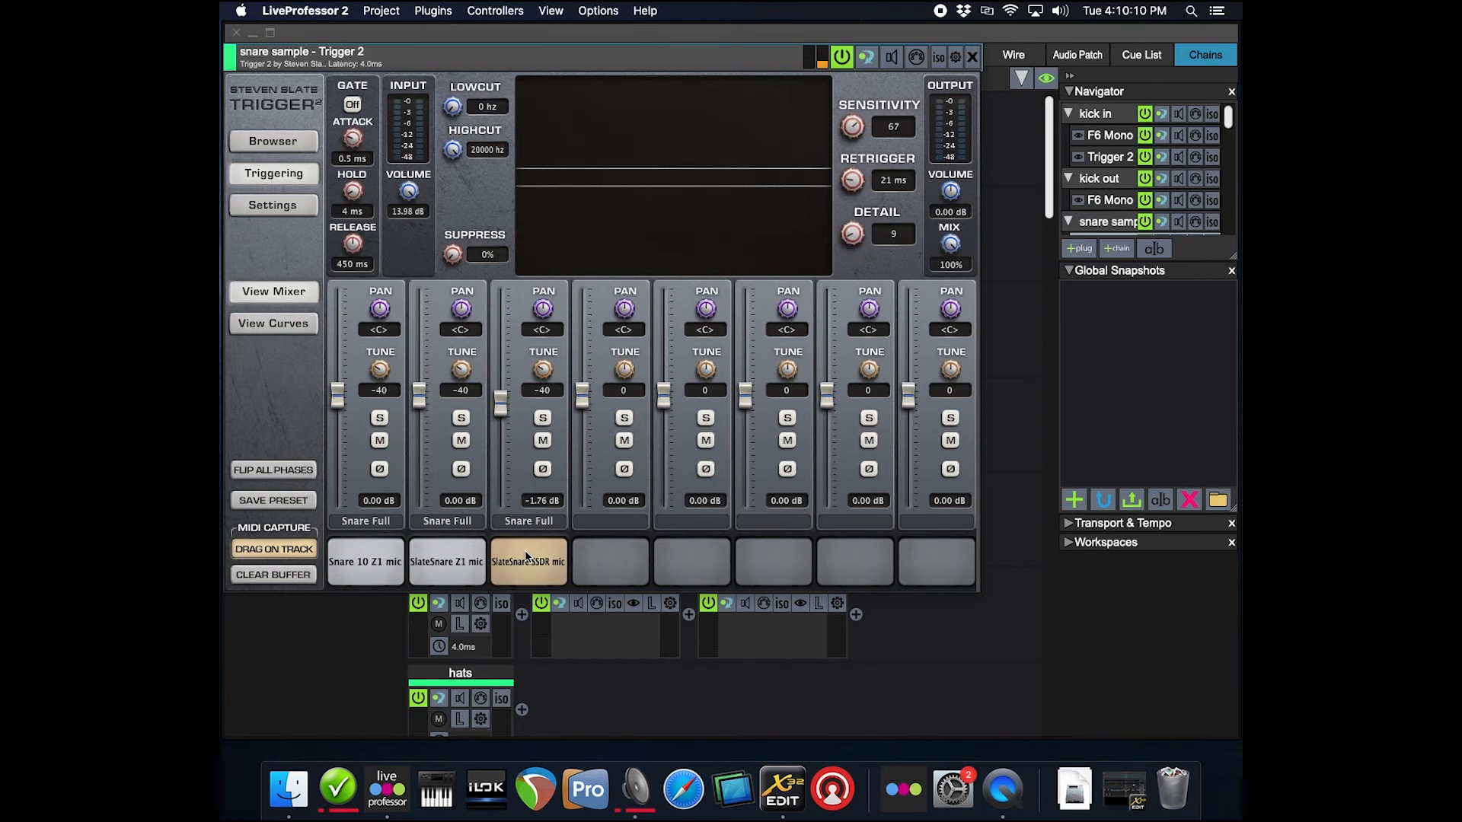
pyautogui.click(237, 32)
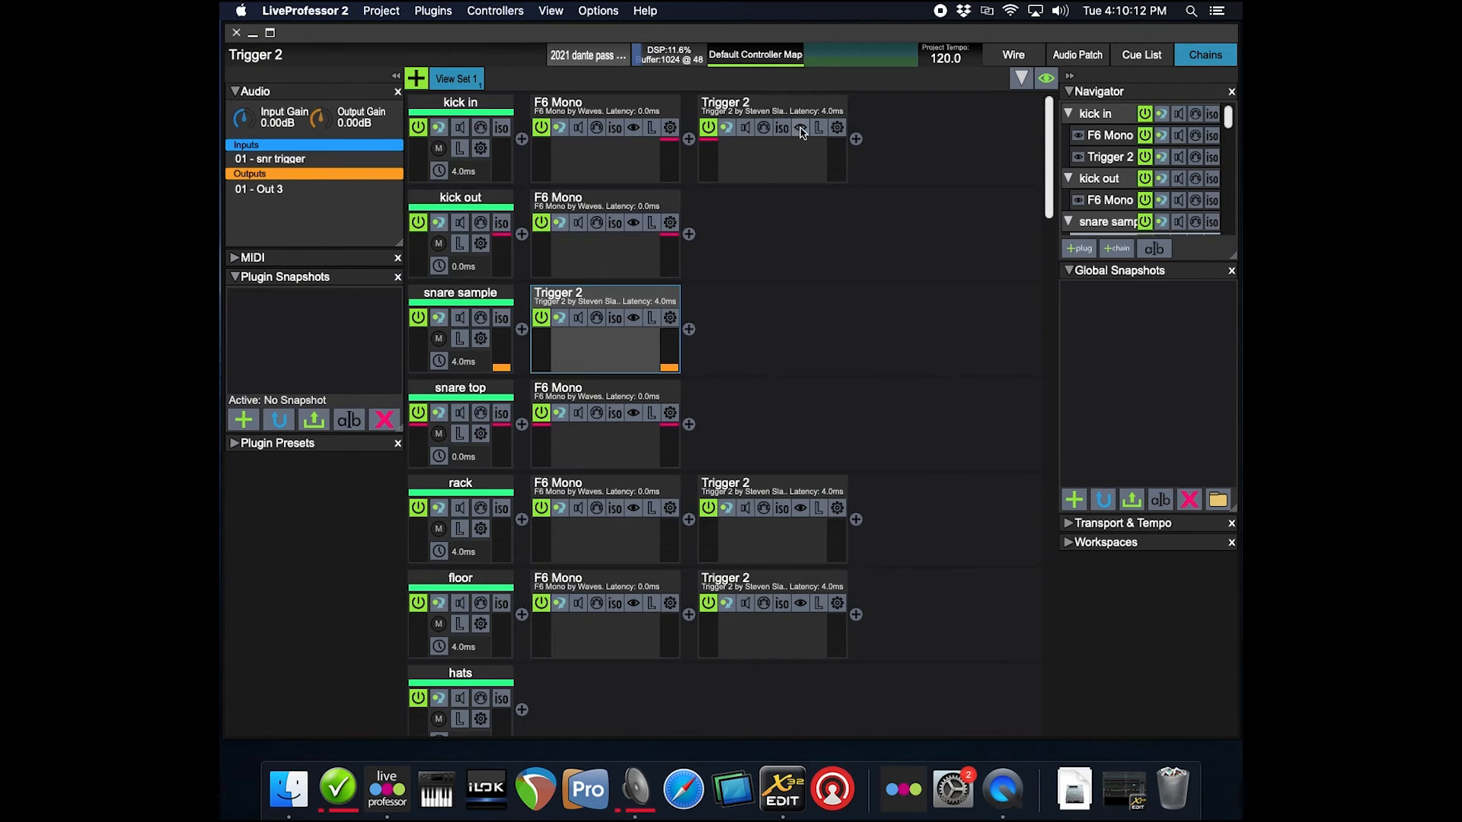
pyautogui.click(836, 126)
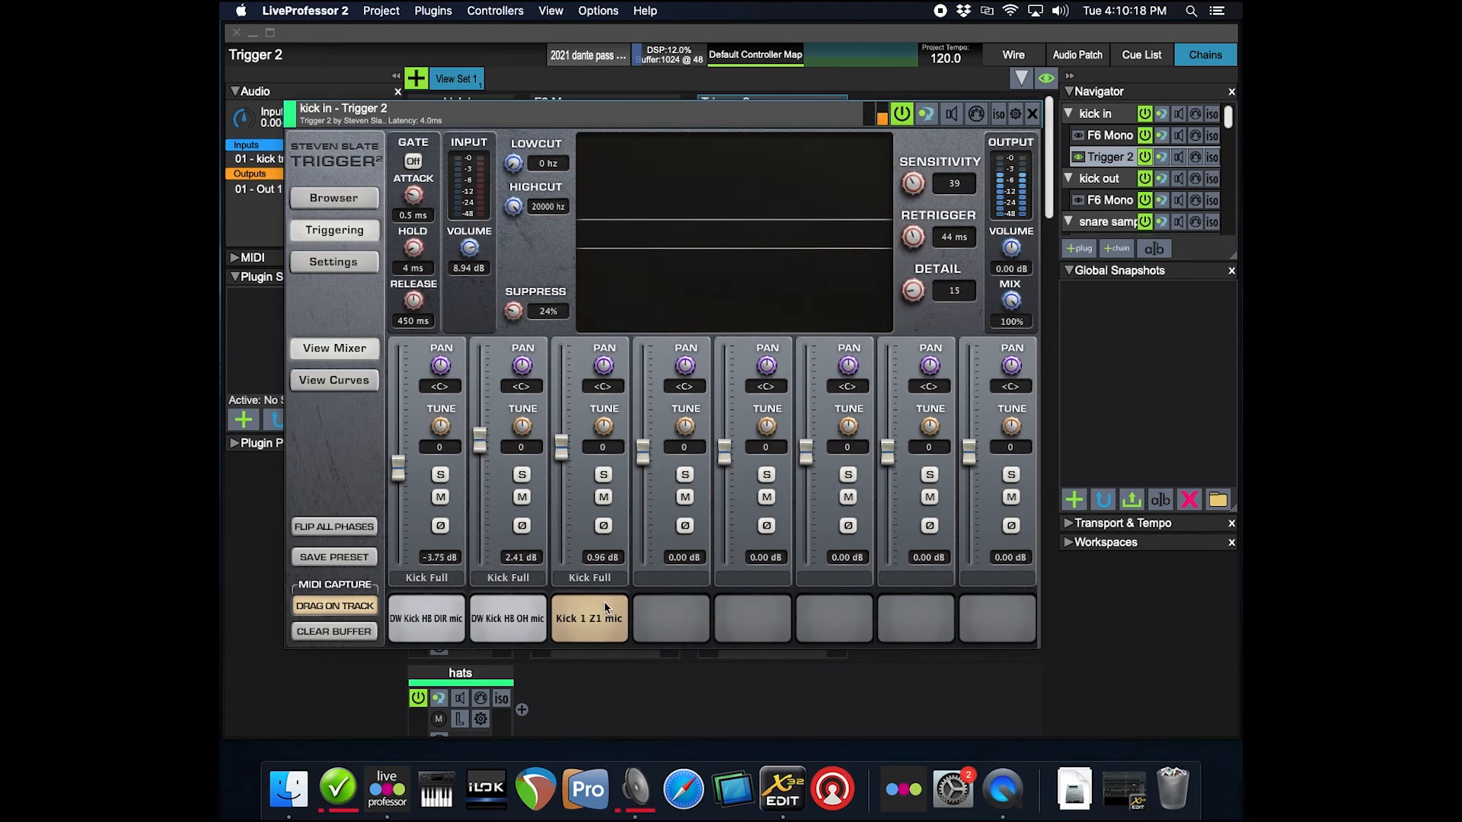
pyautogui.click(1032, 113)
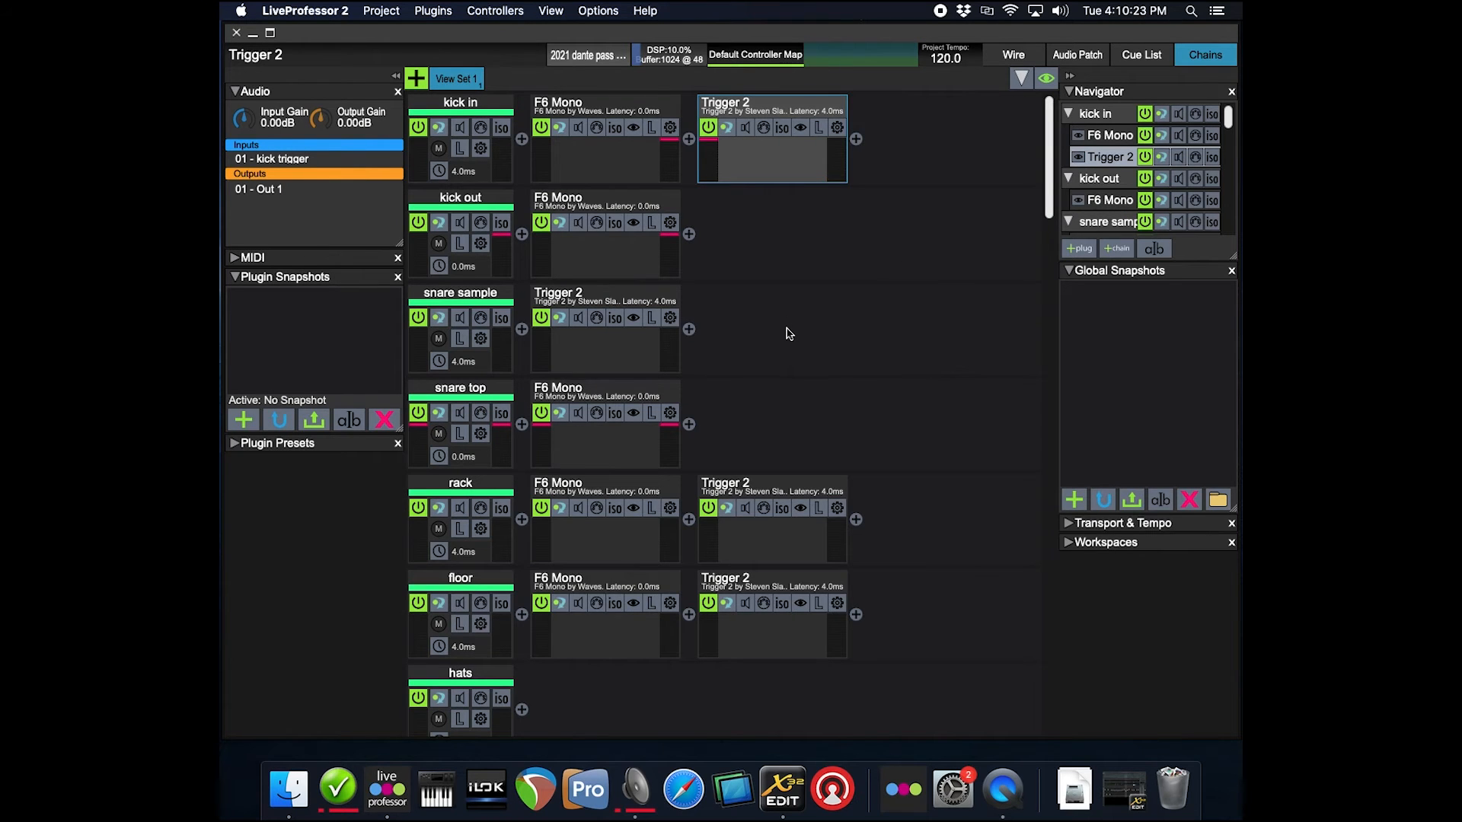
pyautogui.moveTo(575, 222)
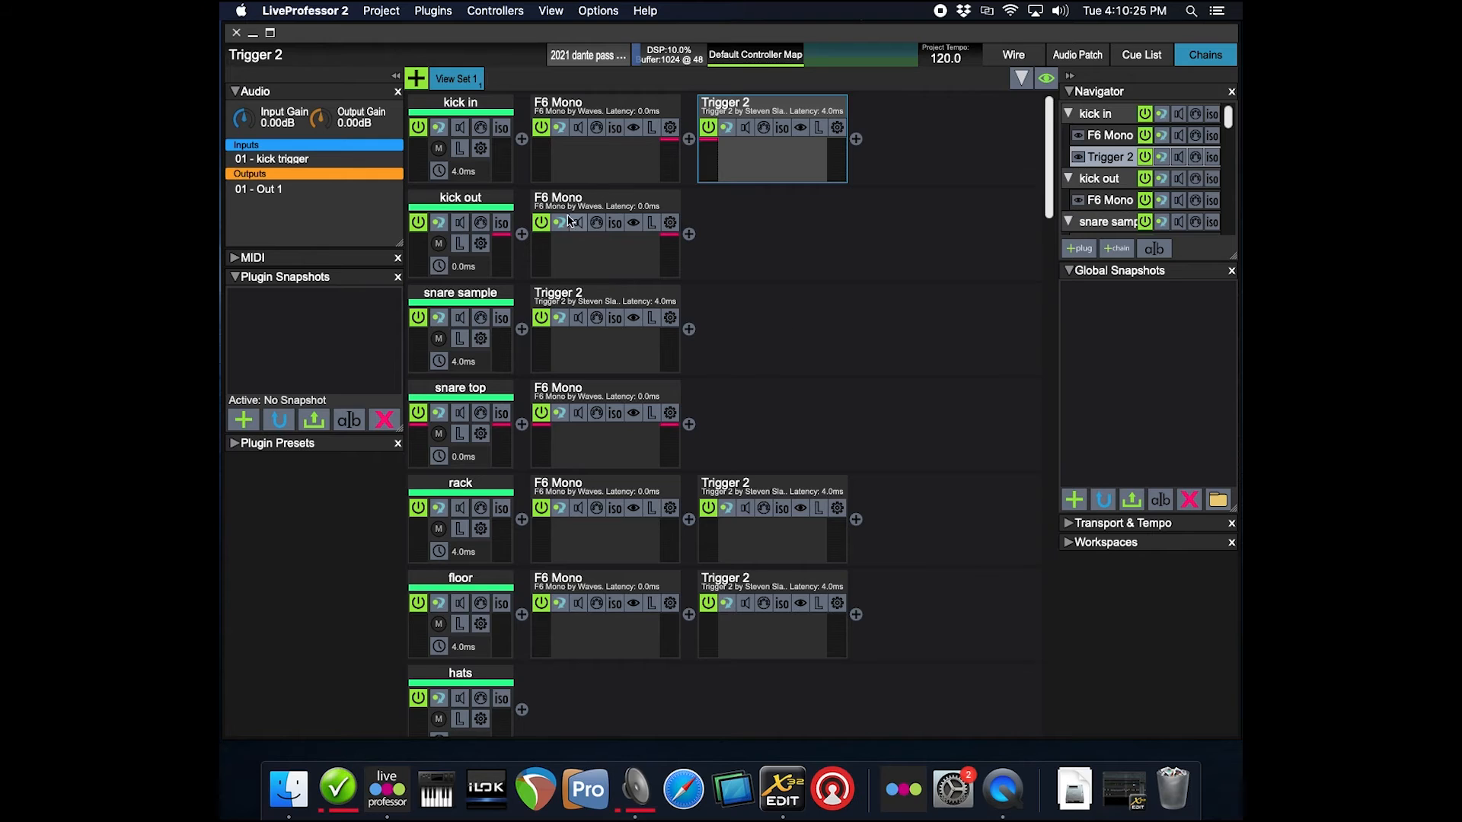
# Step: Show the snare top channel's routing from Input 3 to Out 4, glancing at snare sample's Trigger 2
pyautogui.click(460, 387)
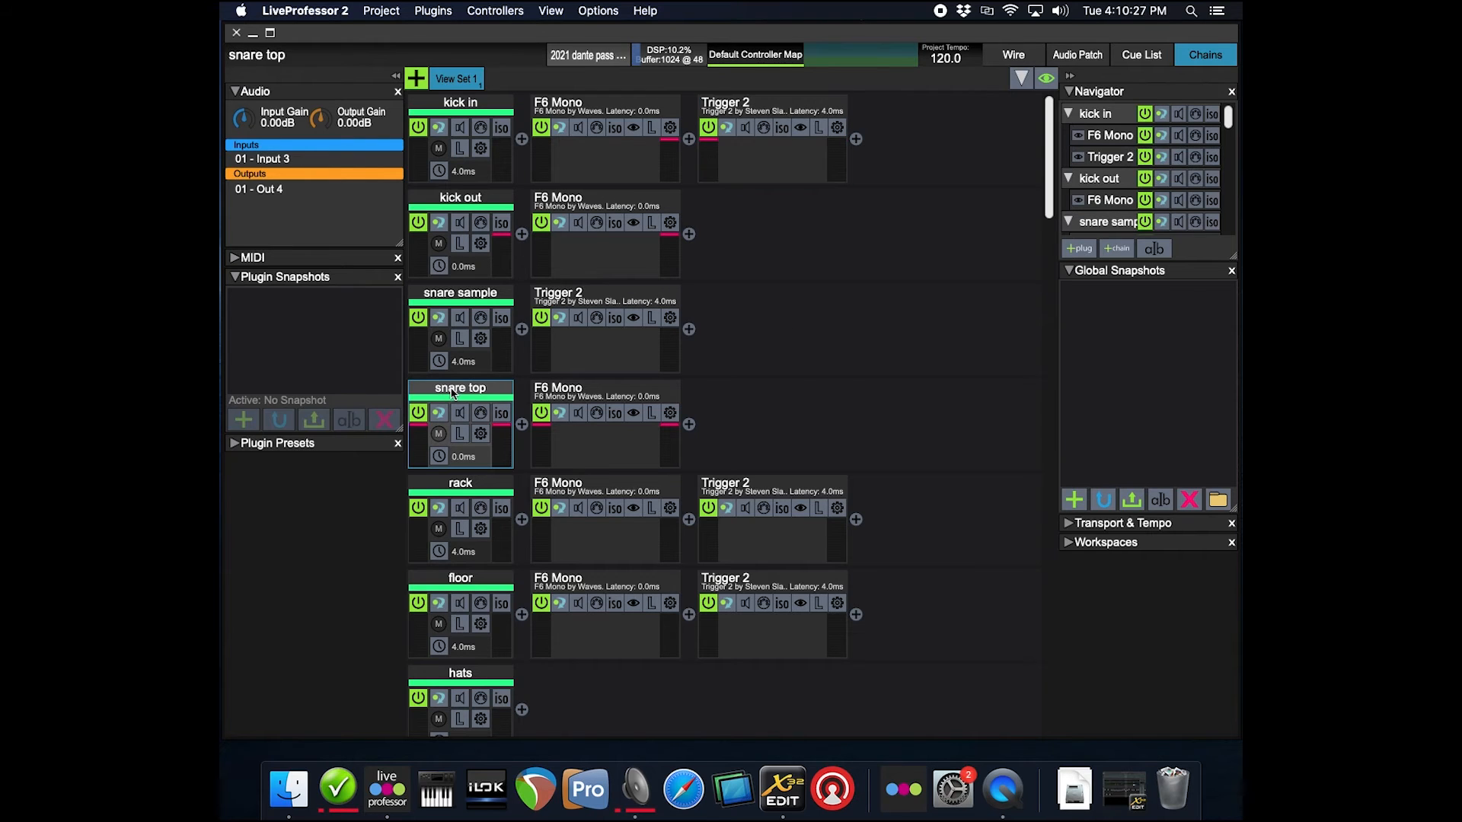
pyautogui.moveTo(804, 423)
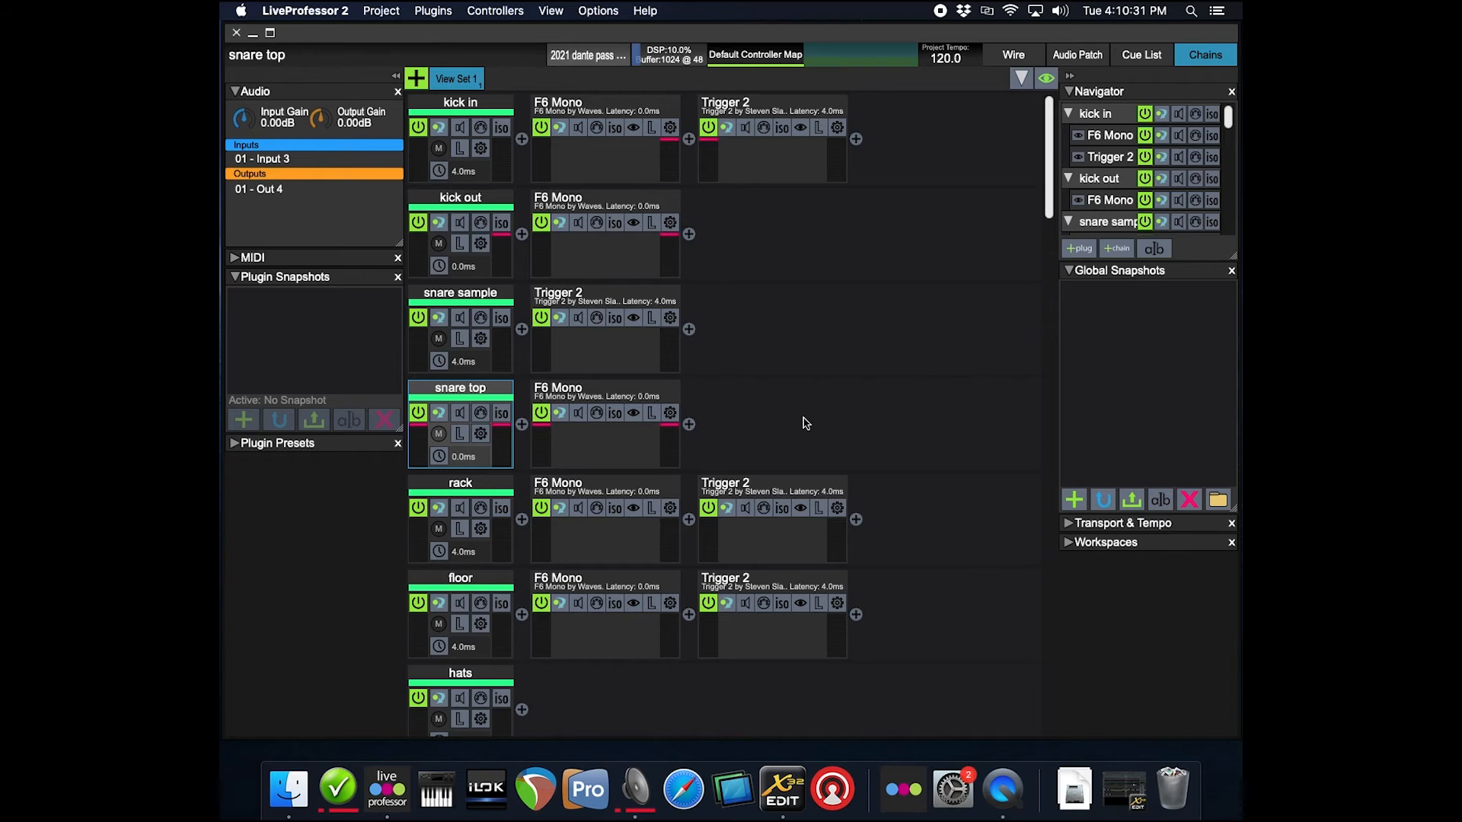
pyautogui.moveTo(820, 444)
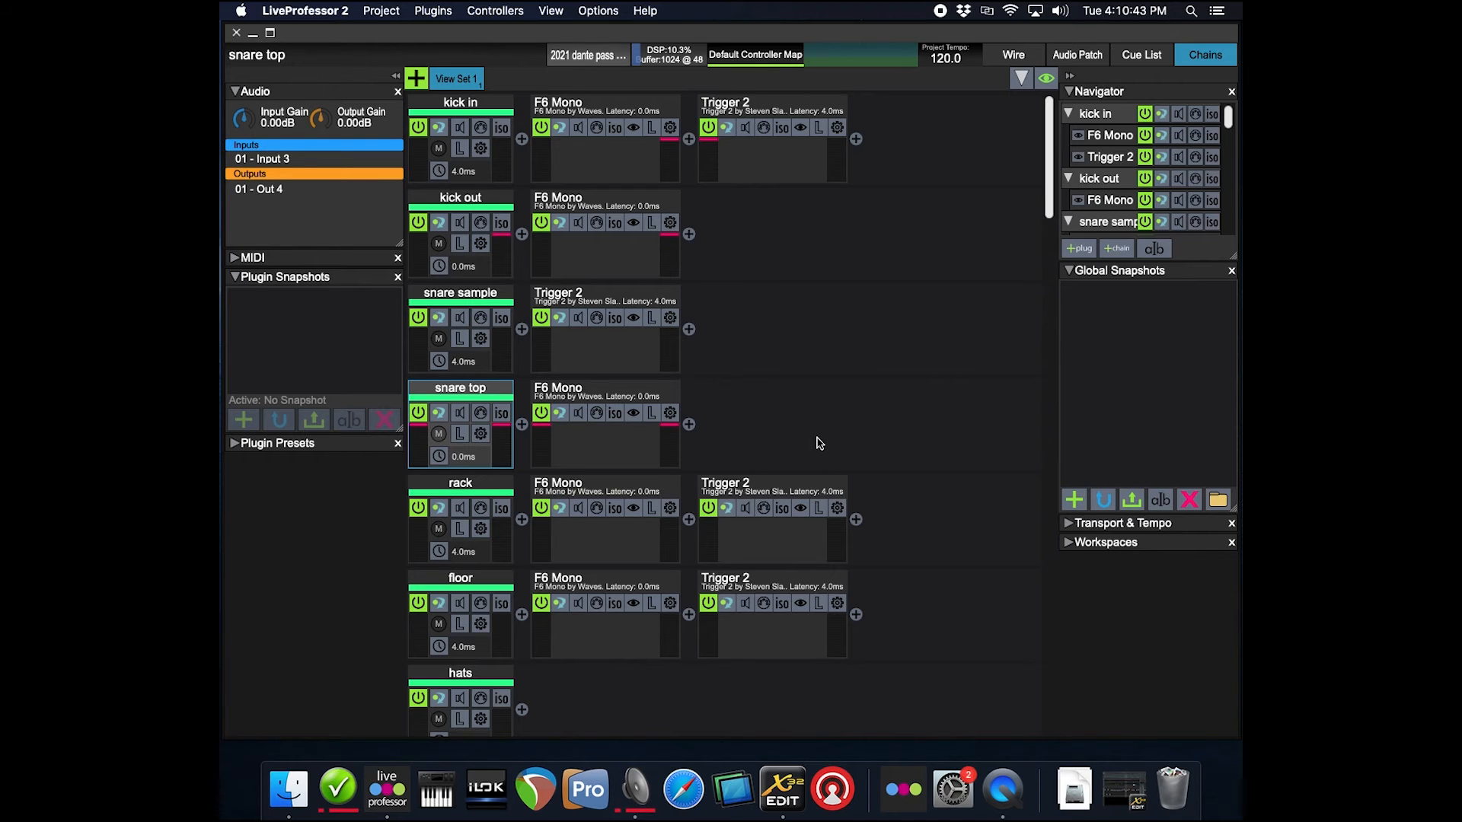
pyautogui.moveTo(623, 301)
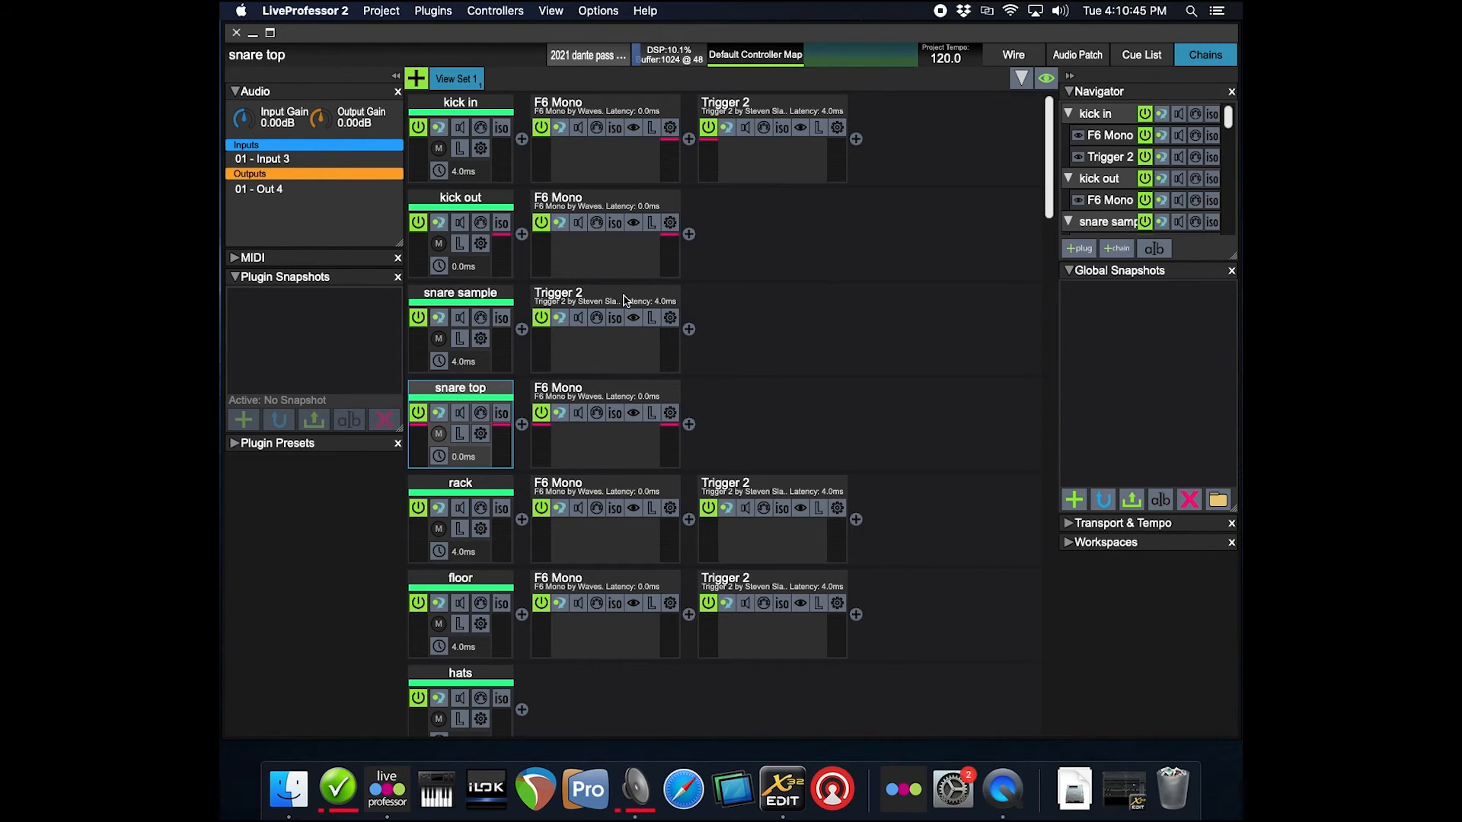
pyautogui.click(605, 298)
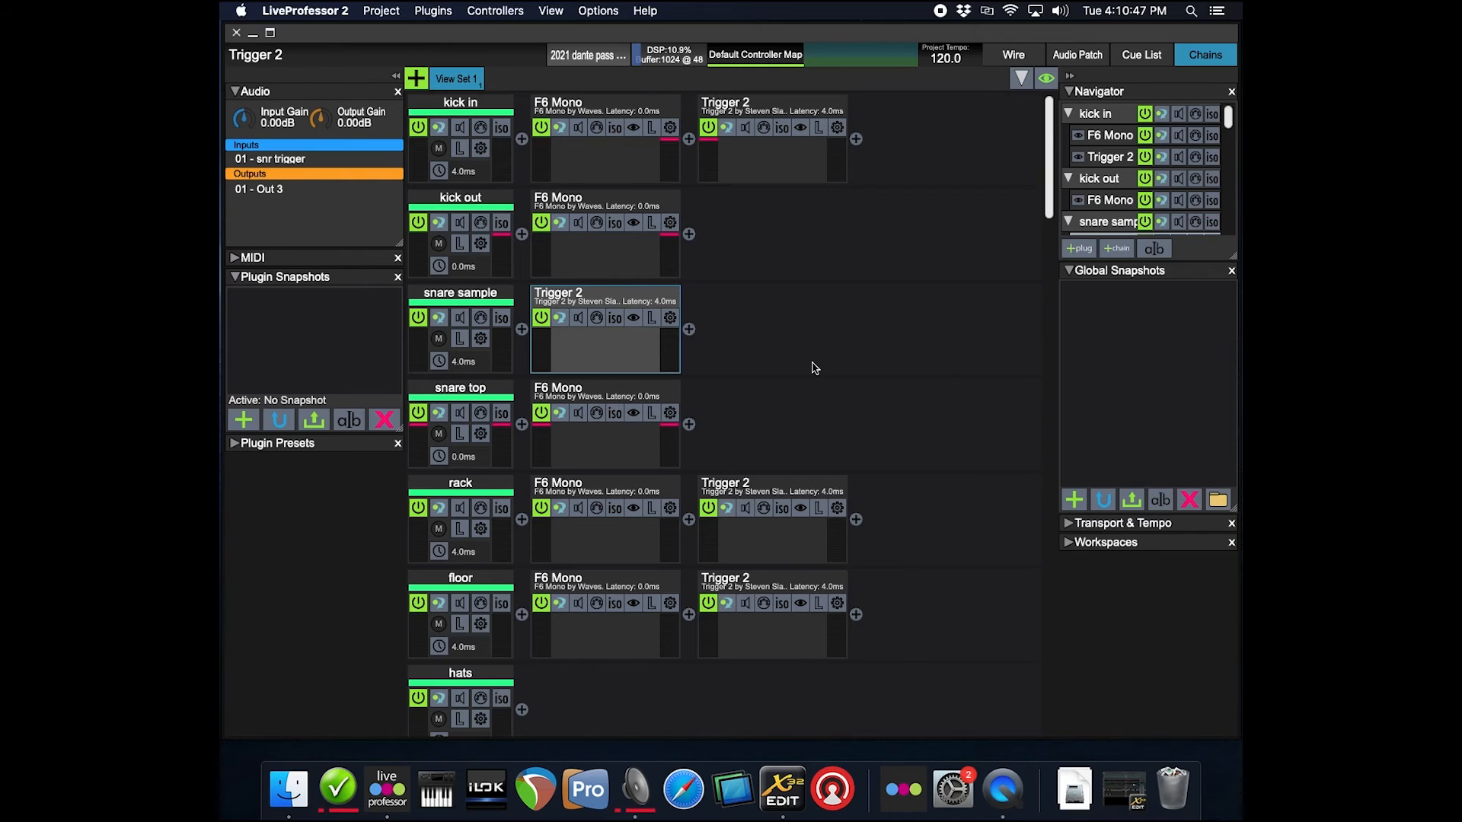
pyautogui.moveTo(867, 375)
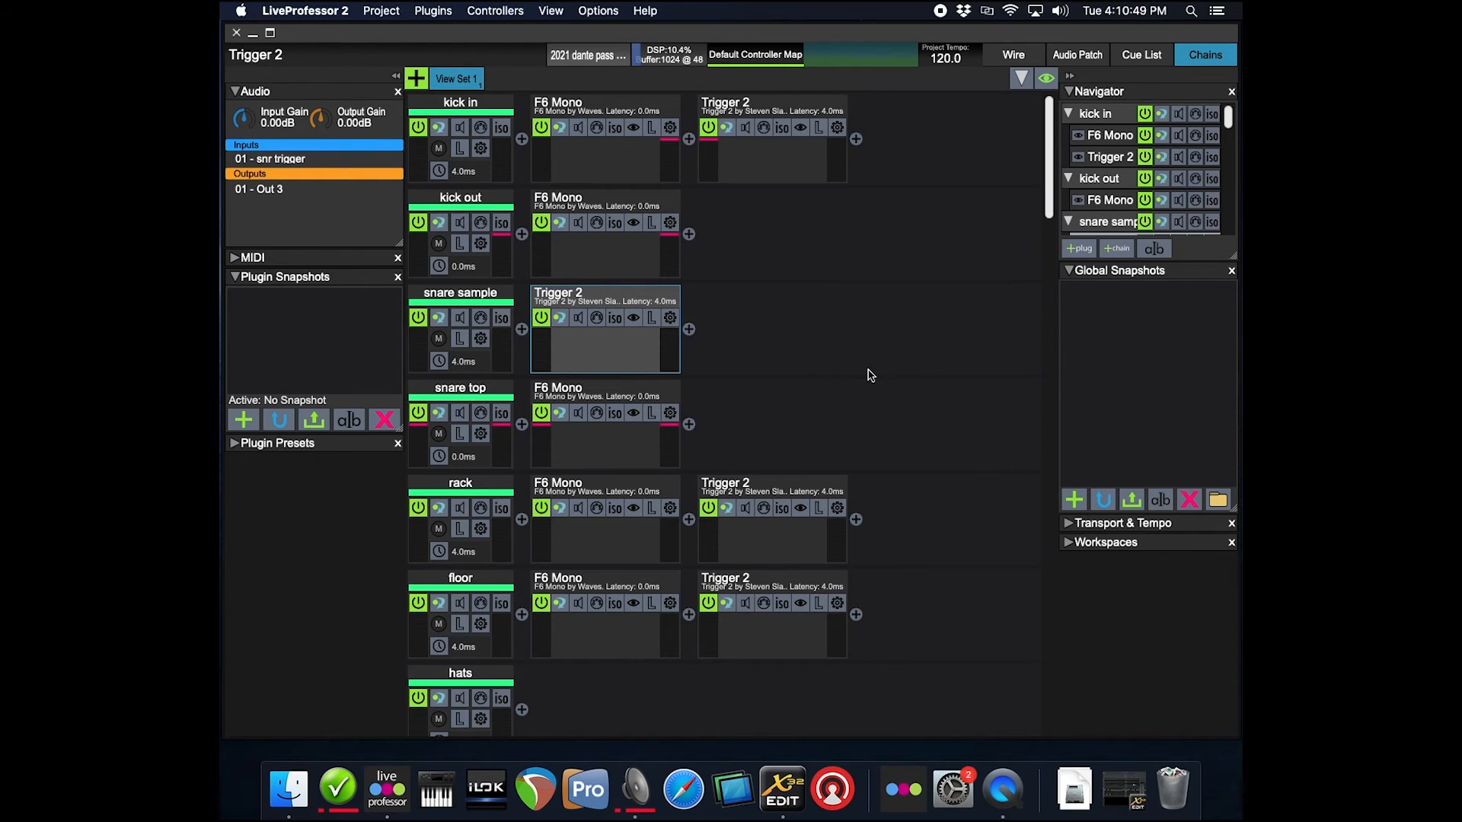
pyautogui.moveTo(865, 391)
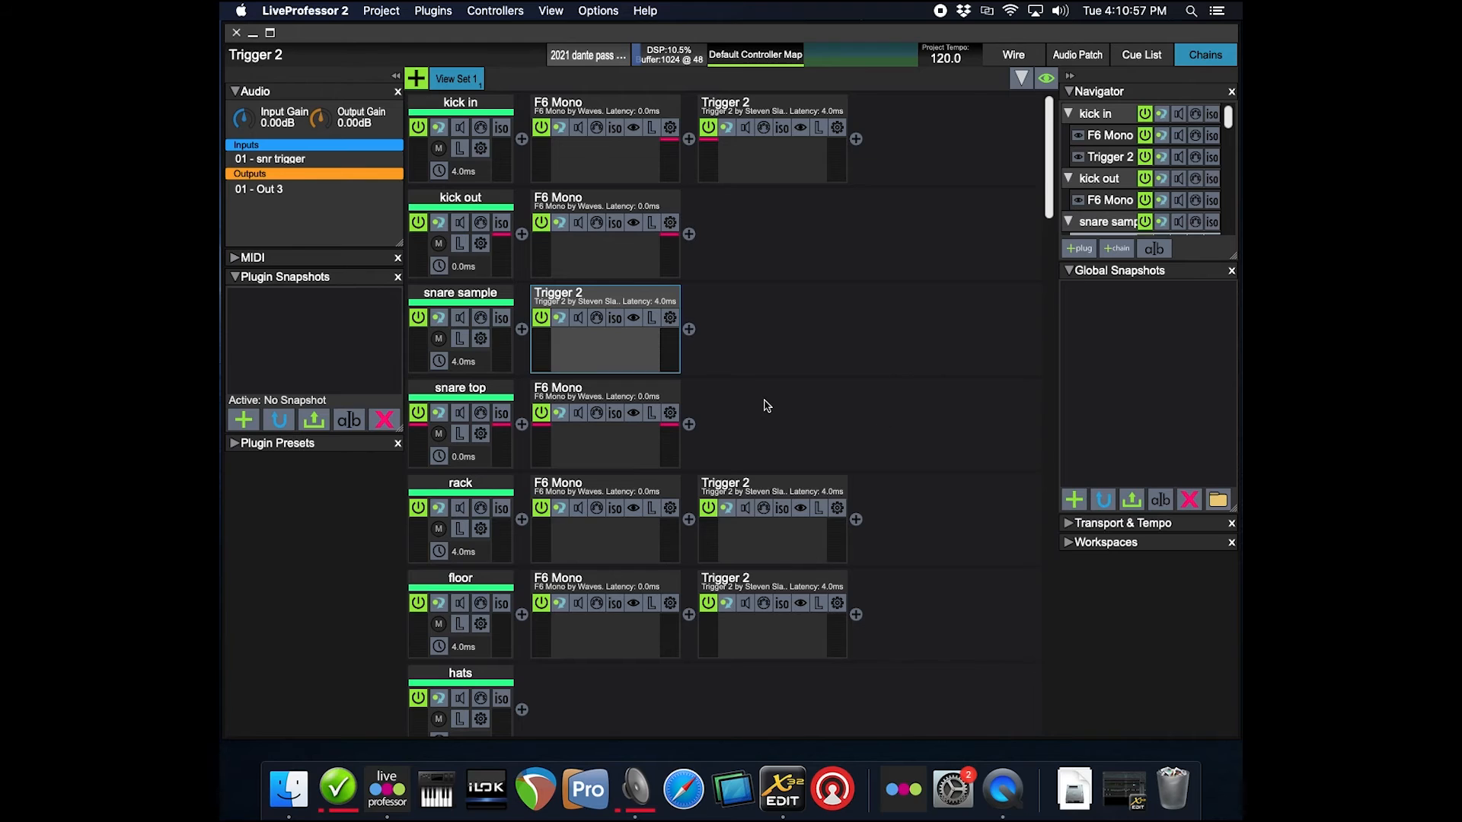
pyautogui.moveTo(781, 411)
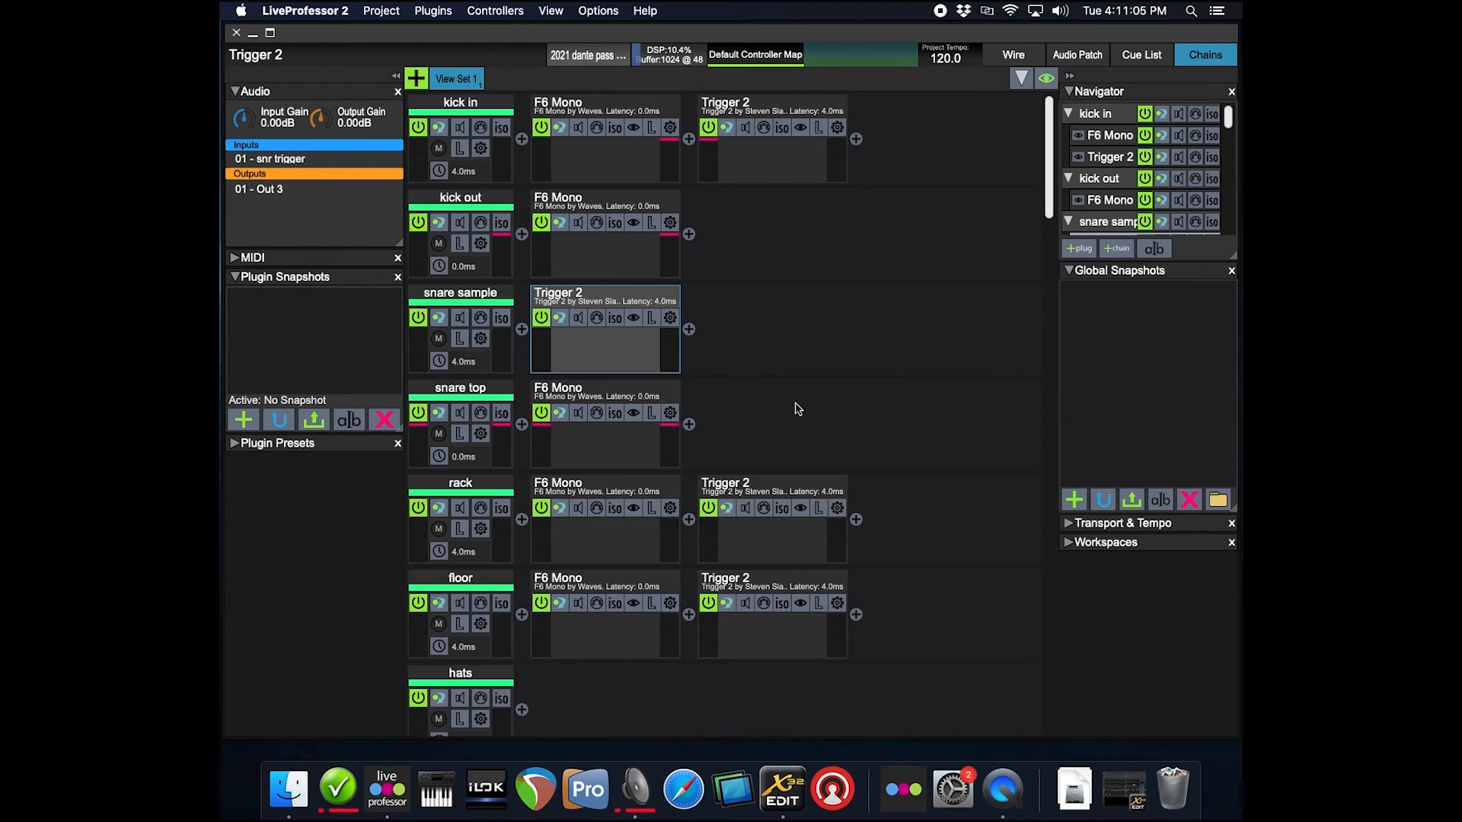
pyautogui.moveTo(822, 416)
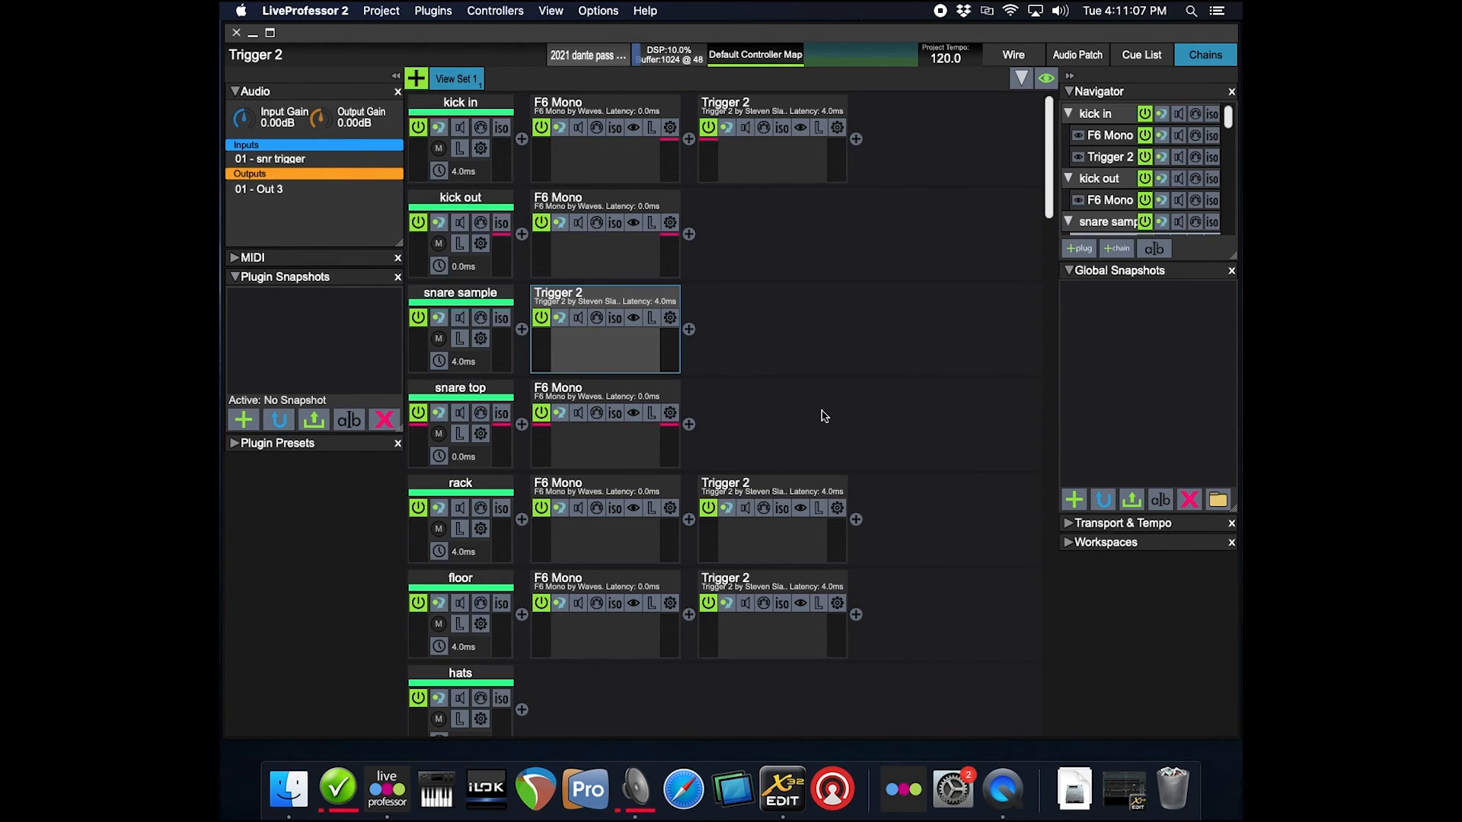
pyautogui.moveTo(483, 389)
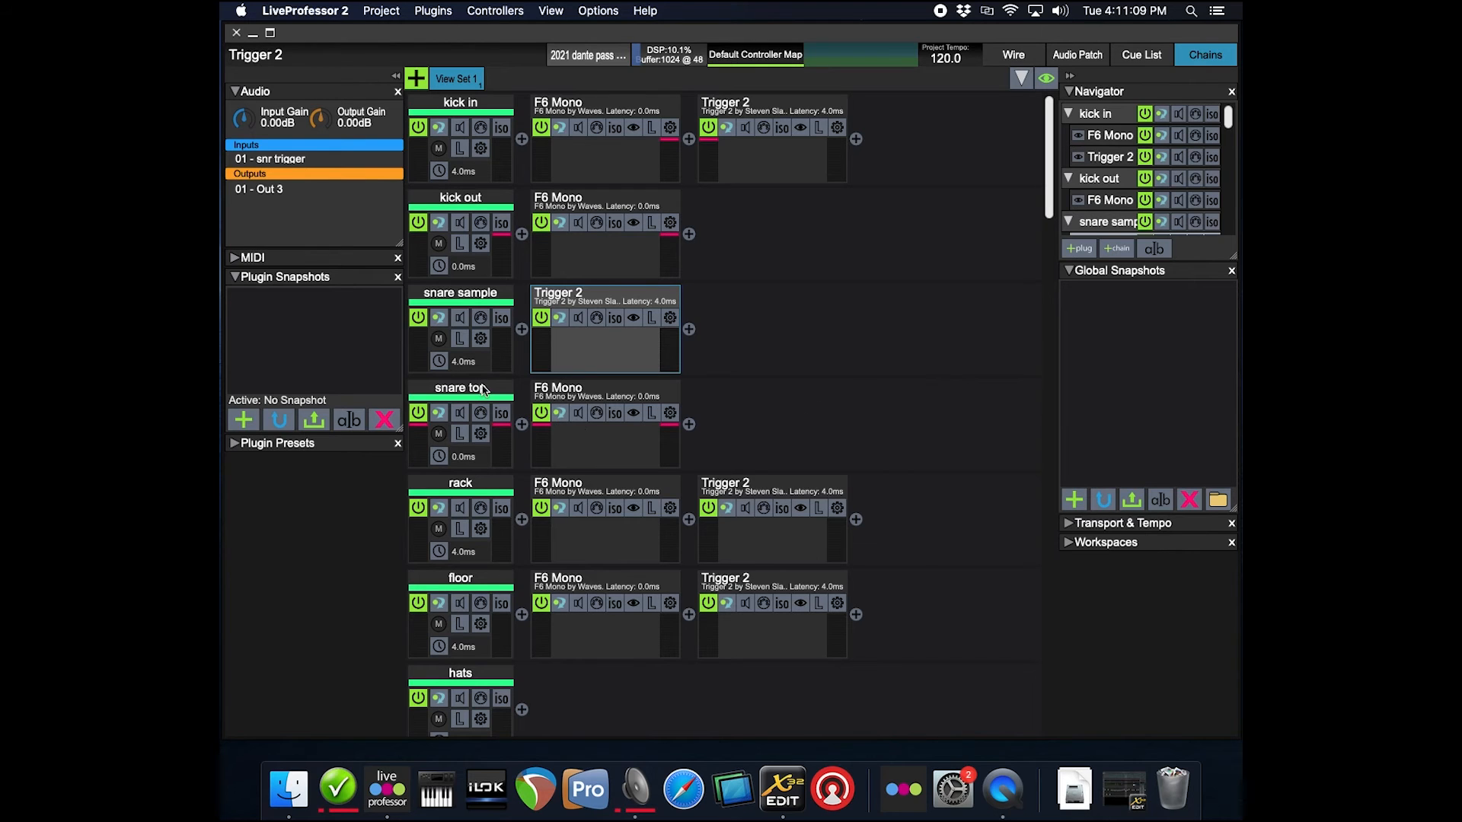
pyautogui.click(460, 388)
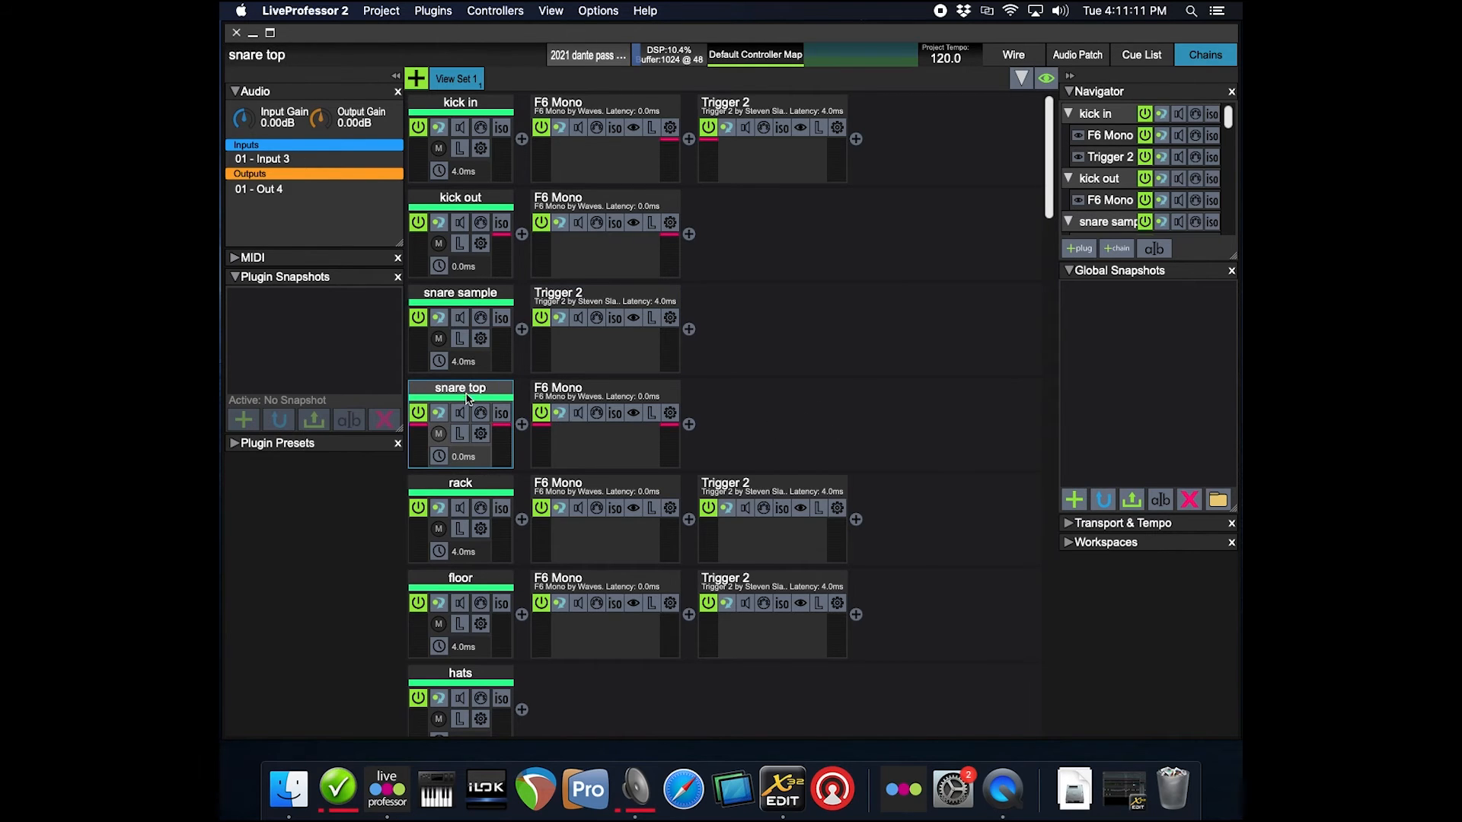
pyautogui.moveTo(927, 509)
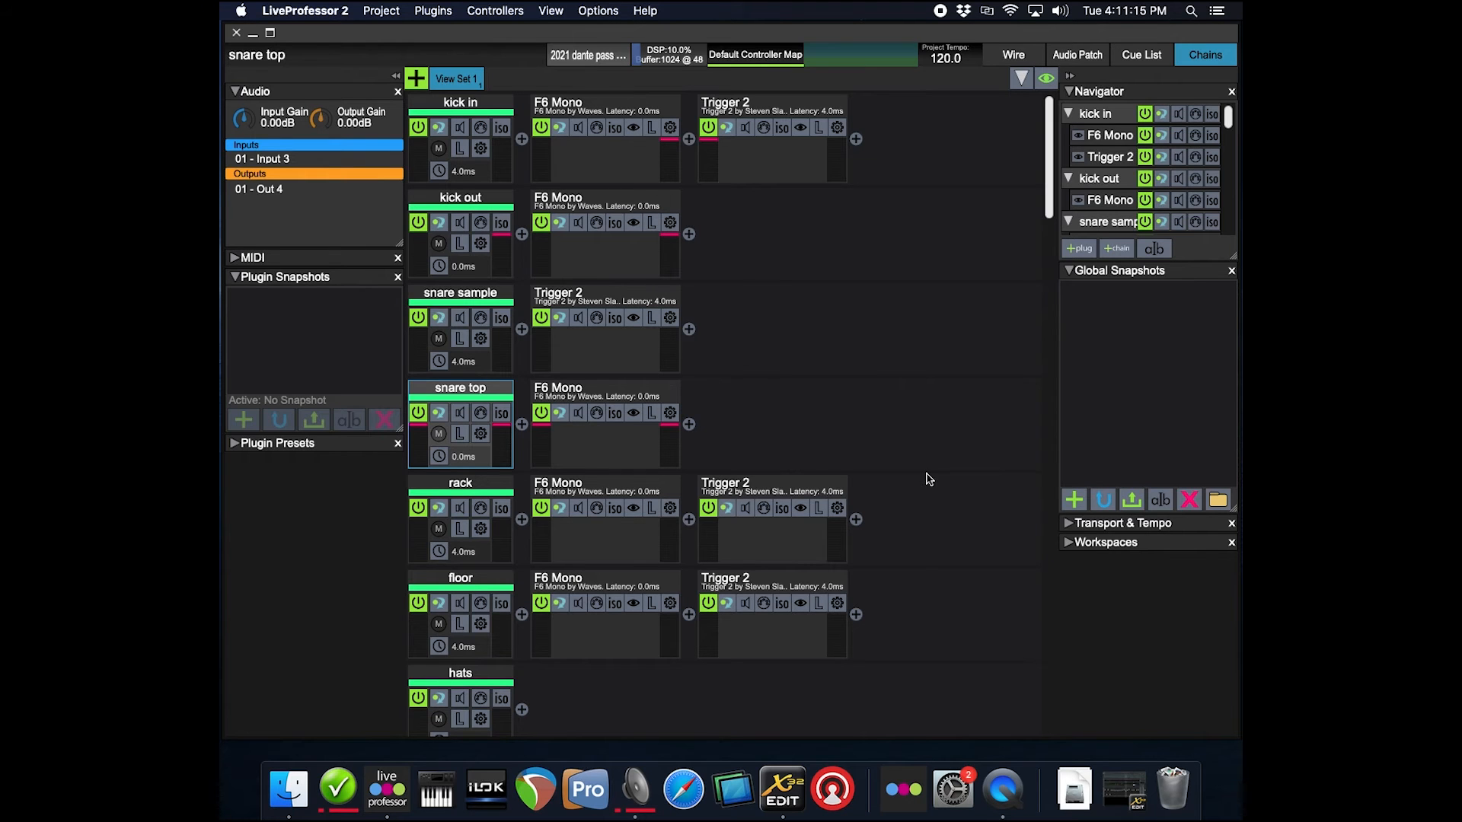
# Step: Review the floor channel's Trigger 2 settings and close them, leaving floor trigger to Out 6 shown
pyautogui.scroll(-3)
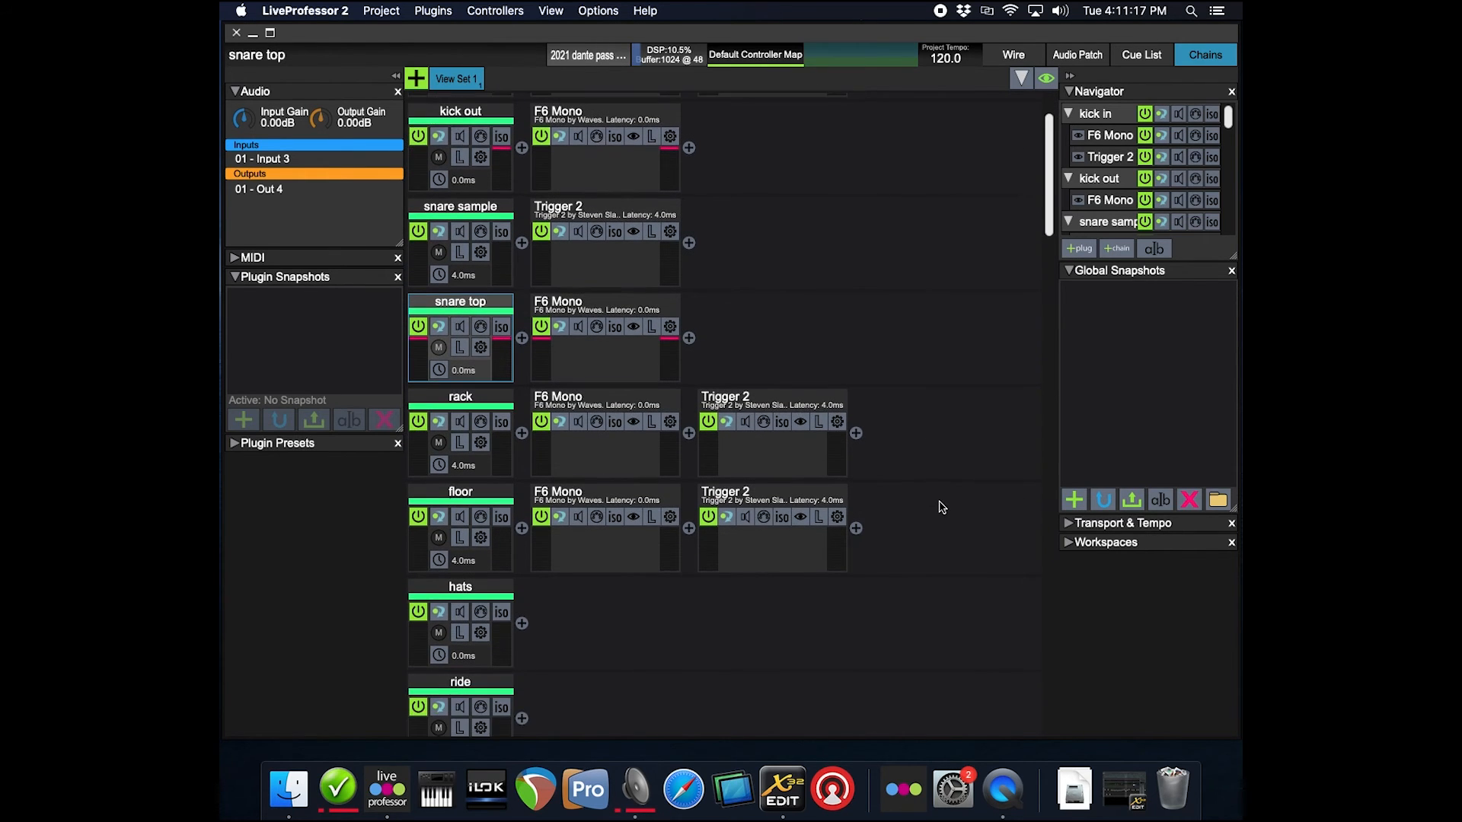
pyautogui.scroll(-3)
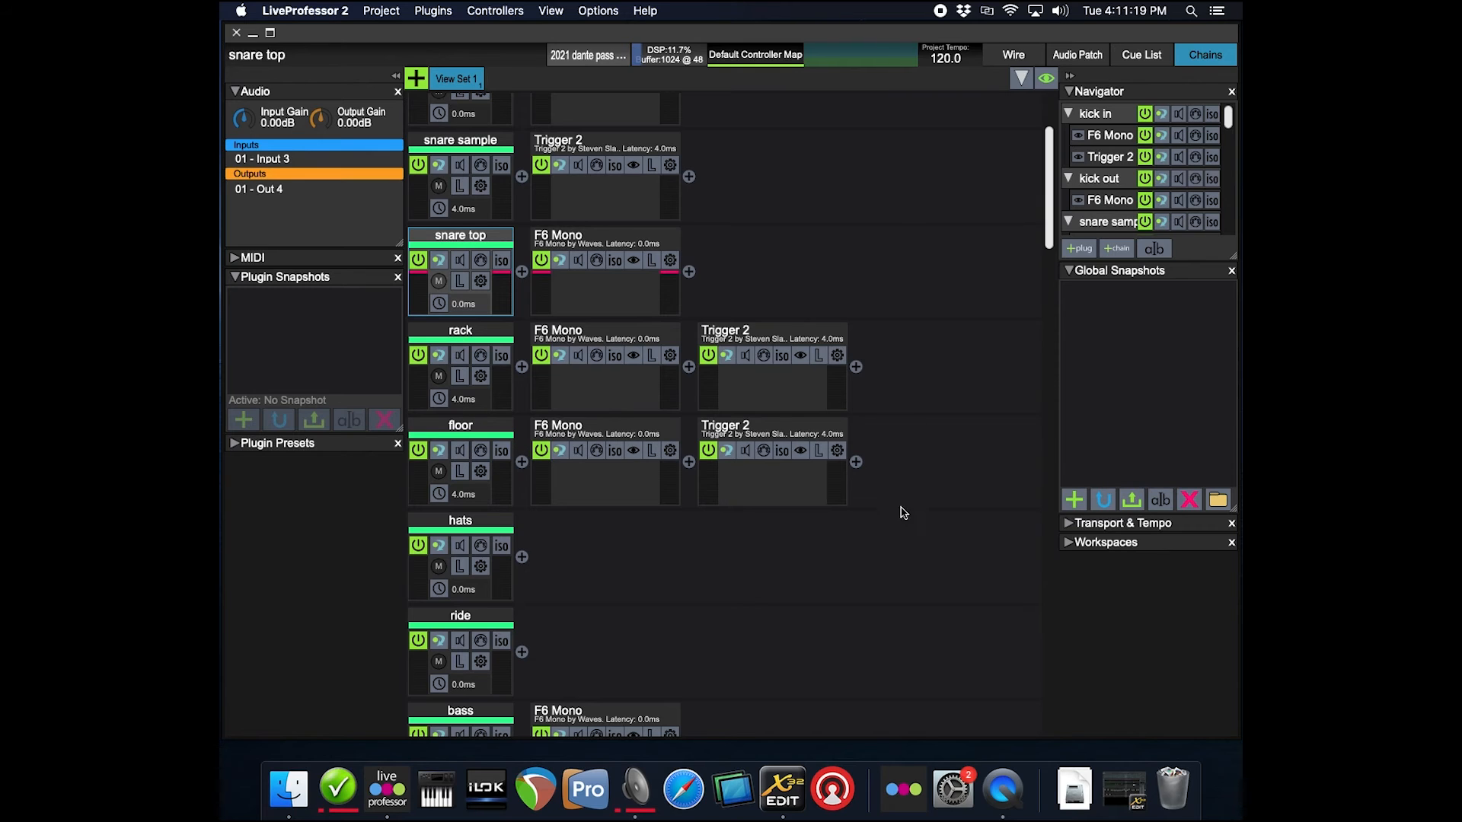
pyautogui.moveTo(737, 518)
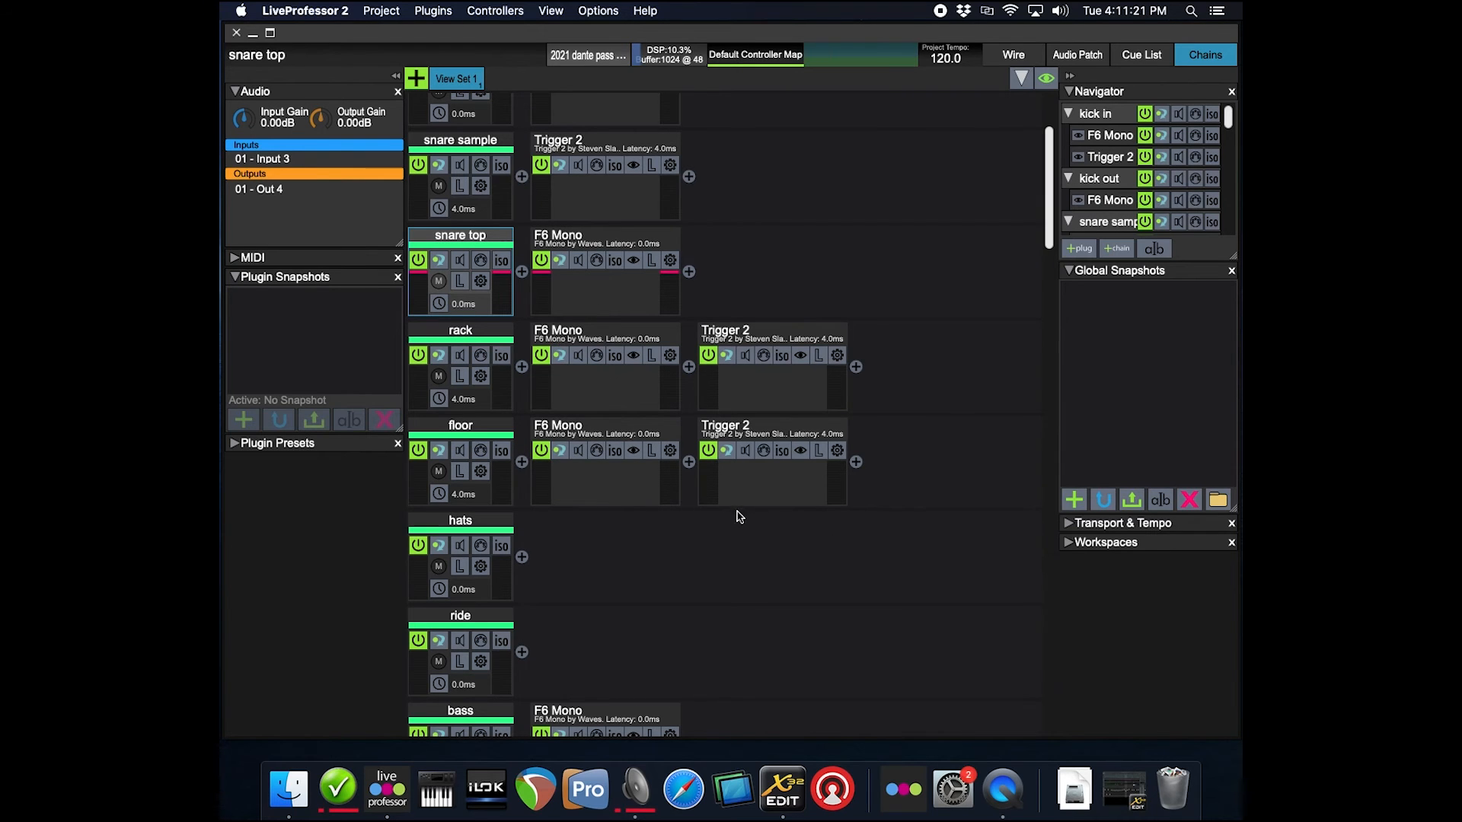
pyautogui.doubleClick(771, 364)
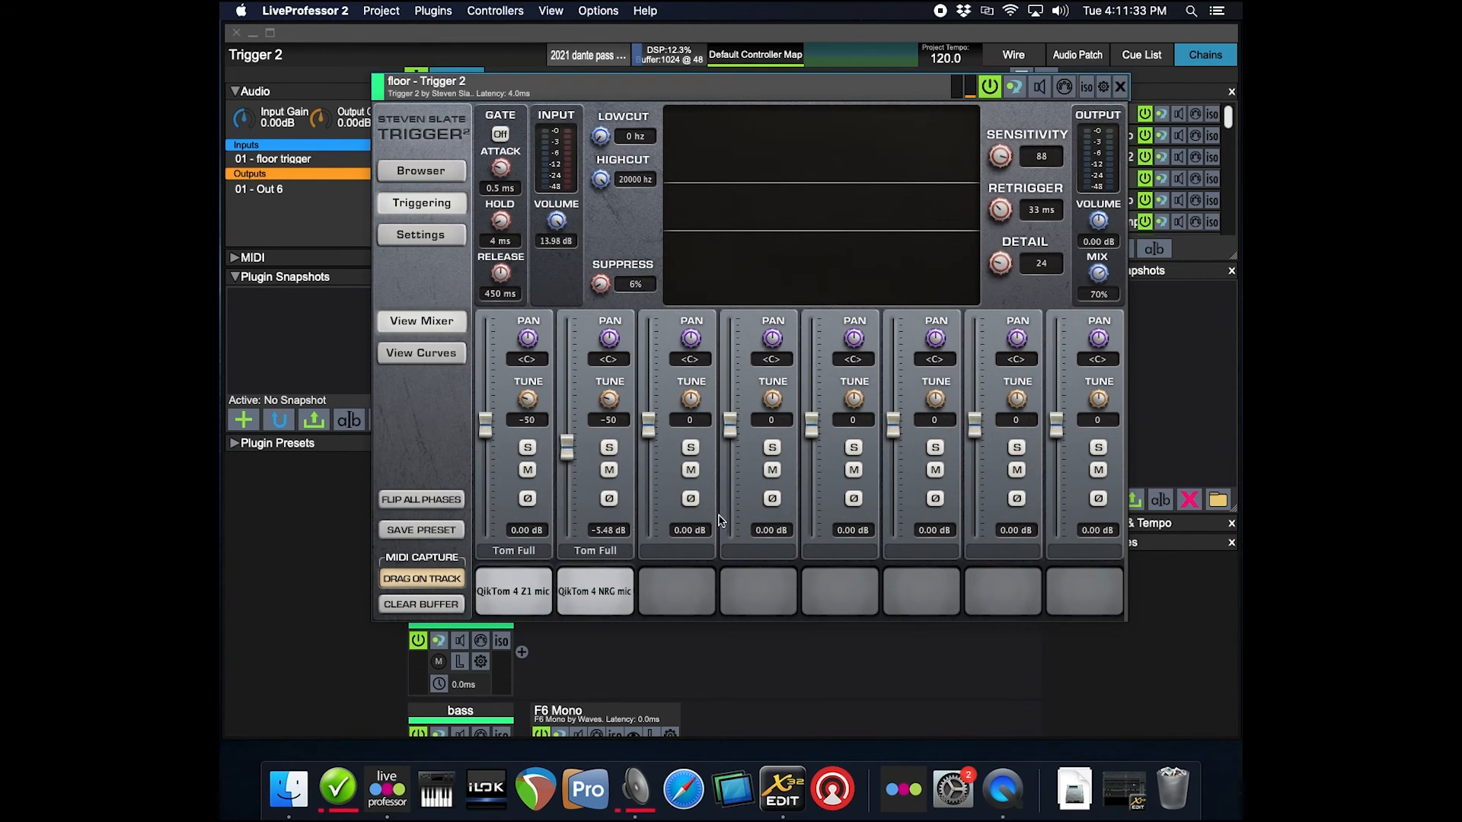
pyautogui.moveTo(615, 422)
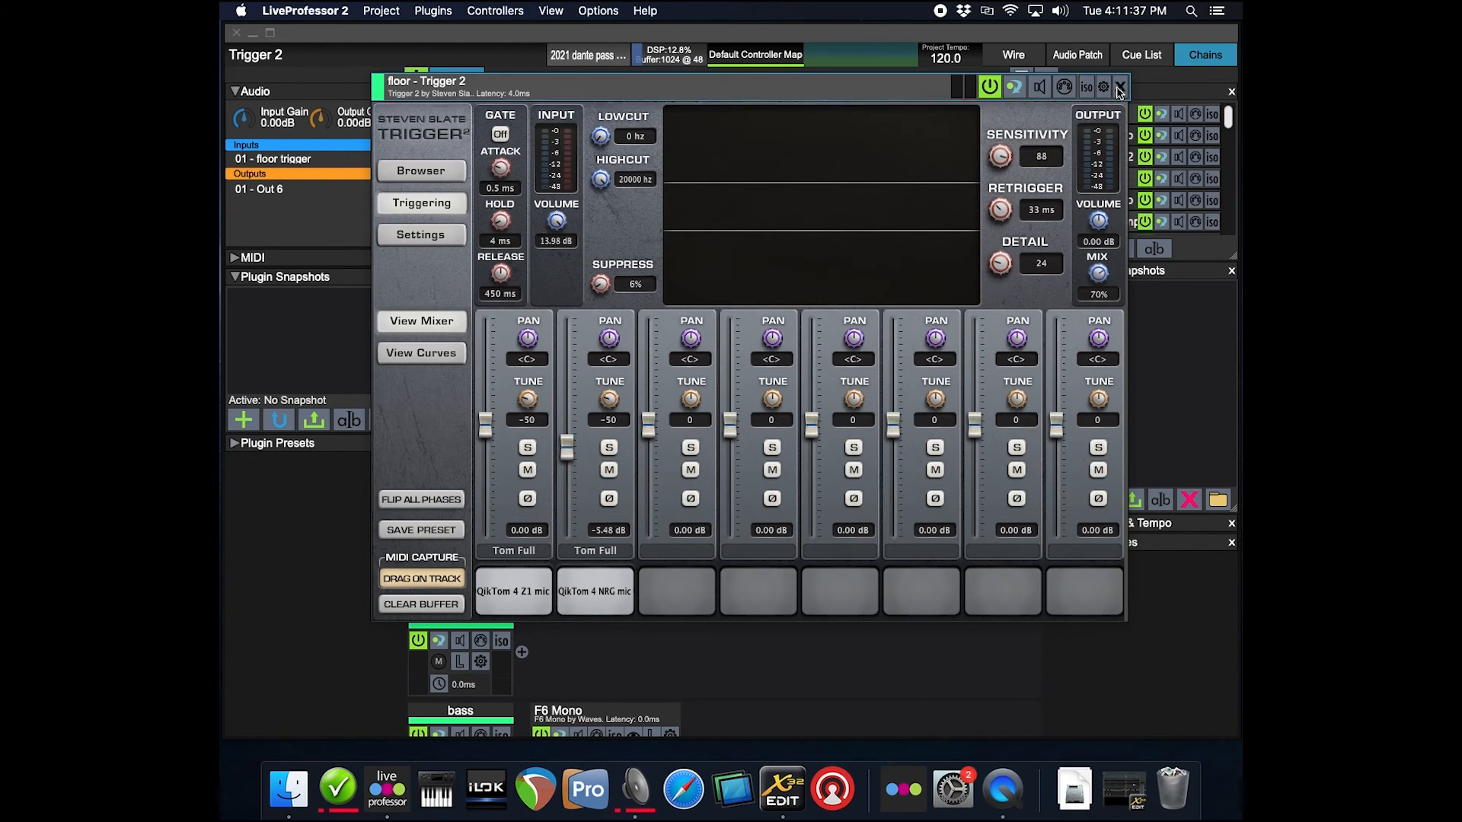
pyautogui.click(1230, 90)
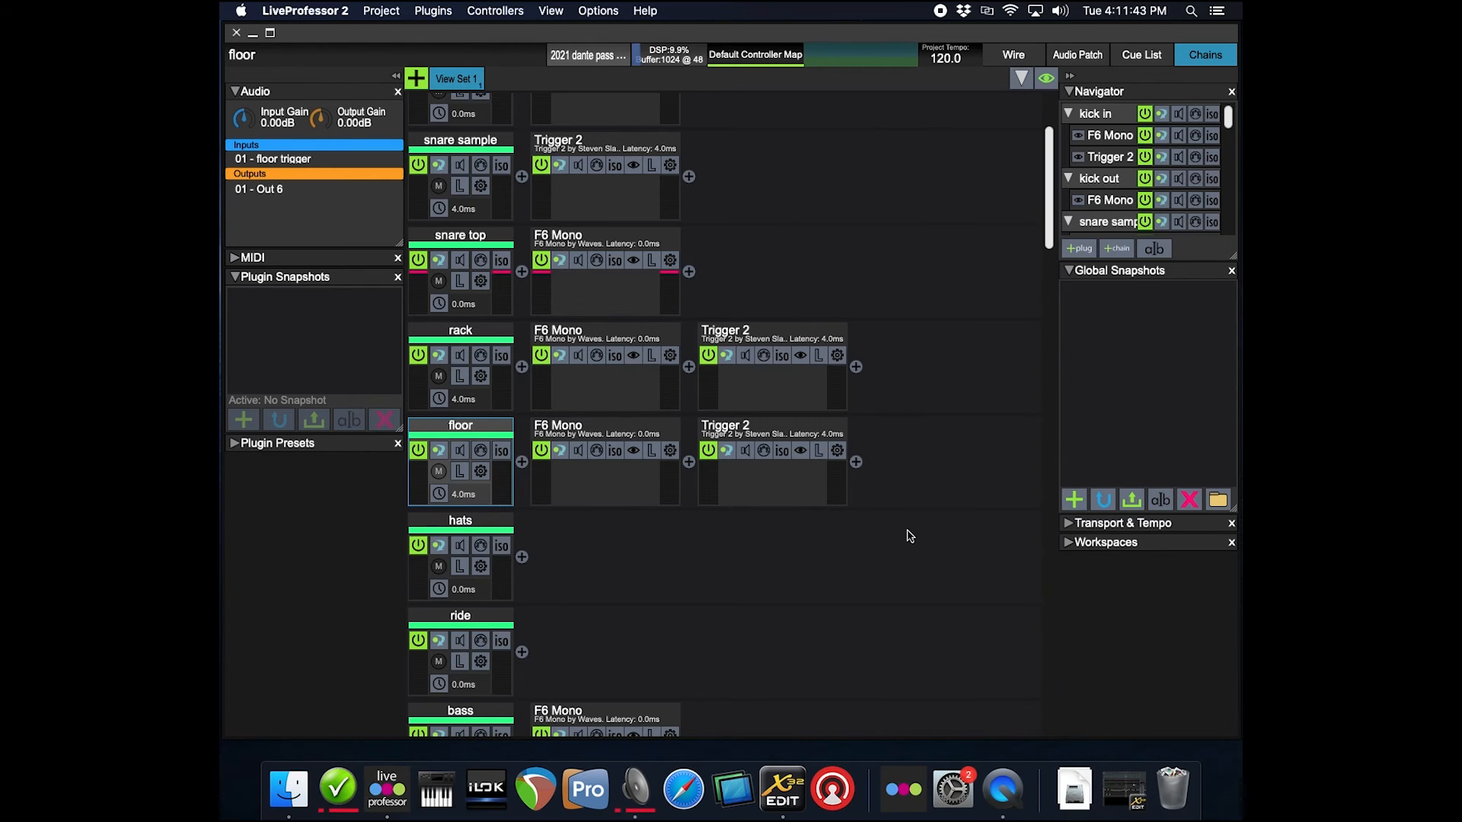
pyautogui.moveTo(999, 413)
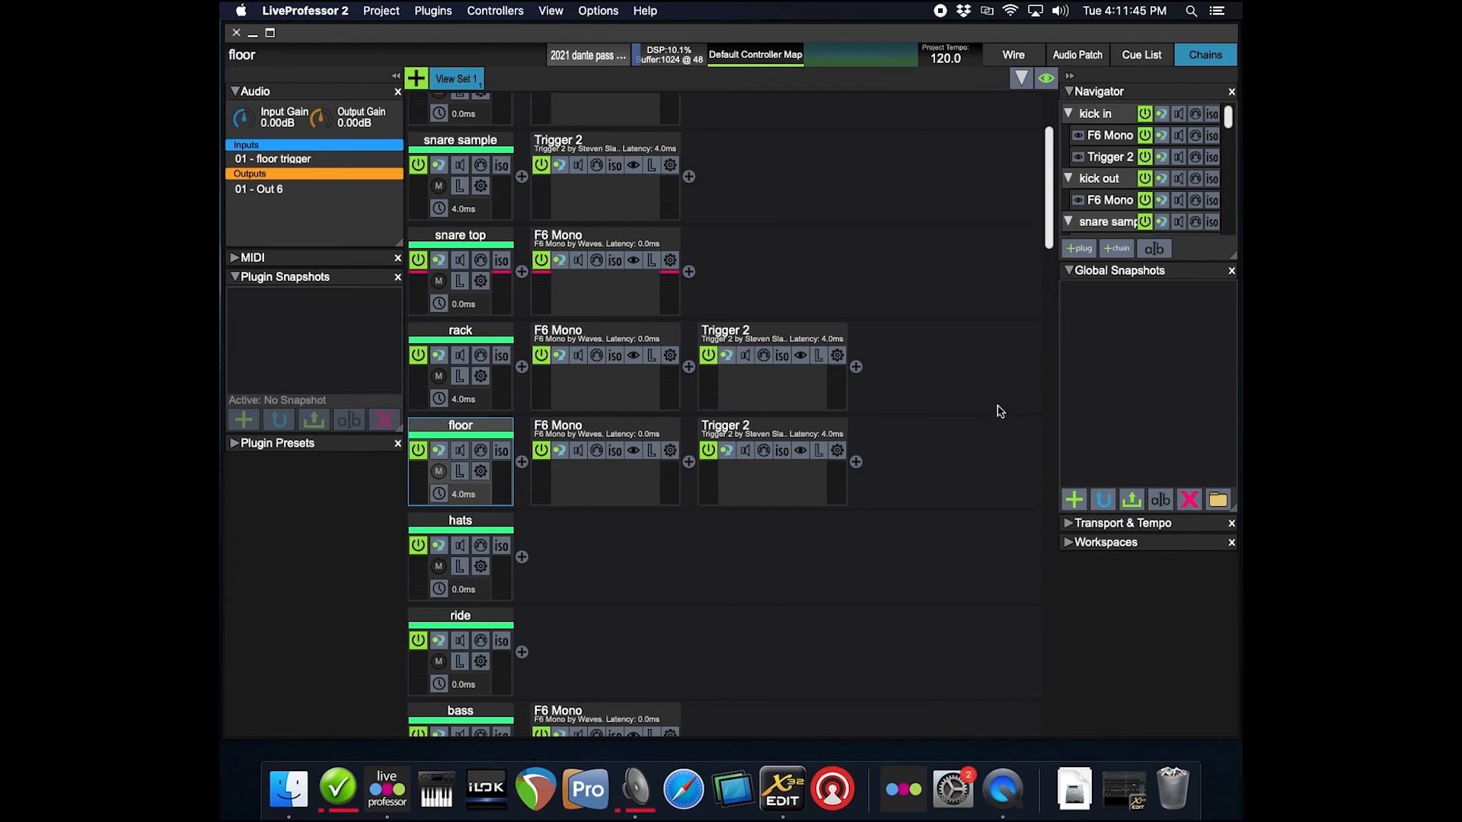
pyautogui.moveTo(947, 401)
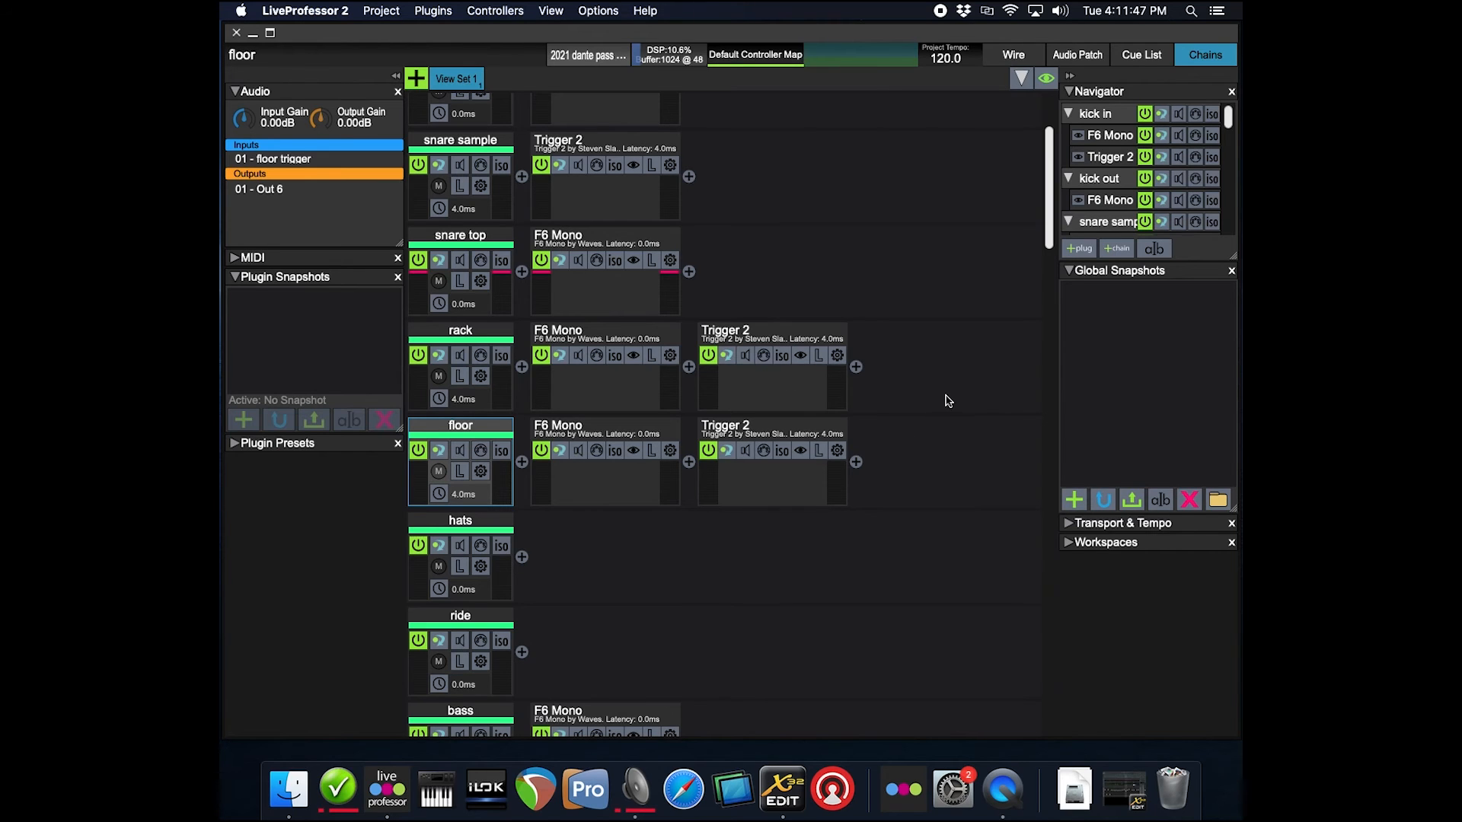
pyautogui.moveTo(941, 358)
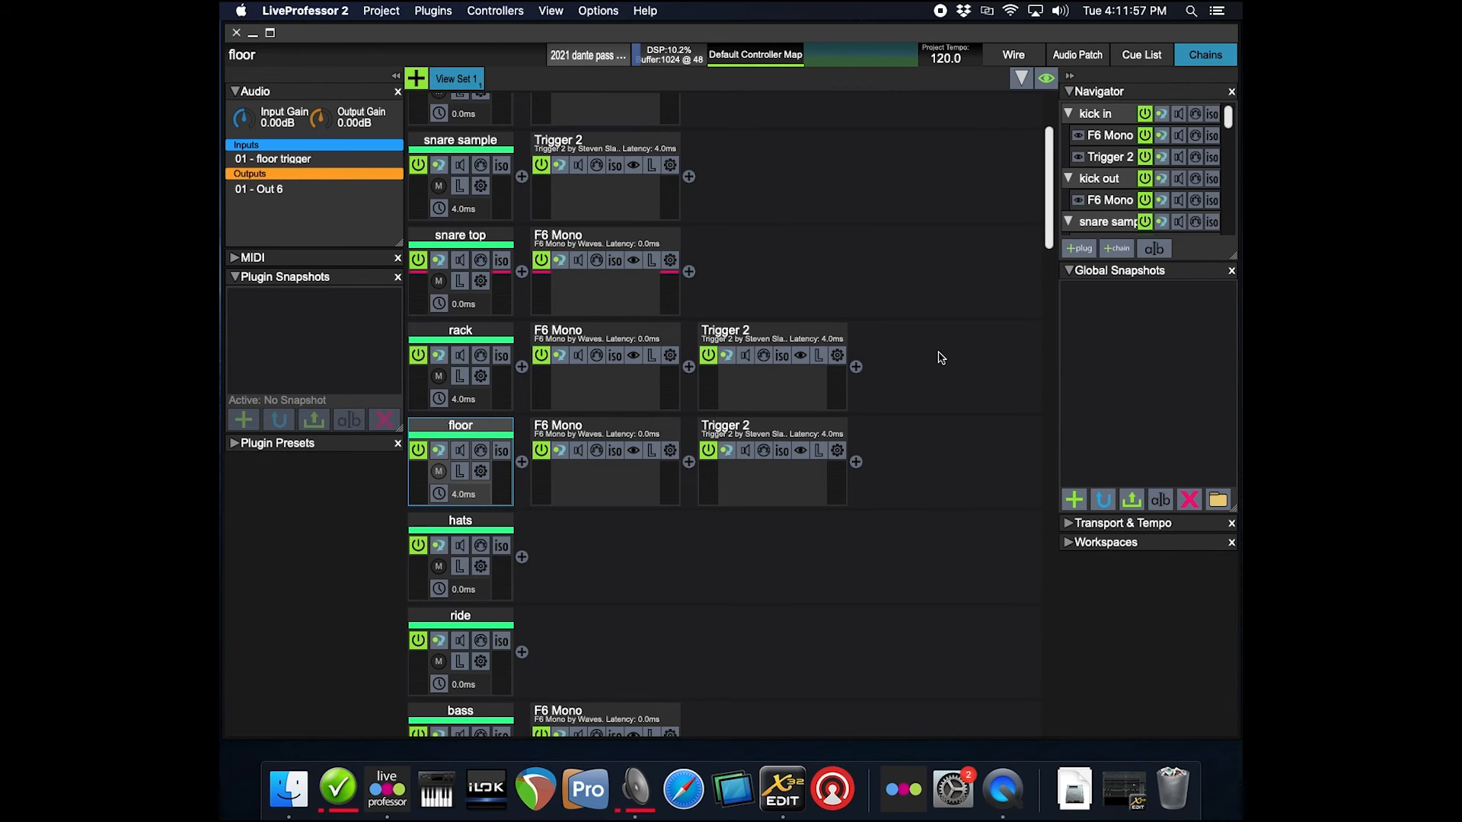
pyautogui.moveTo(949, 497)
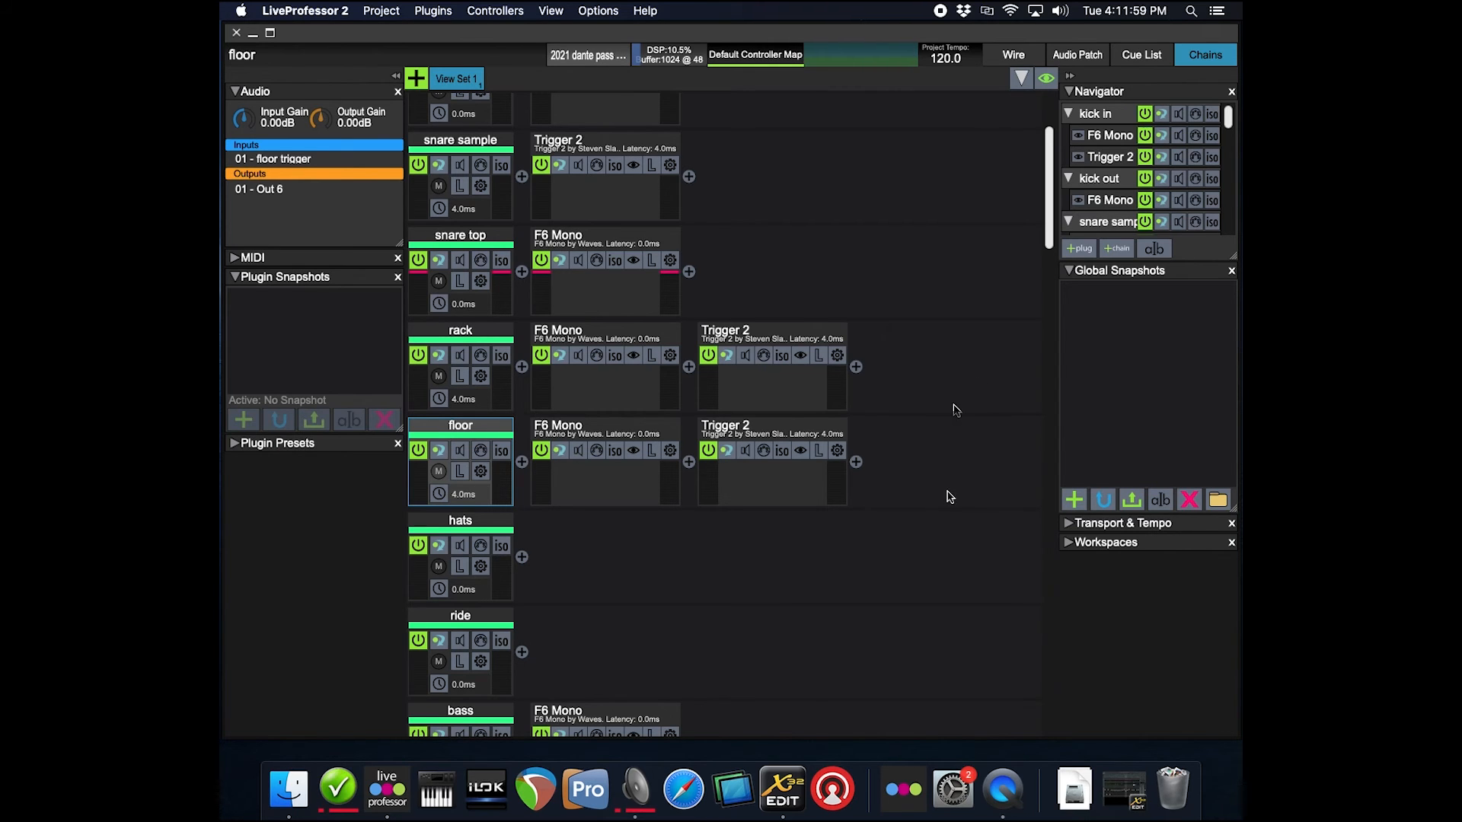
# Step: Show the ride channel's routing from Input 8 to Out 8, with a brief look at hats
pyautogui.scroll(-3)
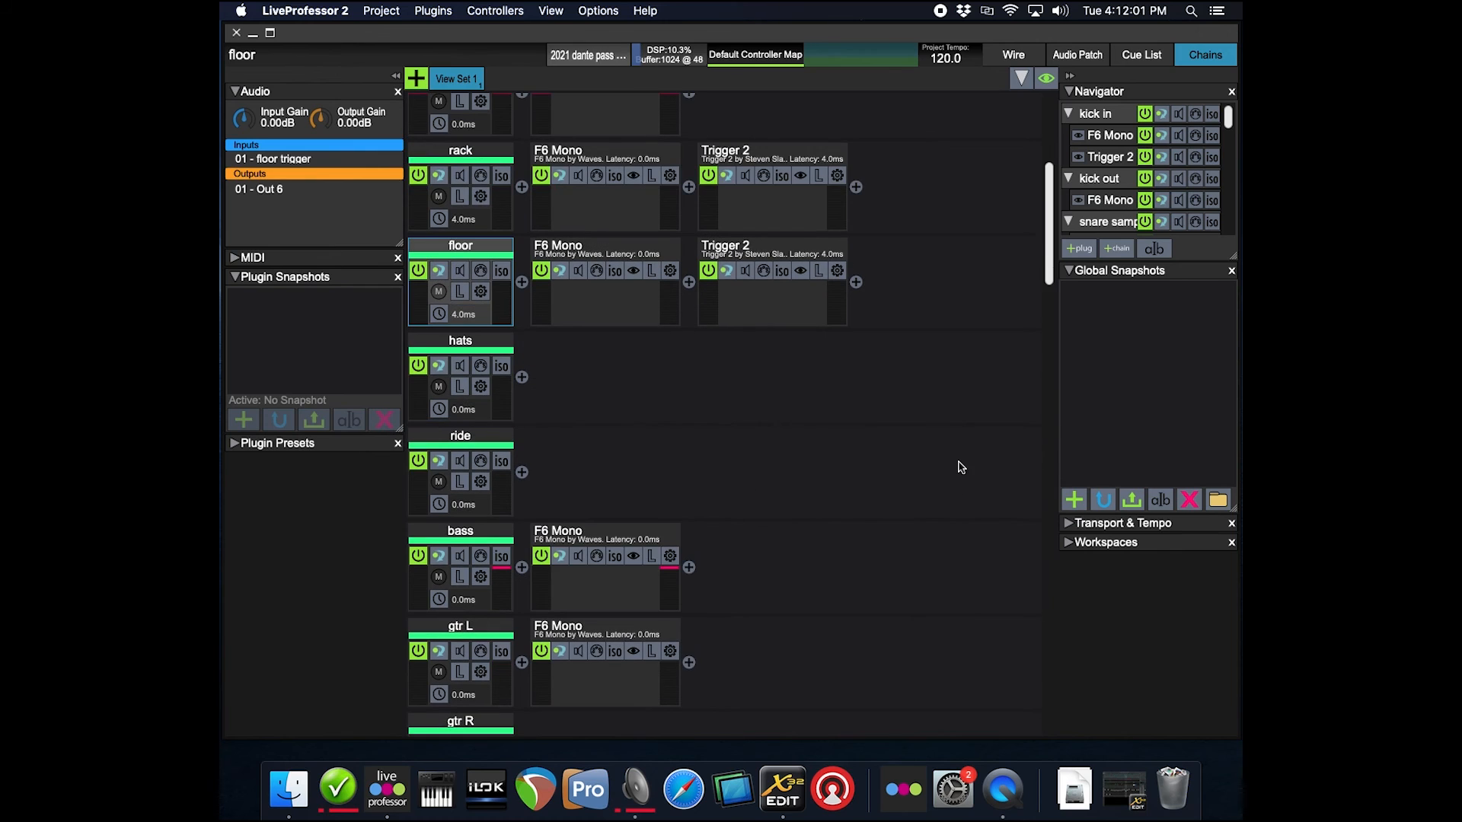
pyautogui.scroll(3)
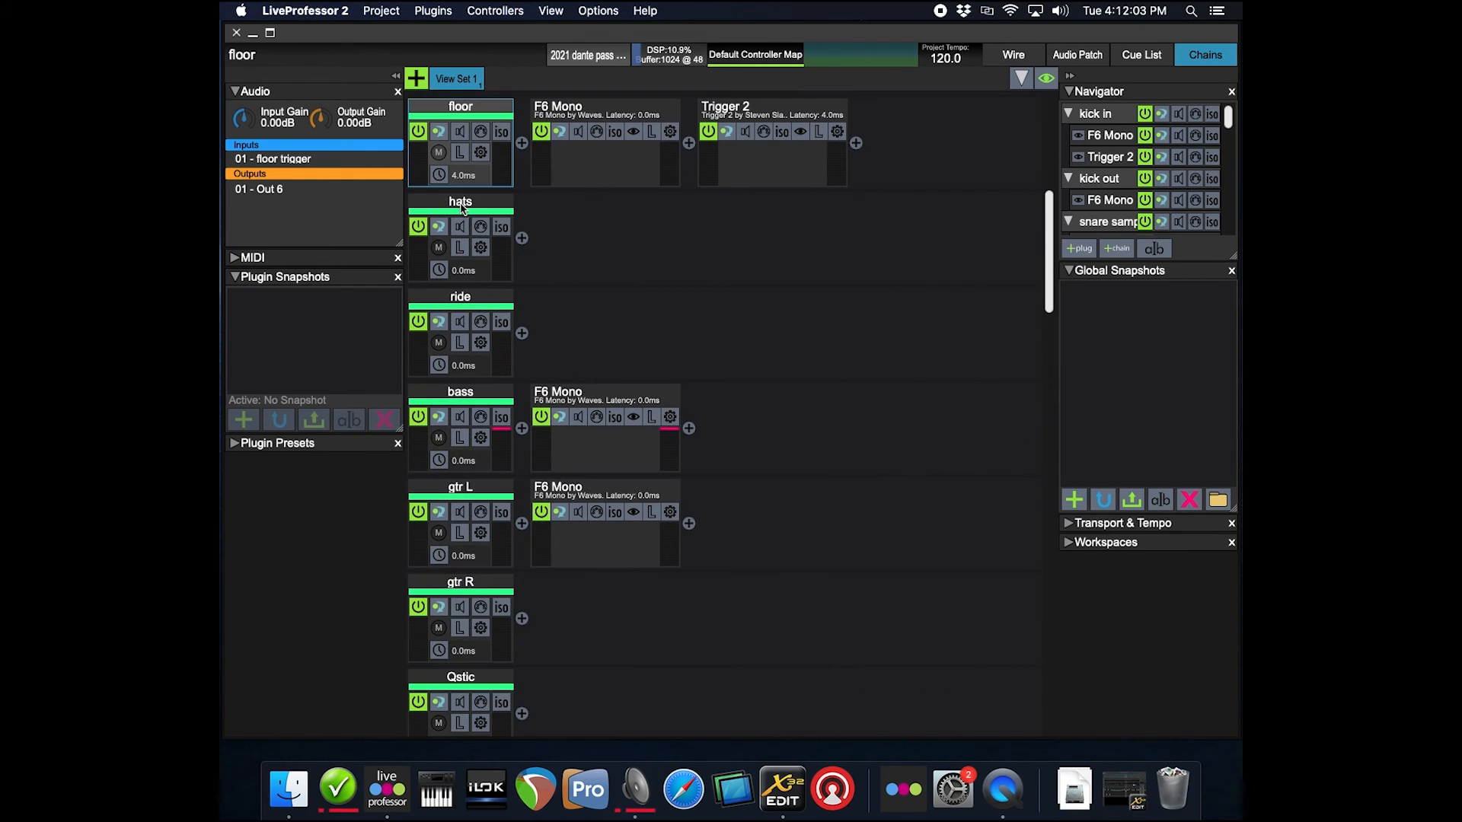
pyautogui.click(460, 297)
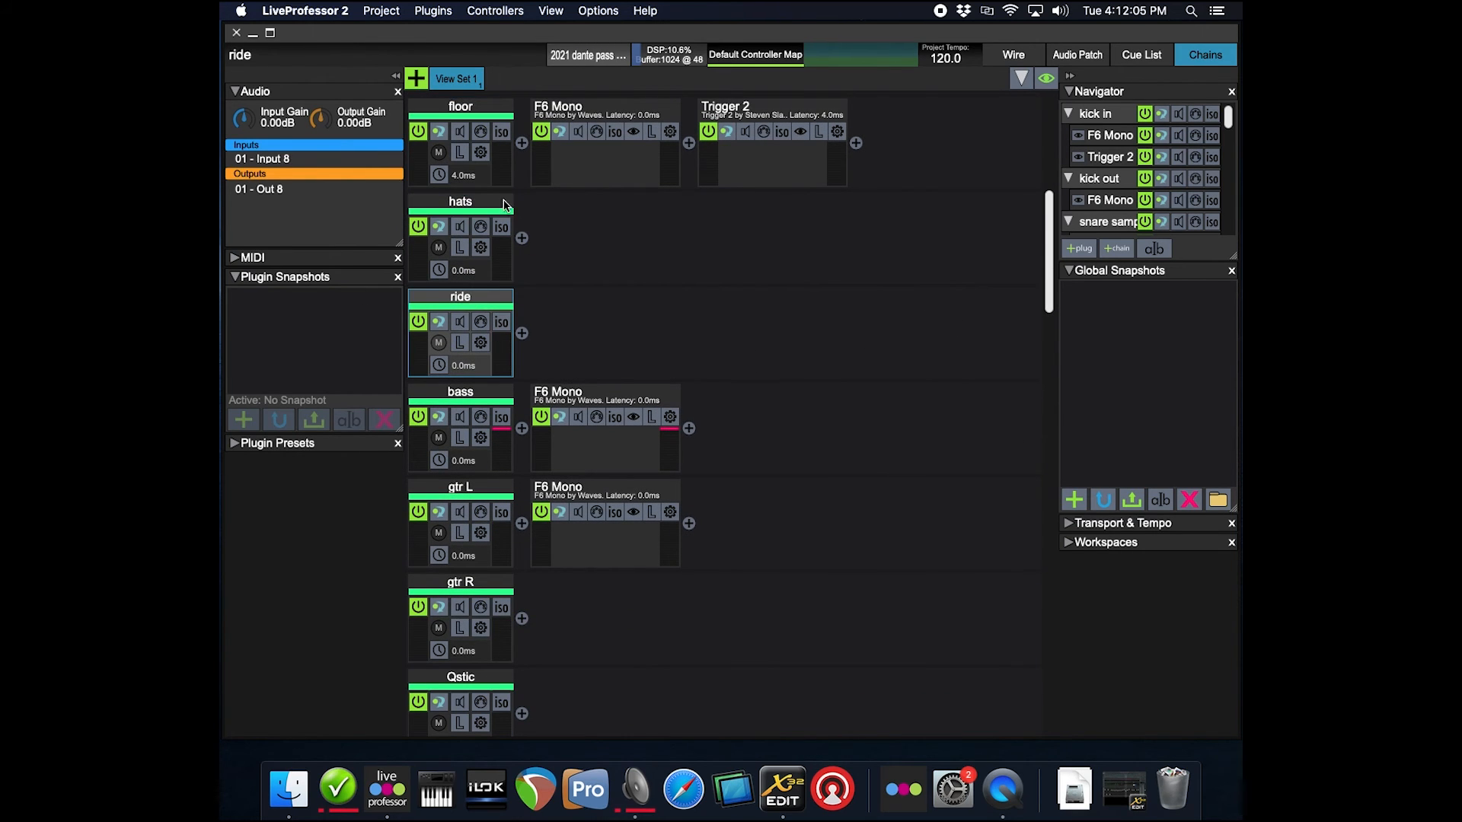
pyautogui.moveTo(753, 368)
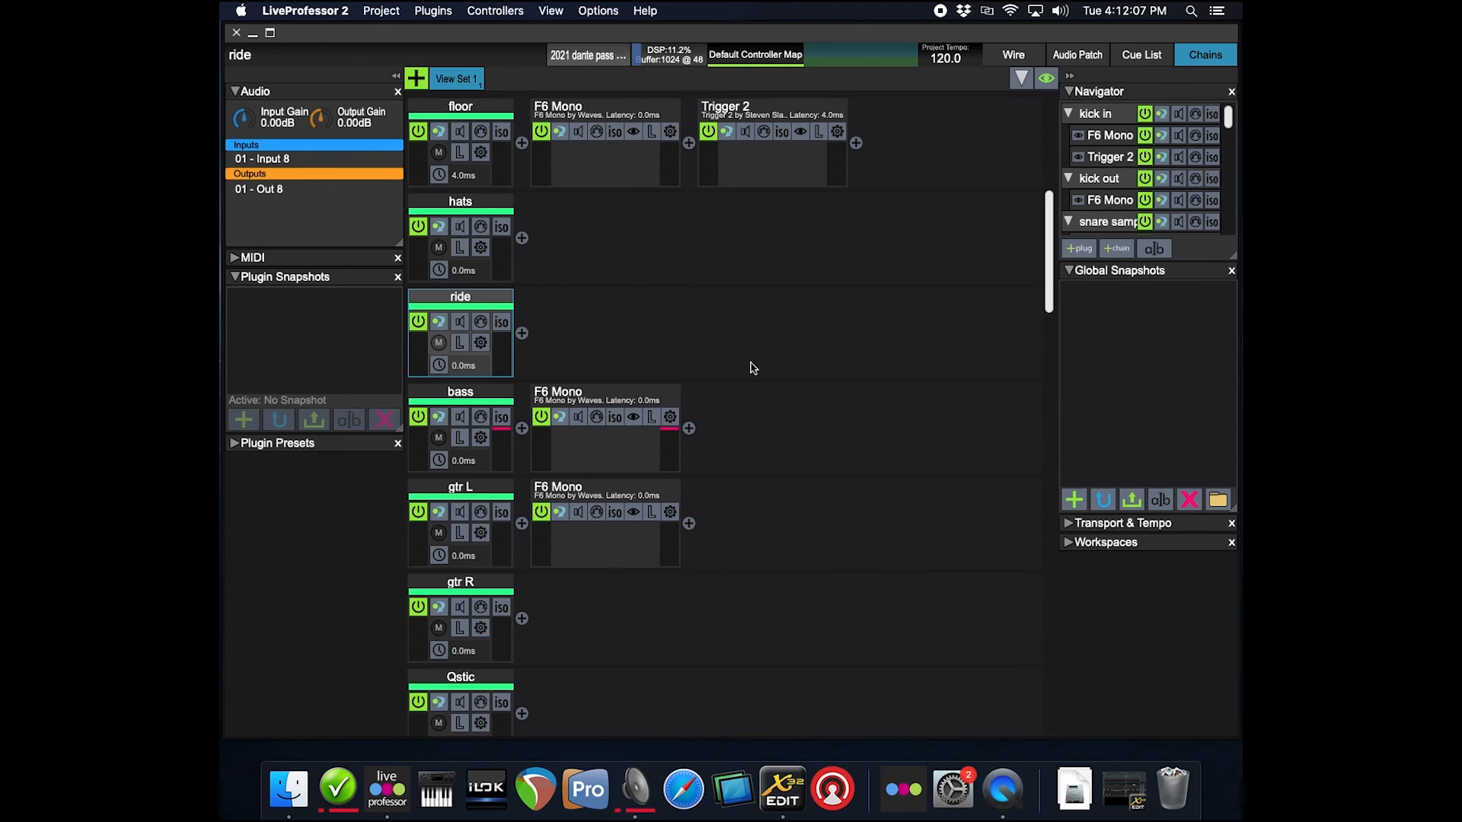
pyautogui.moveTo(885, 292)
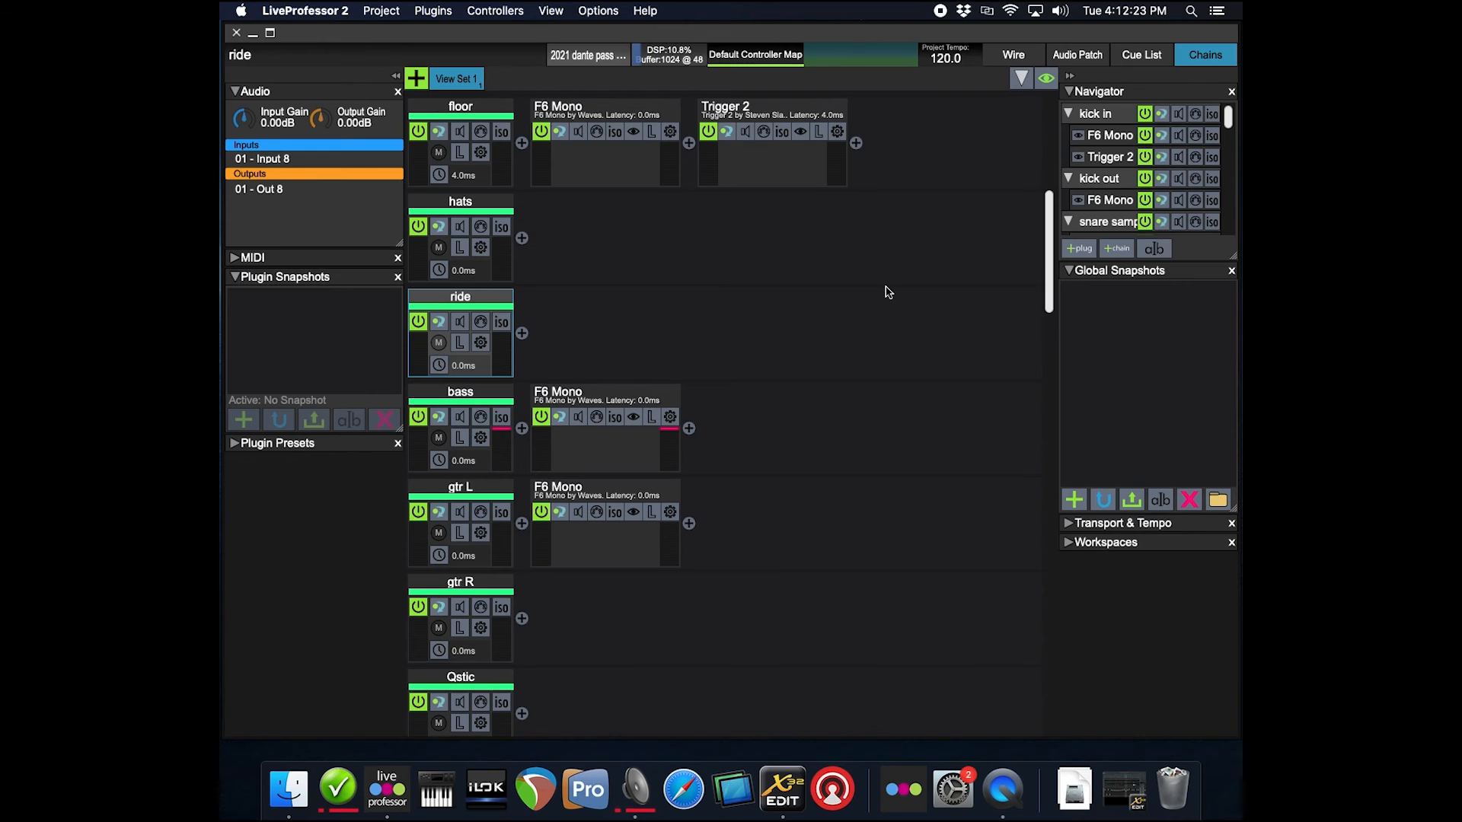
pyautogui.click(460, 201)
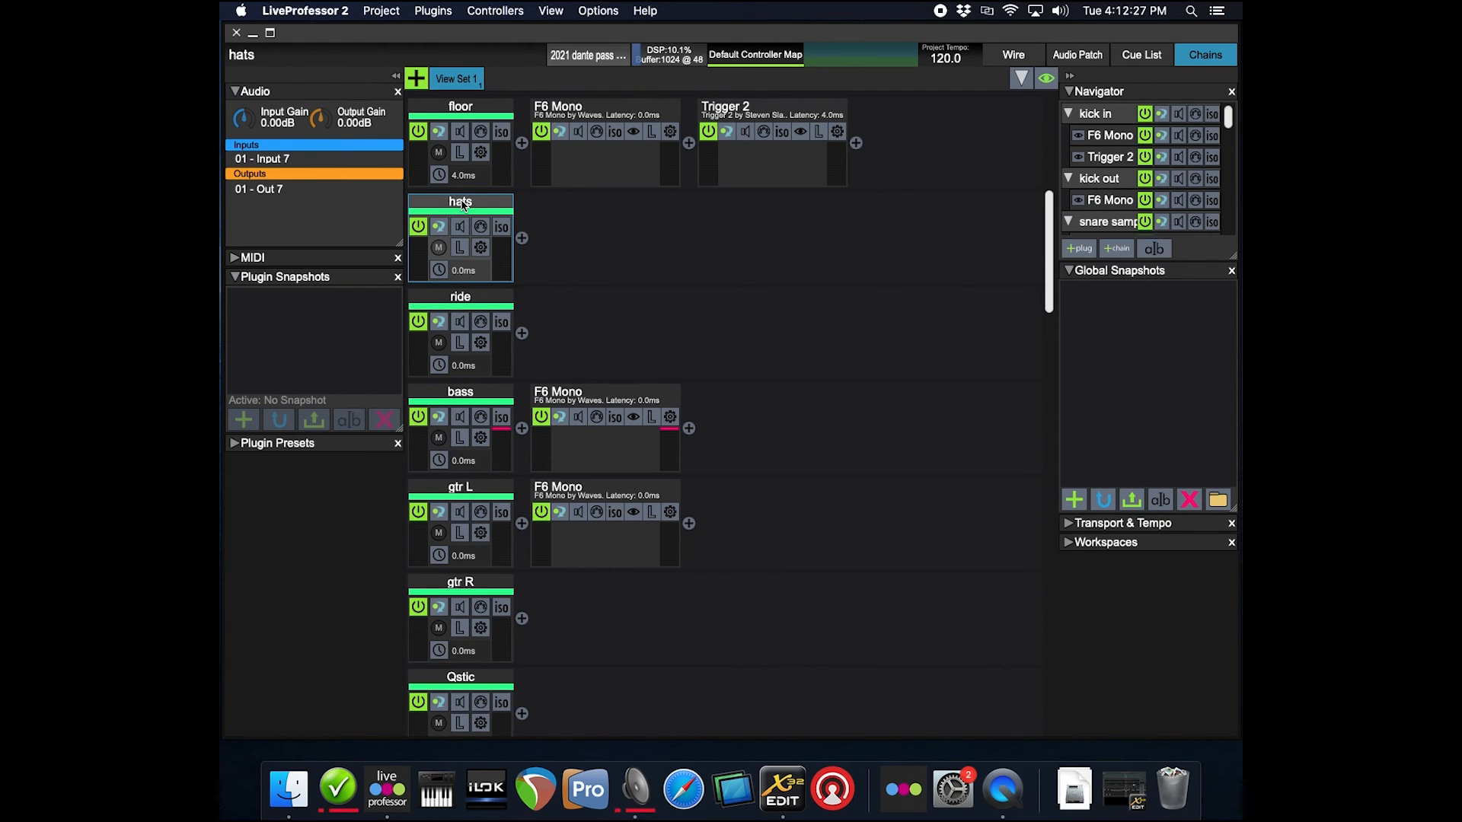
pyautogui.click(460, 297)
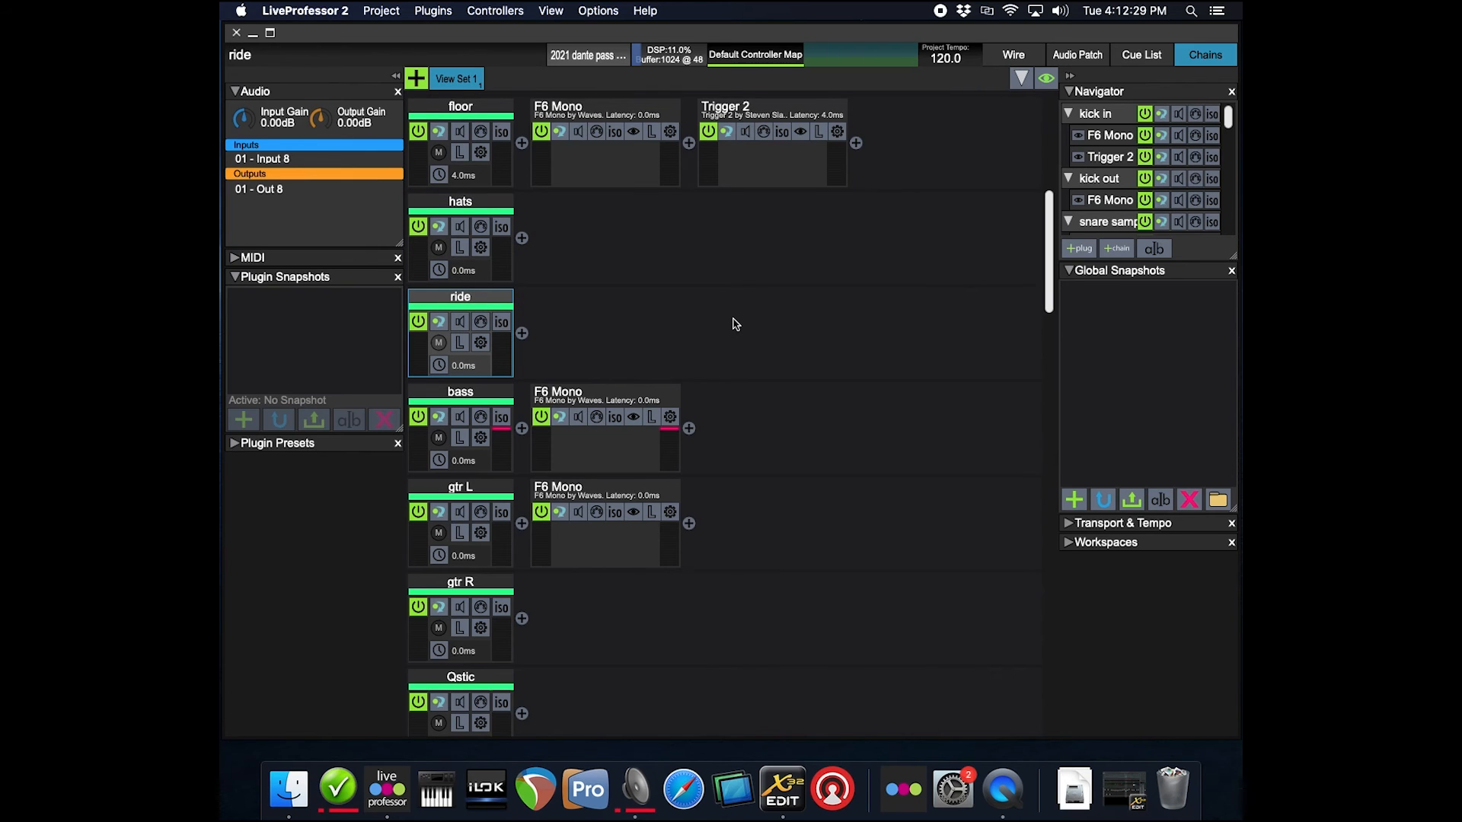
pyautogui.moveTo(795, 323)
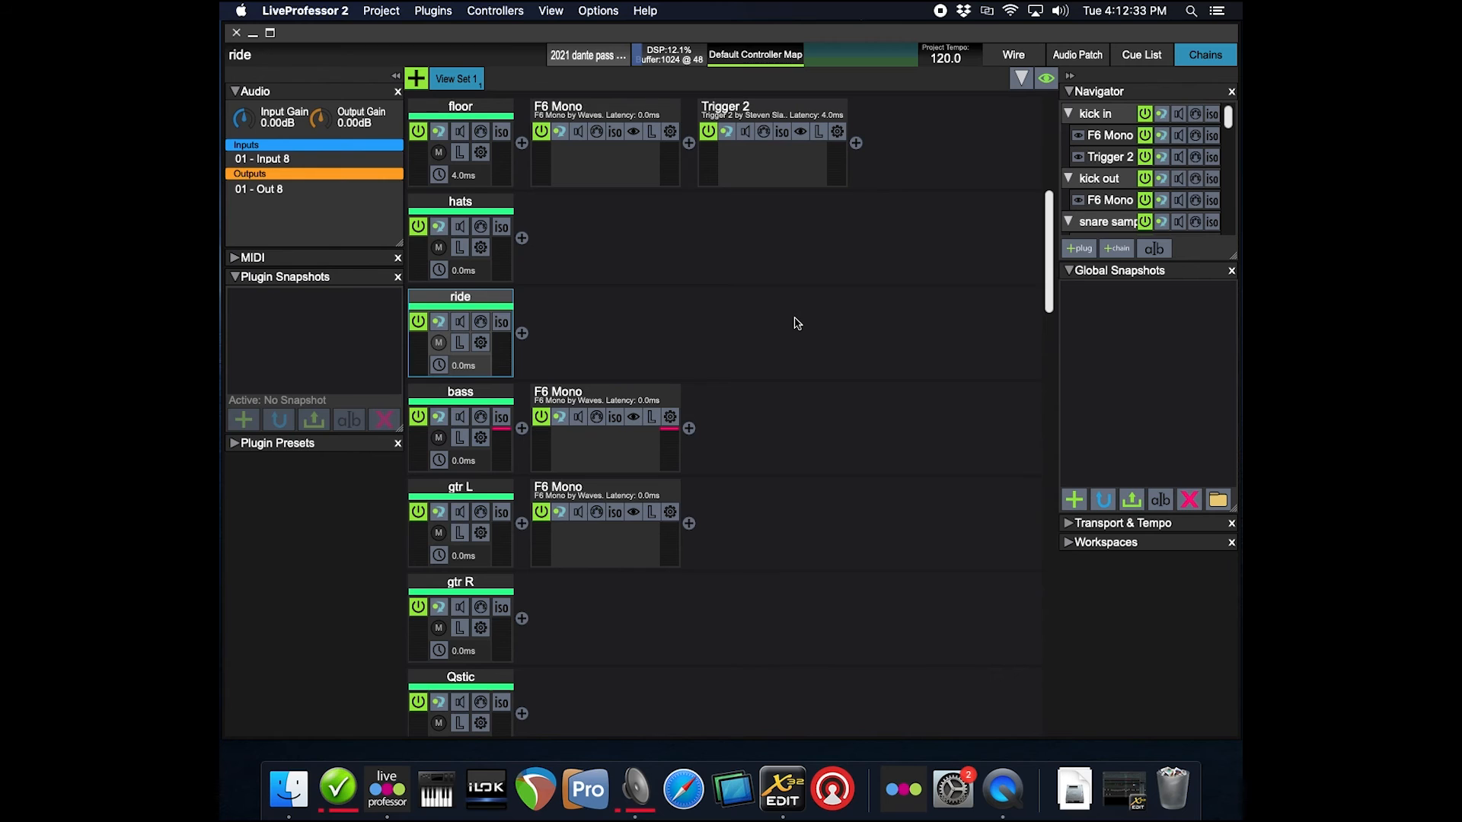
pyautogui.moveTo(886, 384)
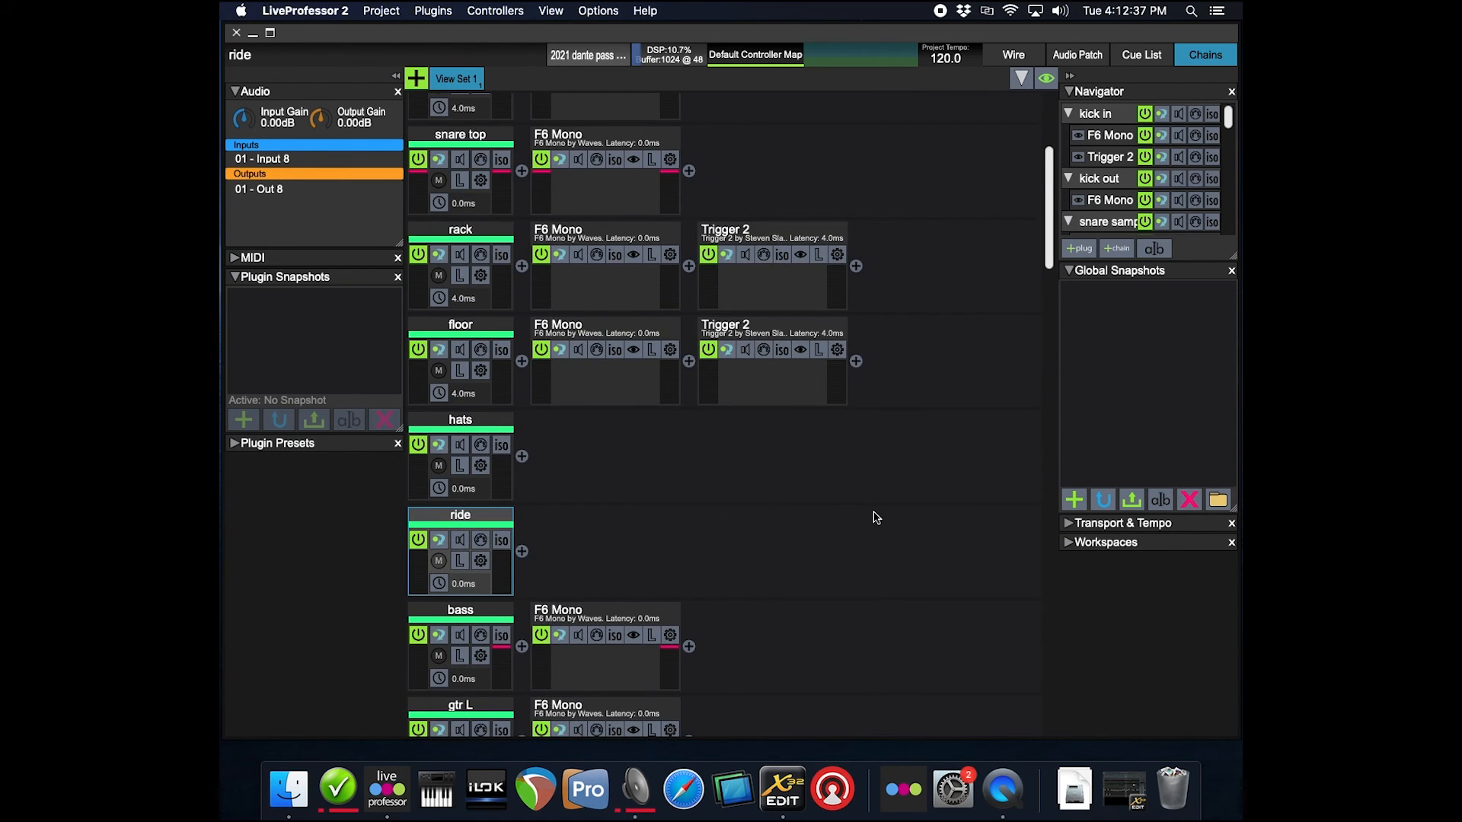
pyautogui.scroll(3)
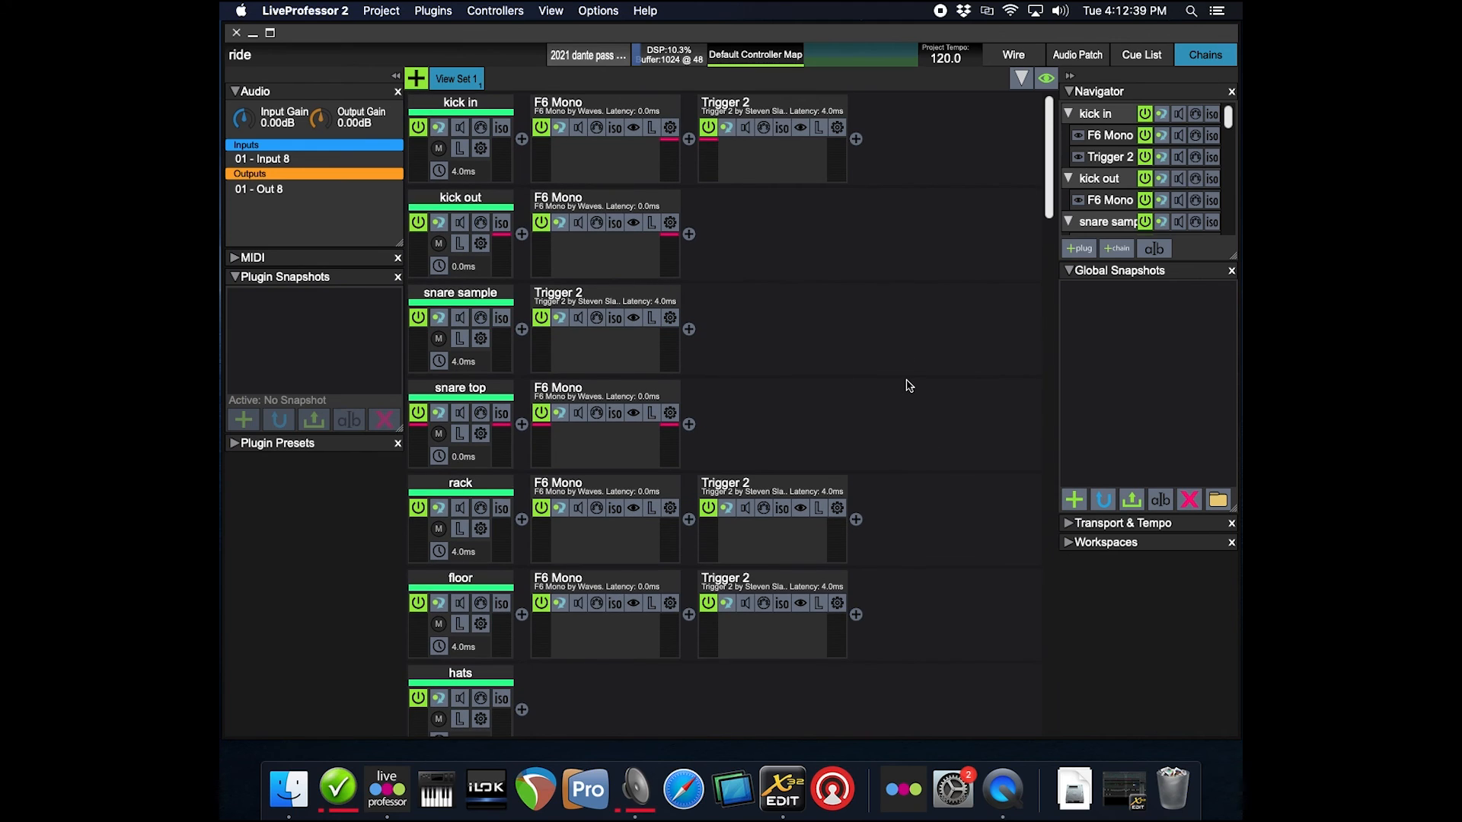
pyautogui.moveTo(937, 437)
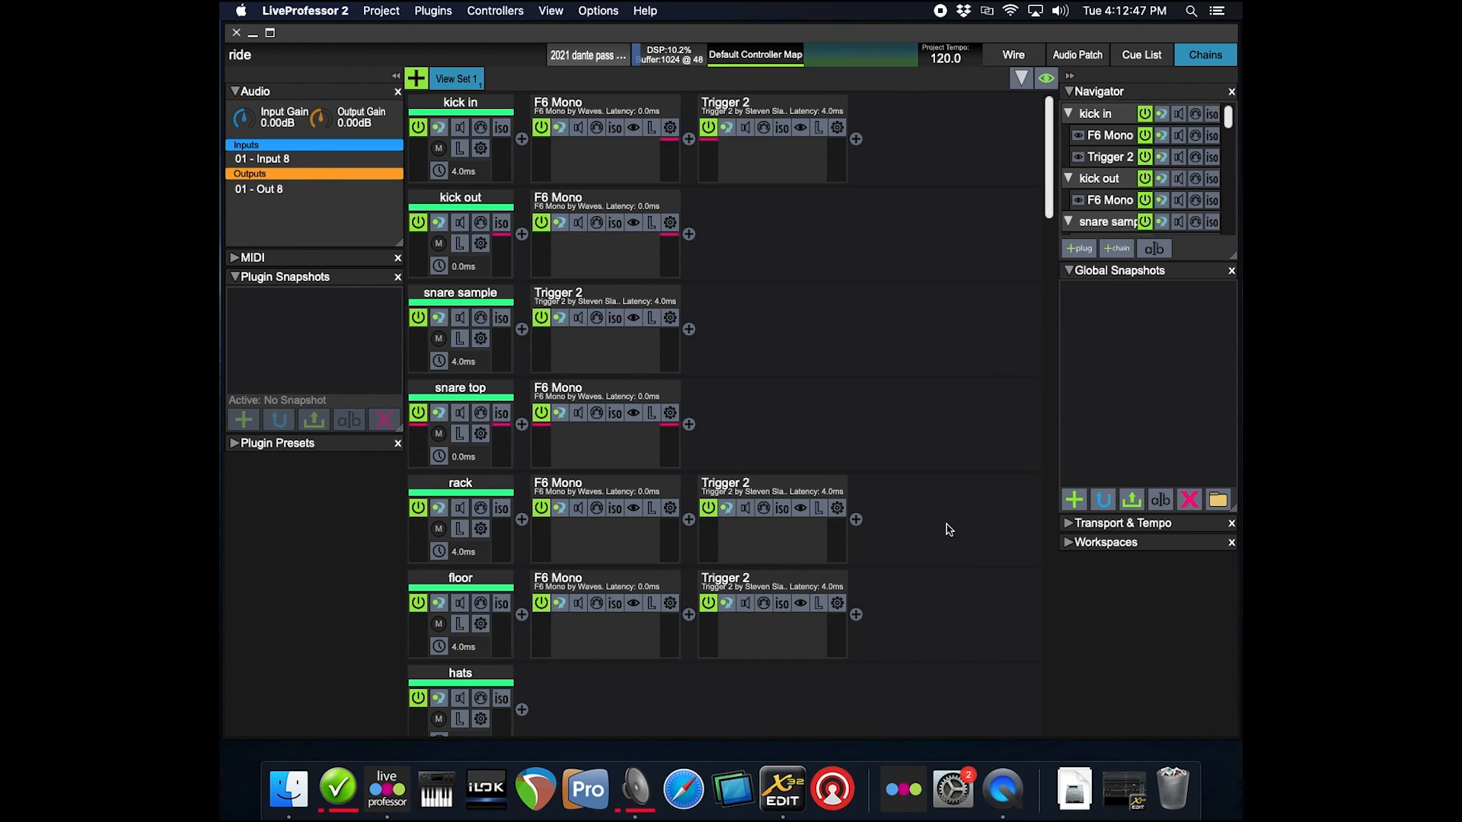
pyautogui.moveTo(941, 534)
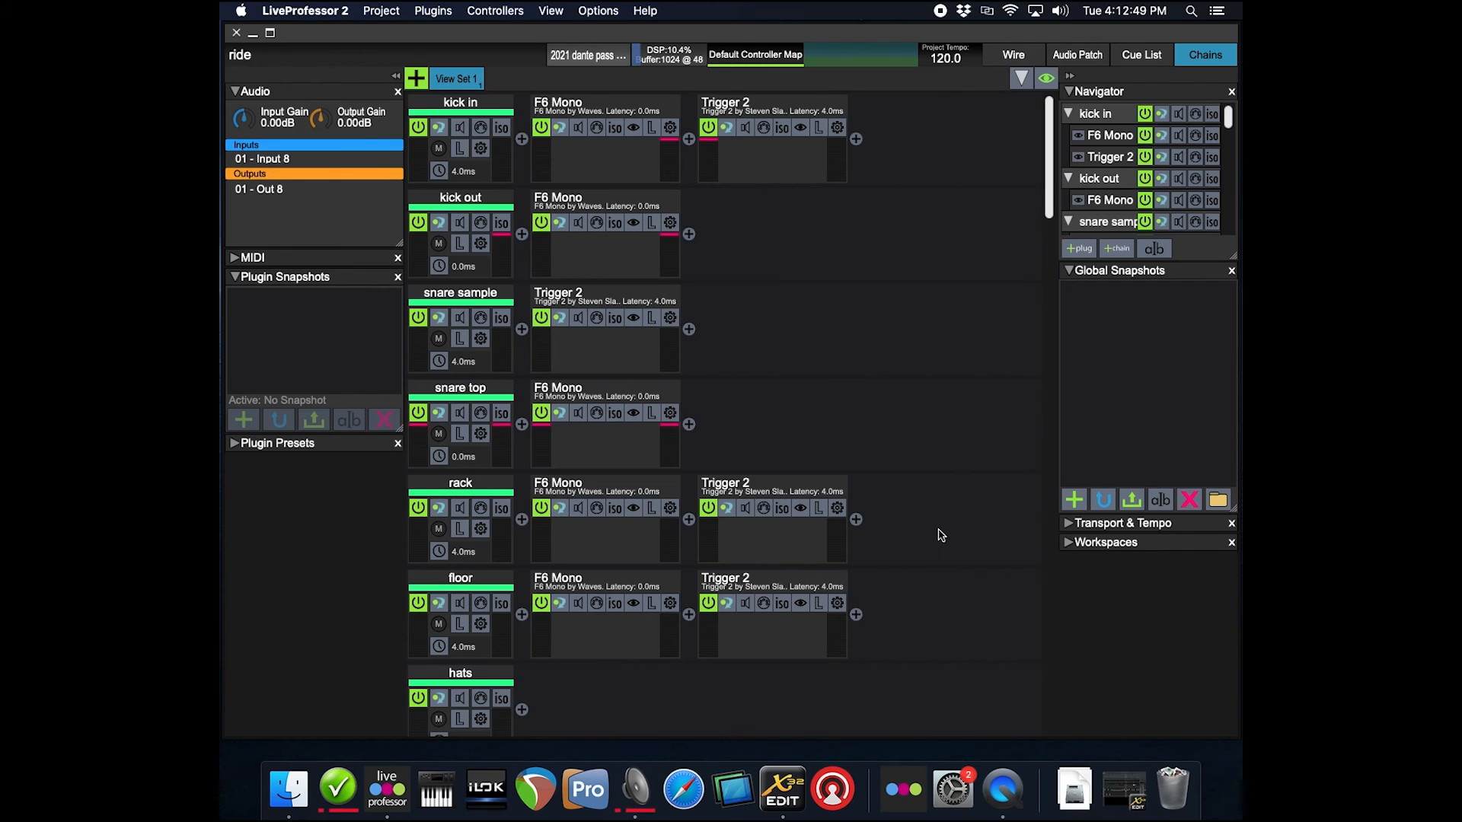
pyautogui.moveTo(928, 514)
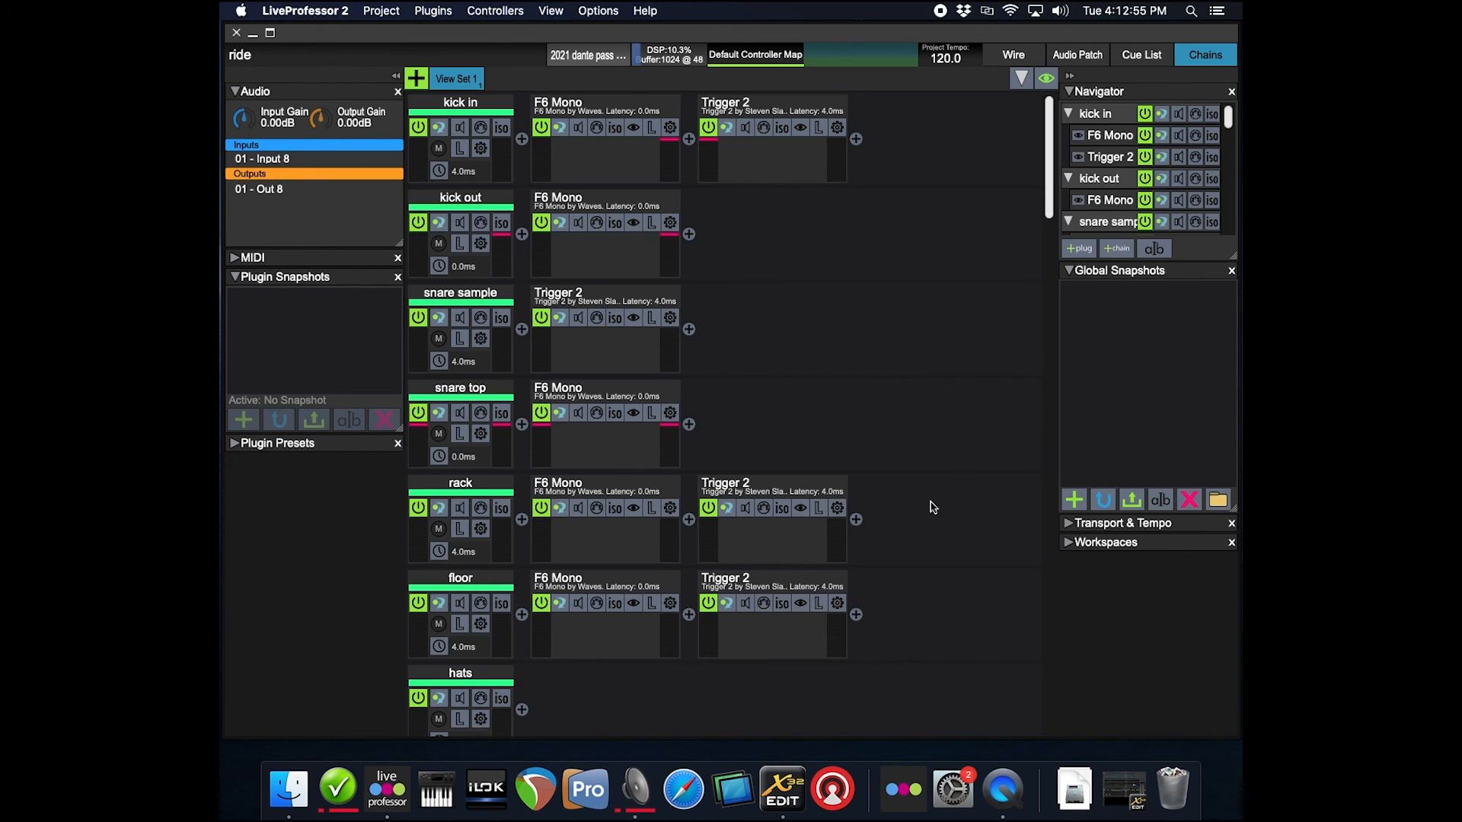
pyautogui.moveTo(955, 539)
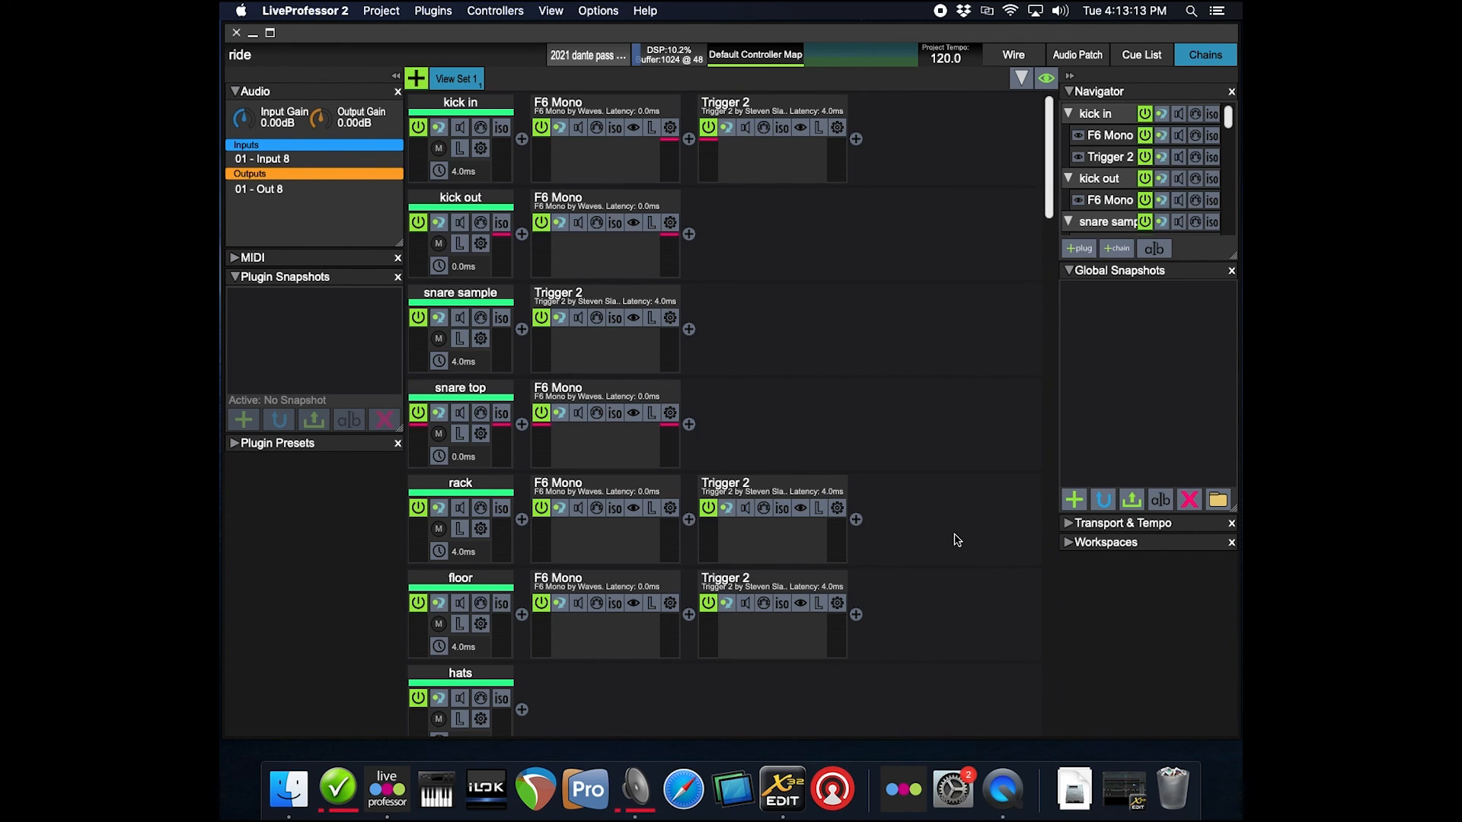
pyautogui.moveTo(941, 471)
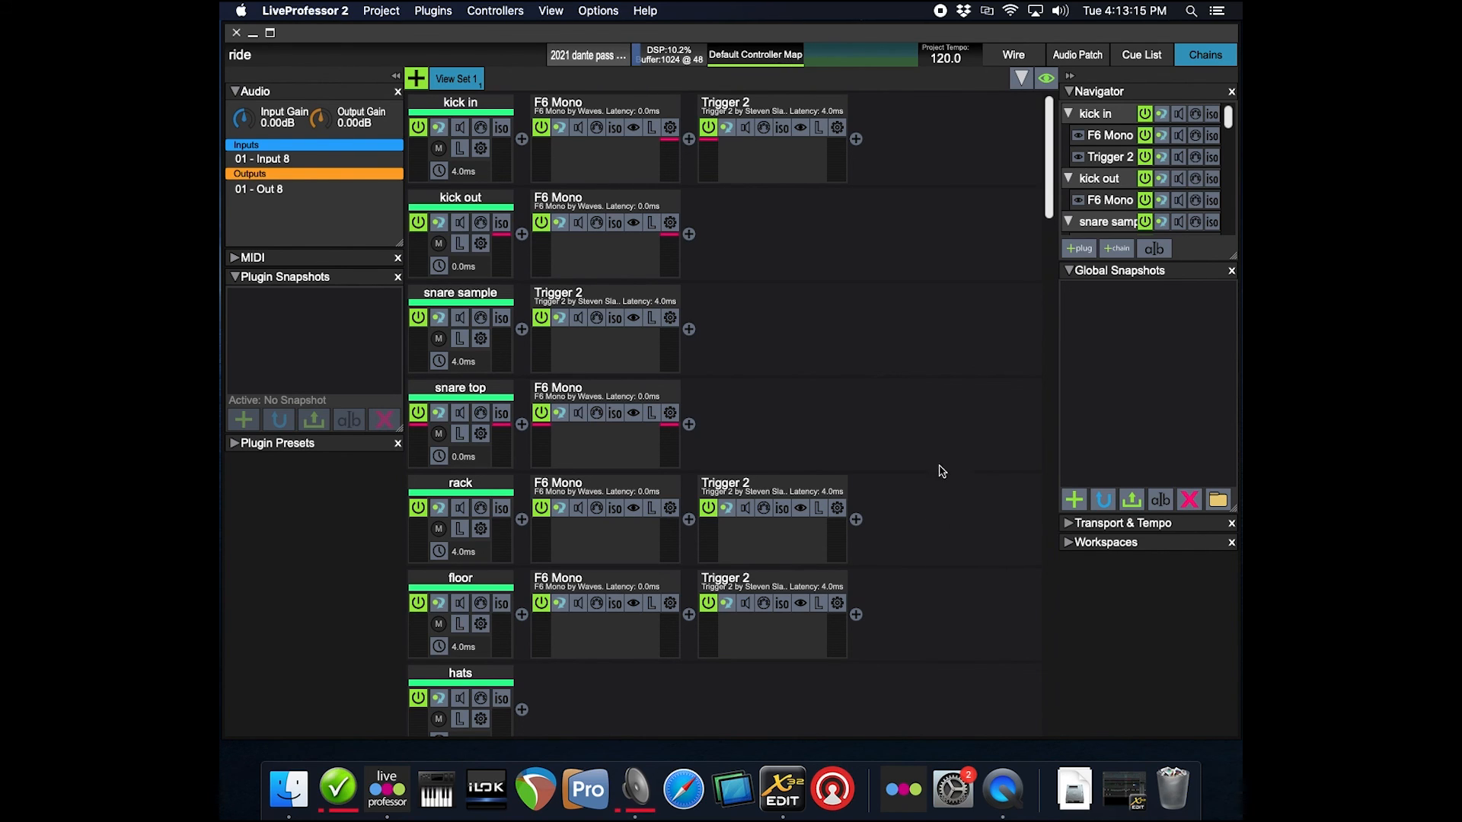